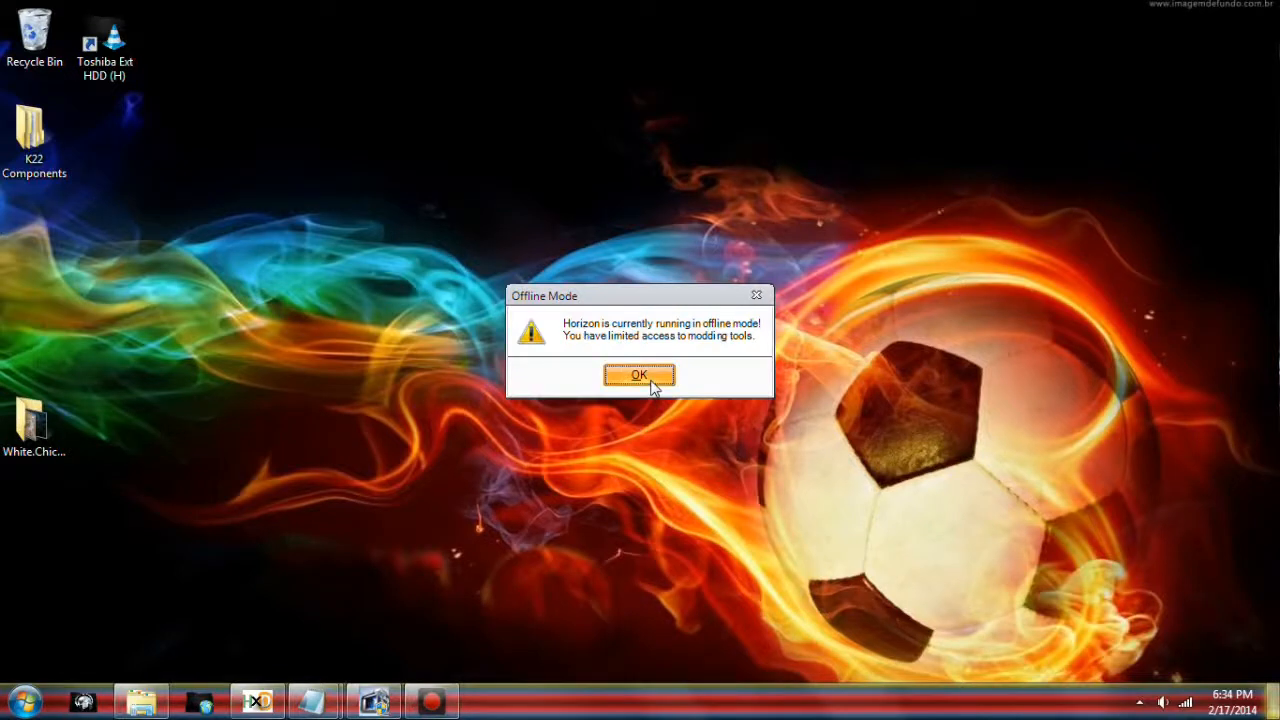
Step: Dismiss the Offline Mode warning to reach Horizon's game modder list
click(638, 374)
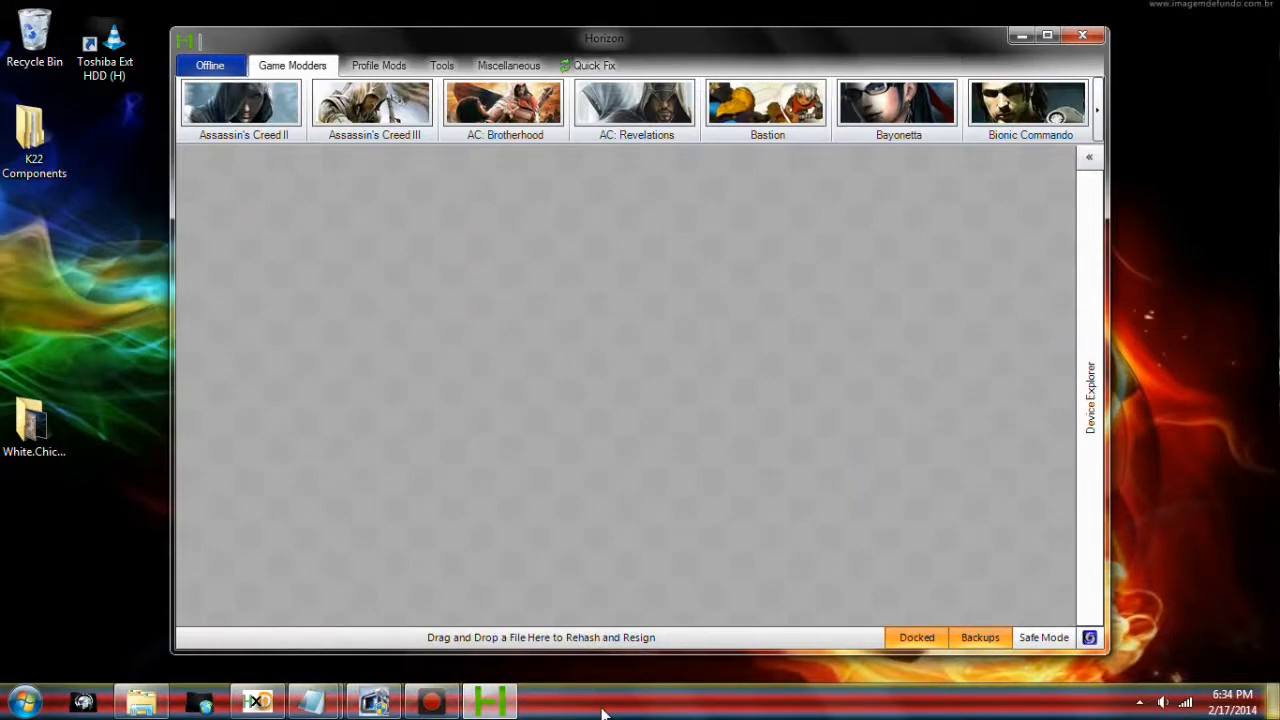
mouse_move(587, 712)
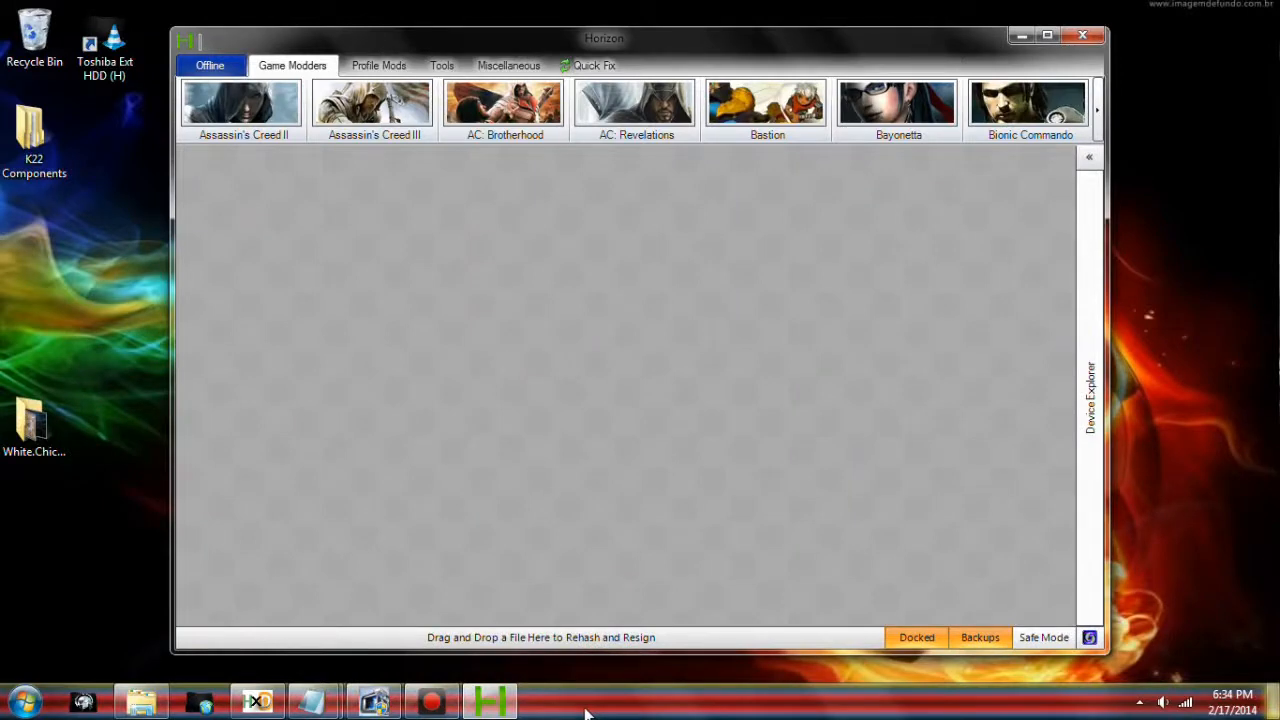
mouse_move(1052, 224)
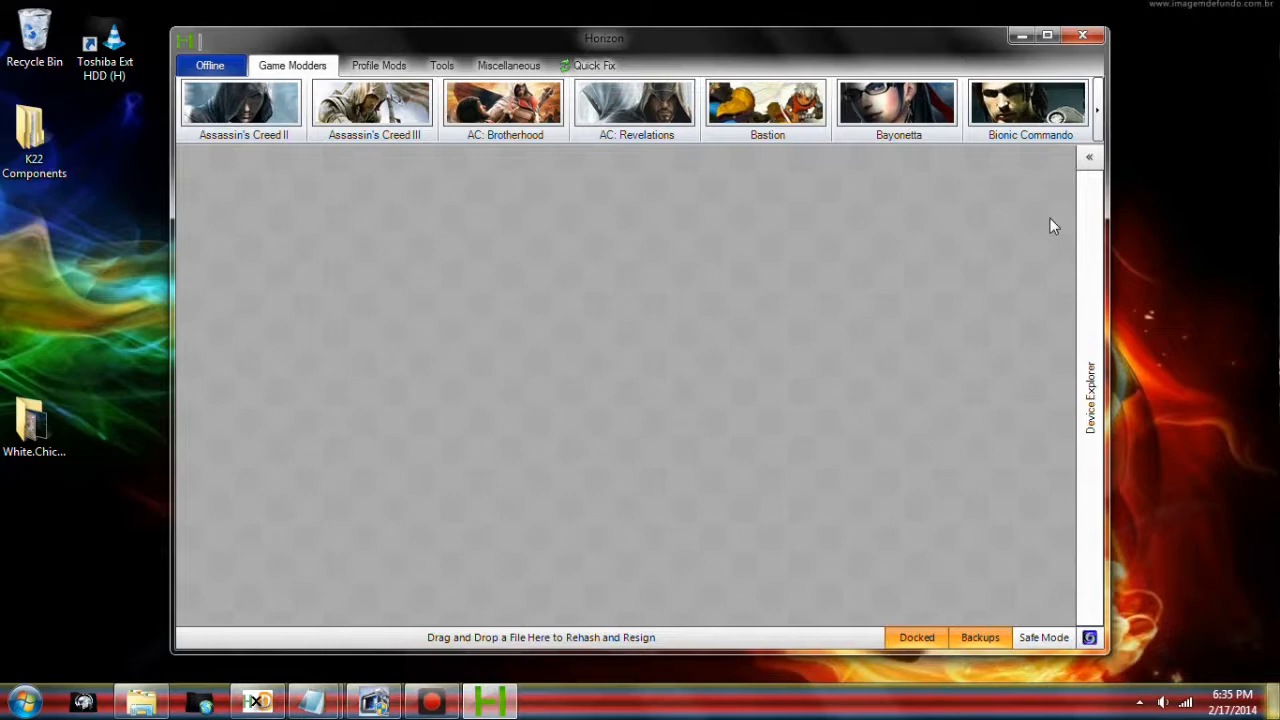
Step: Expand Device Explorer and load the flash drive's folders, including Games and Gamer Profiles
click(1090, 157)
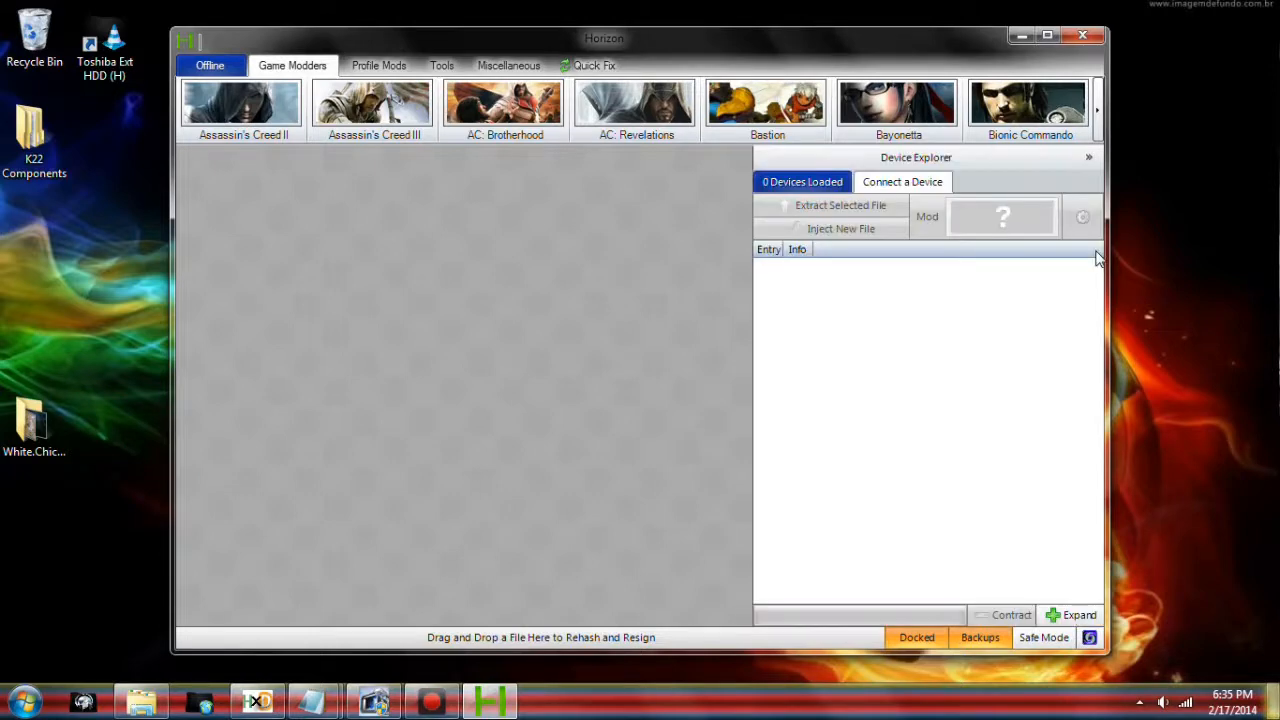
mouse_move(819, 220)
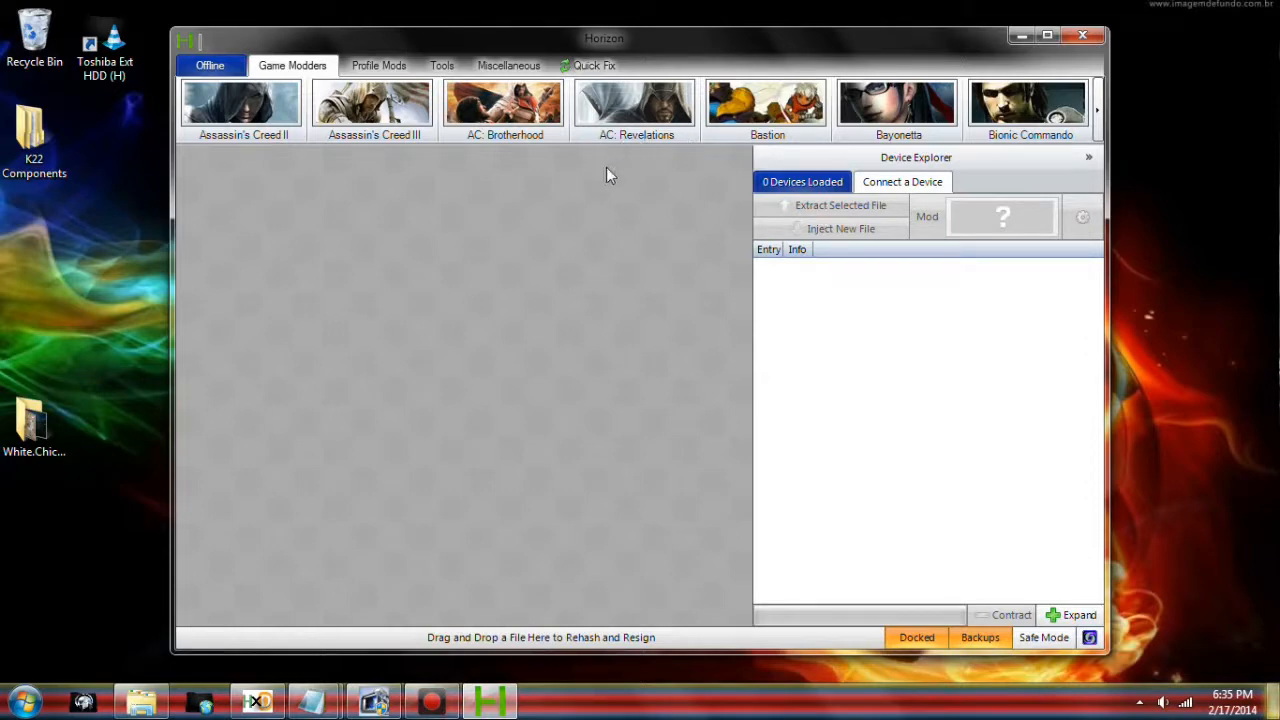
mouse_move(608, 195)
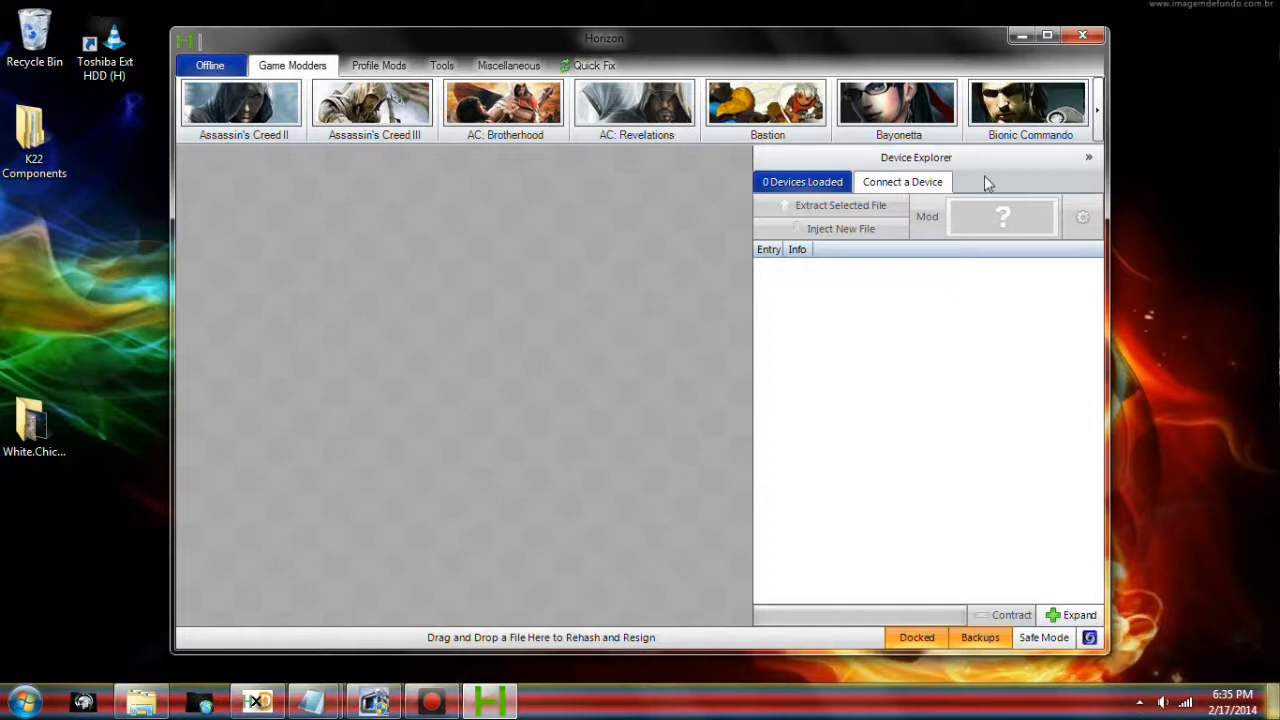
mouse_move(430, 648)
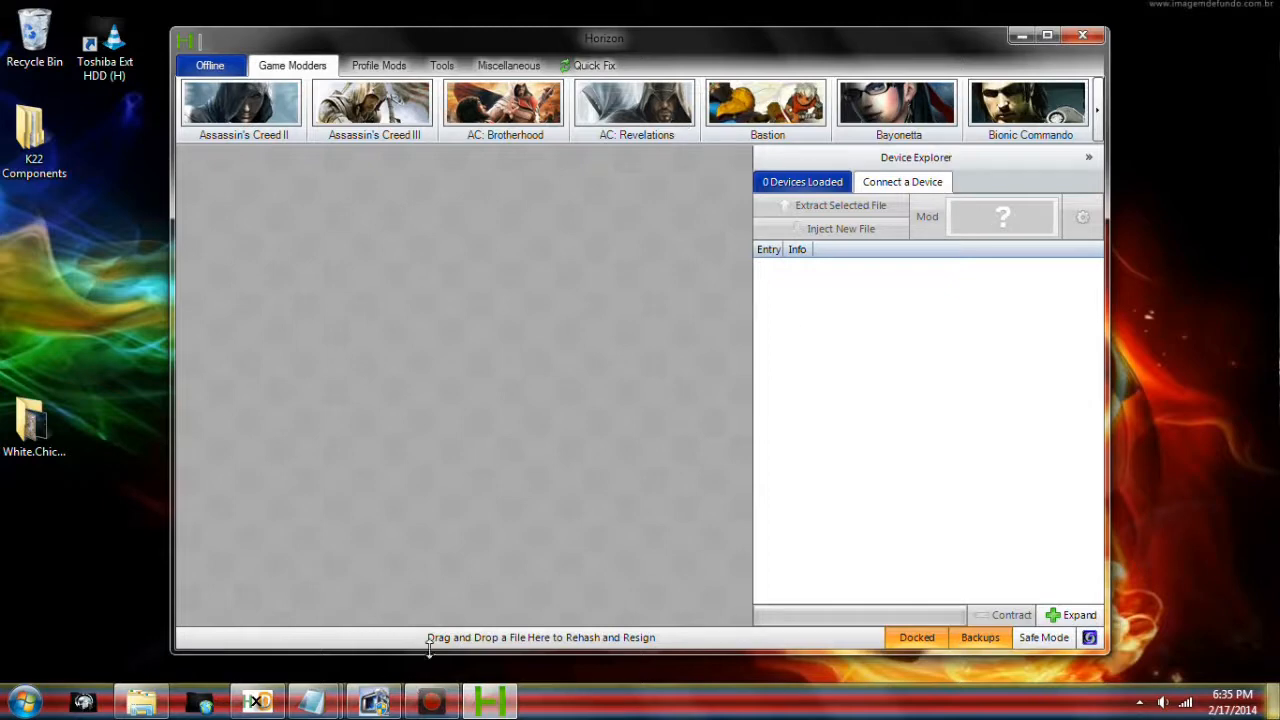
mouse_move(481, 338)
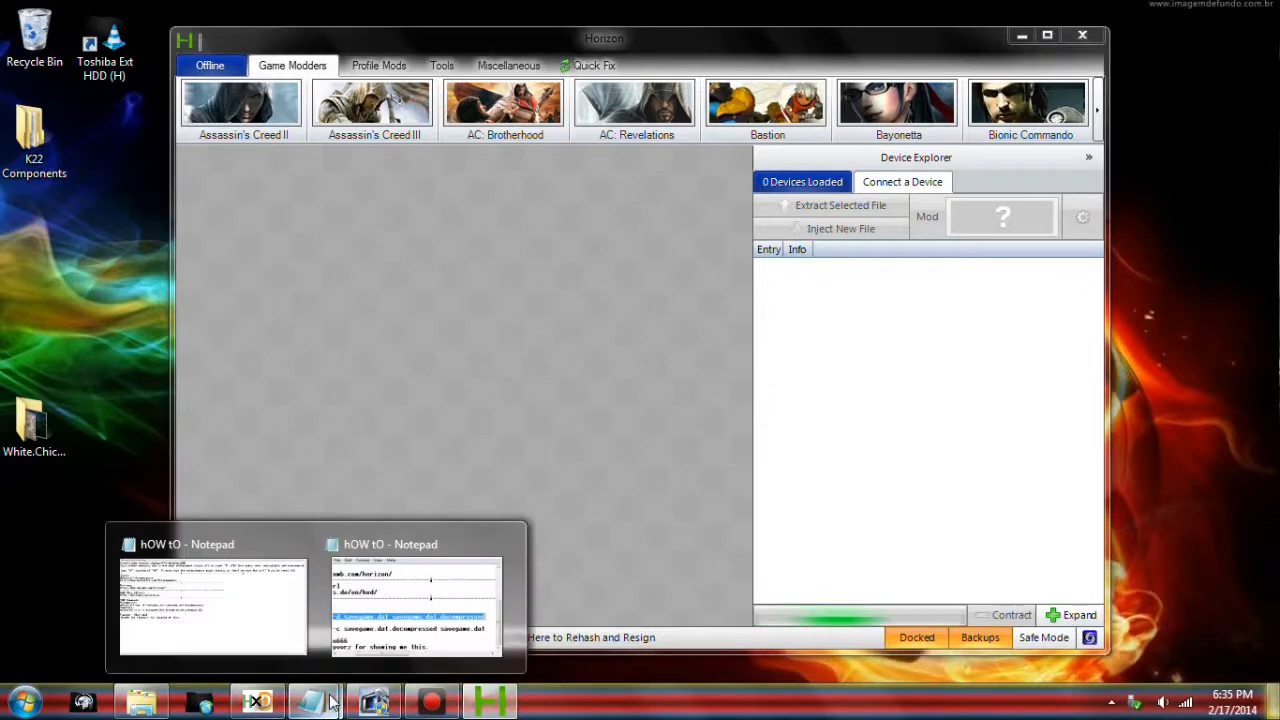
click(414, 600)
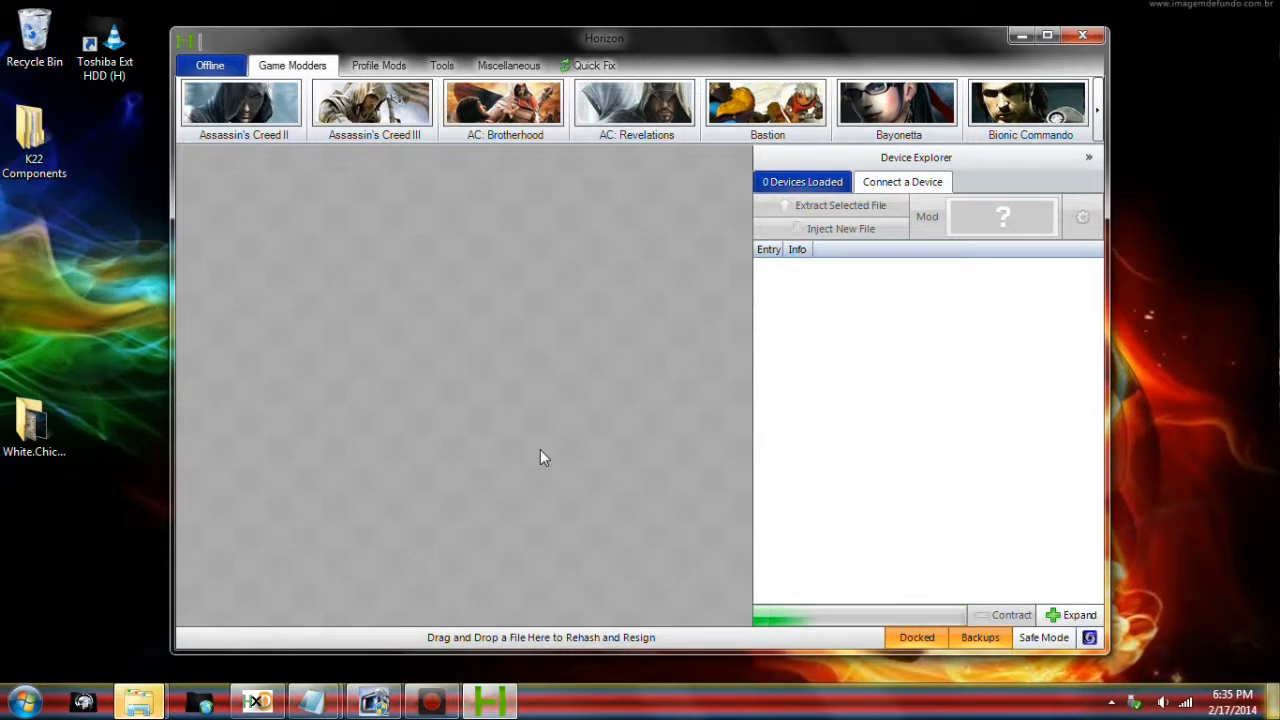
click(901, 181)
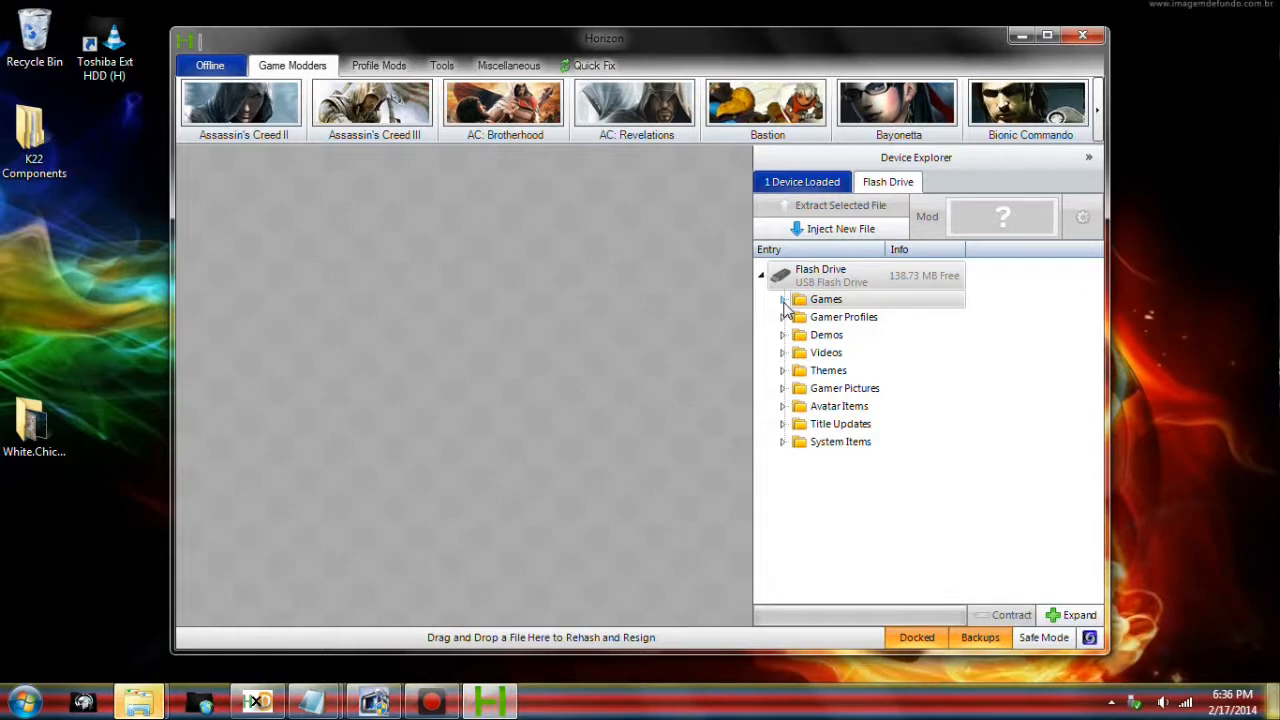
Step: Expand Games > Minecraft on the flash drive and open the Sandy Kshadow22 save
click(783, 299)
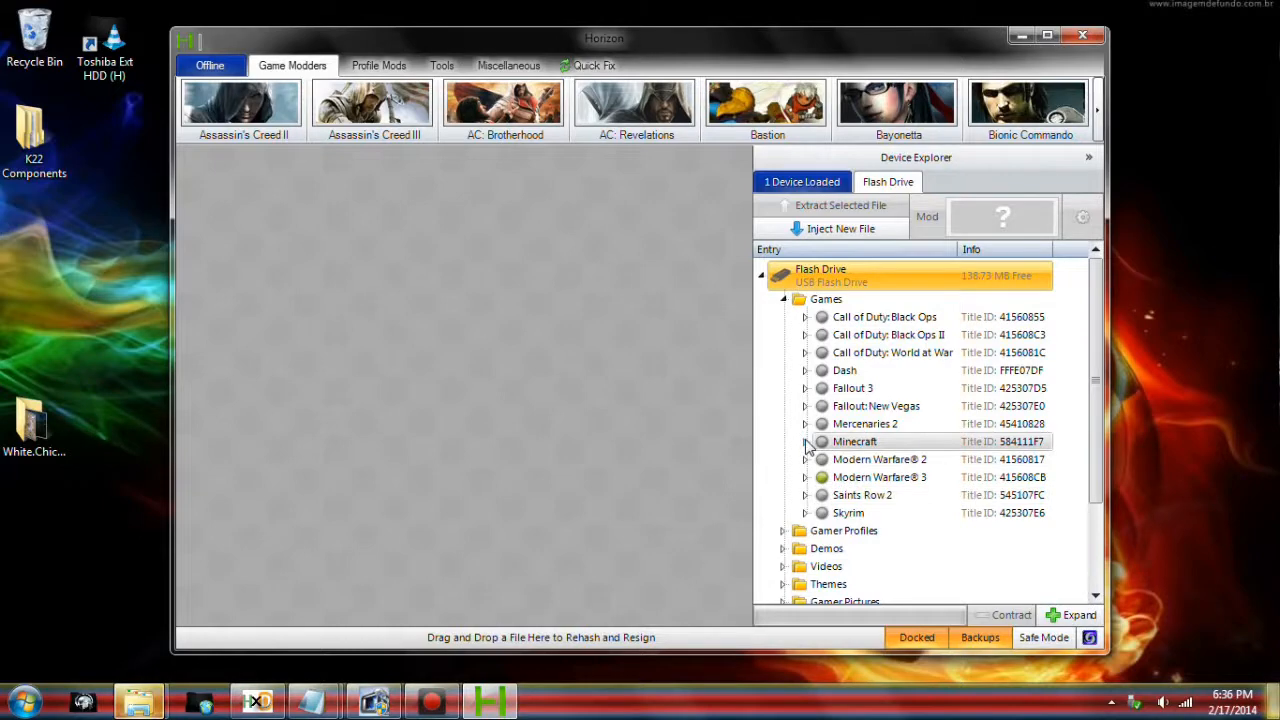
mouse_move(873, 470)
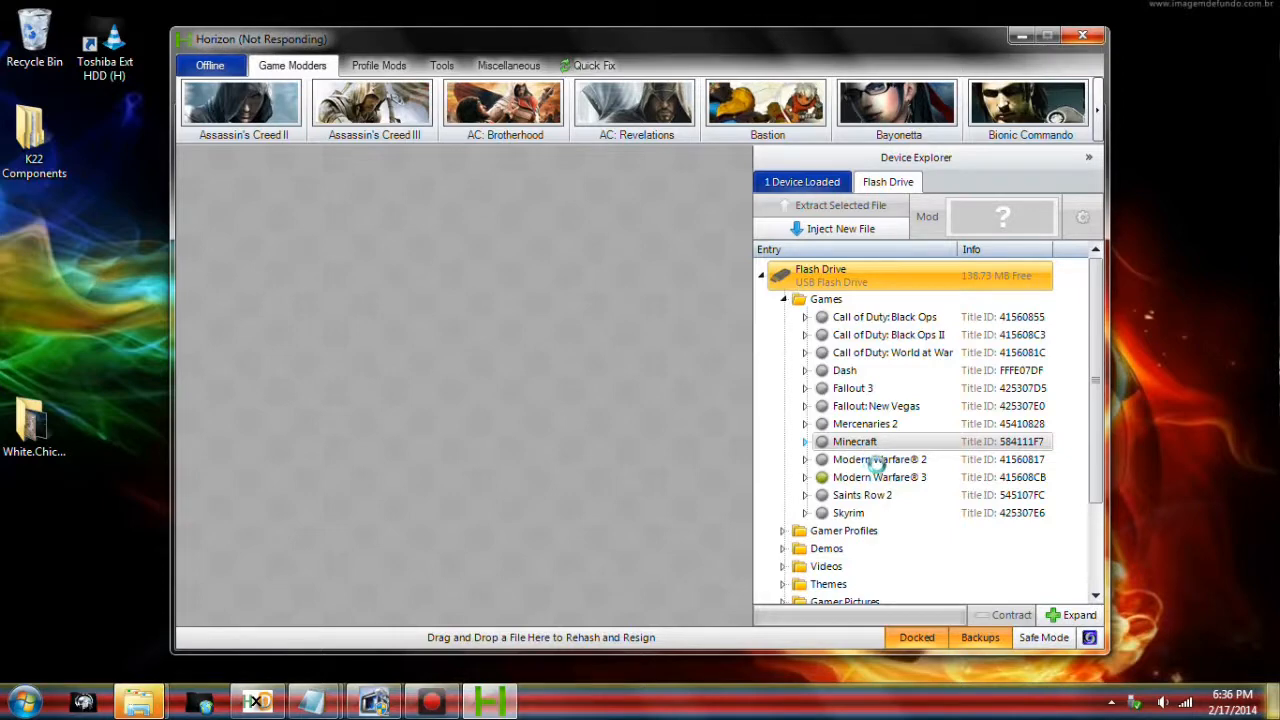
click(804, 441)
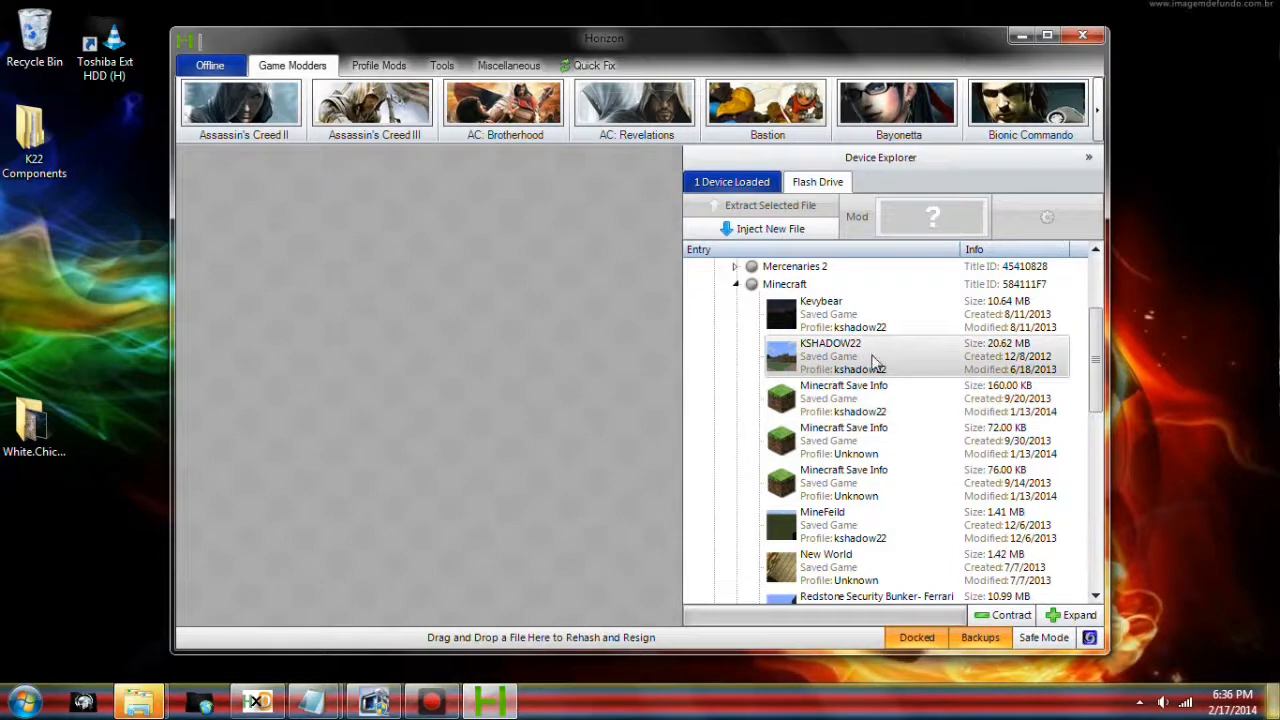
scroll(down, 3)
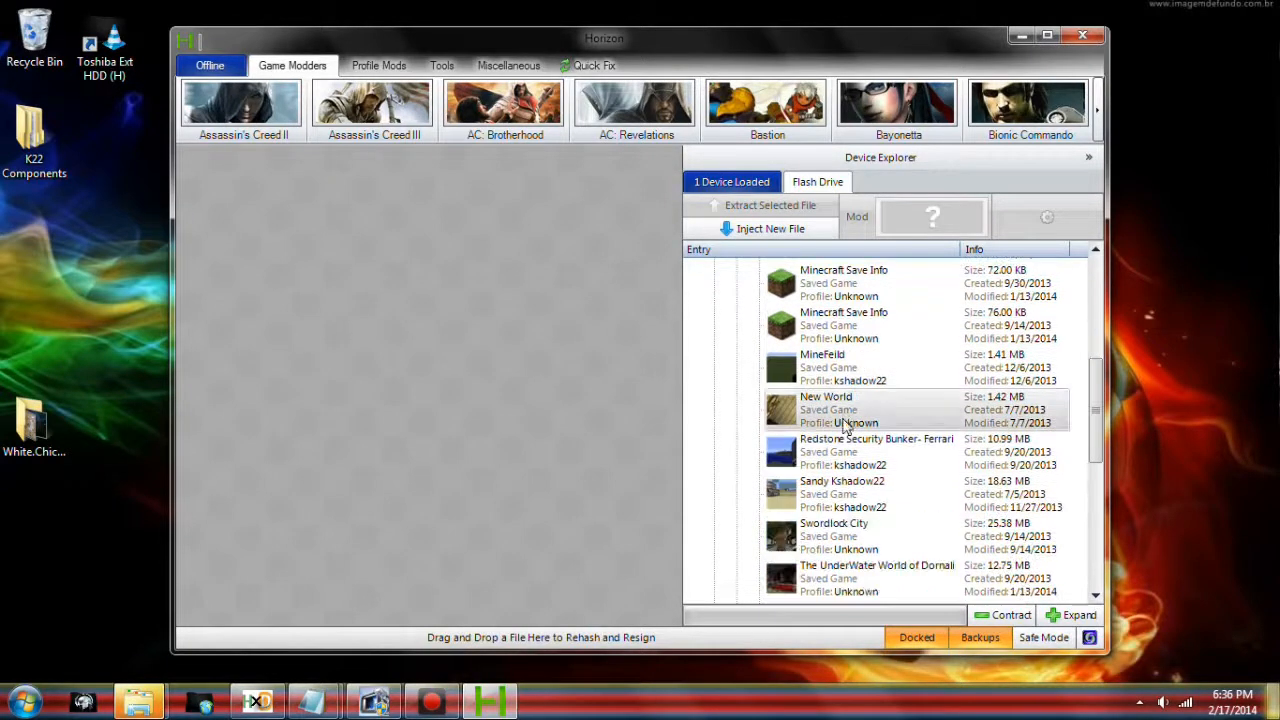
scroll(down, 3)
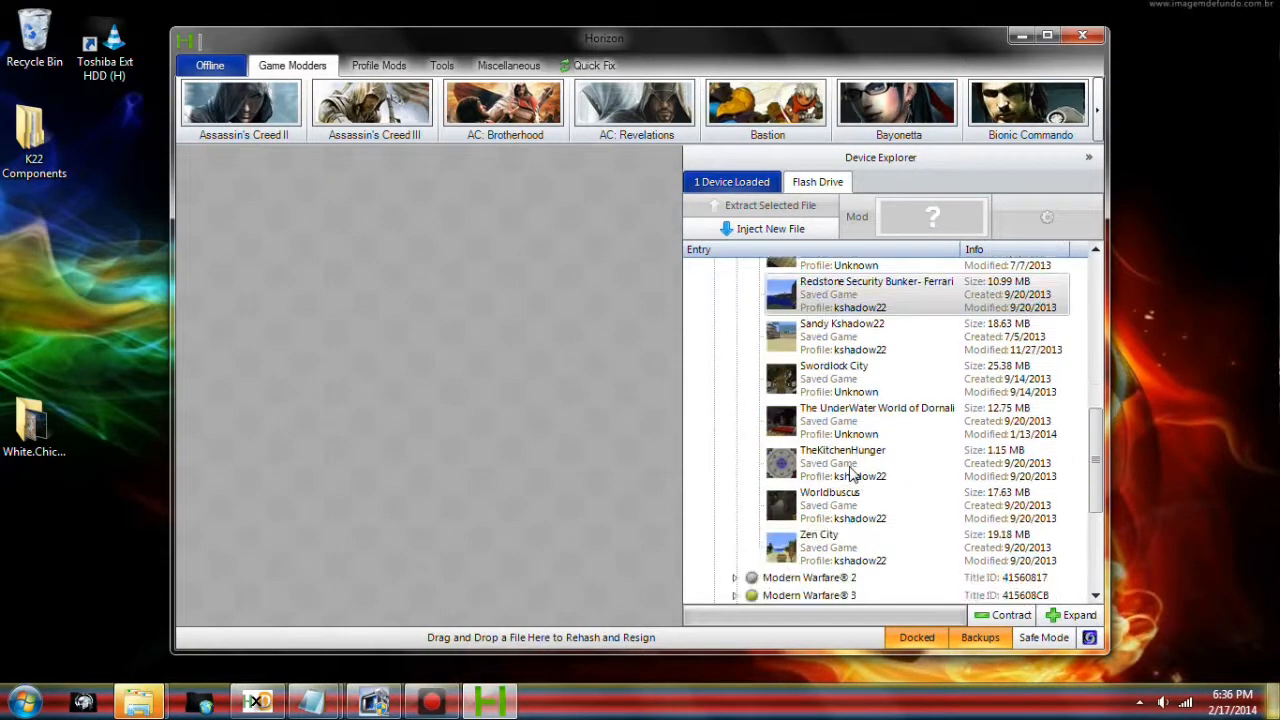
scroll(up, 3)
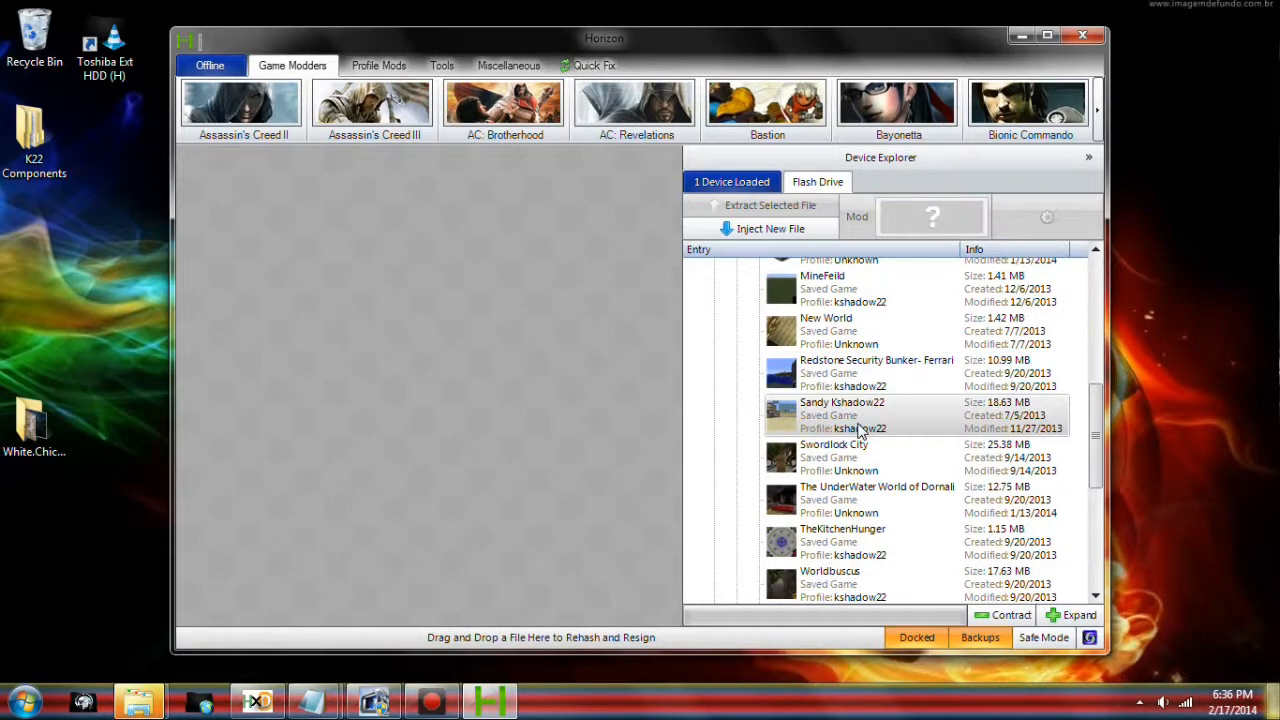
scroll(up, 3)
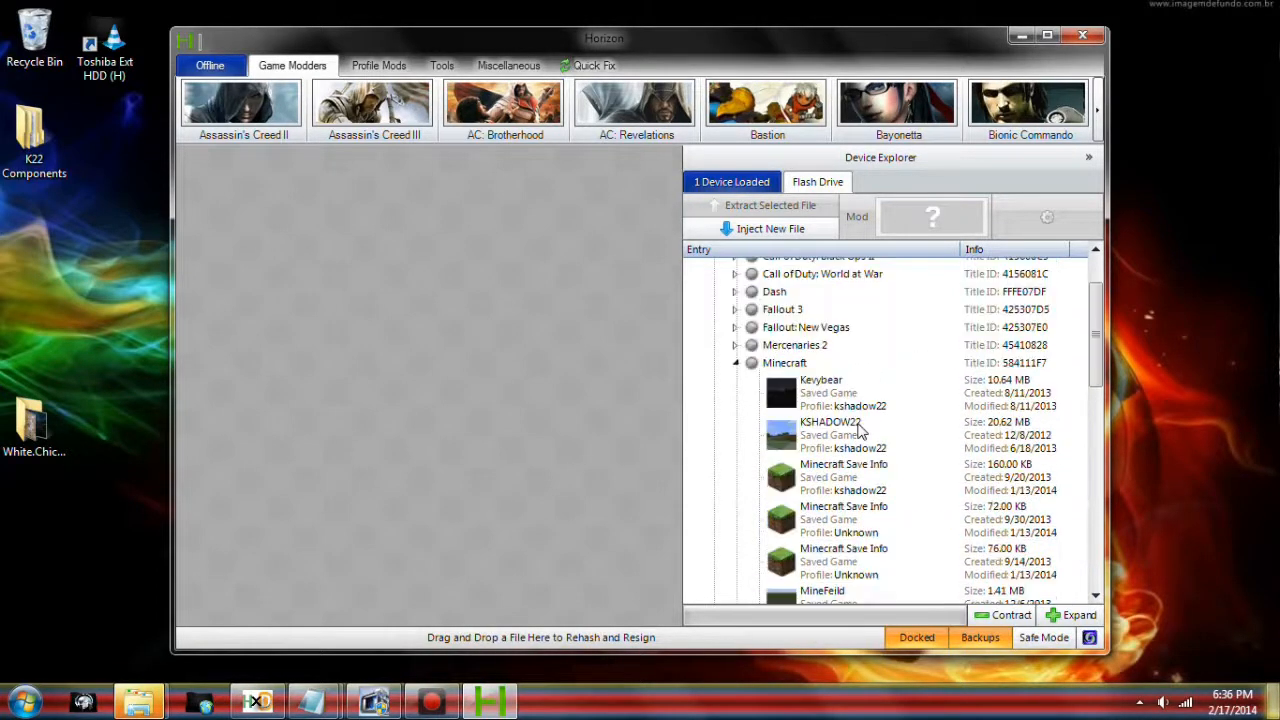
scroll(down, 3)
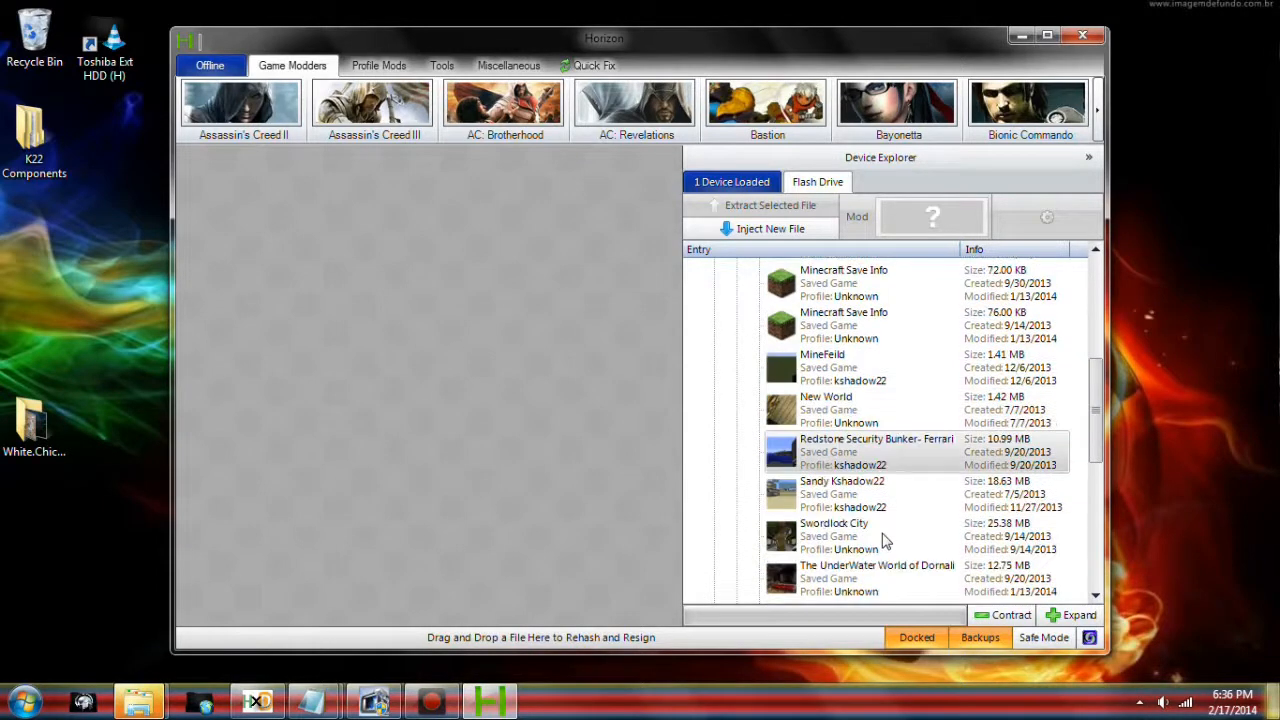
click(1089, 157)
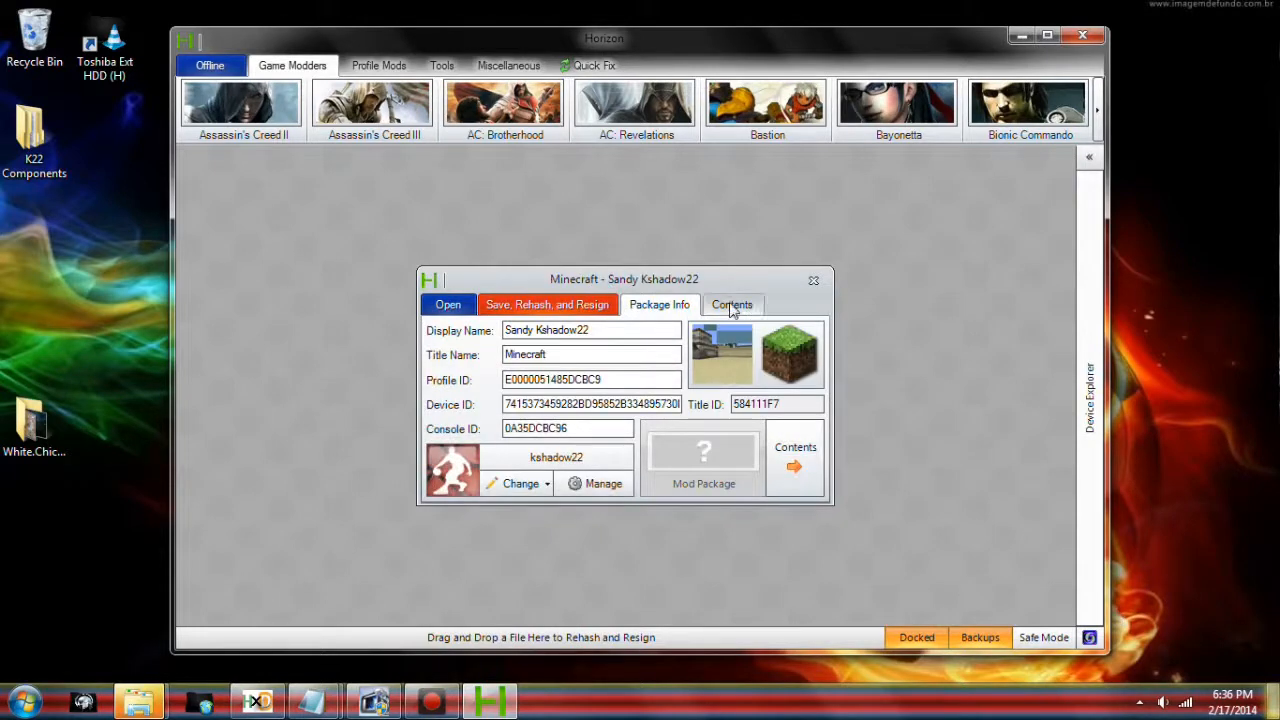
Step: Show the package Contents and choose Extract... on savegame.dat
click(731, 304)
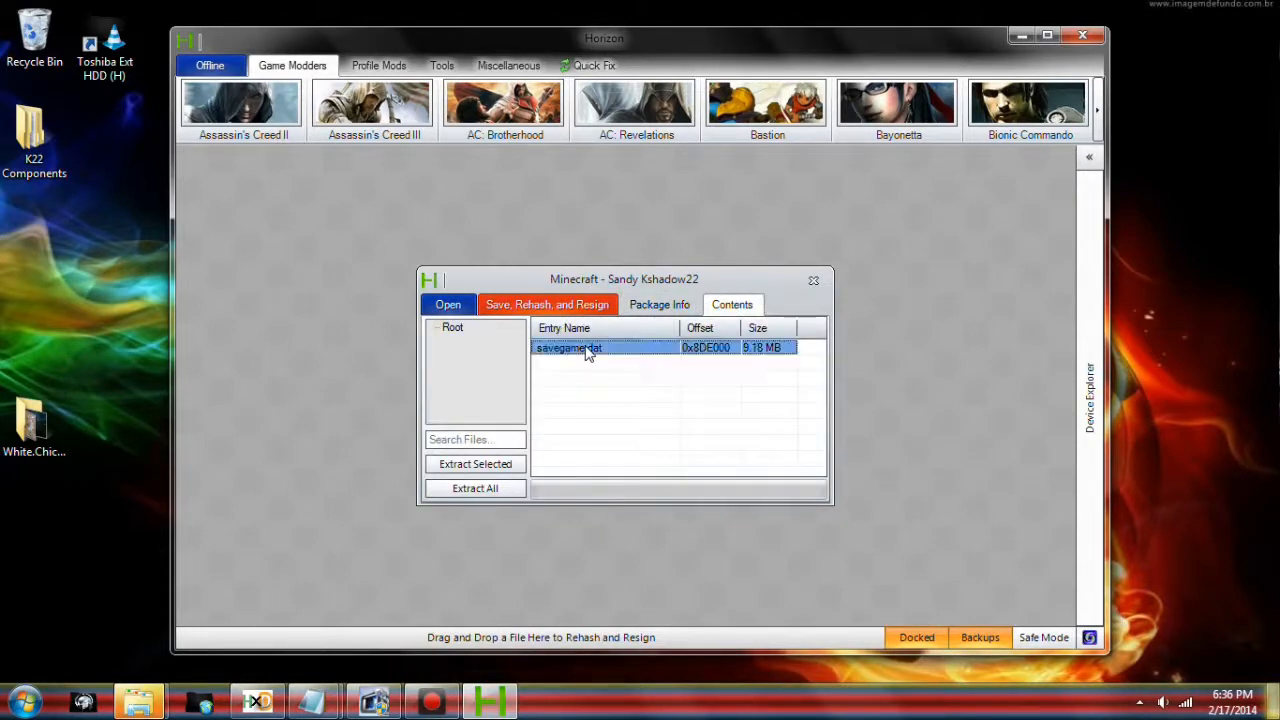
right_click(568, 347)
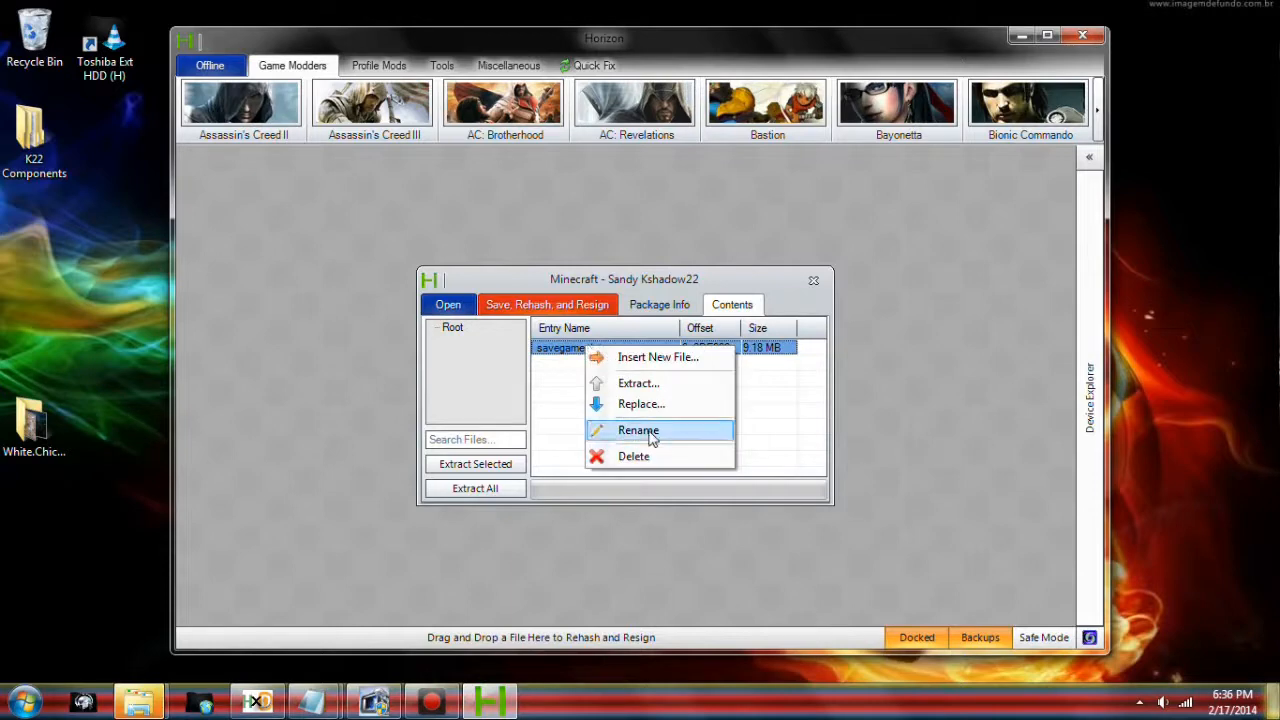
mouse_move(660, 404)
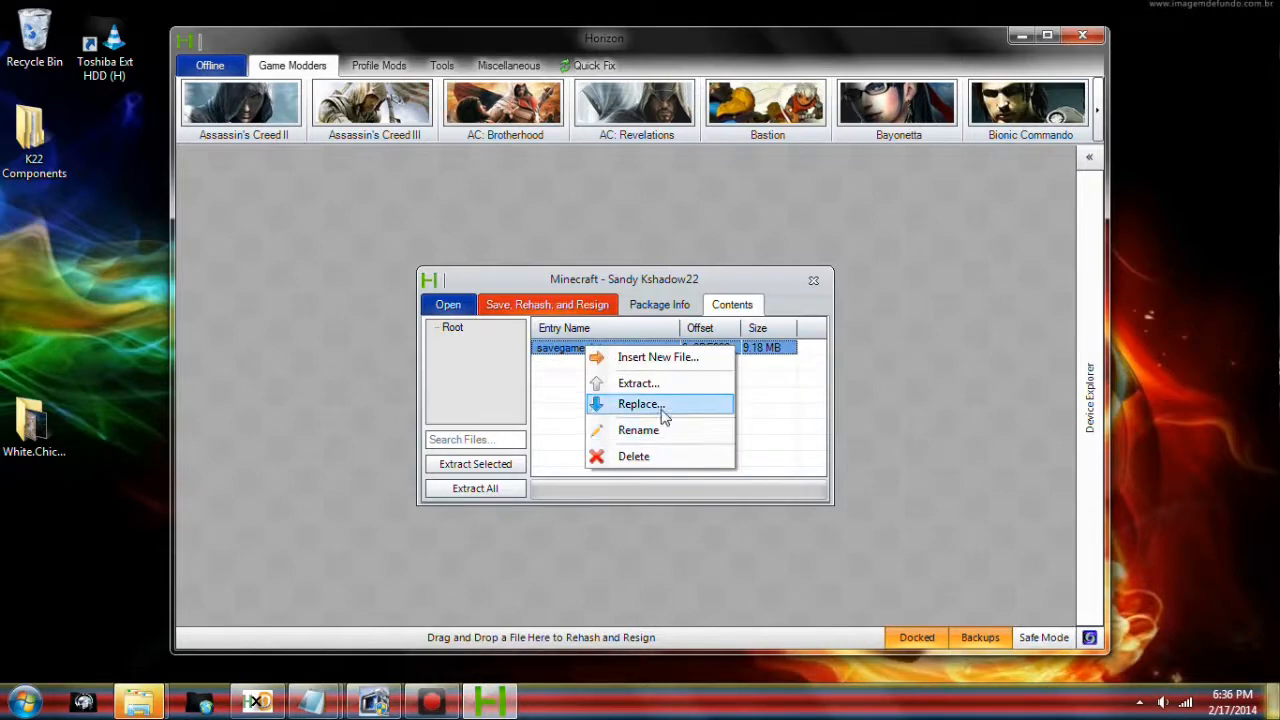
mouse_move(668, 430)
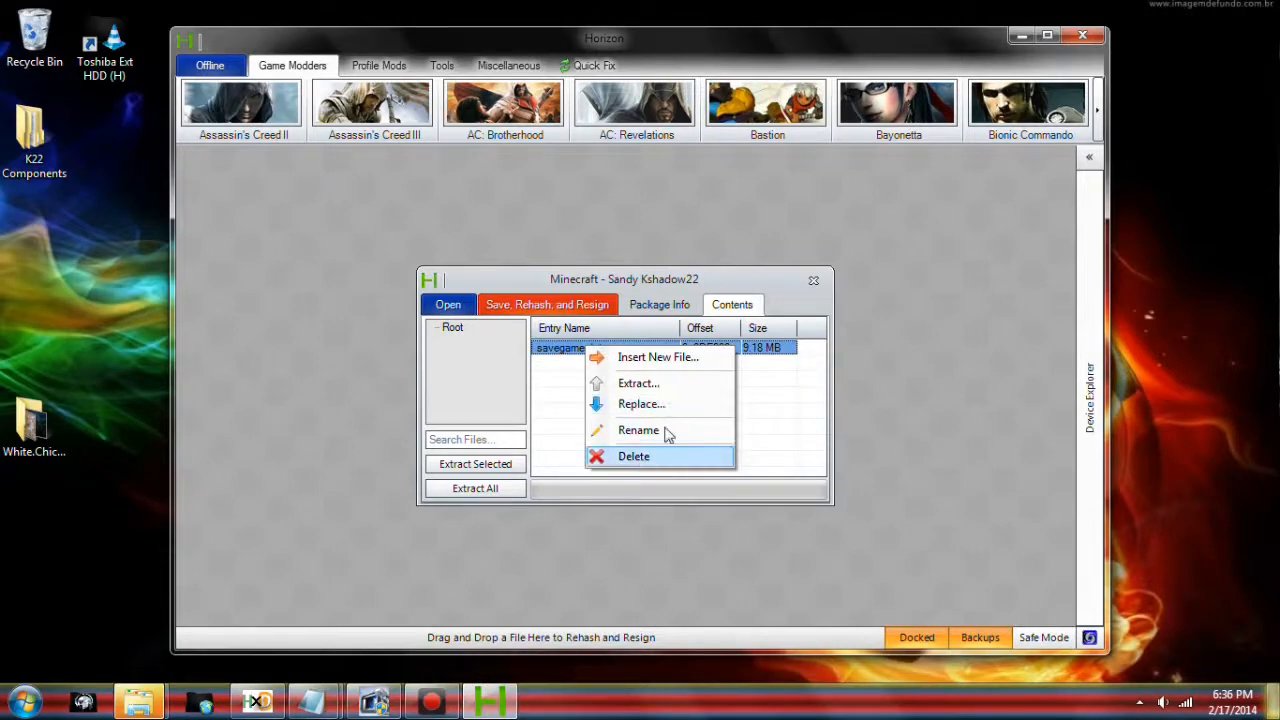
mouse_move(638, 383)
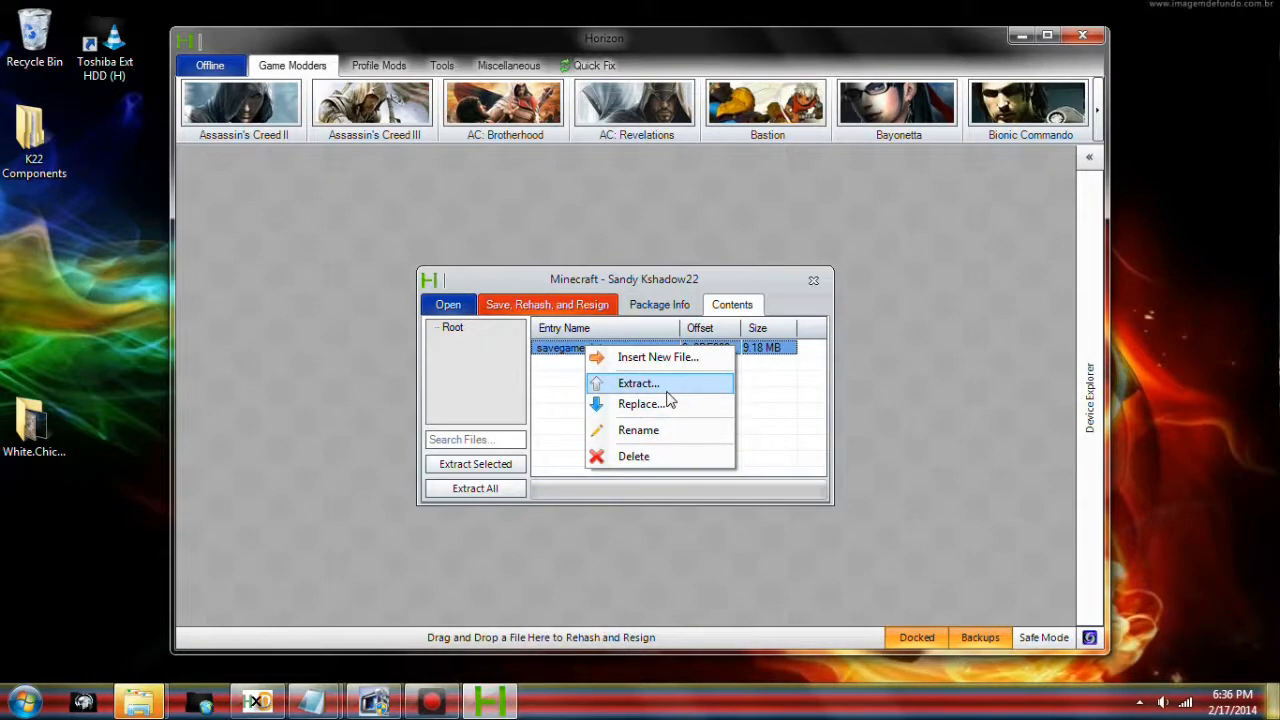
mouse_move(538, 370)
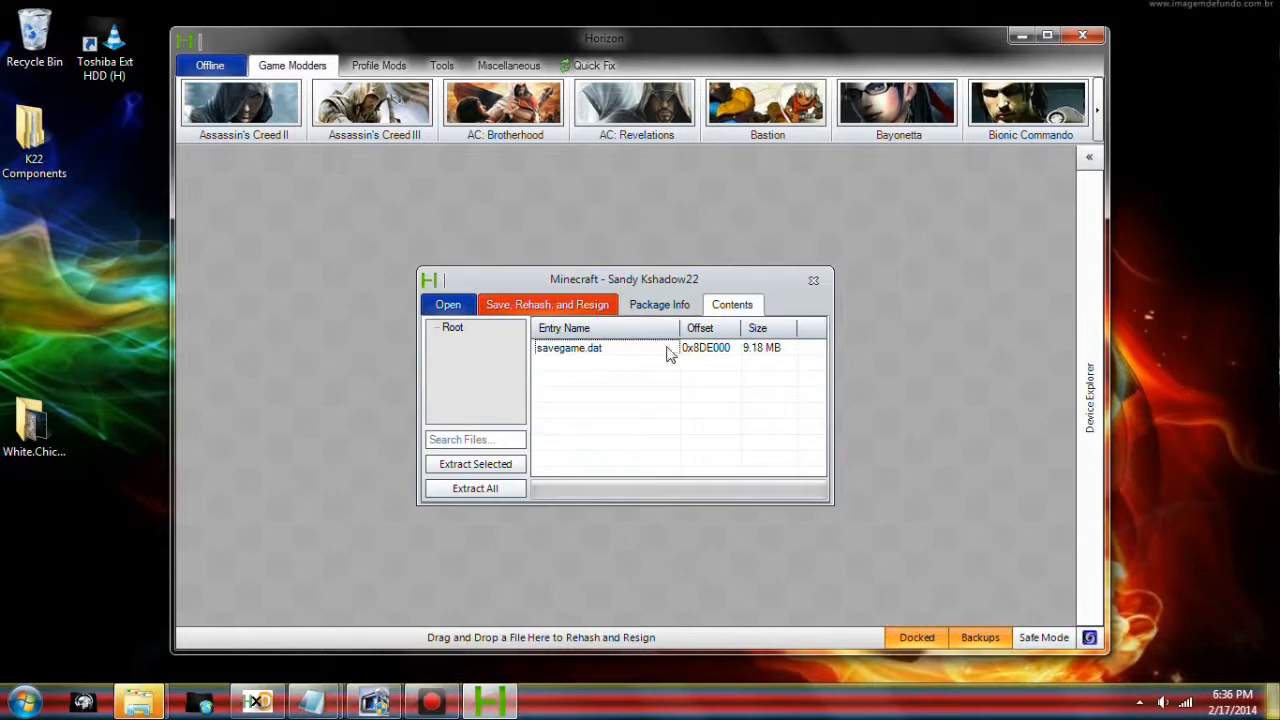
right_click(568, 347)
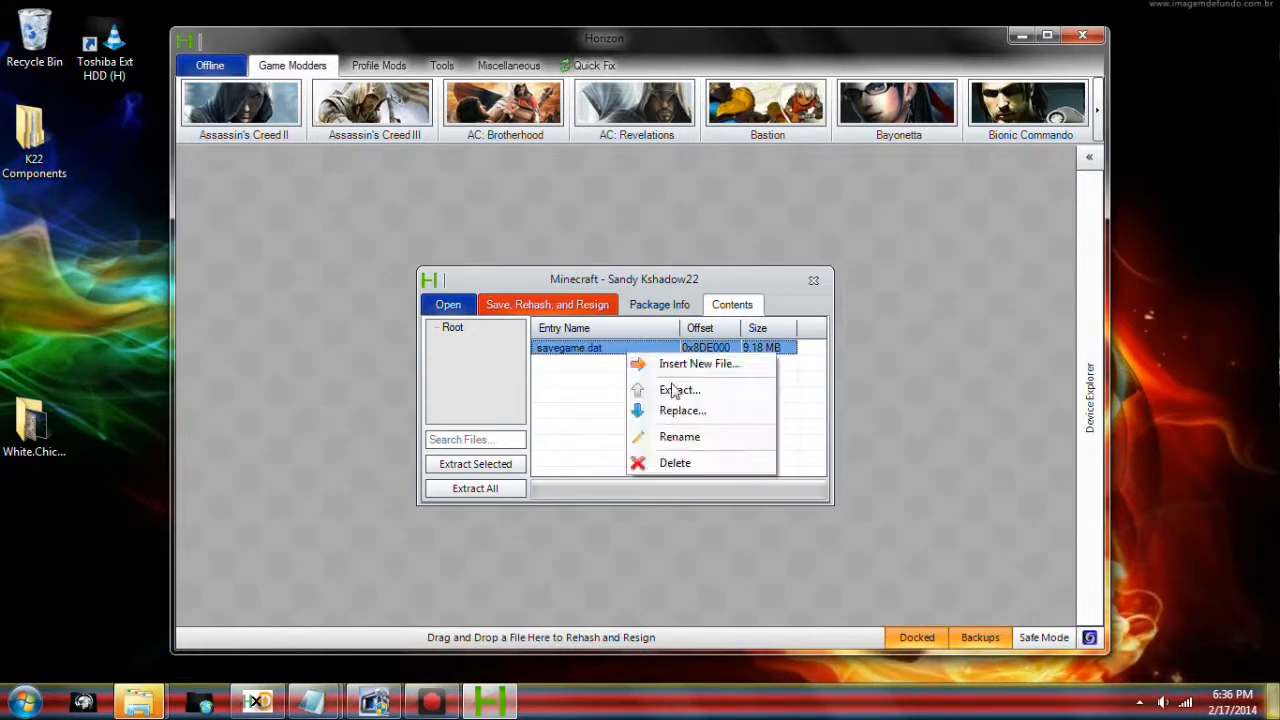
mouse_move(680, 390)
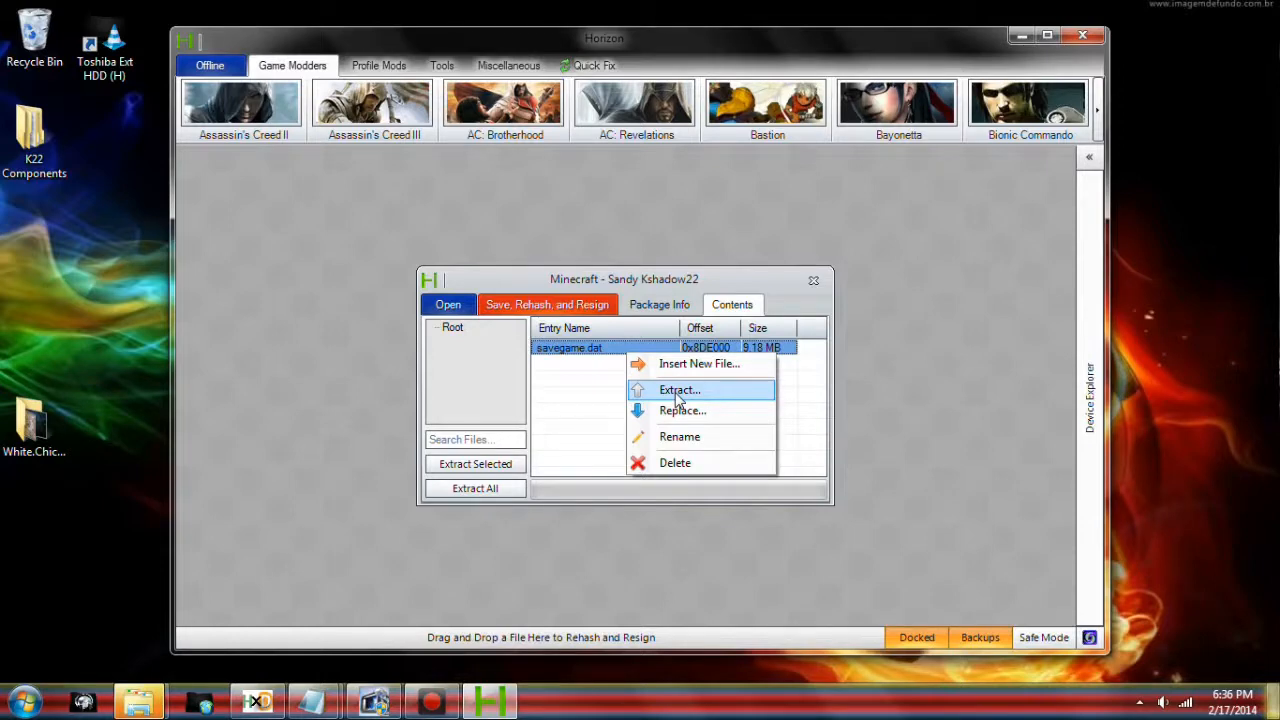
click(679, 389)
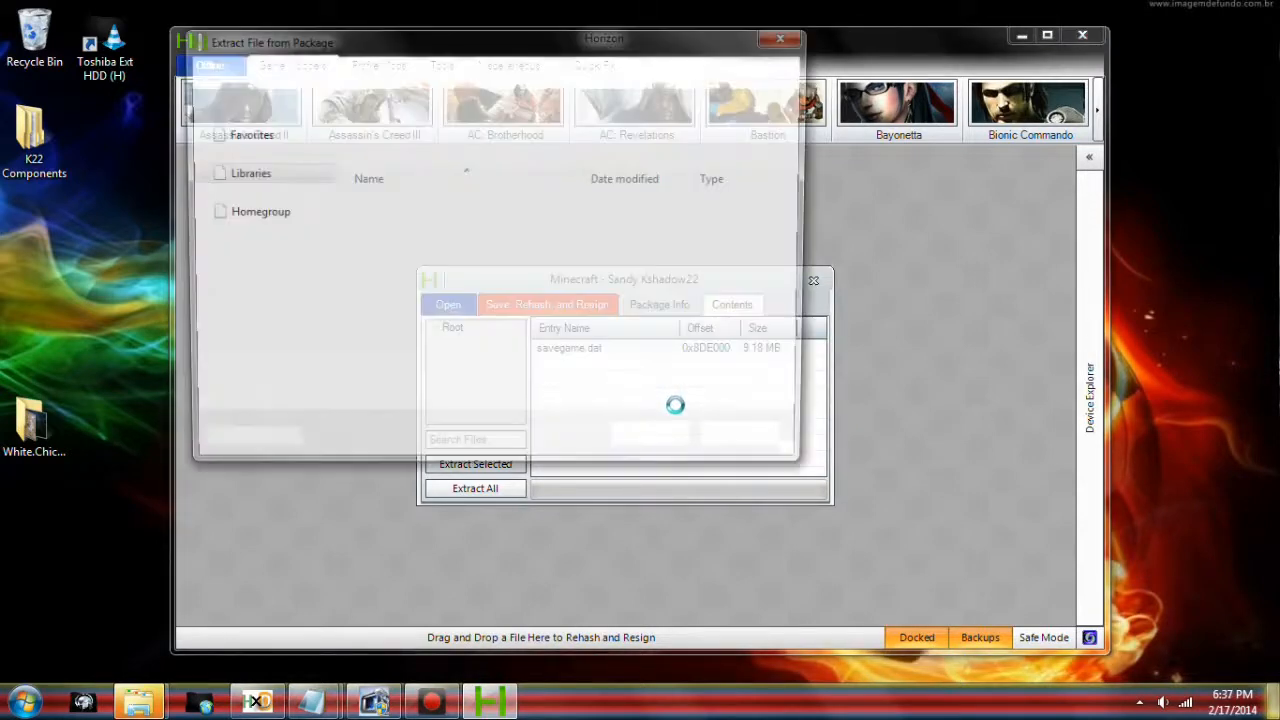
Step: Save savegame.dat into C:\Users\Kory\Documents\Programs\Mods\Minecraft
click(474, 463)
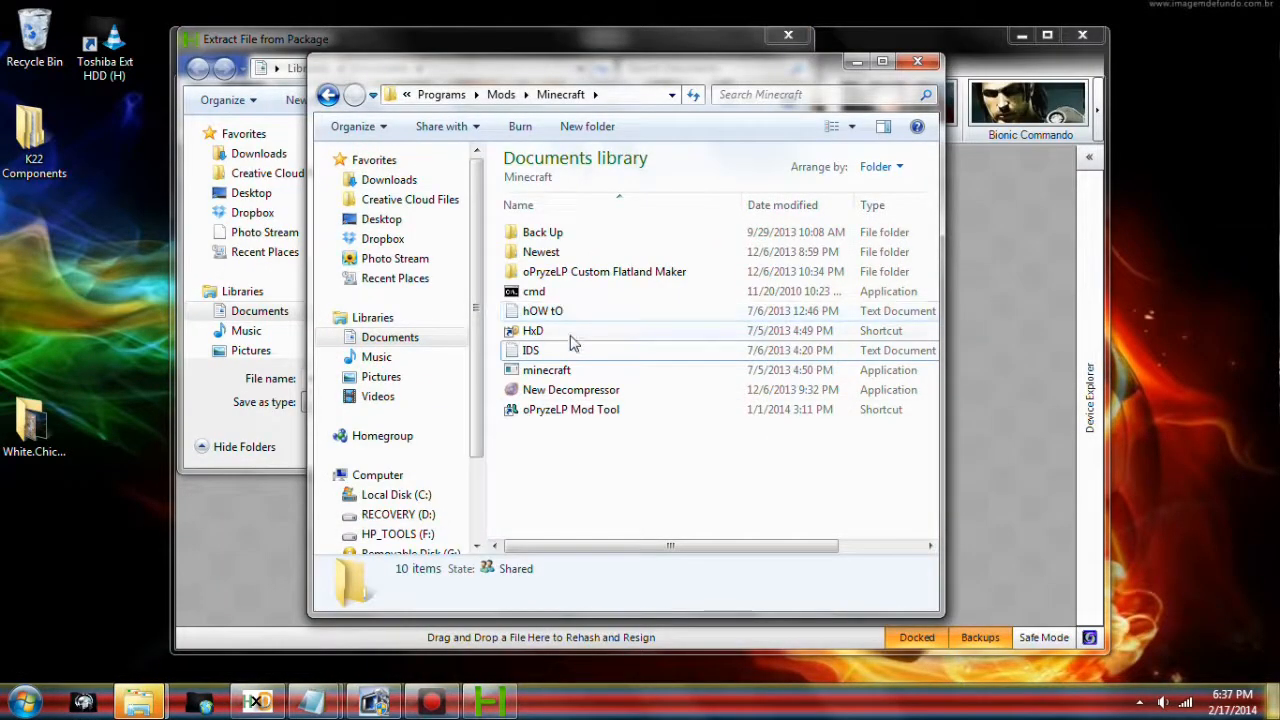
click(547, 370)
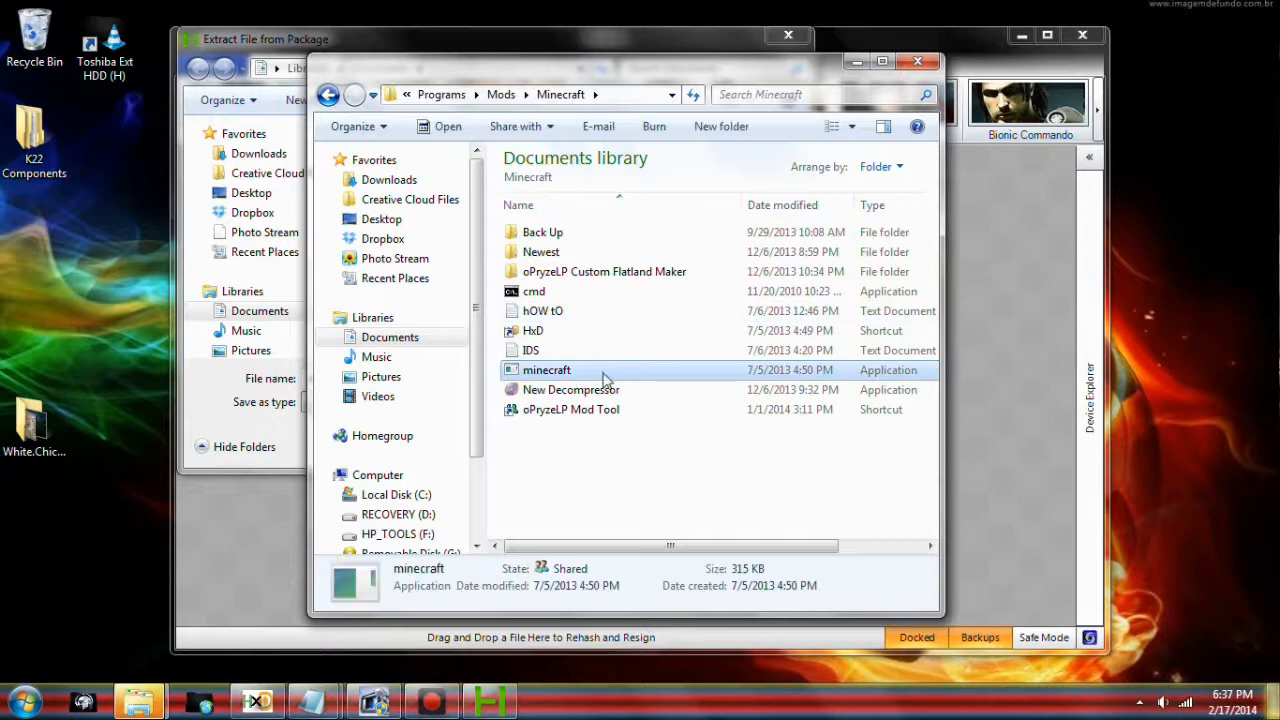
mouse_move(600, 380)
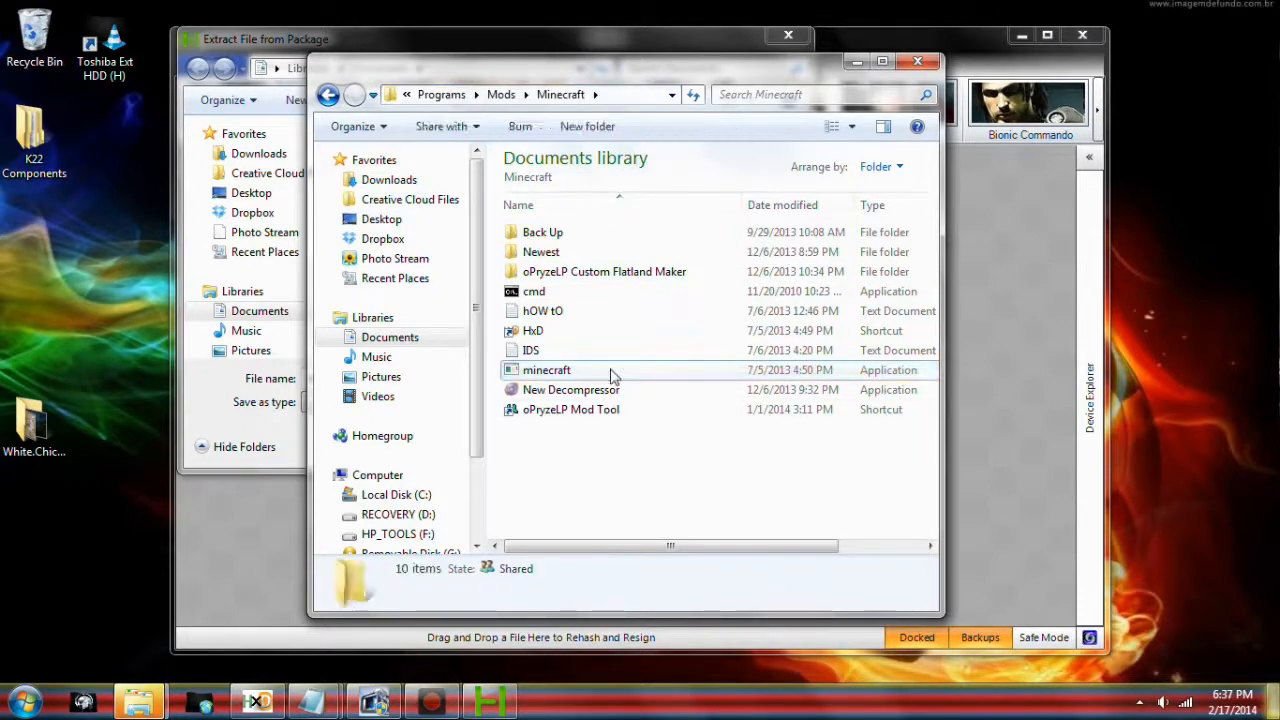
click(571, 389)
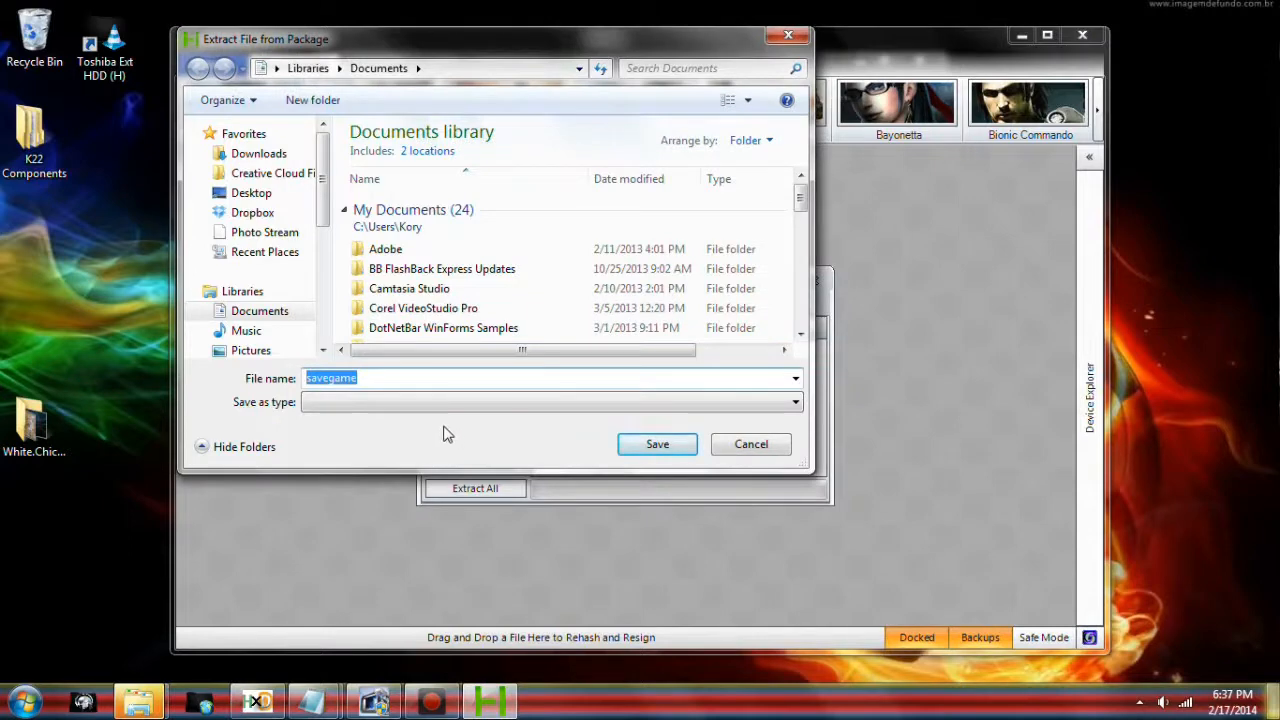
click(430, 68)
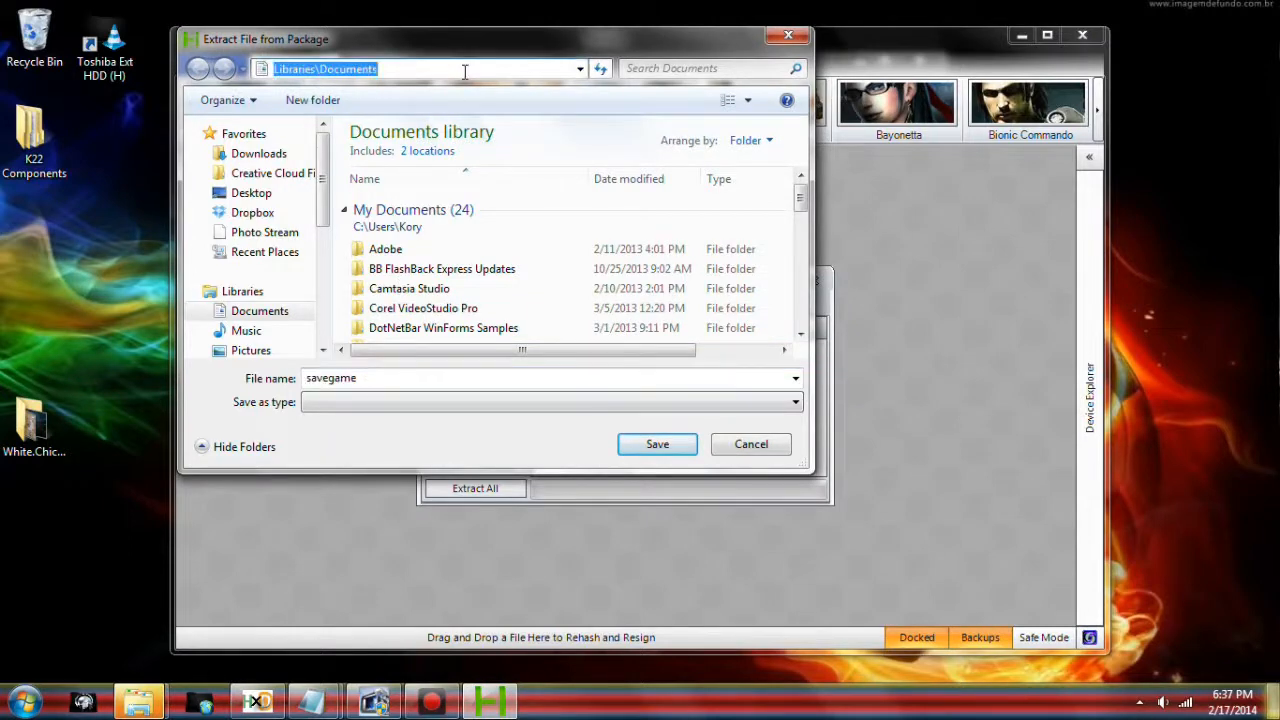
text(C:\Users\Kory\Documents\Programs\Mods\Minecraft)
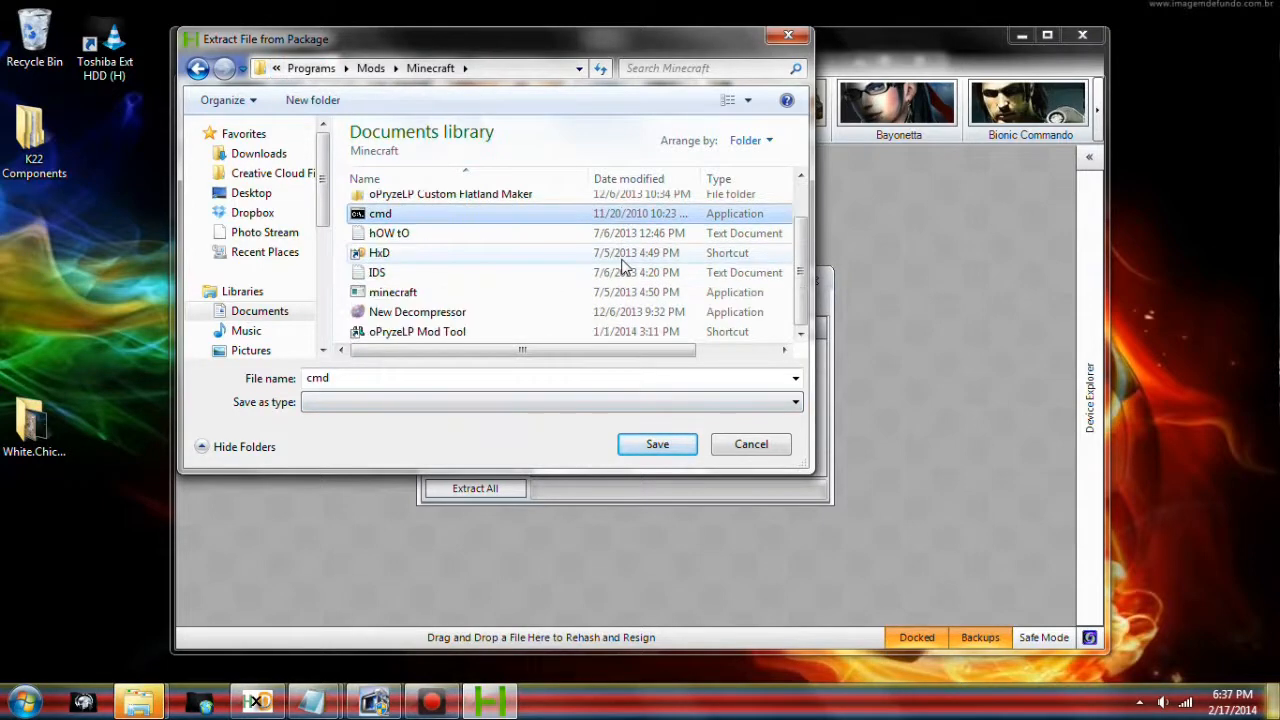
mouse_move(503, 375)
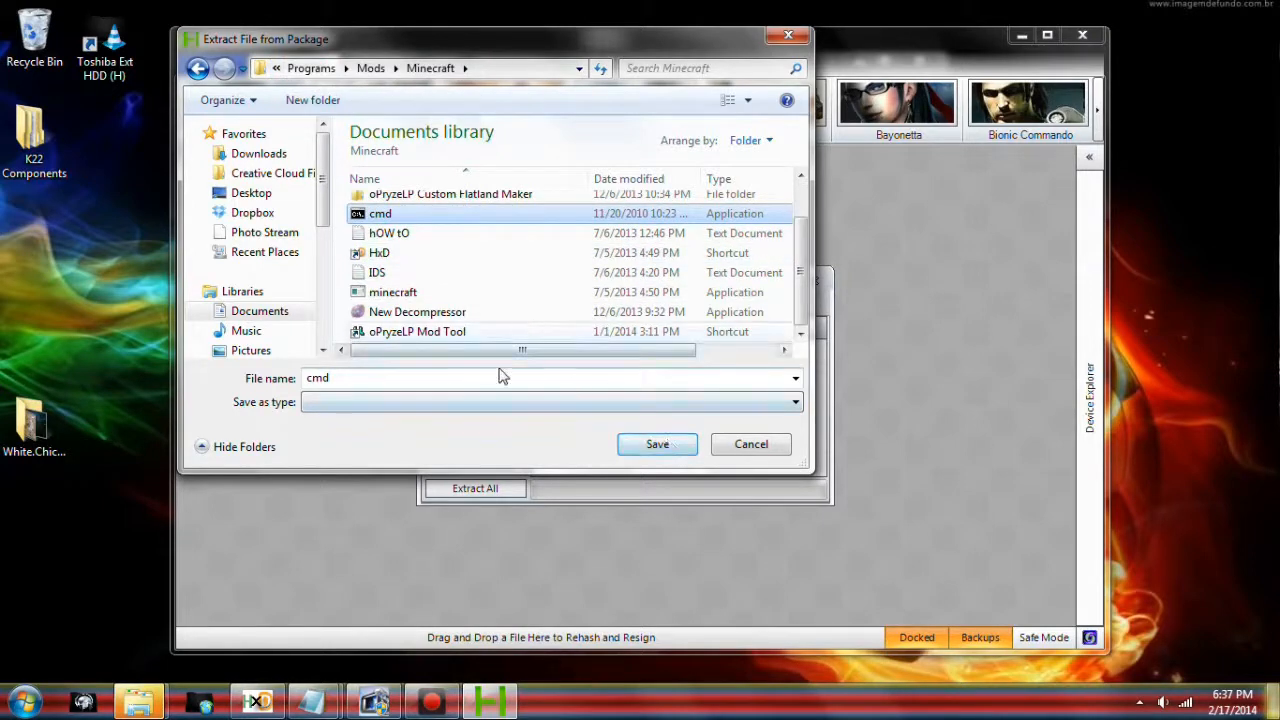
text(save)
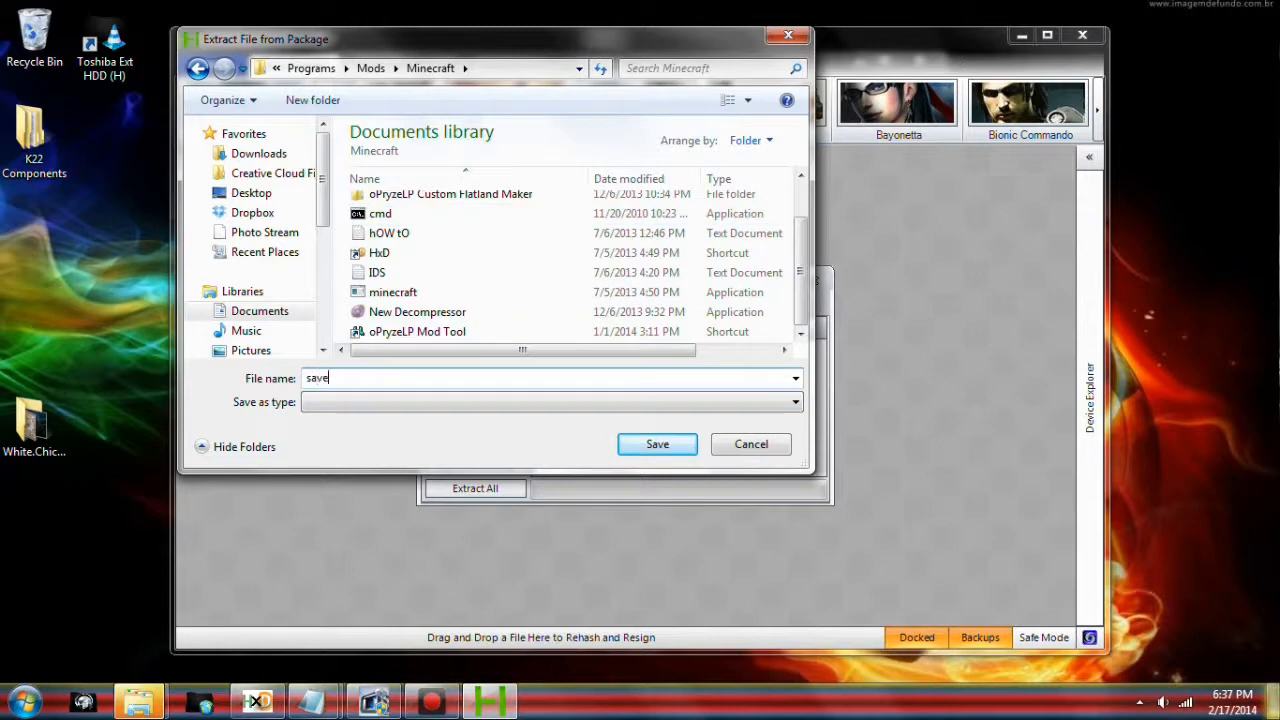
text(game.dat)
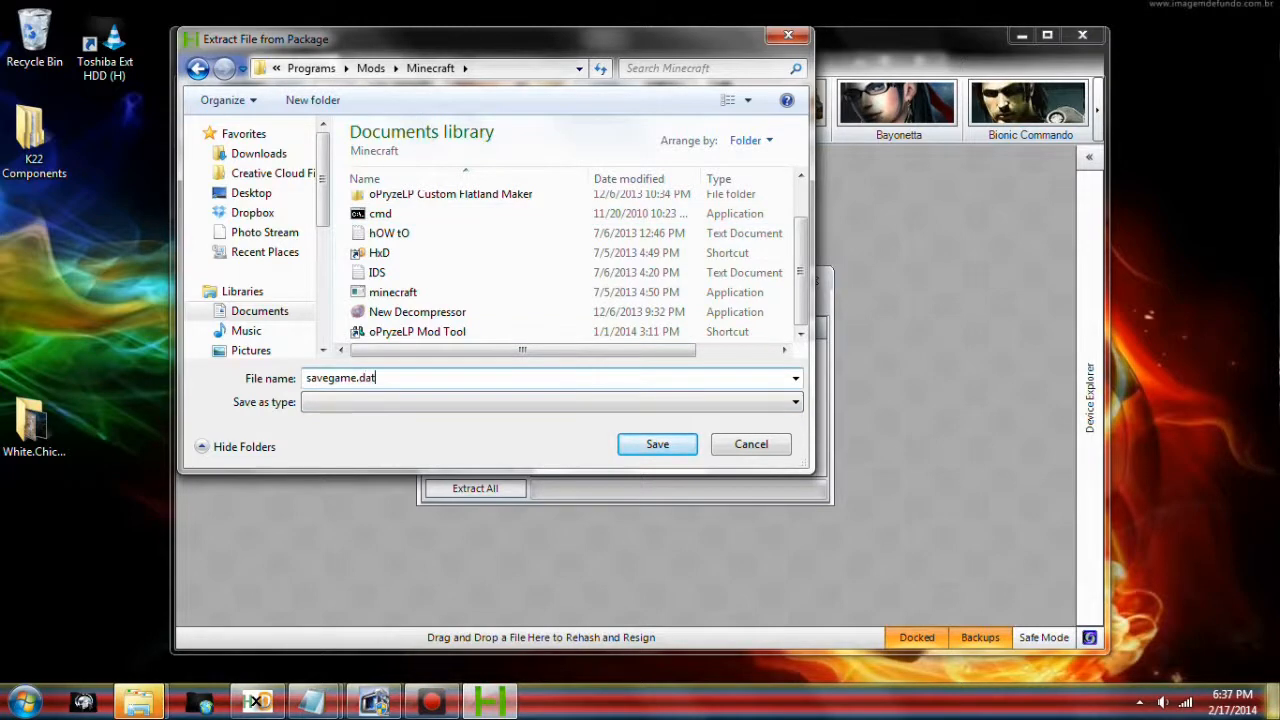
click(657, 444)
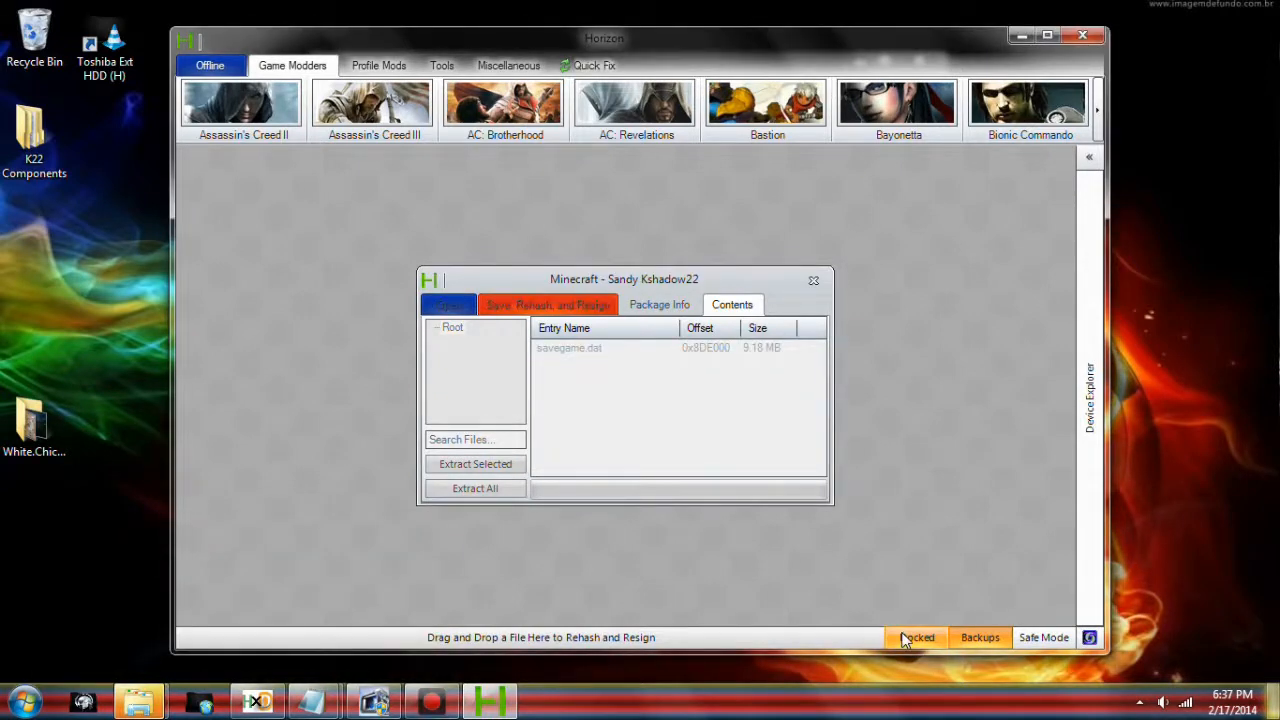
Step: Let the extraction finish, then close the Minecraft package window
click(475, 488)
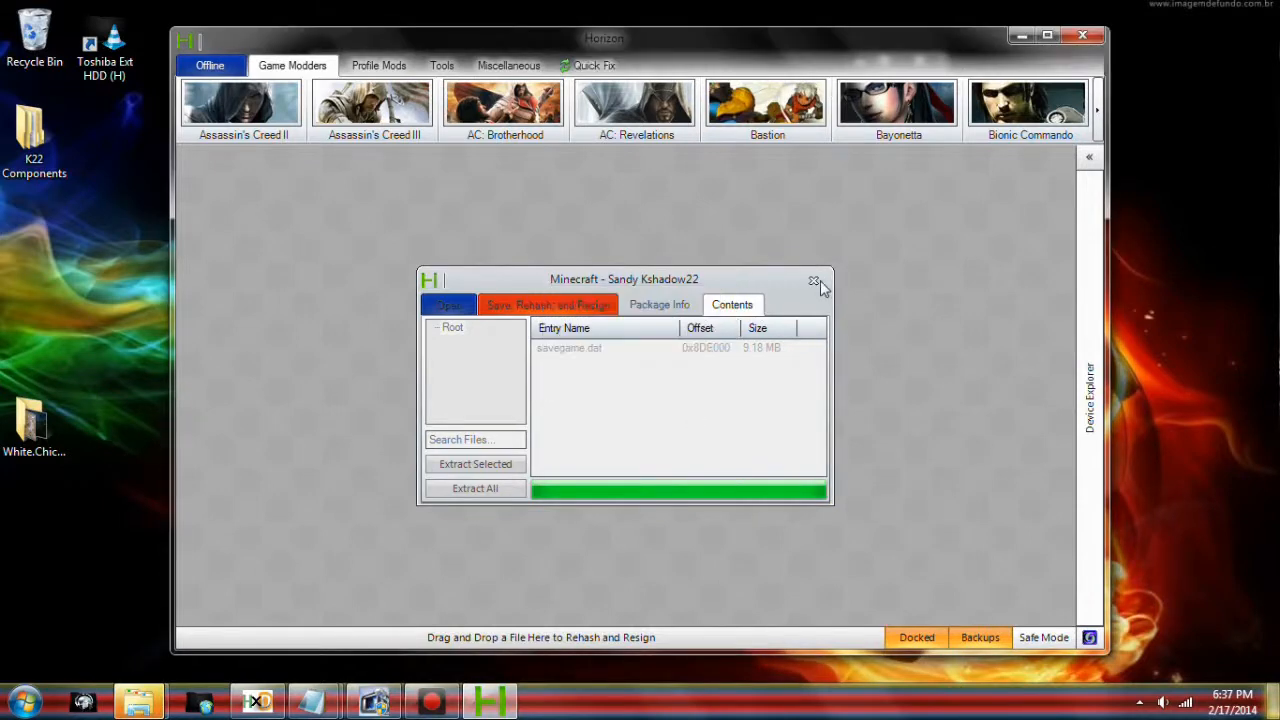
click(814, 280)
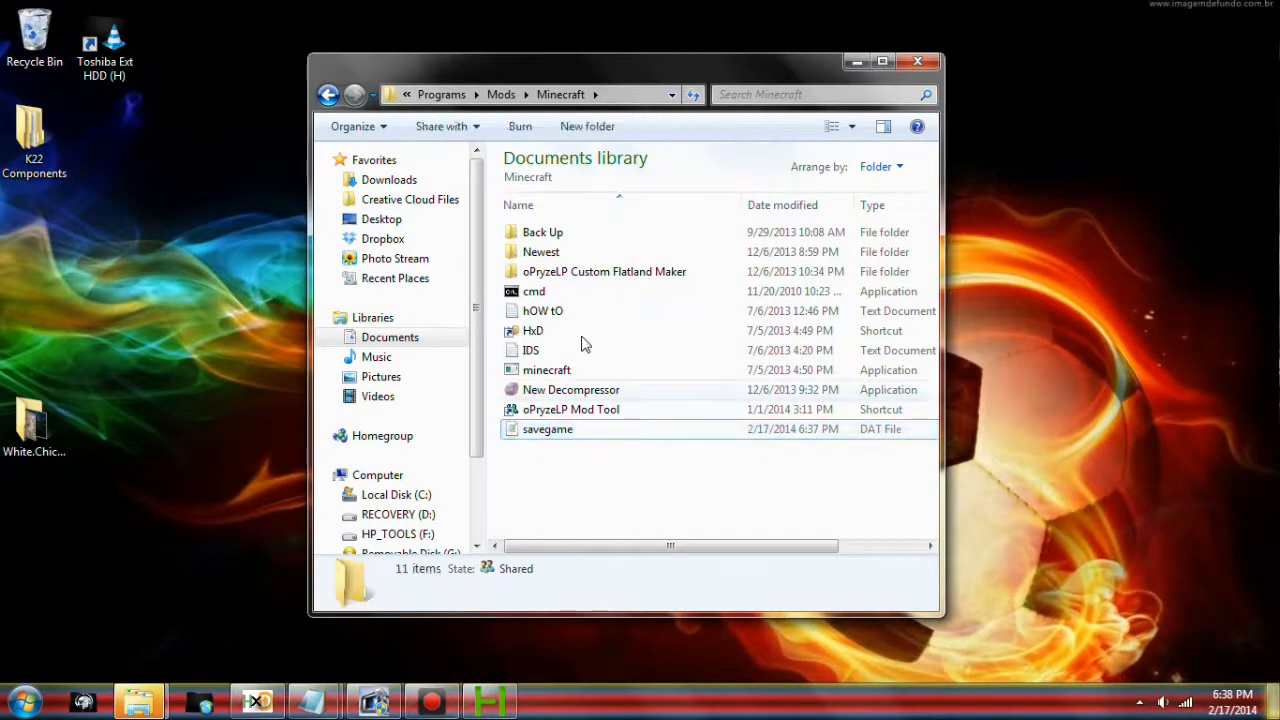
Step: Search the Start menu for cmd and open the result's context menu
click(534, 291)
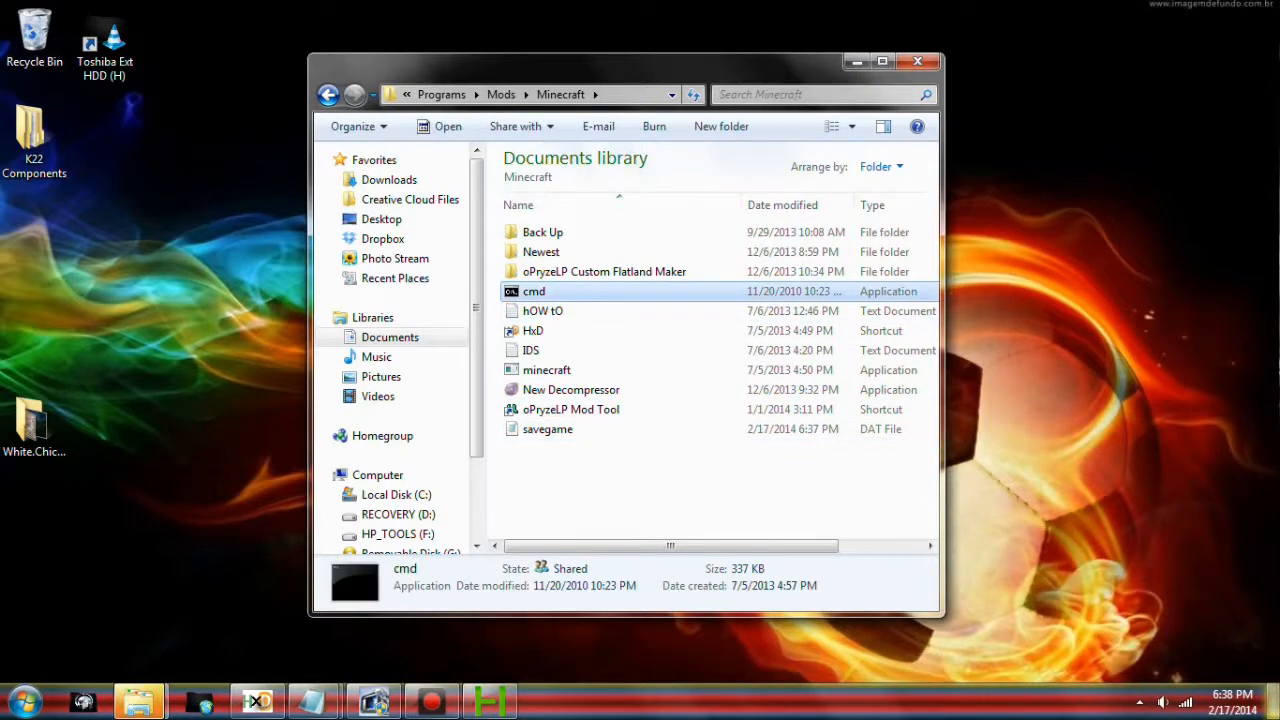
click(18, 700)
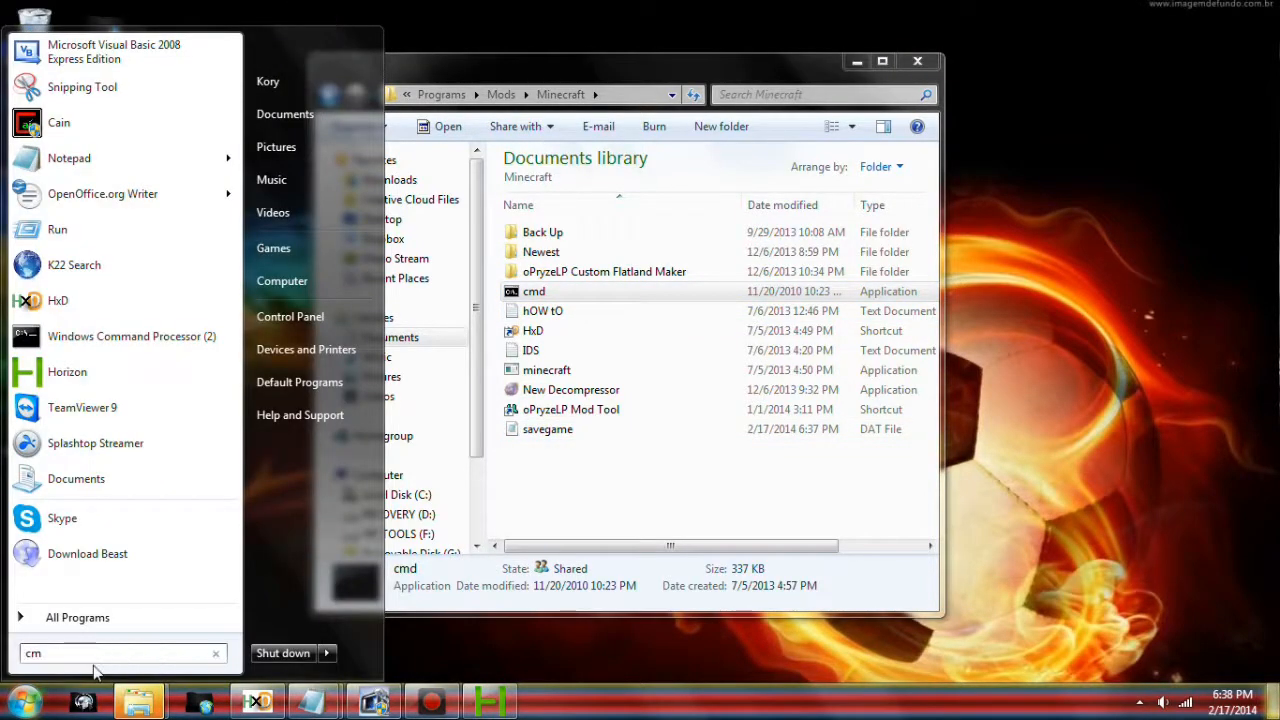
text(d)
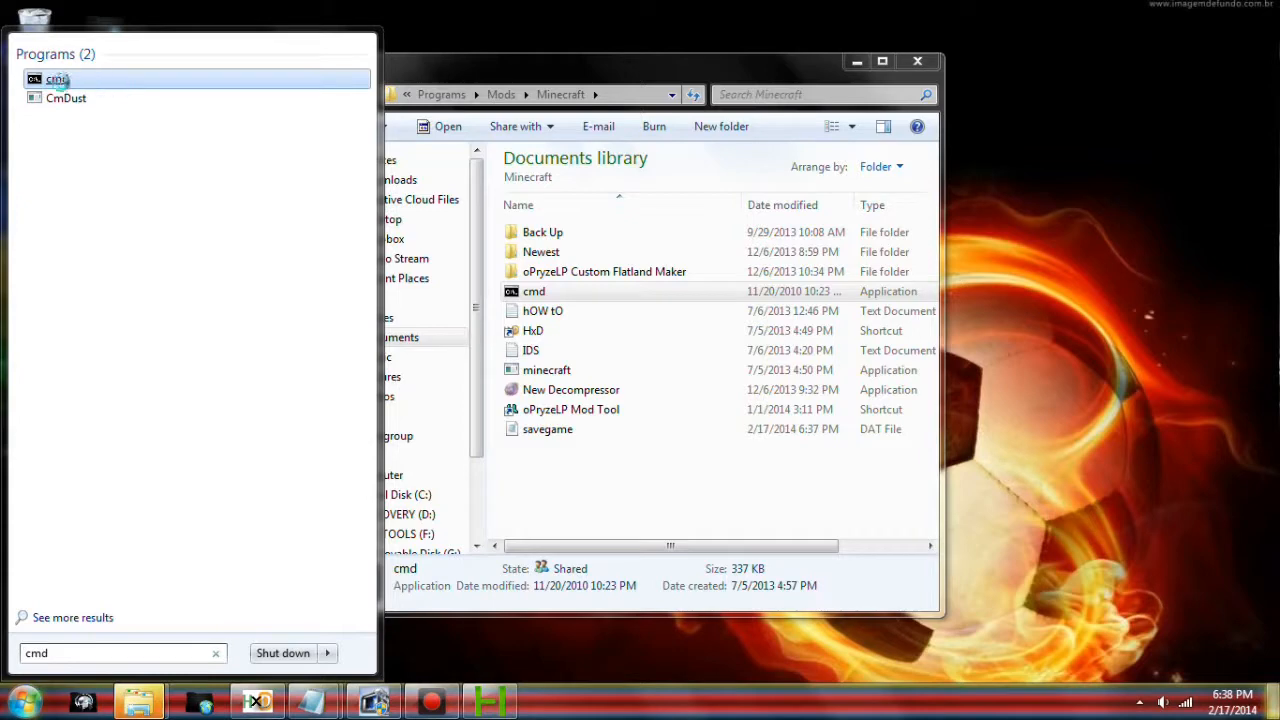
right_click(57, 79)
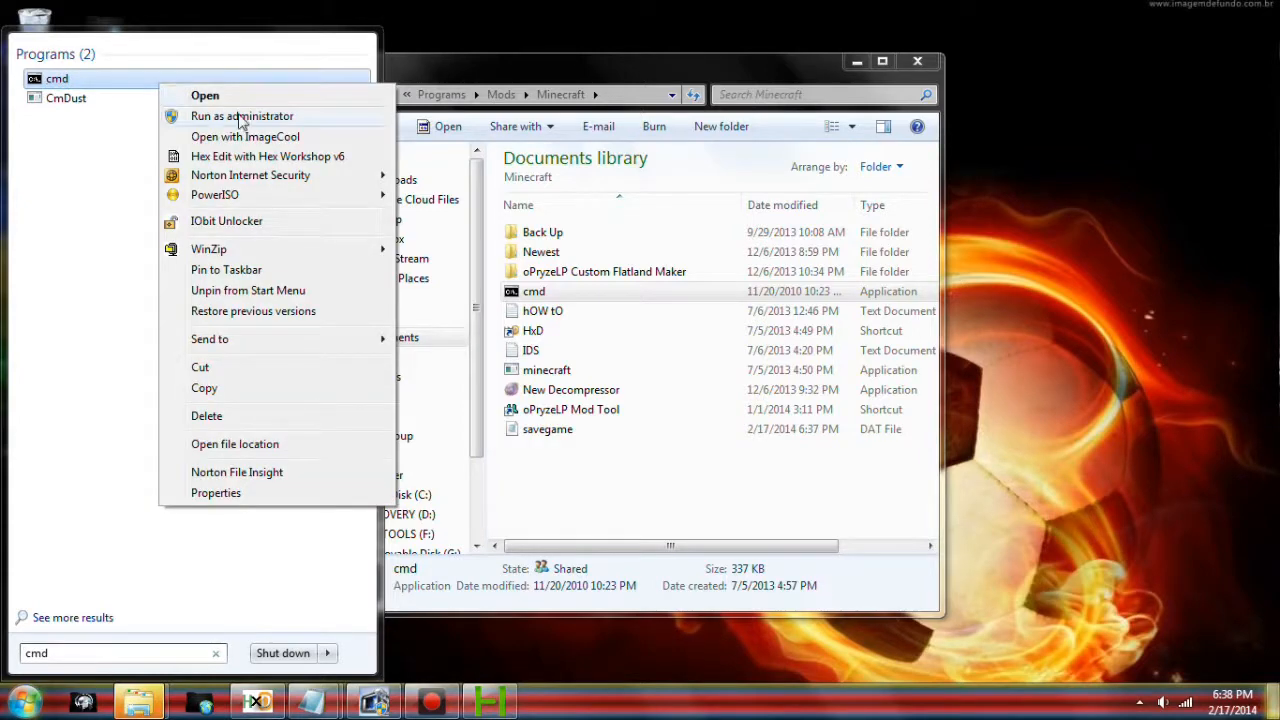
mouse_move(253, 311)
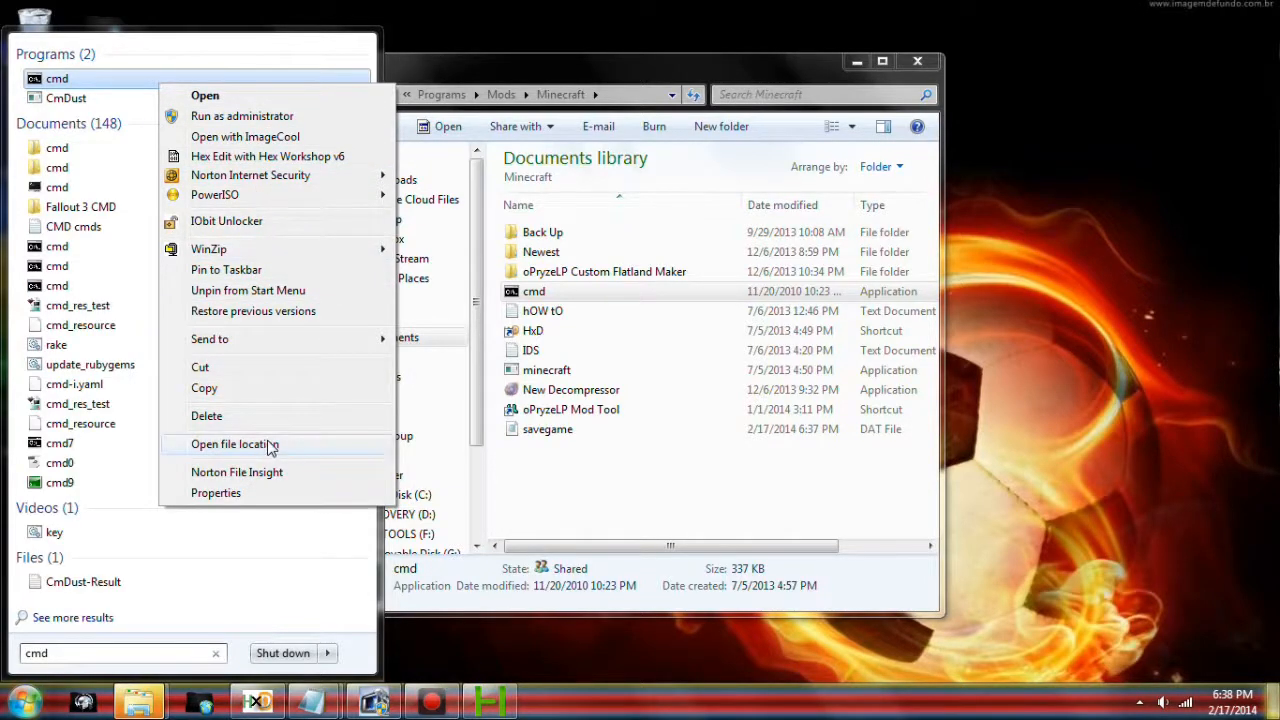
Step: Open cmd's file location, choose Don't copy, and launch the Minecraft folder's cmd
click(235, 444)
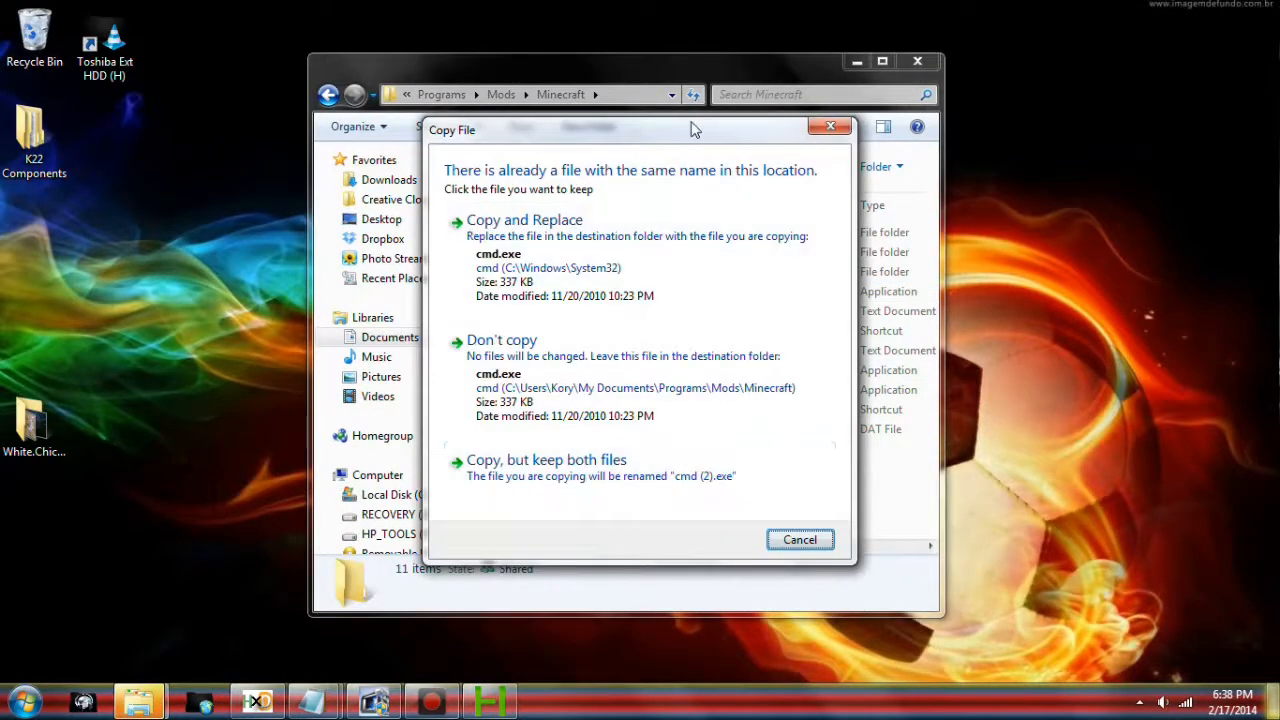
drag(695, 130, 753, 131)
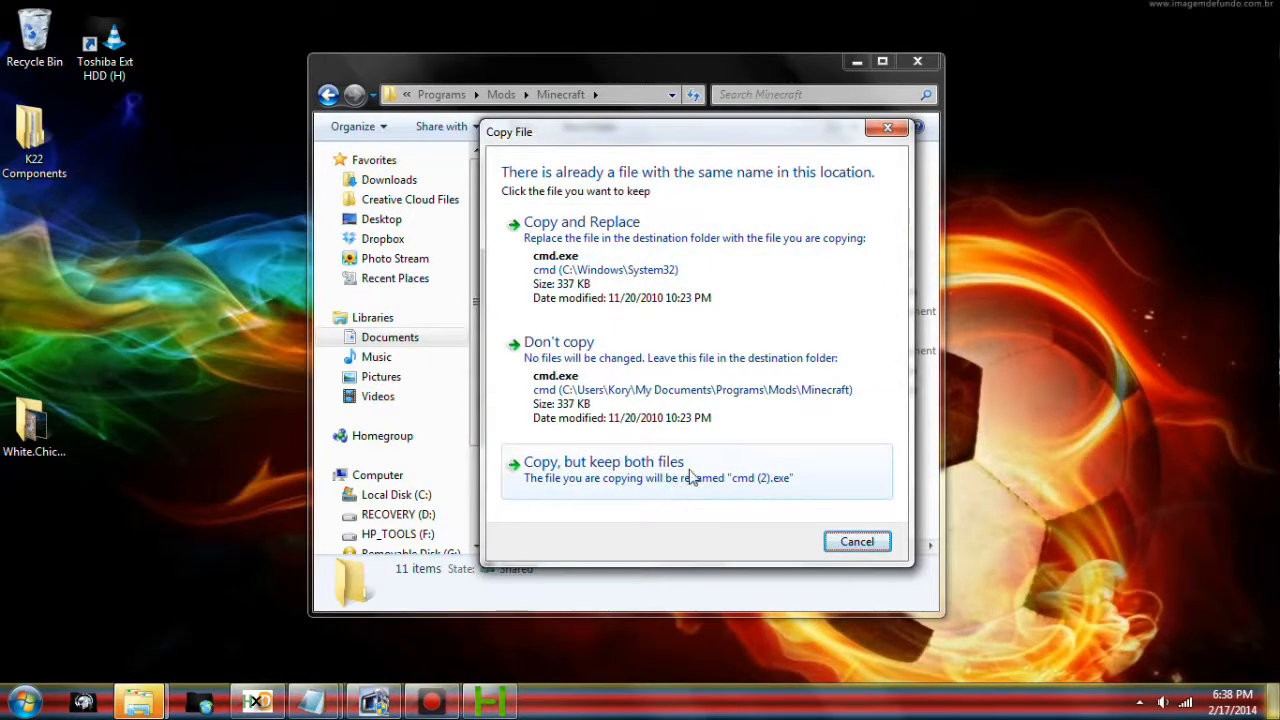
click(581, 221)
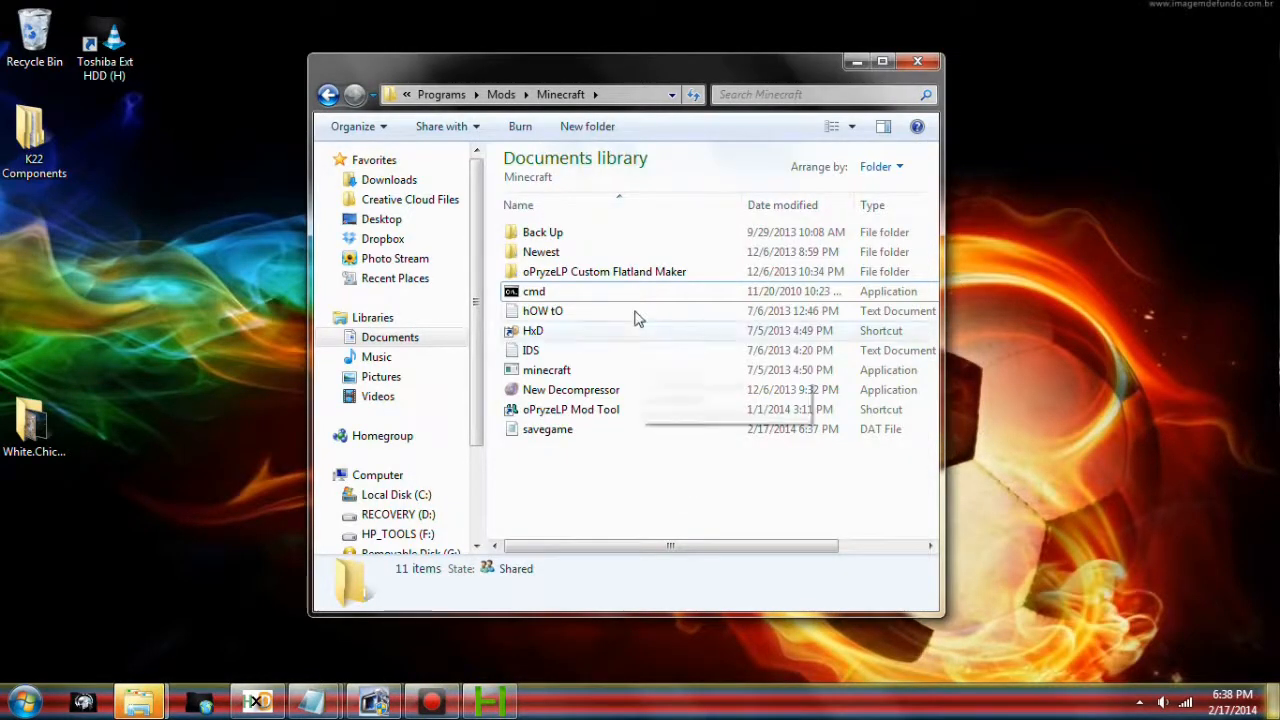
click(534, 291)
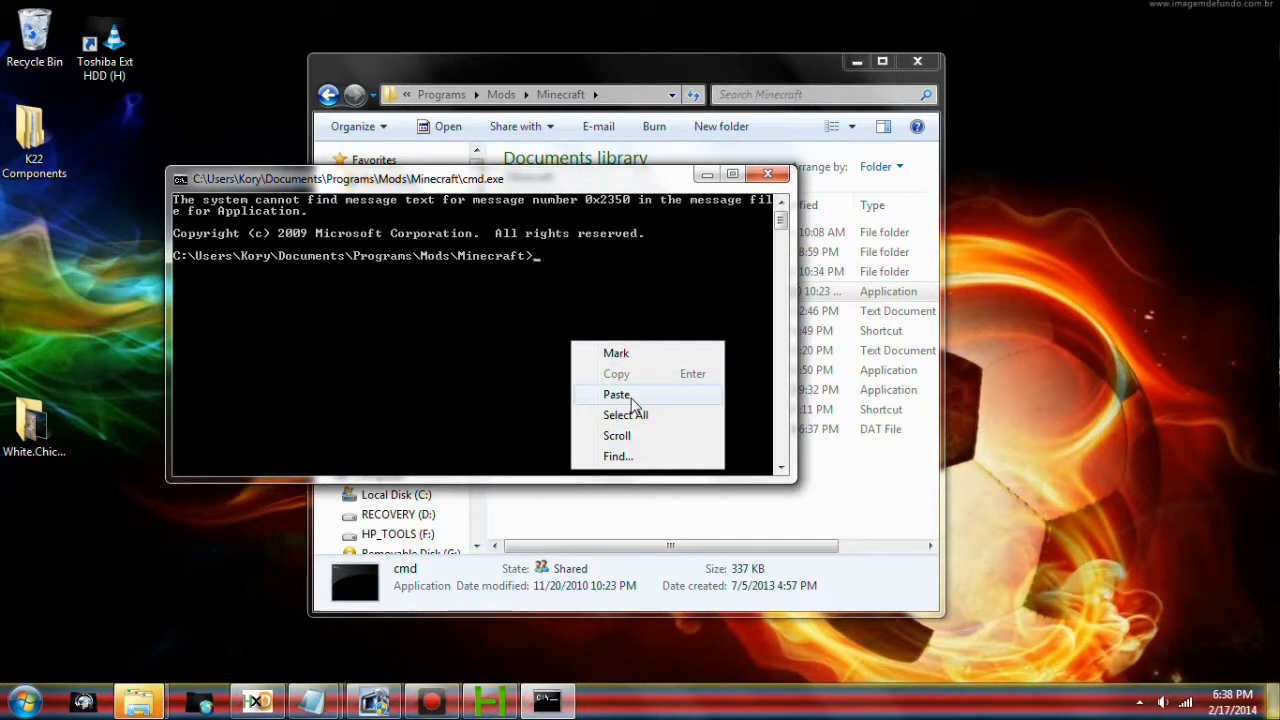
Step: Paste the decompression command to produce savegame.dat.decompressed in the Minecraft folder
click(616, 394)
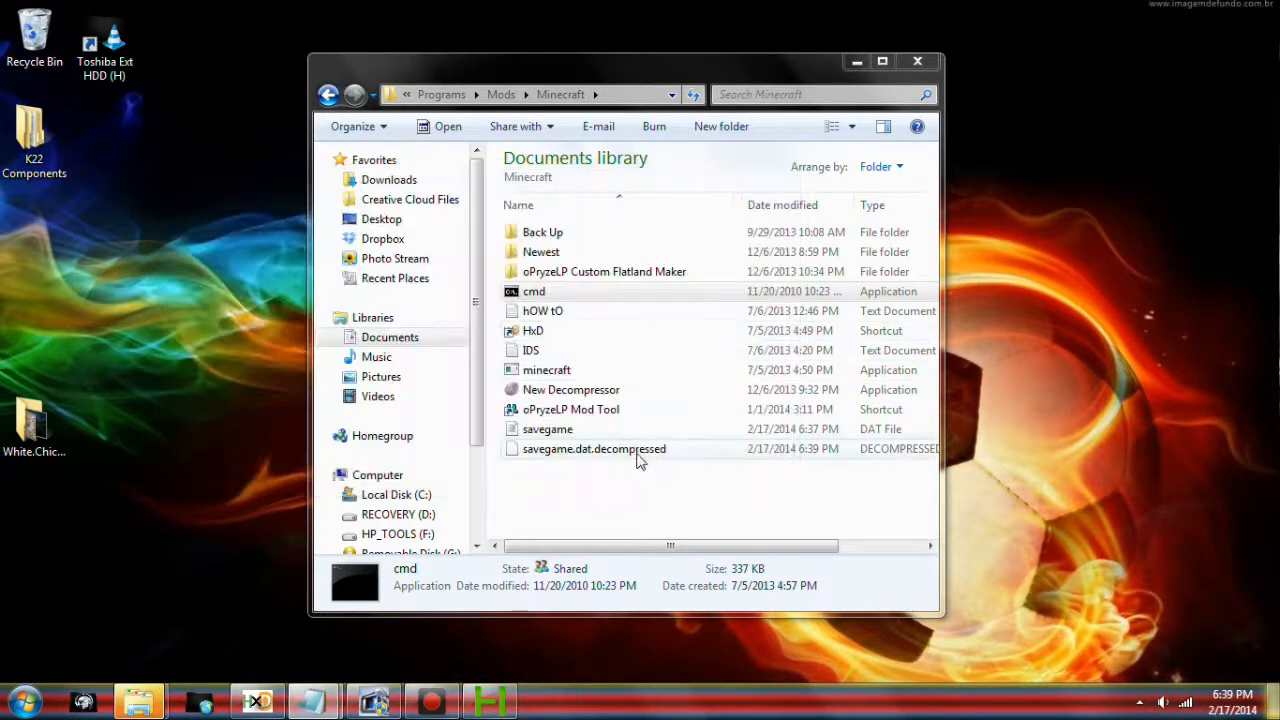
click(594, 448)
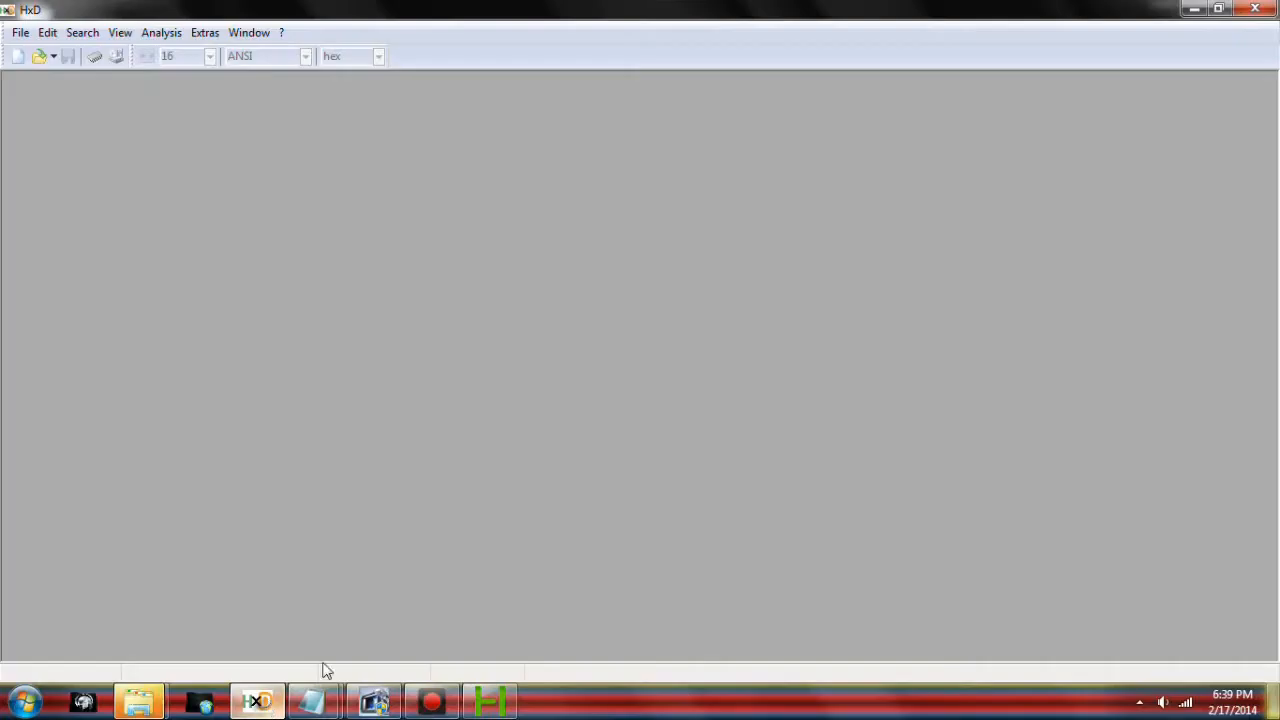
Step: Bring up HxD and start opening a file from the File menu
click(18, 699)
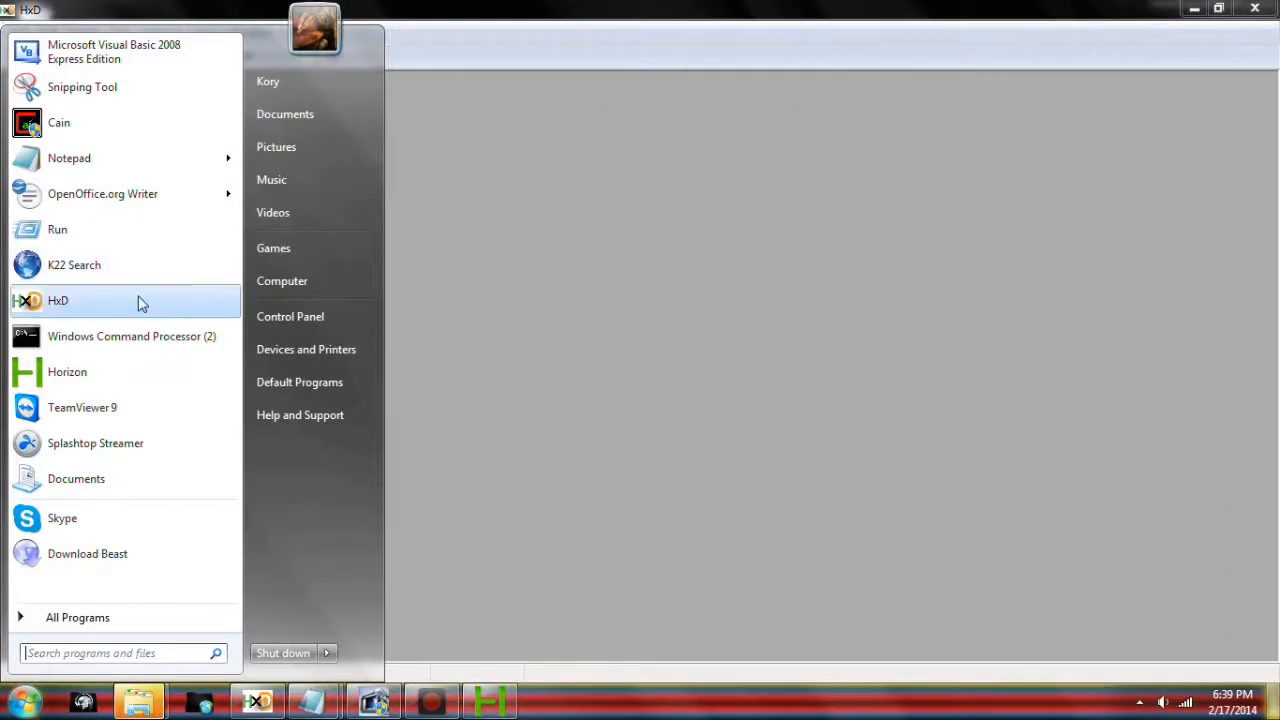
mouse_move(650, 8)
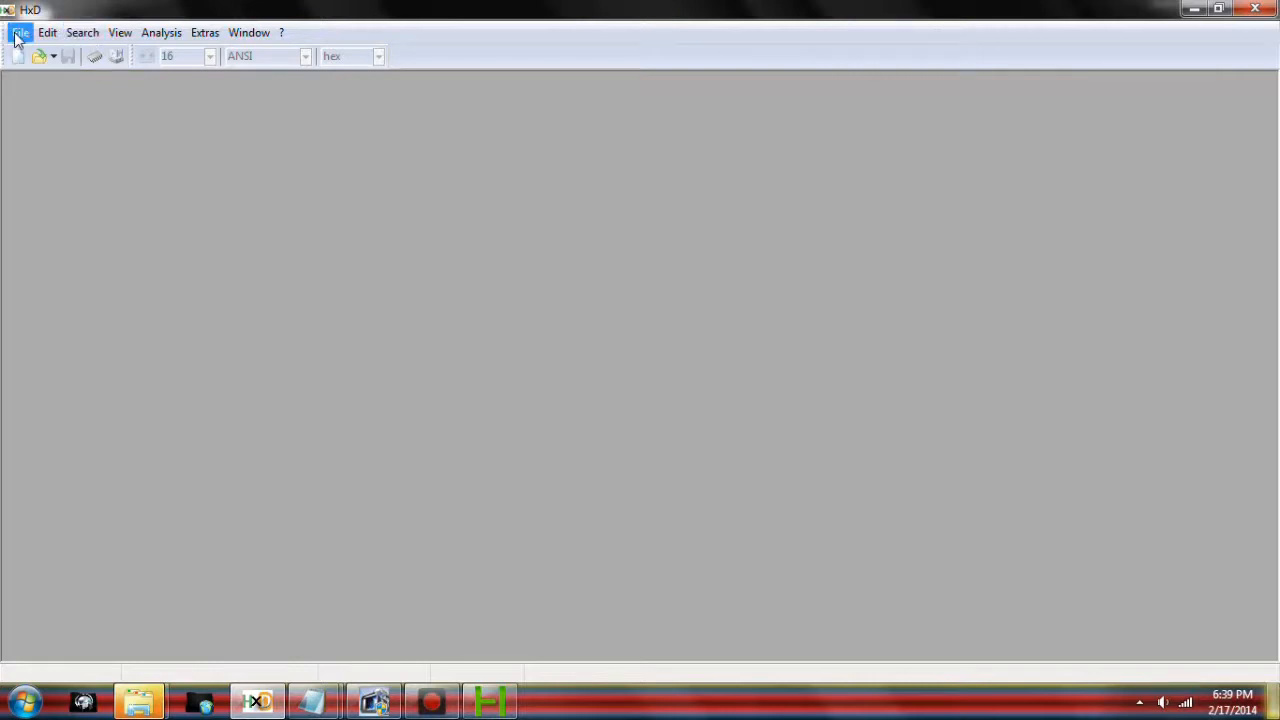
click(19, 32)
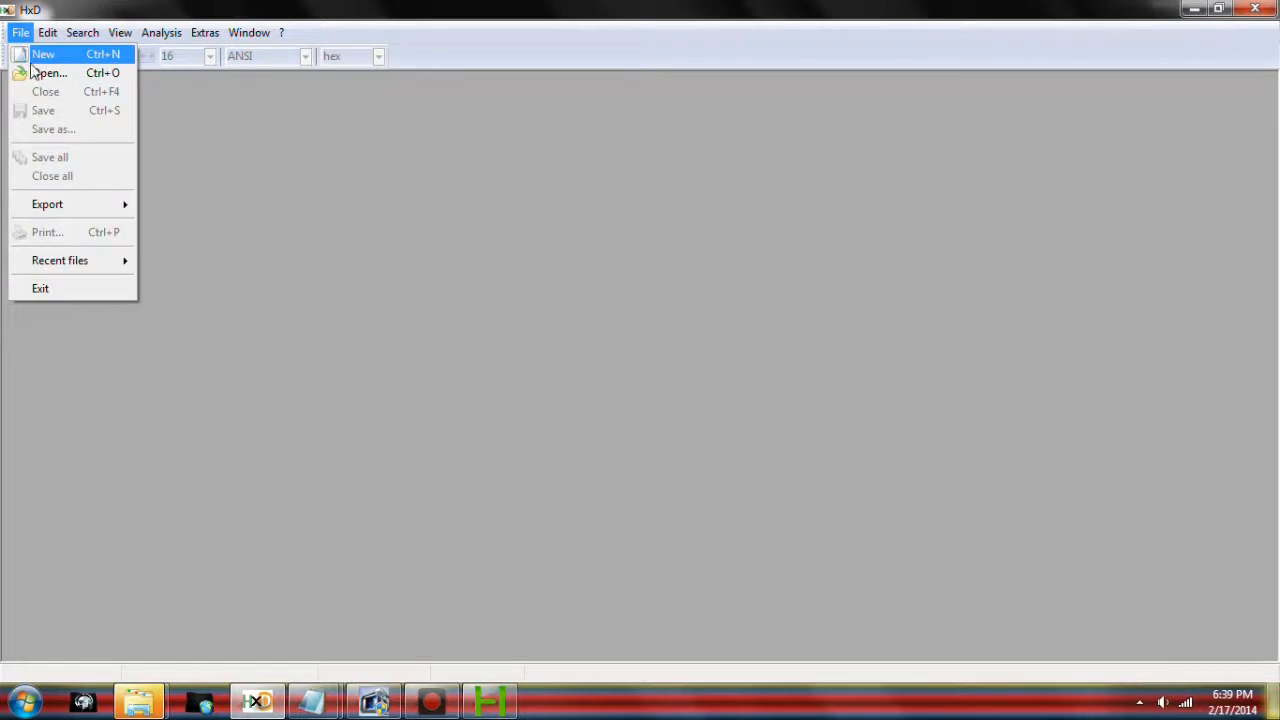
click(48, 72)
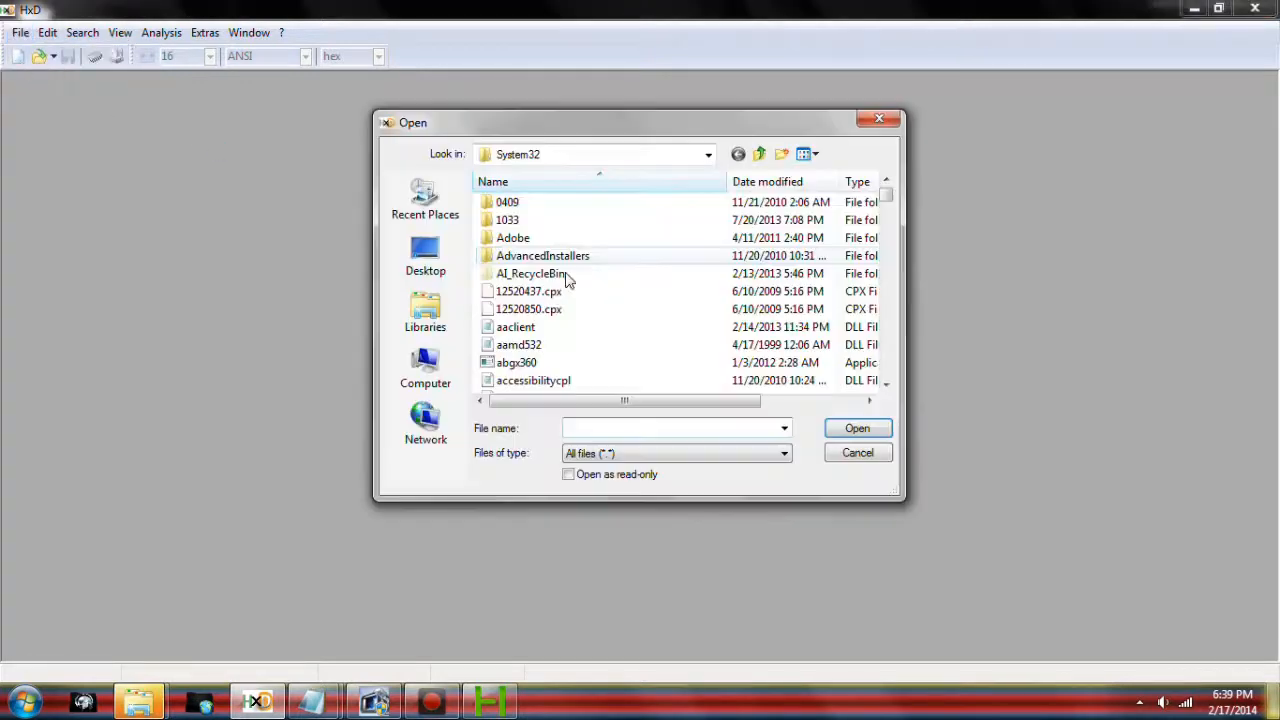
Step: Browse Documents > Programs > Mods > Minecraft and open savegame.dat.decompressed
click(425, 310)
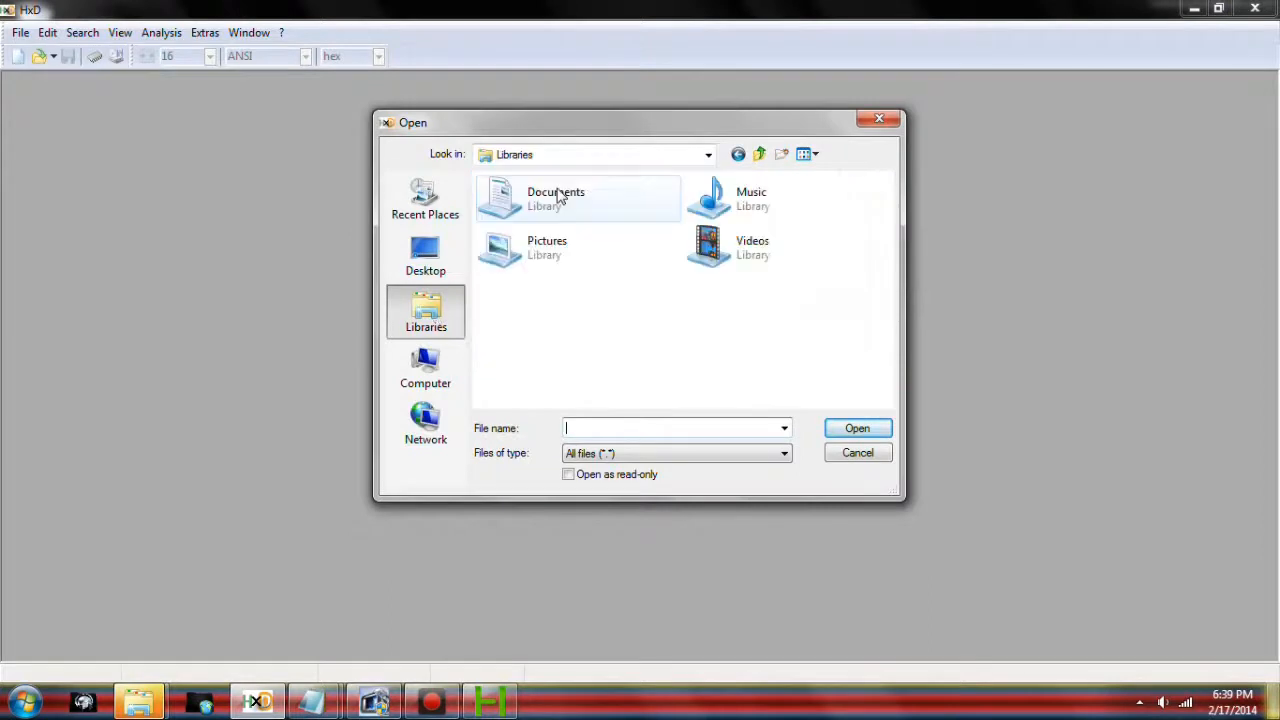
double_click(556, 198)
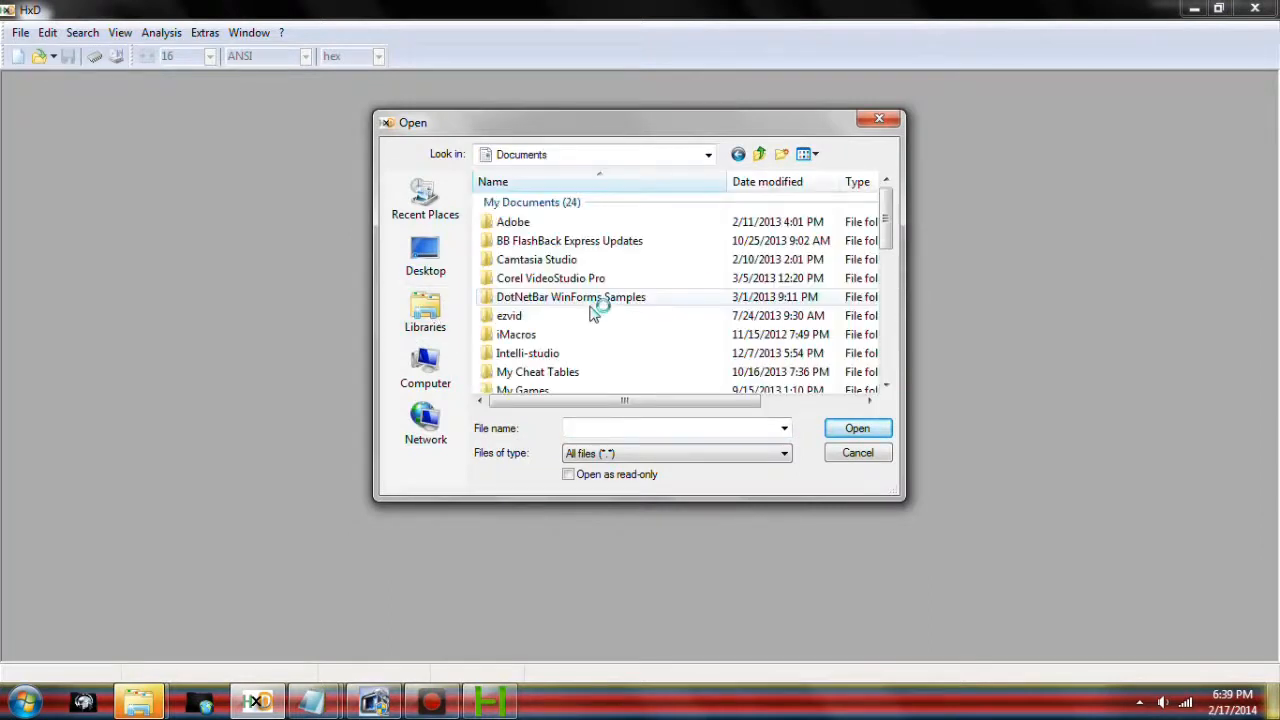
scroll(down, 3)
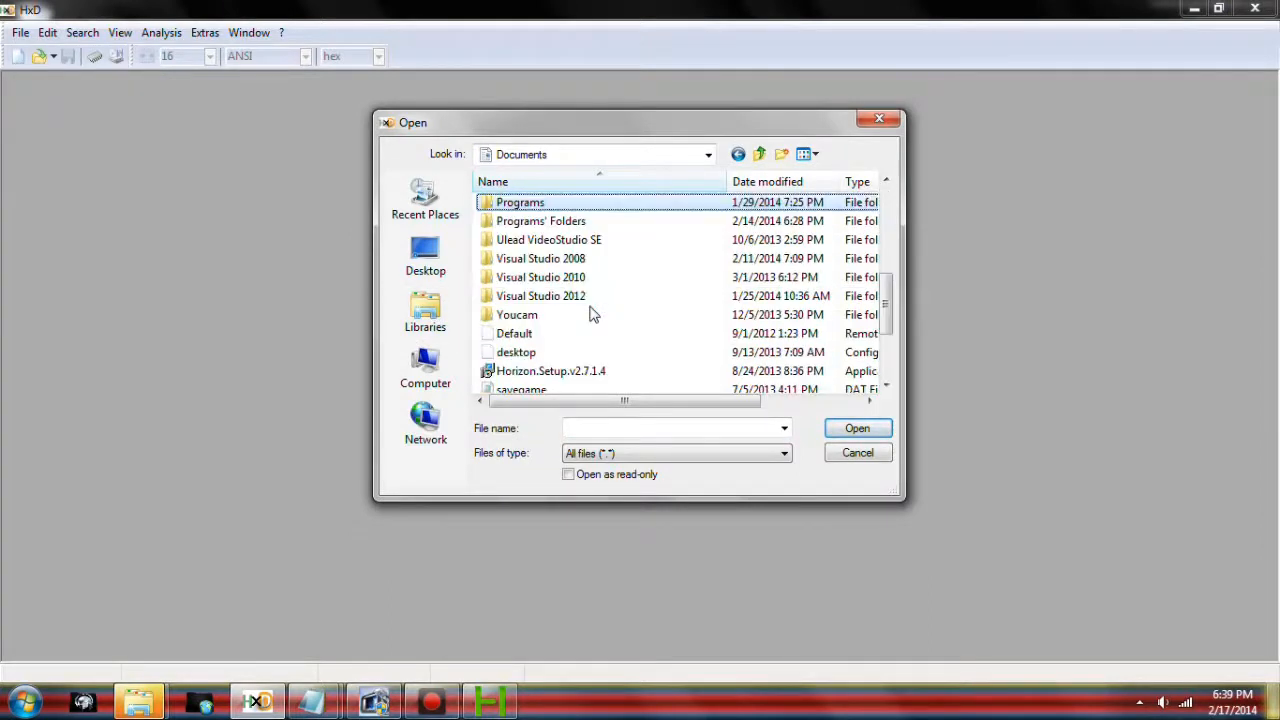
double_click(519, 202)
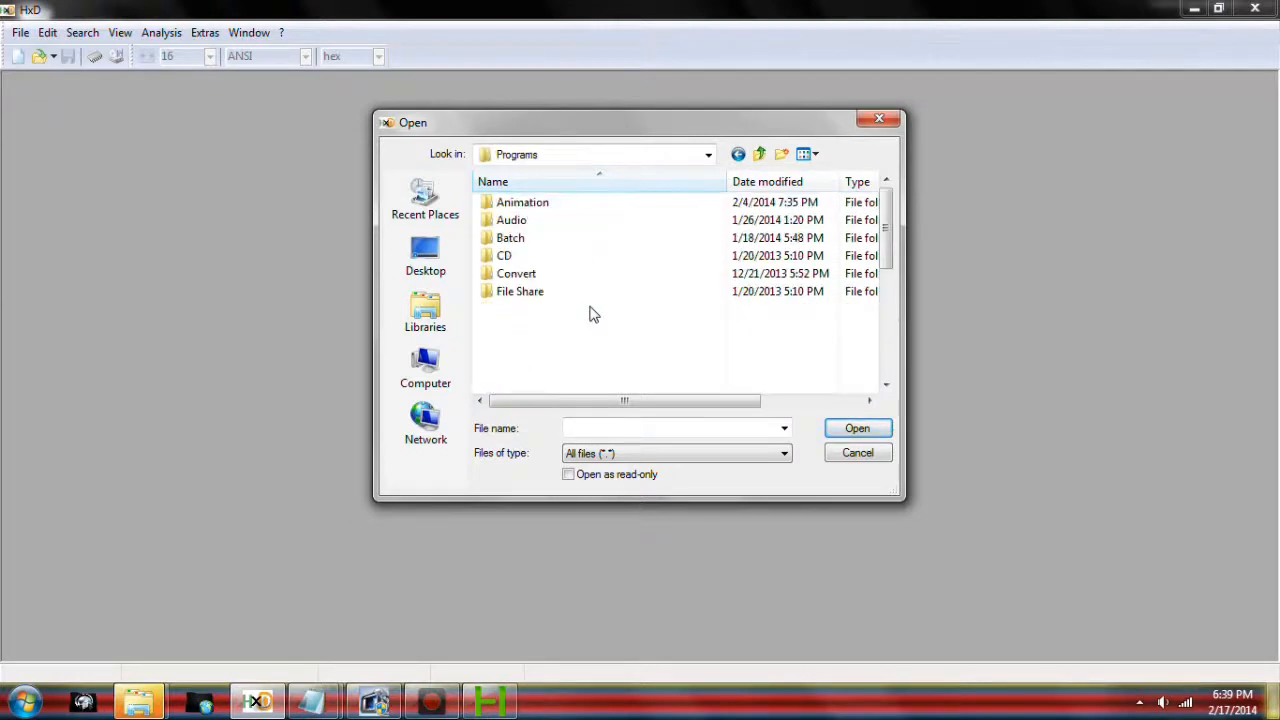
click(522, 202)
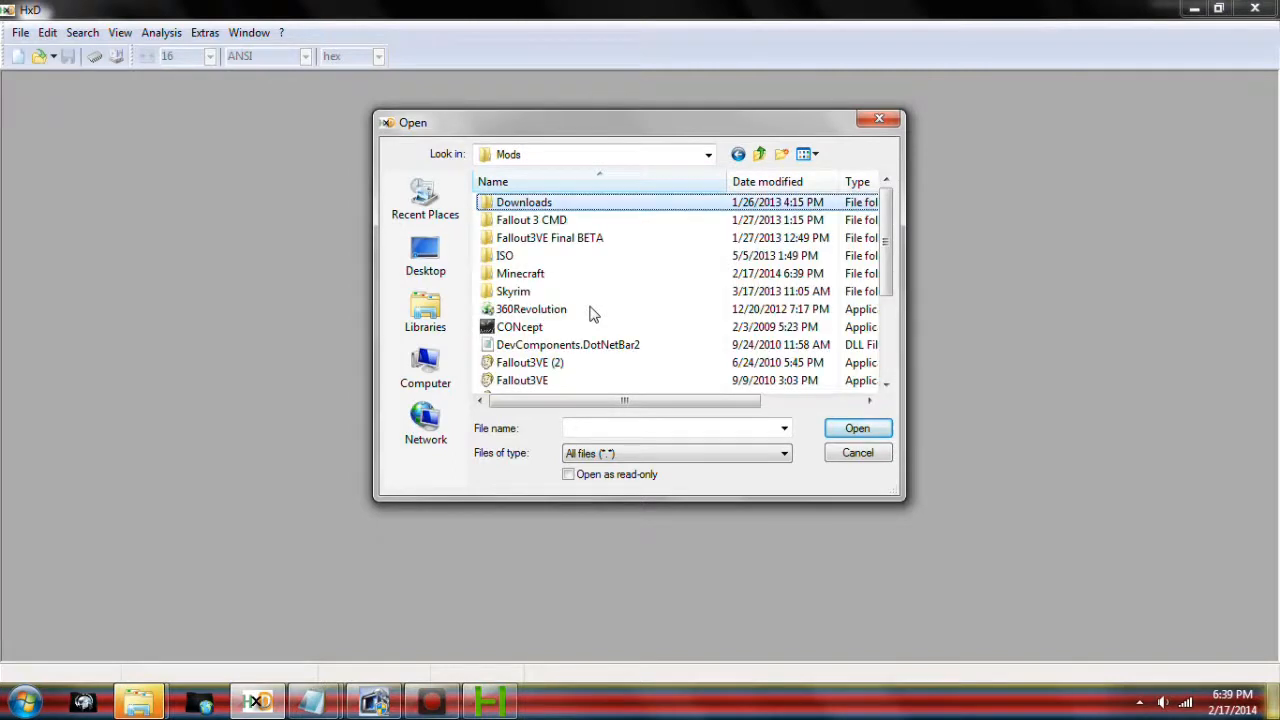
scroll(down, 3)
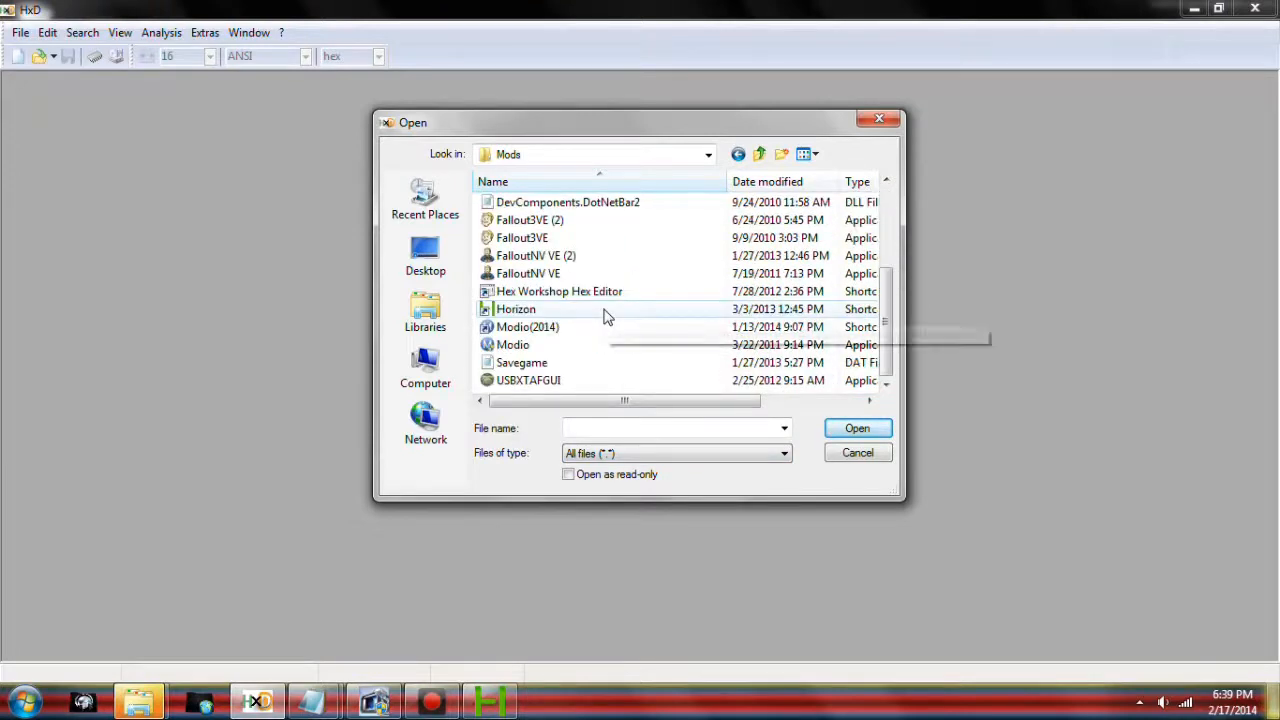
scroll(up, 3)
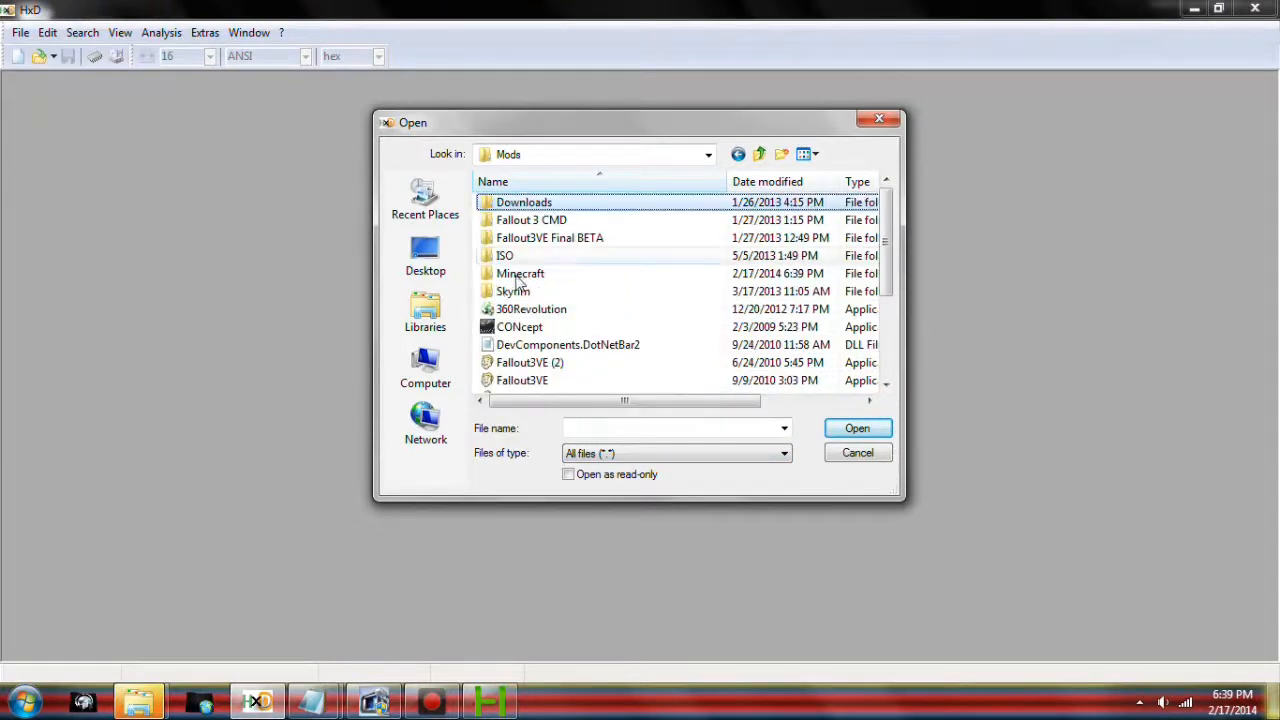
double_click(519, 273)
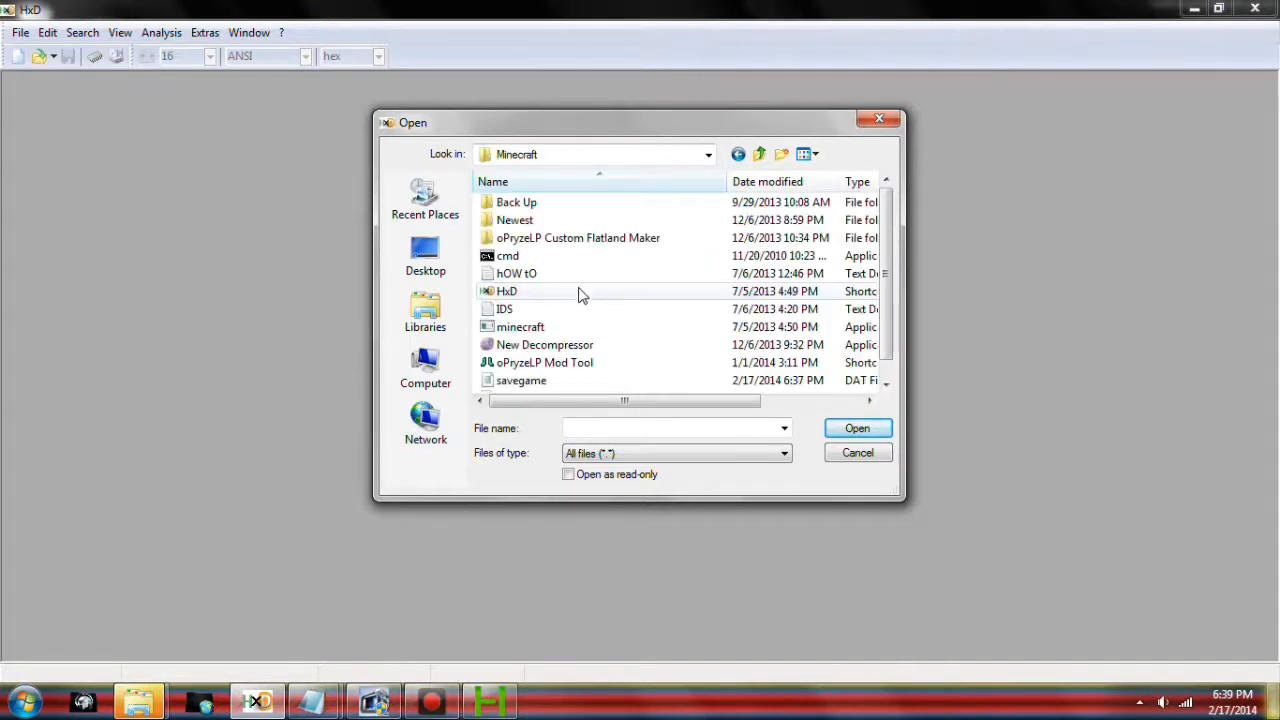
scroll(down, 3)
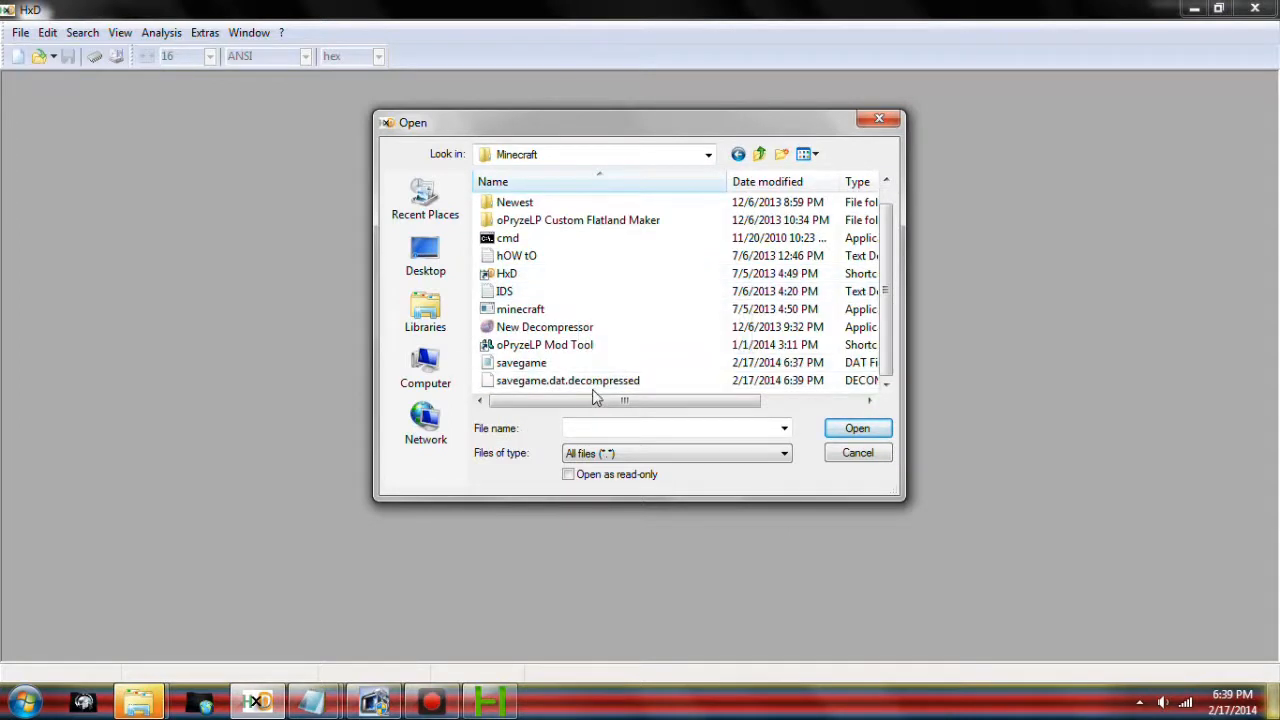
click(567, 380)
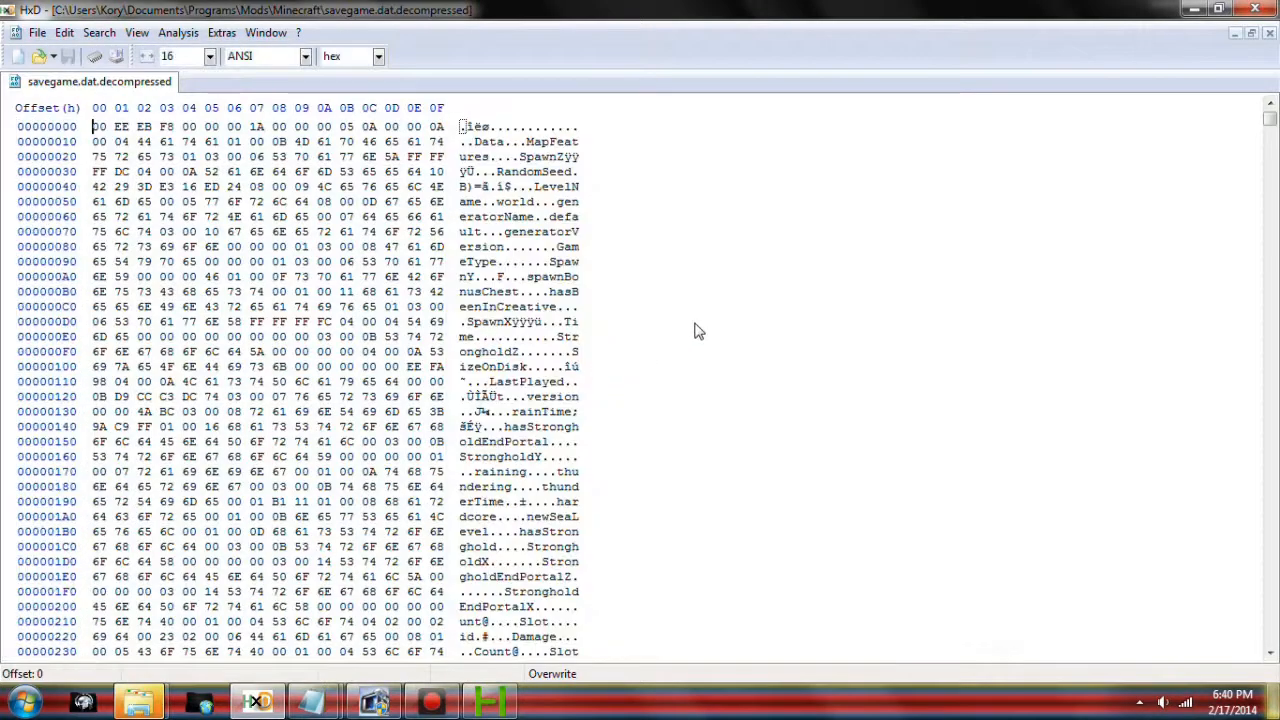
Step: Scroll through the savegame hex data, select and clear a byte range, then open Find
scroll(down, 3)
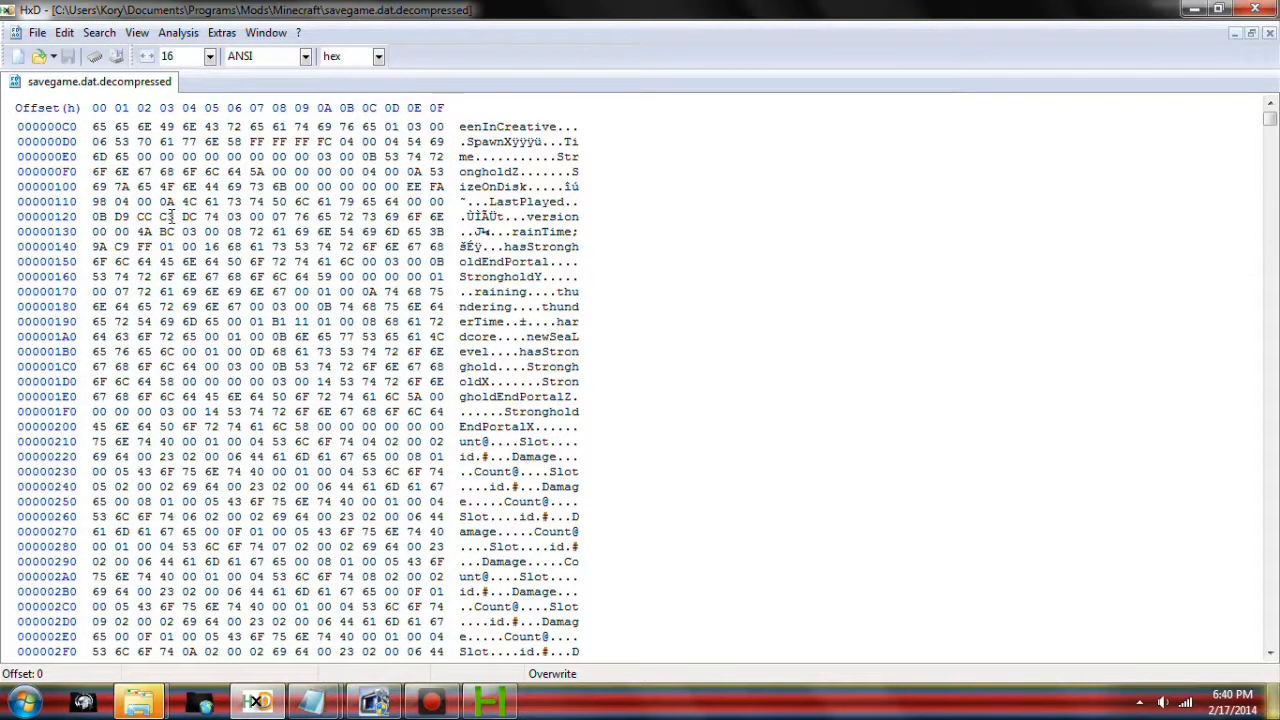
click(340, 622)
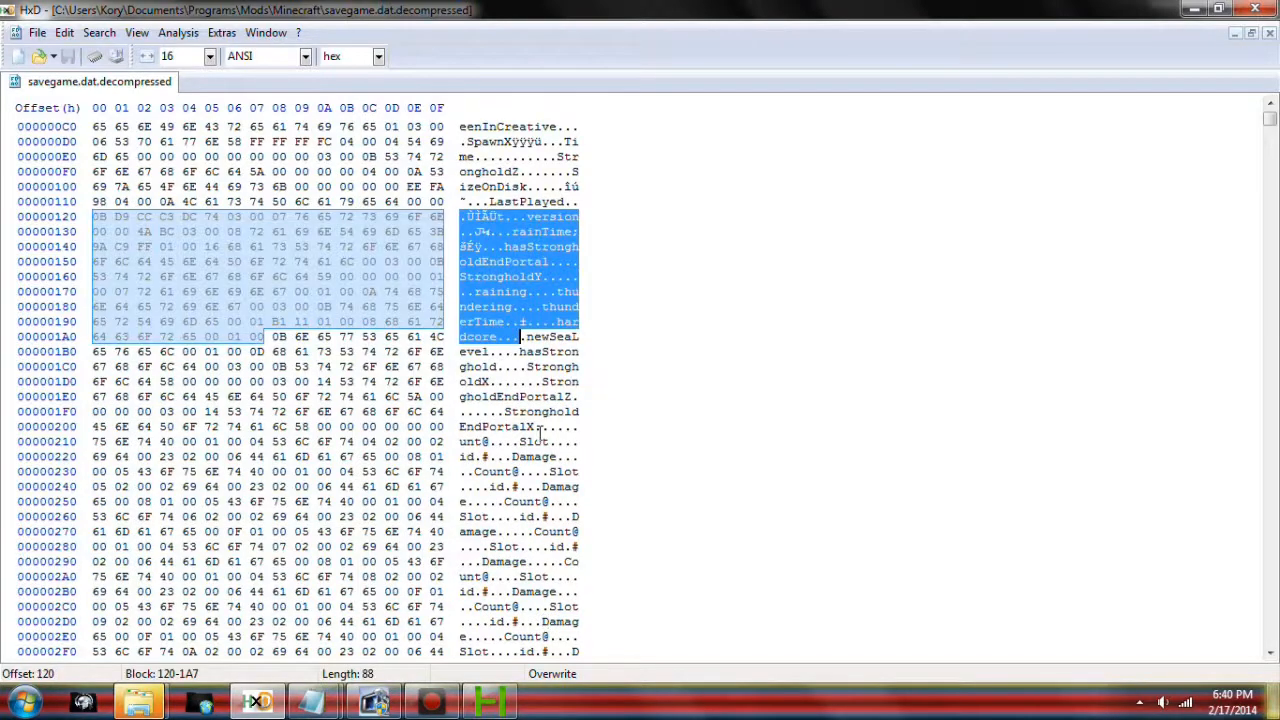
click(437, 636)
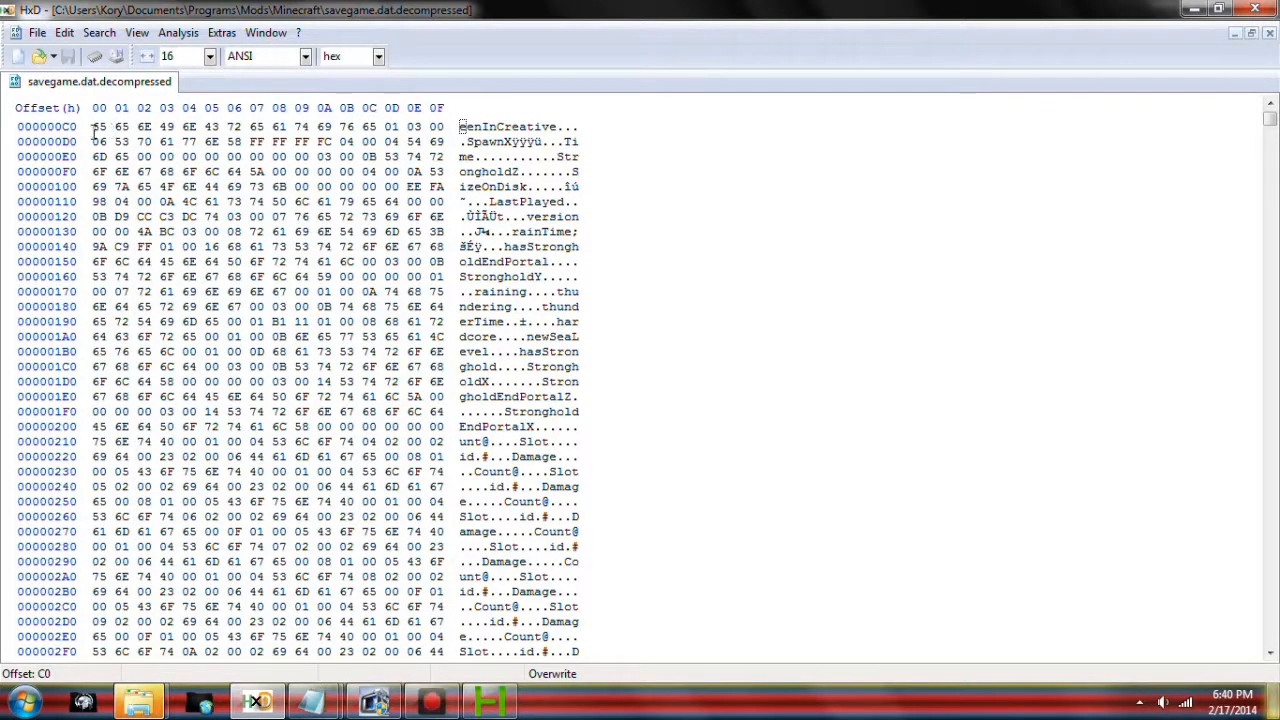
scroll(up, 3)
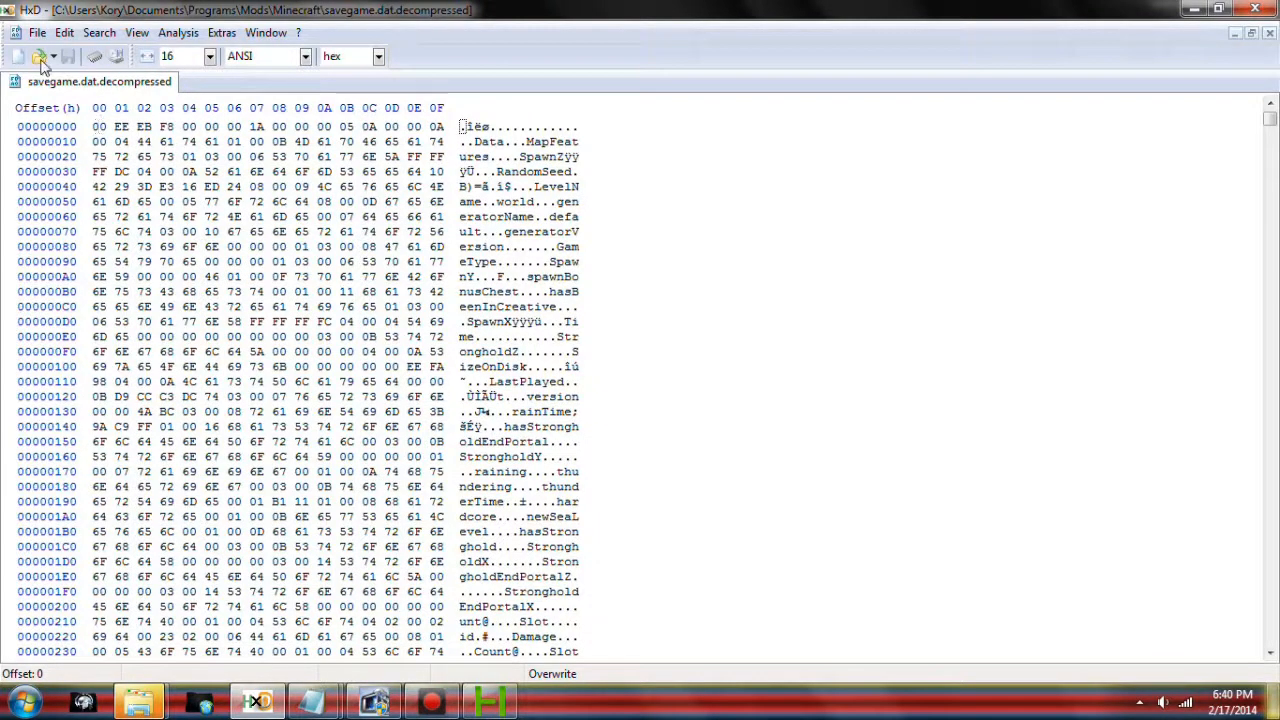
click(64, 32)
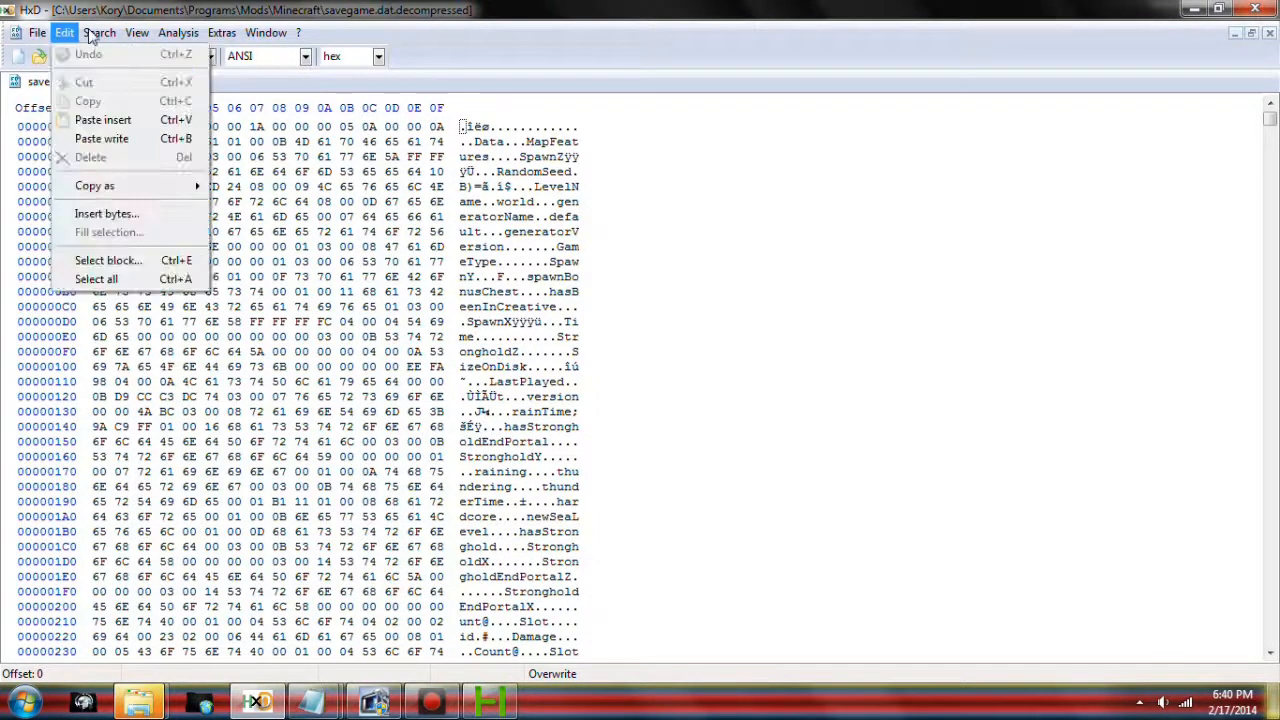
click(98, 32)
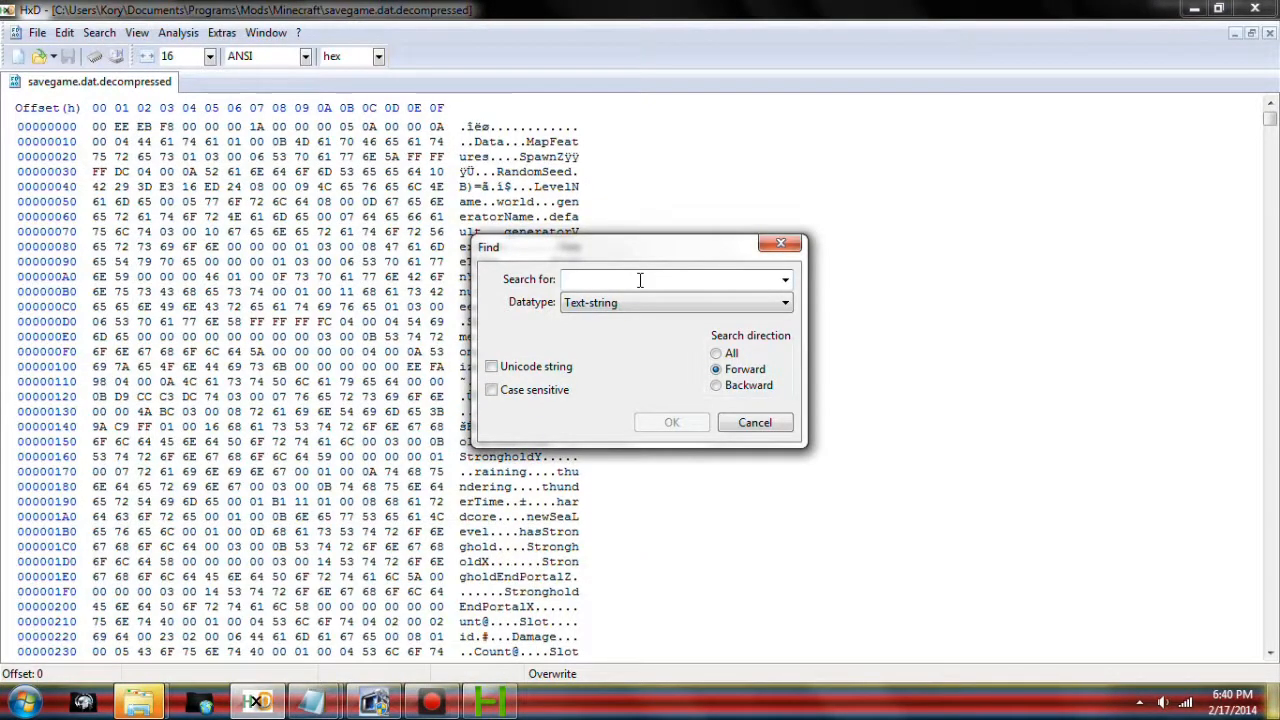
Step: Search the savegame for the text 0A and jump to the next match
click(671, 421)
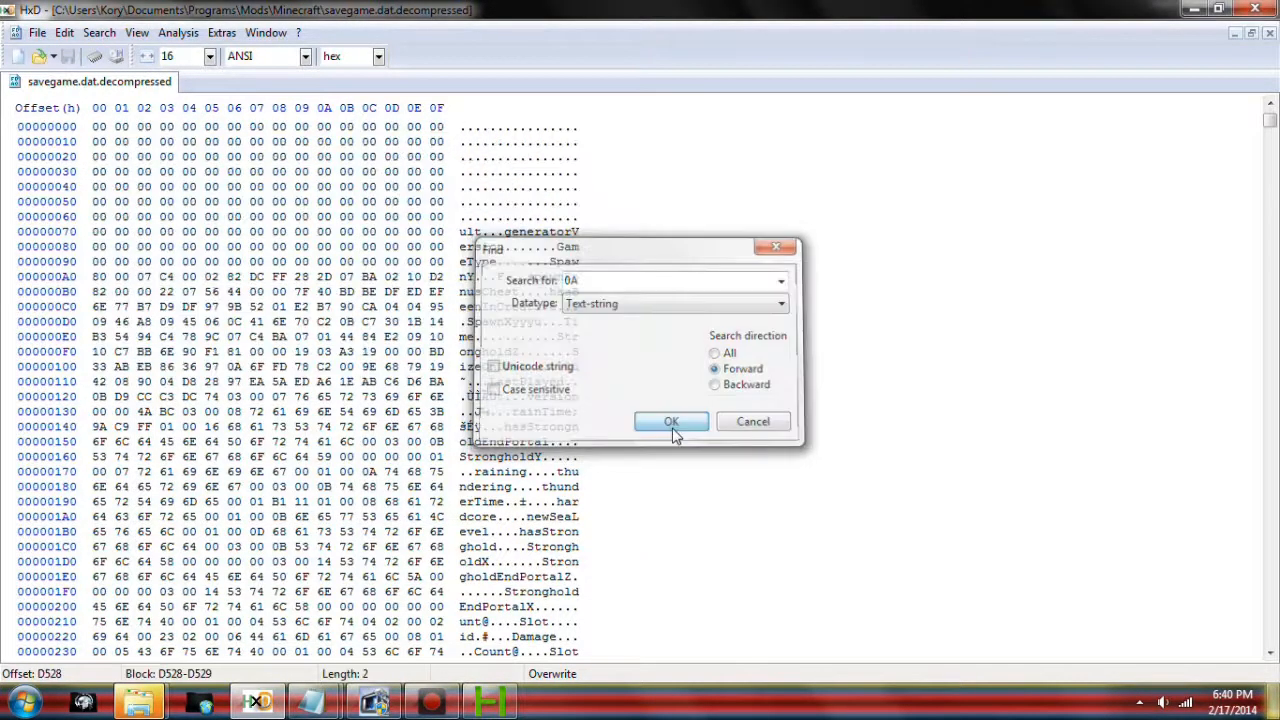
click(671, 421)
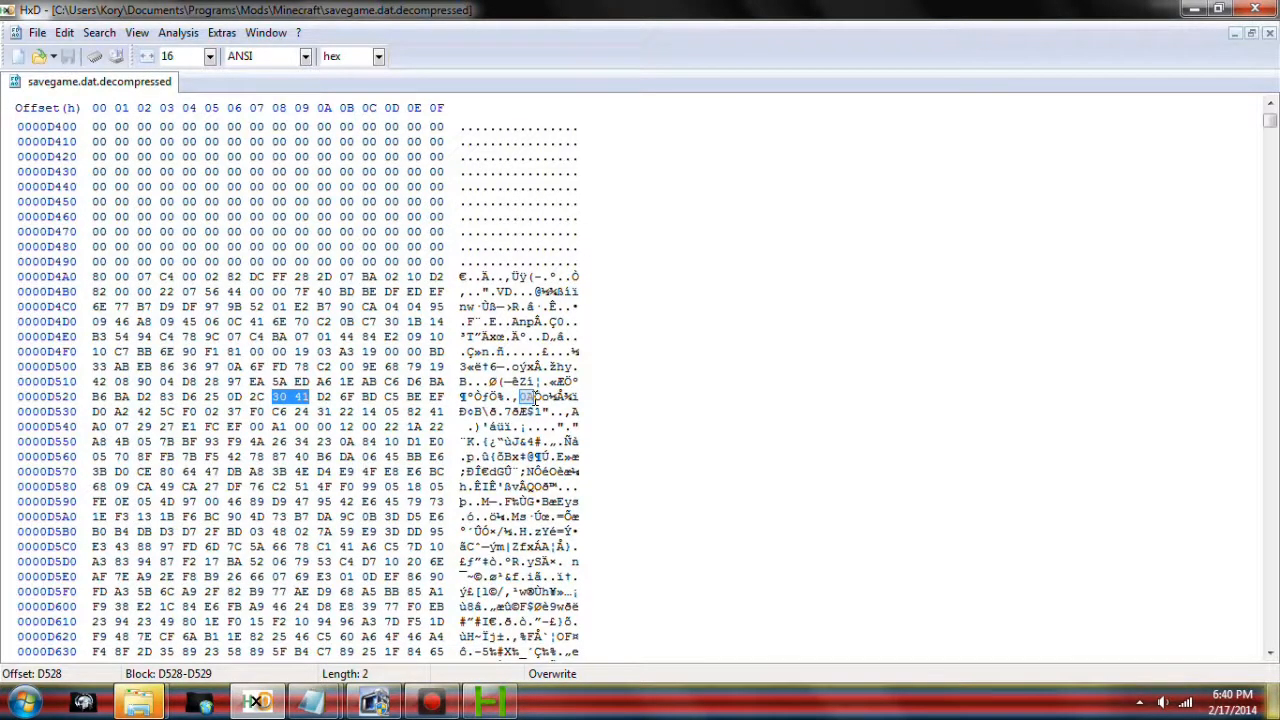
click(99, 32)
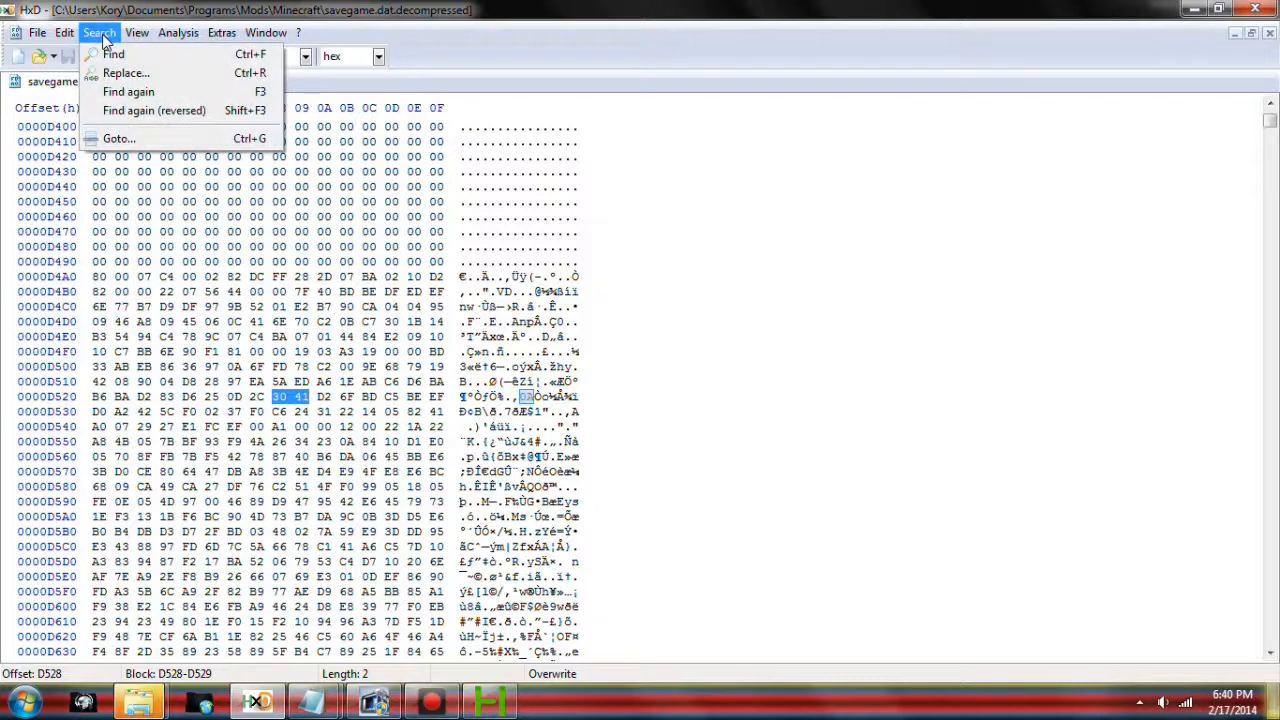
click(114, 54)
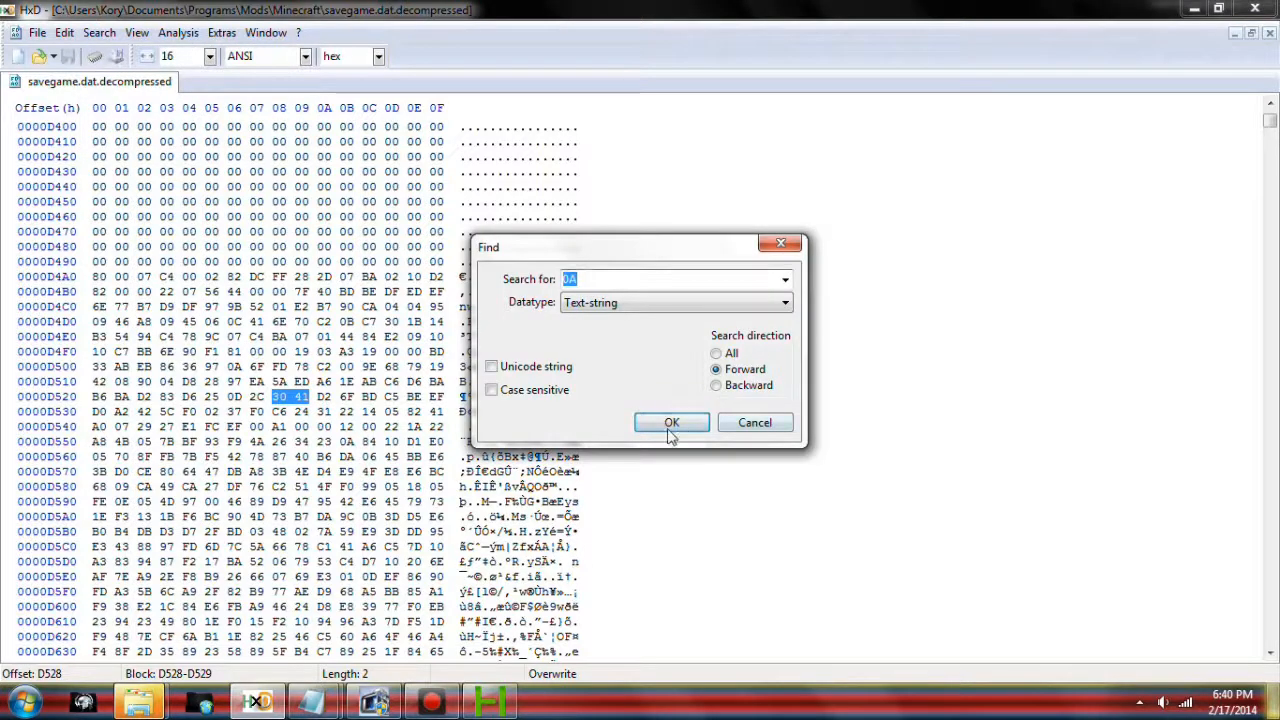
click(671, 422)
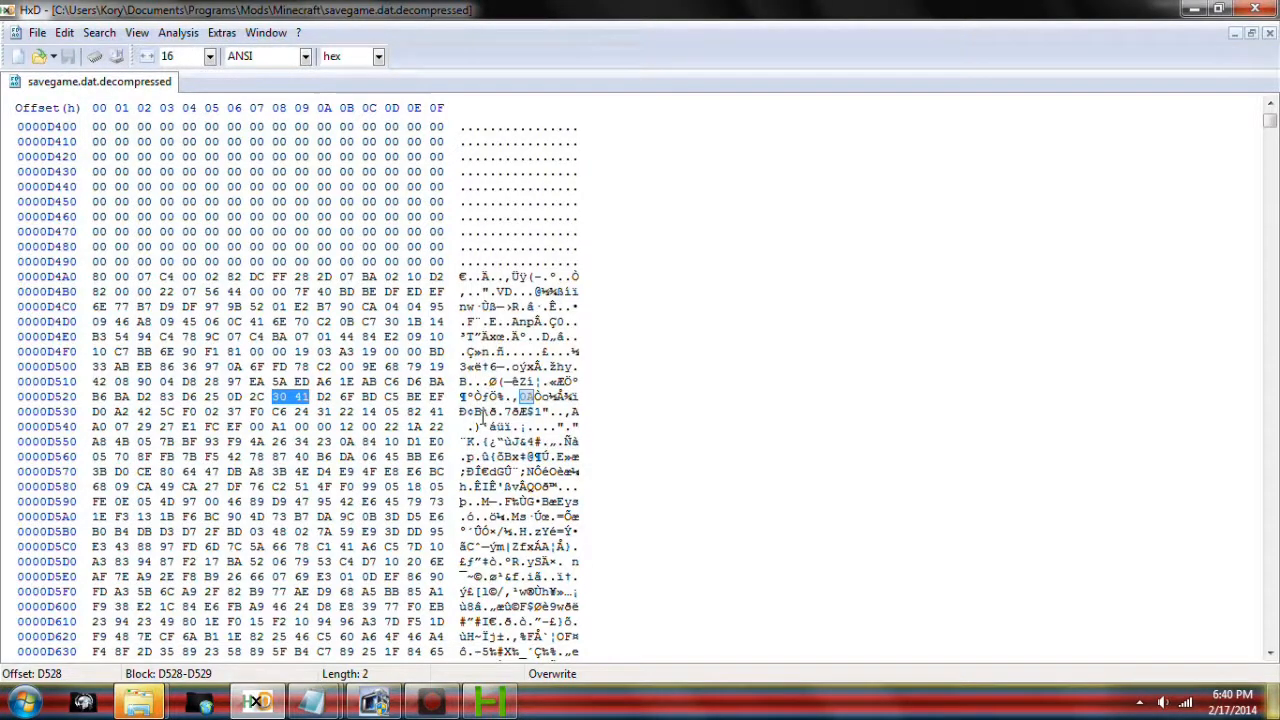
click(99, 32)
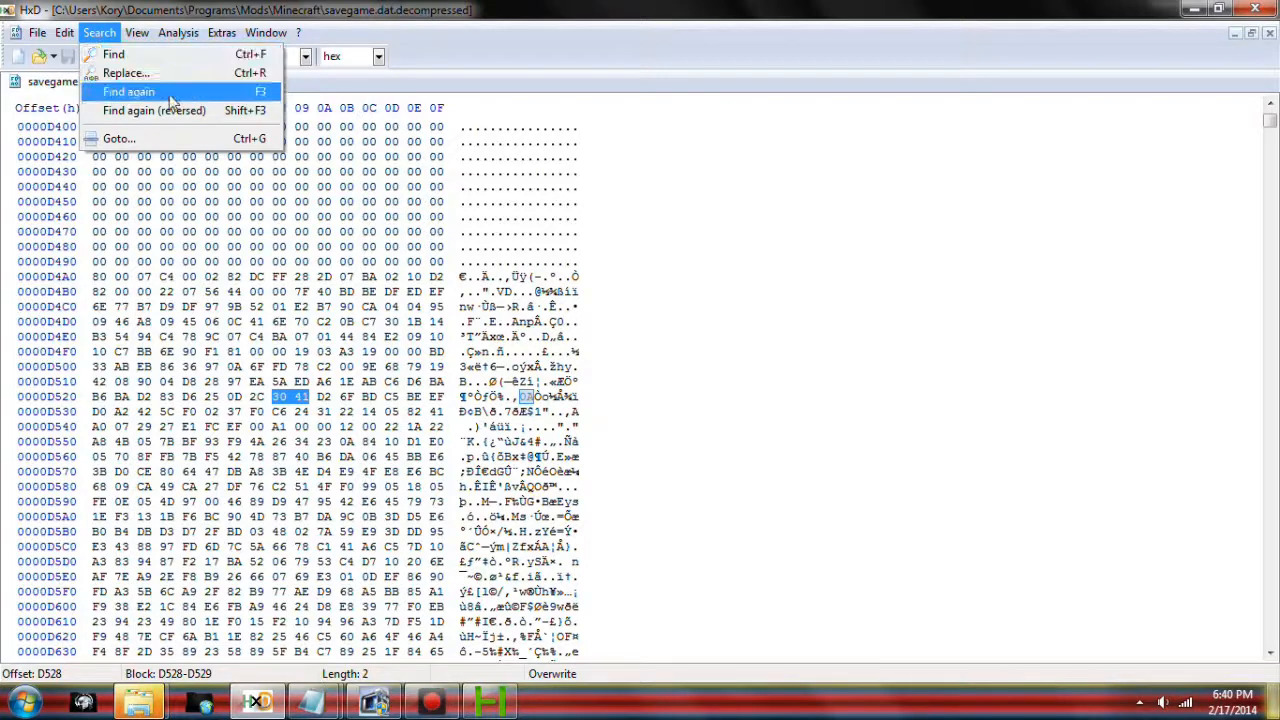
click(128, 91)
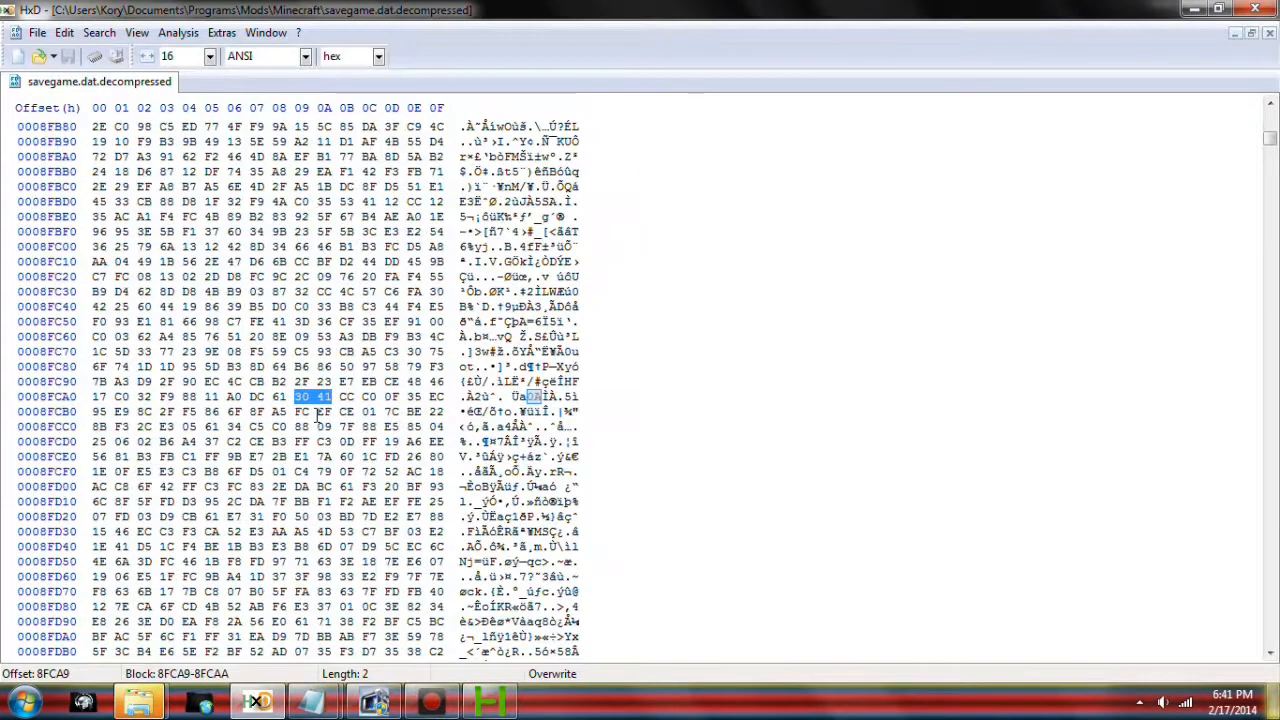
Step: Scroll down through the 0A matches to the end of the savegame data
scroll(down, 3)
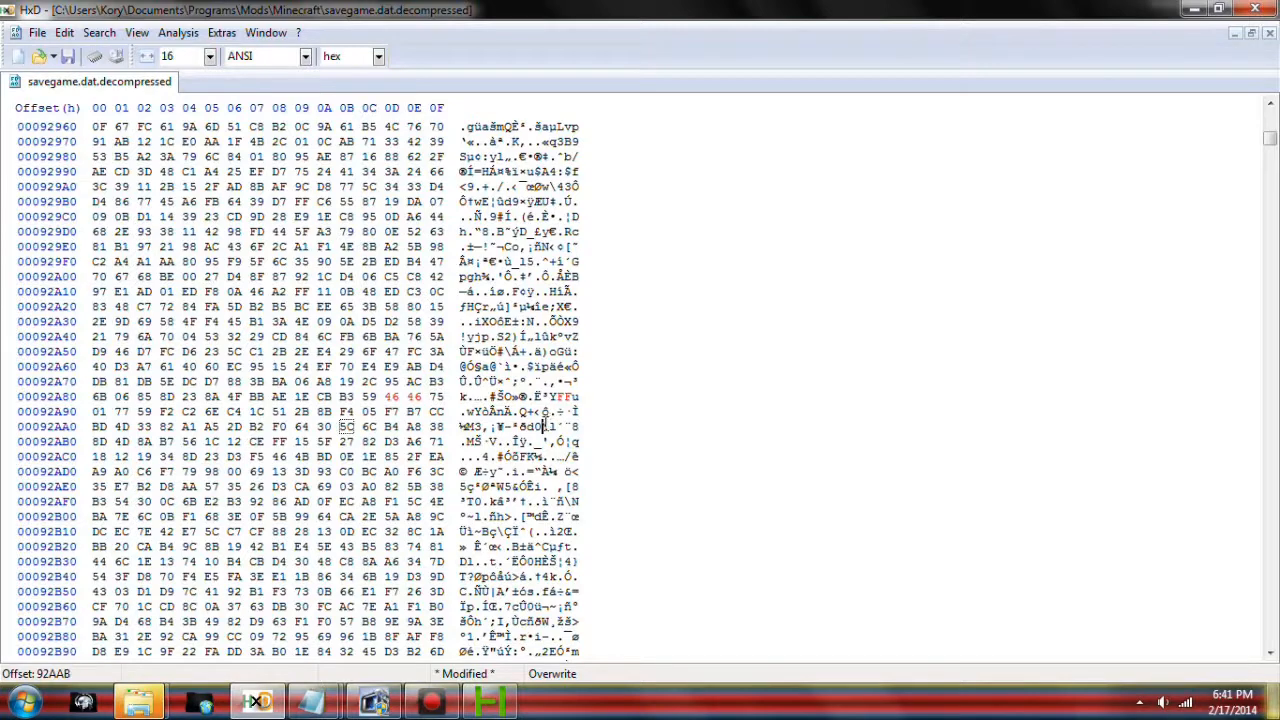
scroll(down, 3)
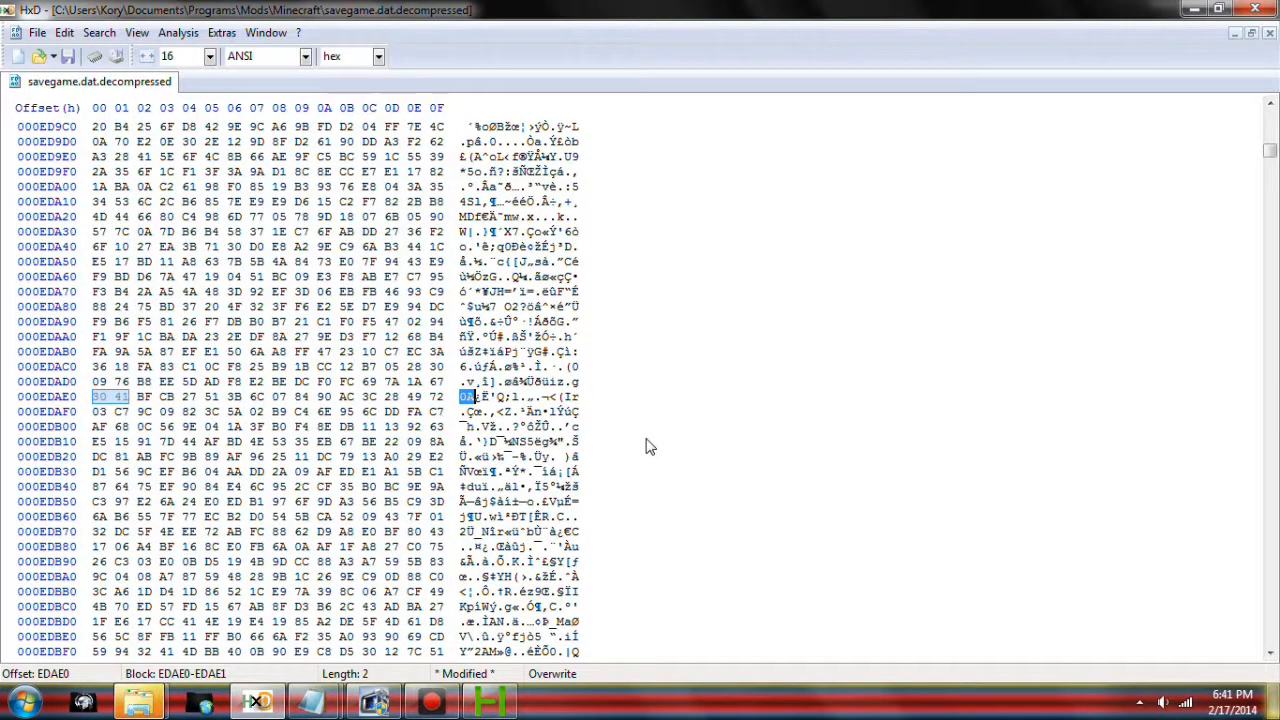
scroll(down, 3)
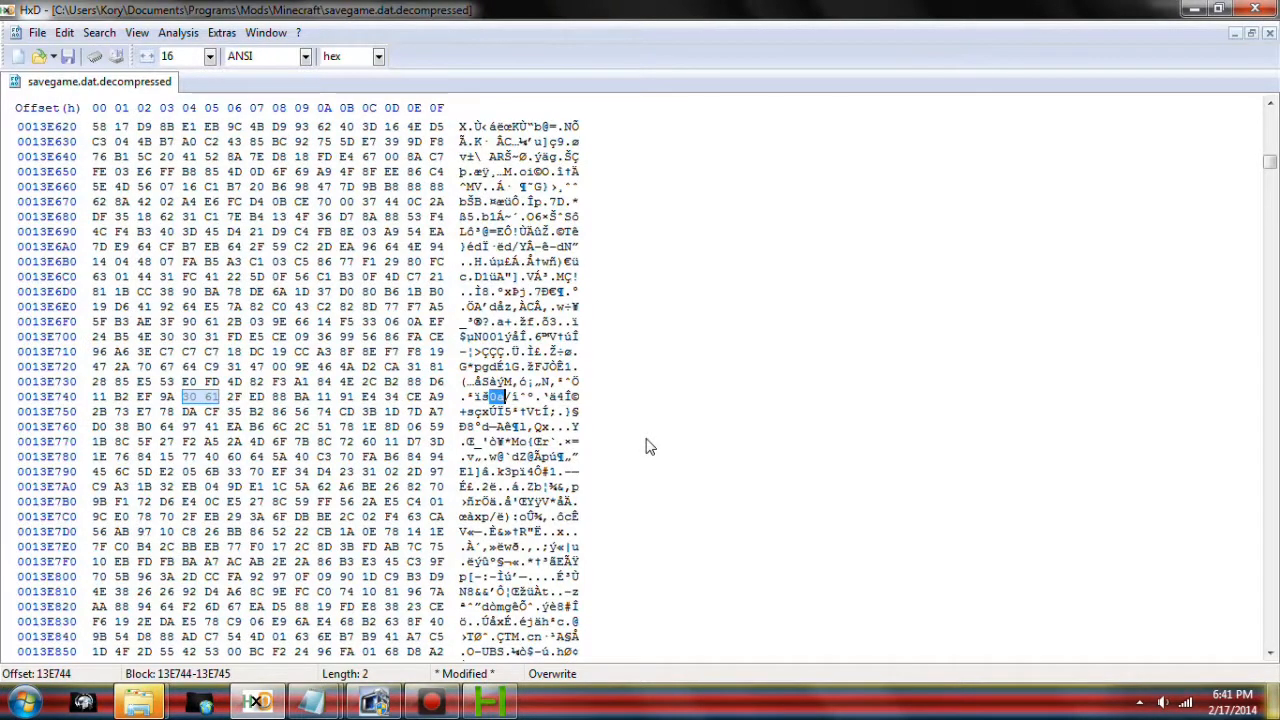
scroll(down, 3)
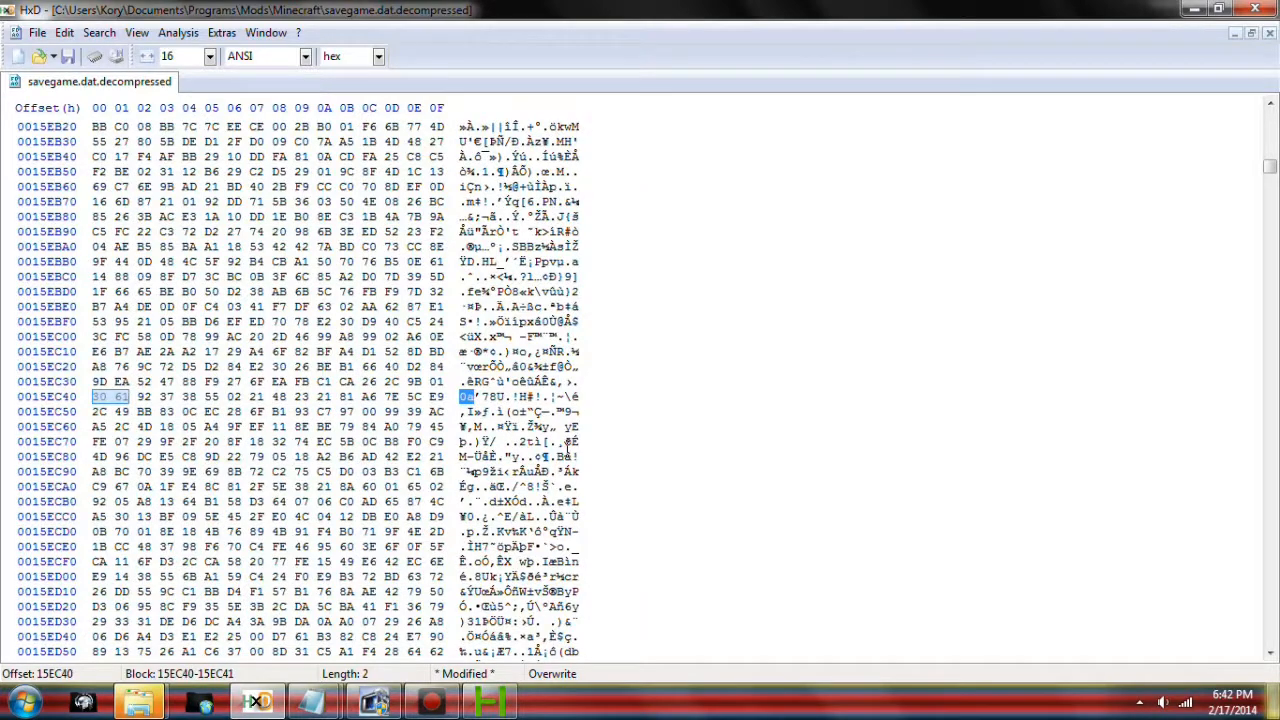
scroll(down, 3)
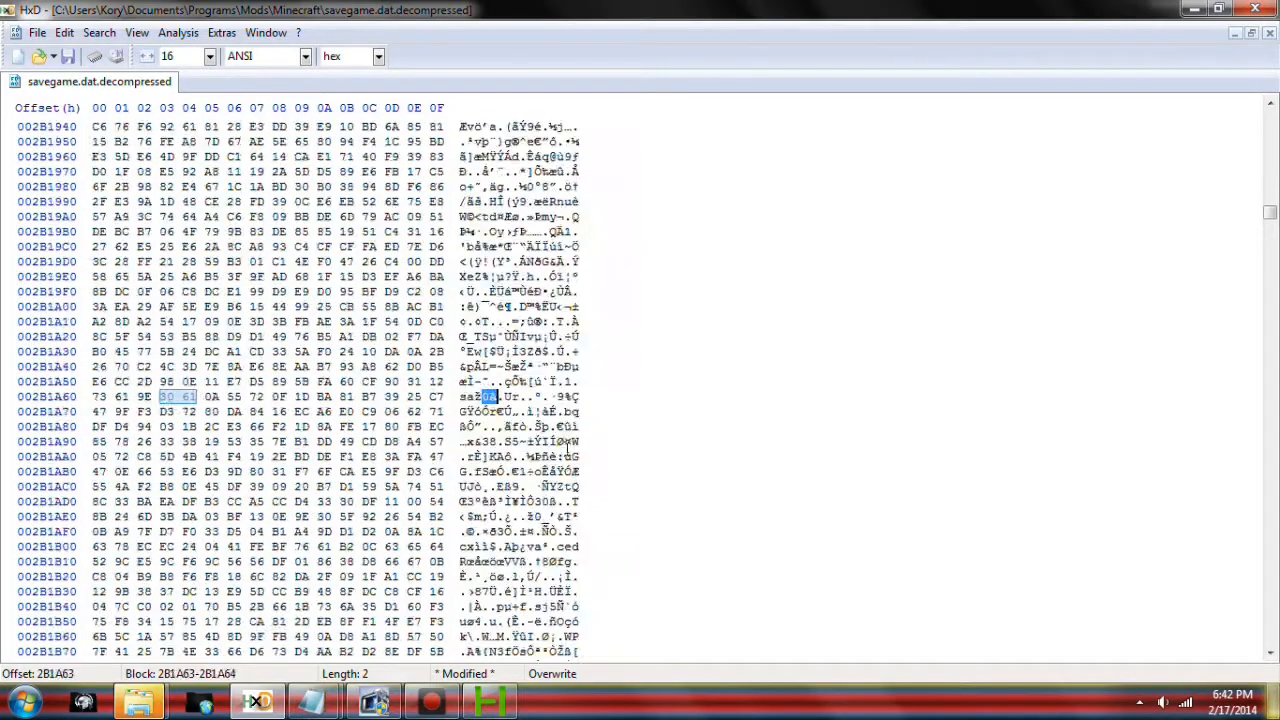
scroll(down, 3)
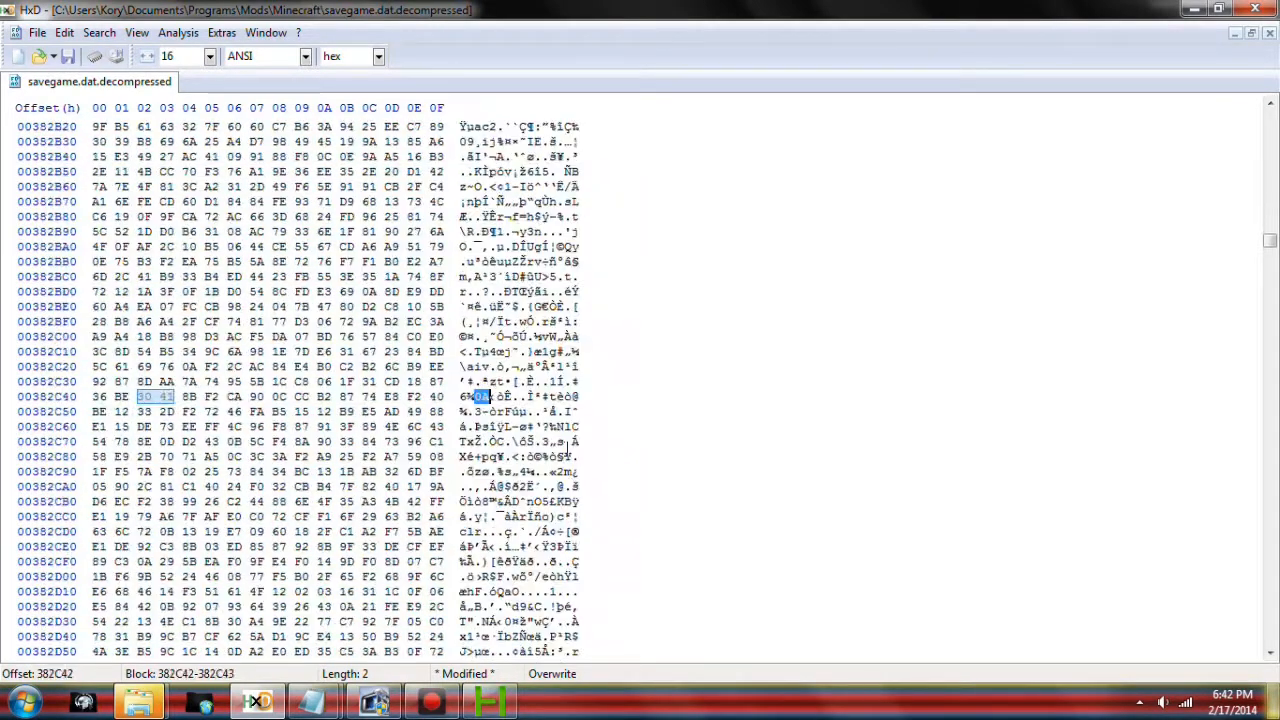
scroll(down, 3)
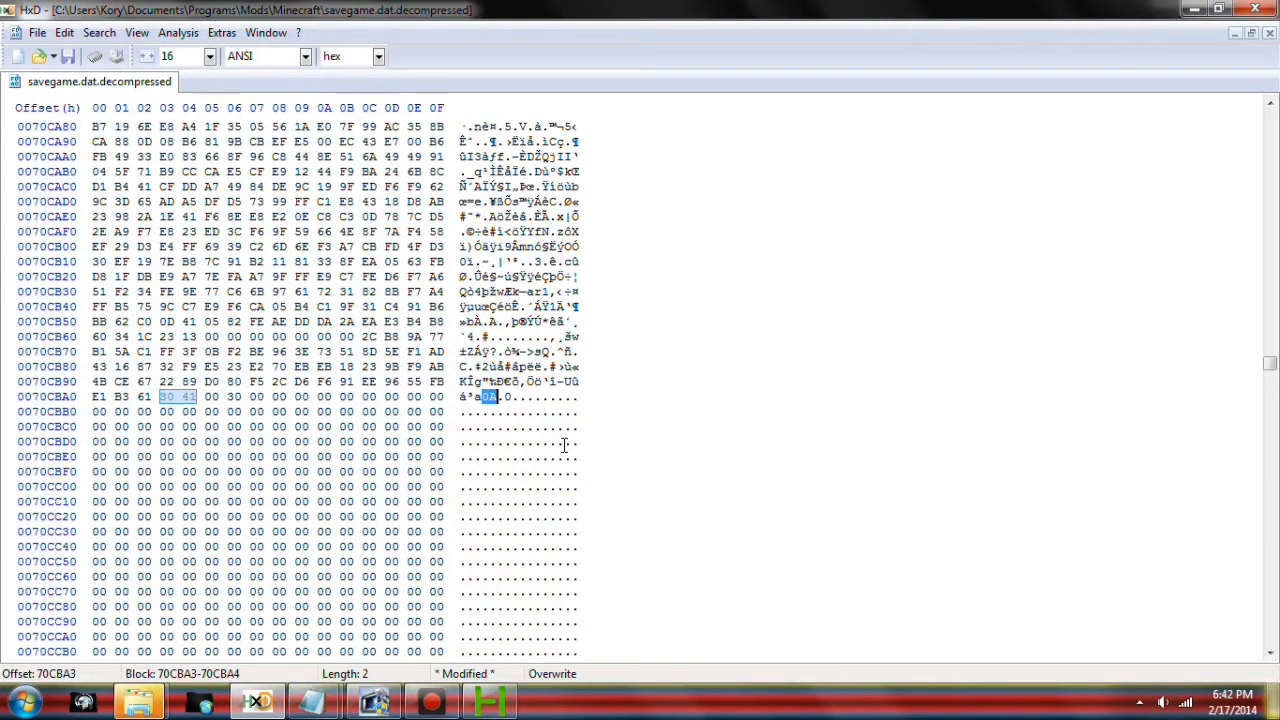
click(99, 32)
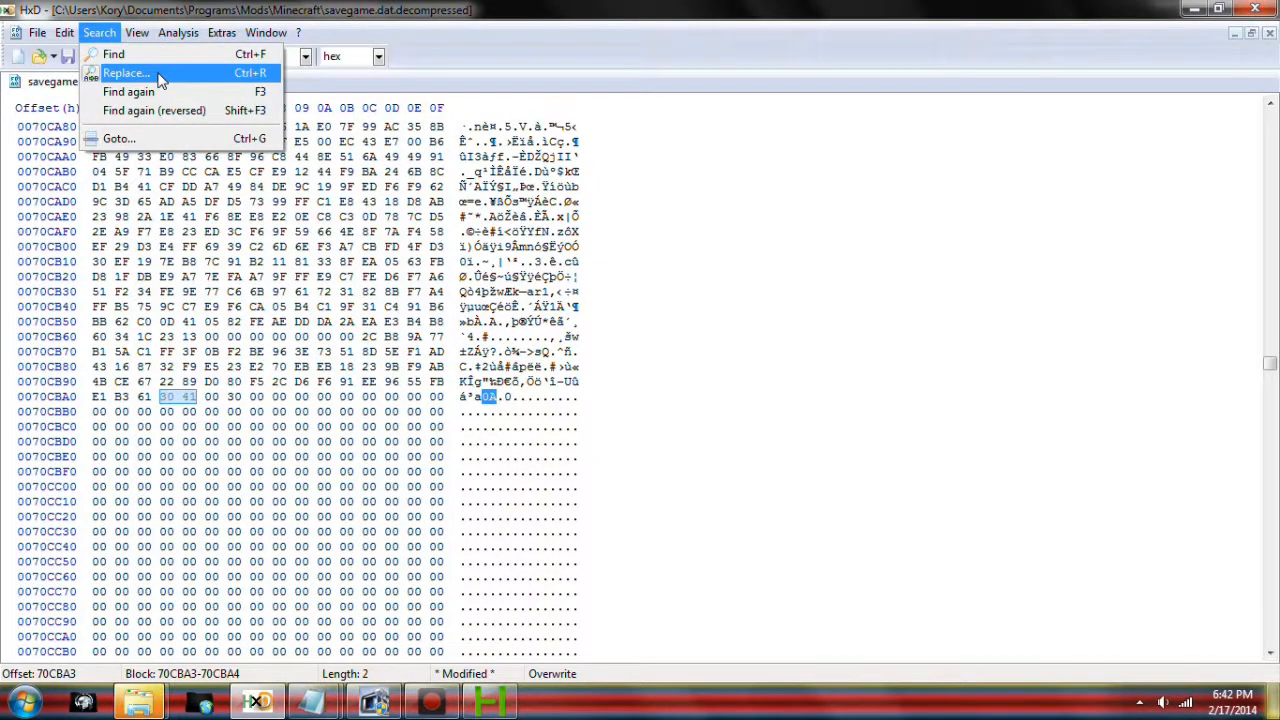
Step: Replace all 142 occurrences of 0A with FF across the whole file, then return to its start
click(125, 72)
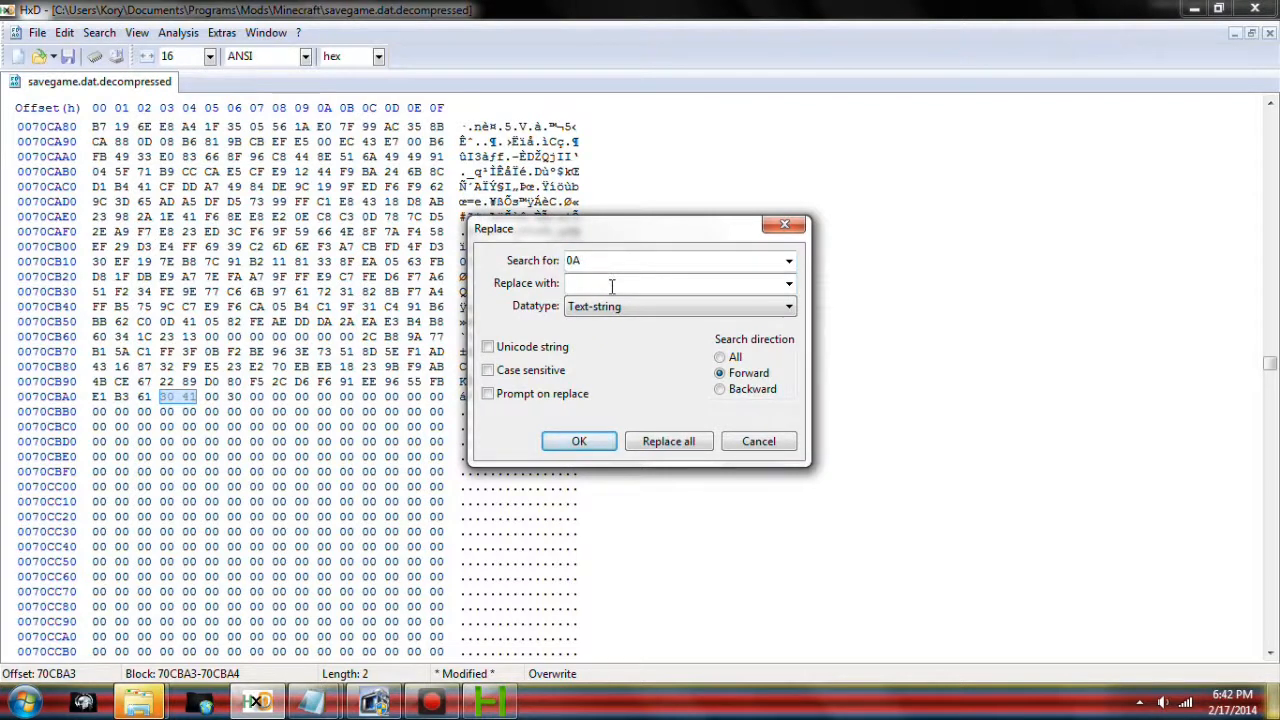
click(789, 306)
text(ff)
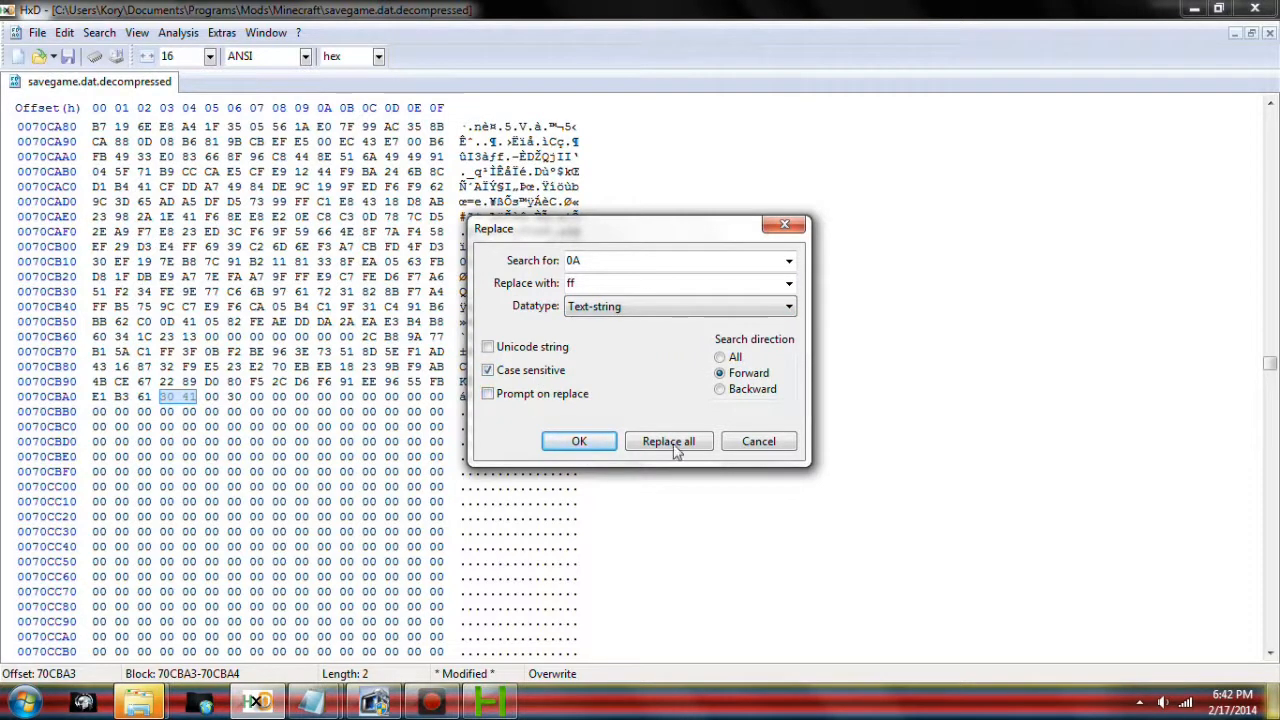
click(719, 357)
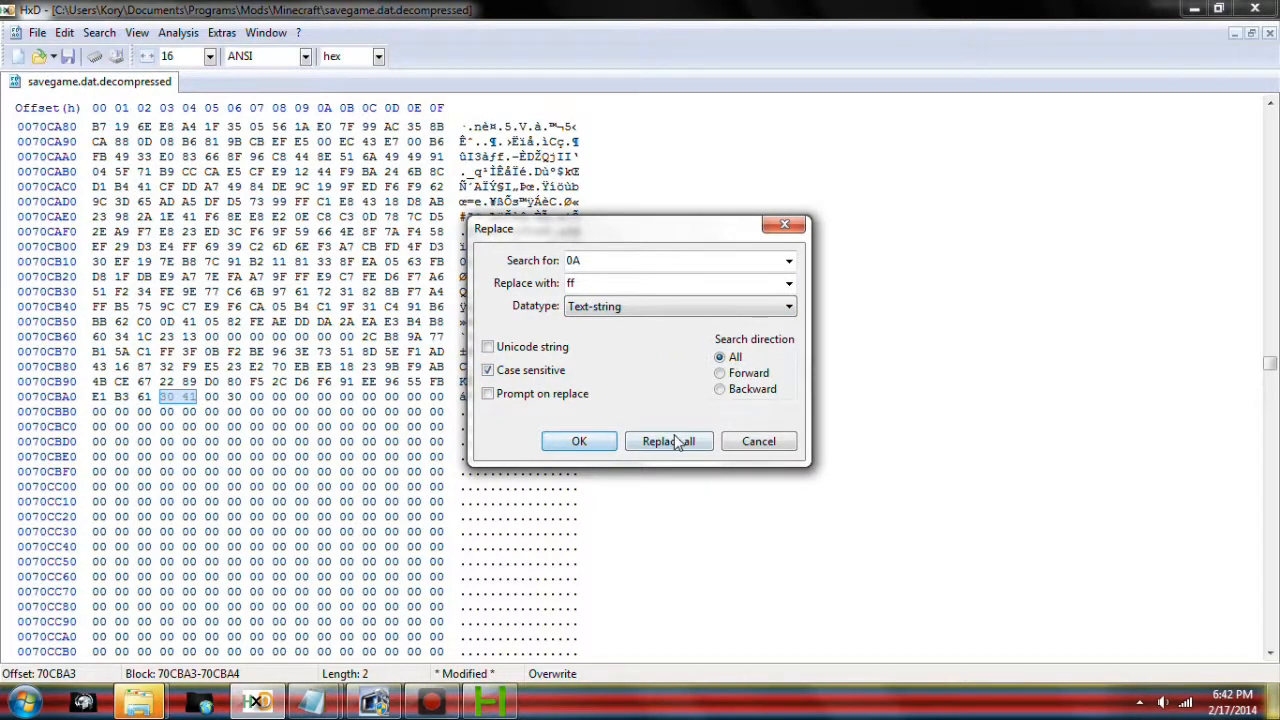
triple_click(670, 283)
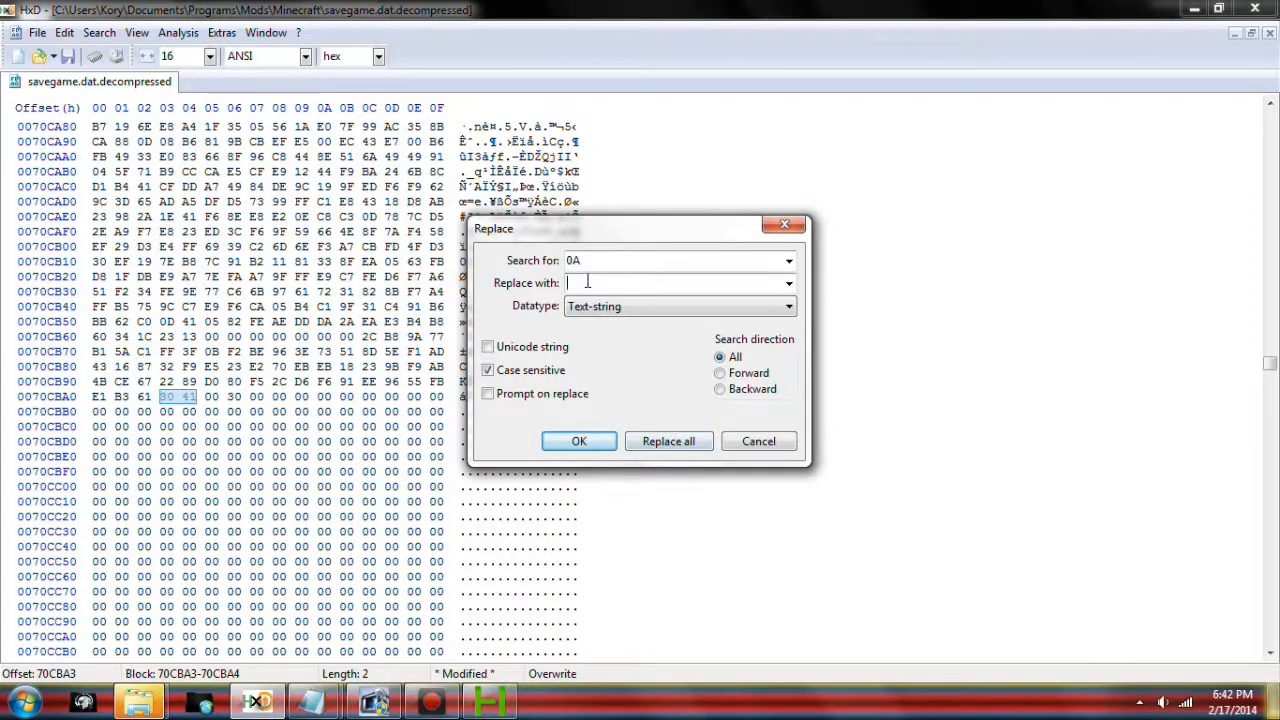
text(FF)
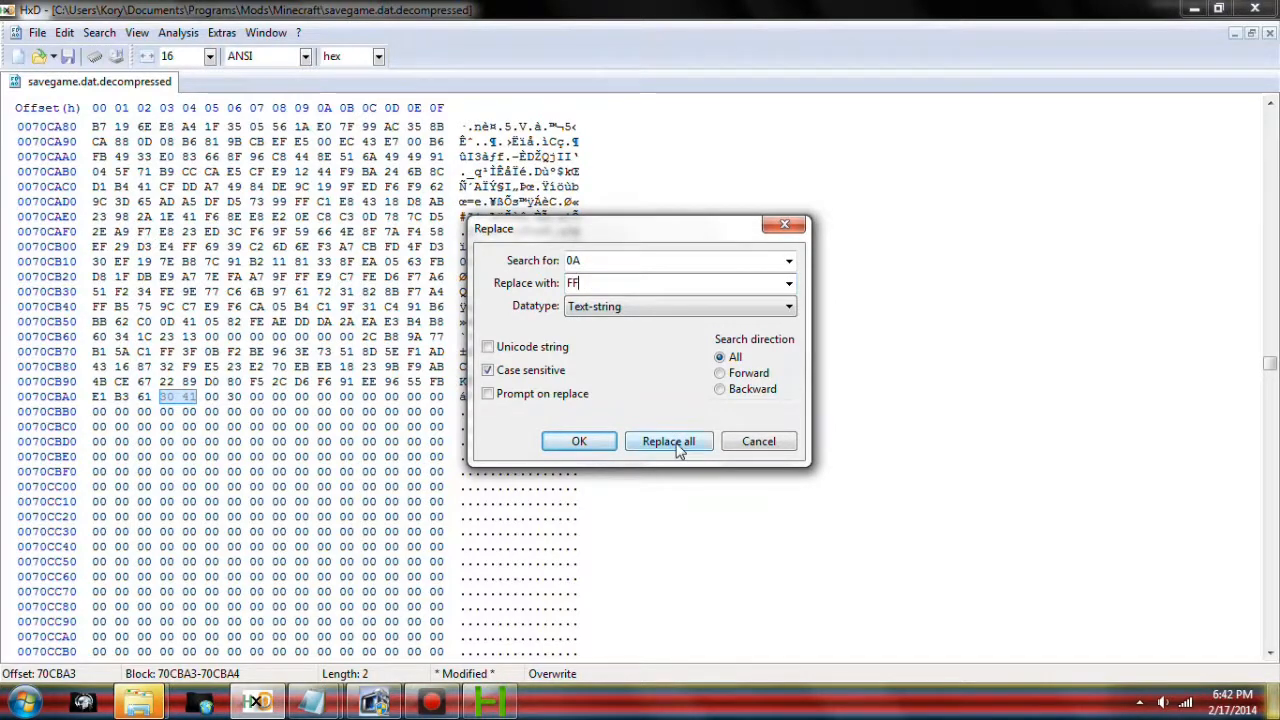
click(668, 441)
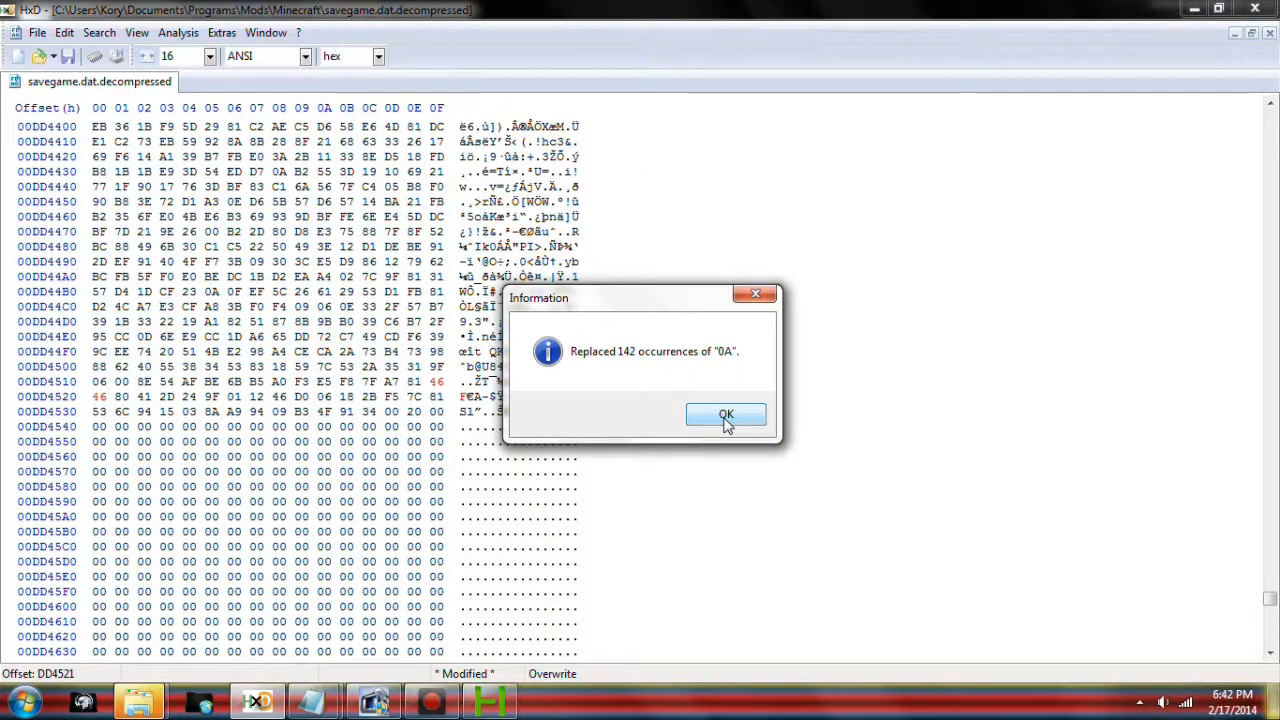
click(726, 415)
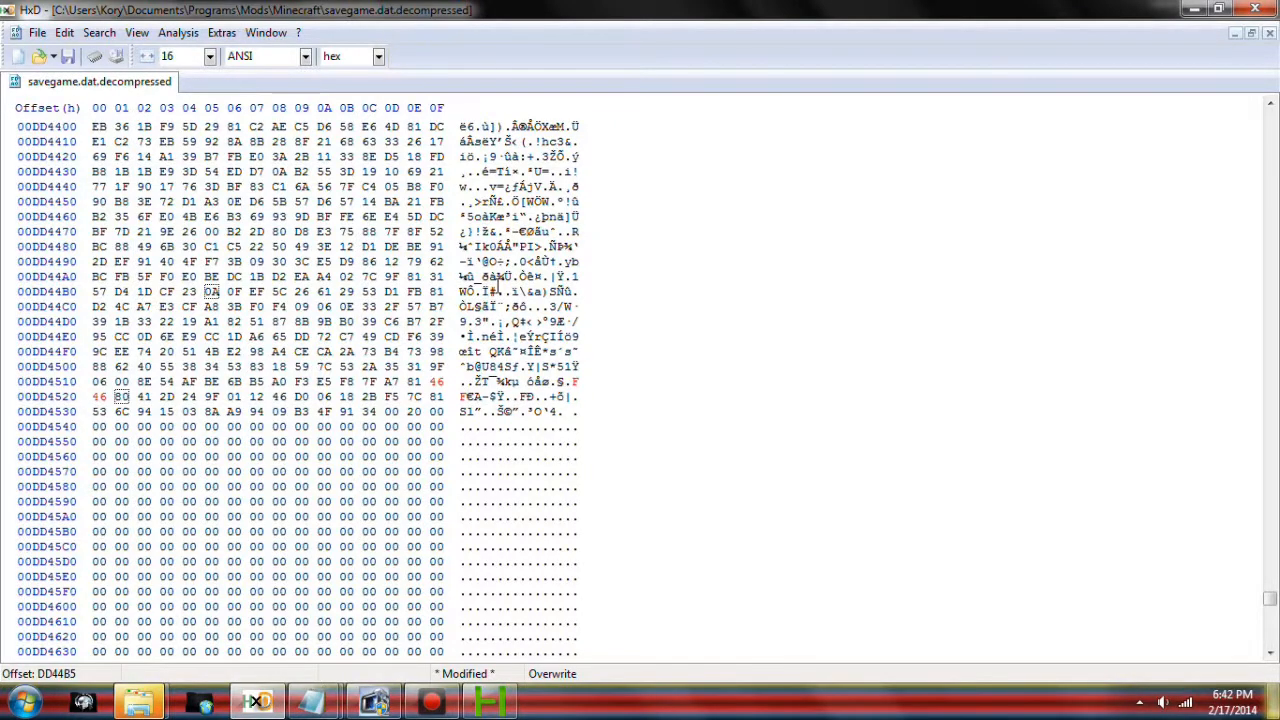
scroll(up, 3)
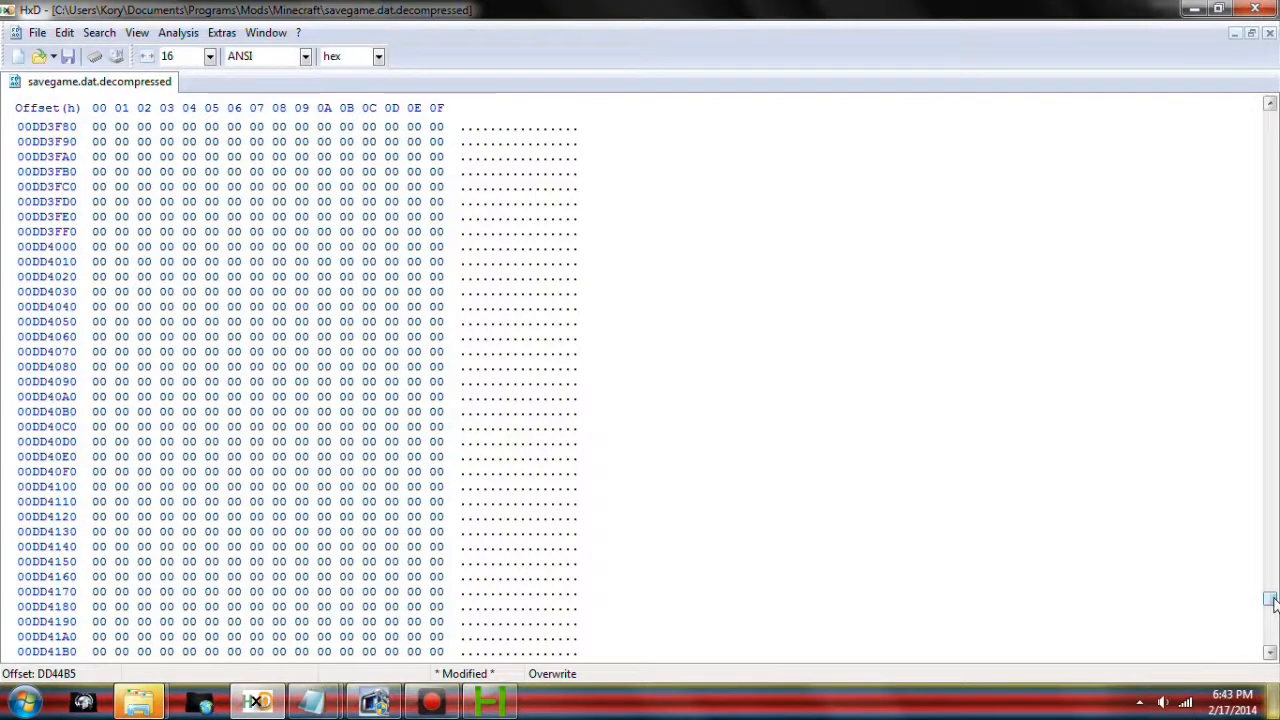
click(1271, 103)
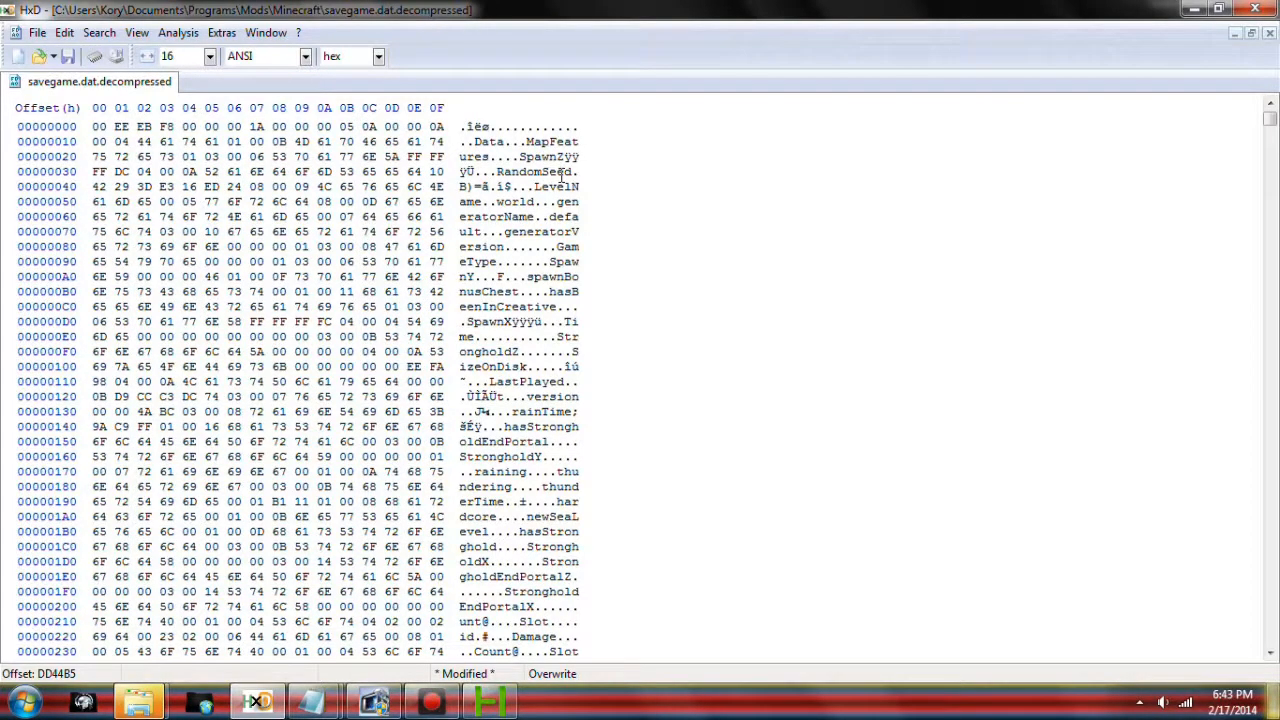
mouse_move(585, 172)
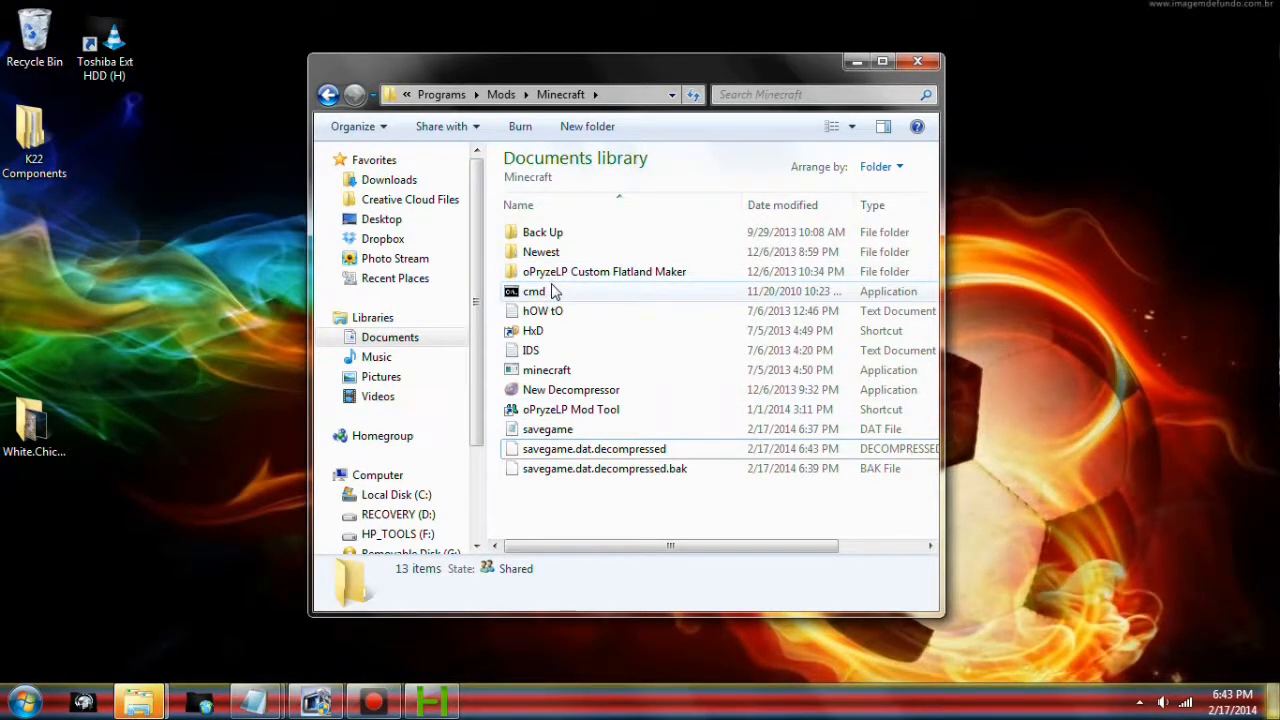
Step: Run 'minecraft.exe -c savegame.dat.decompressed savegame.dat' in a Minecraft-folder console, then close it
double_click(533, 291)
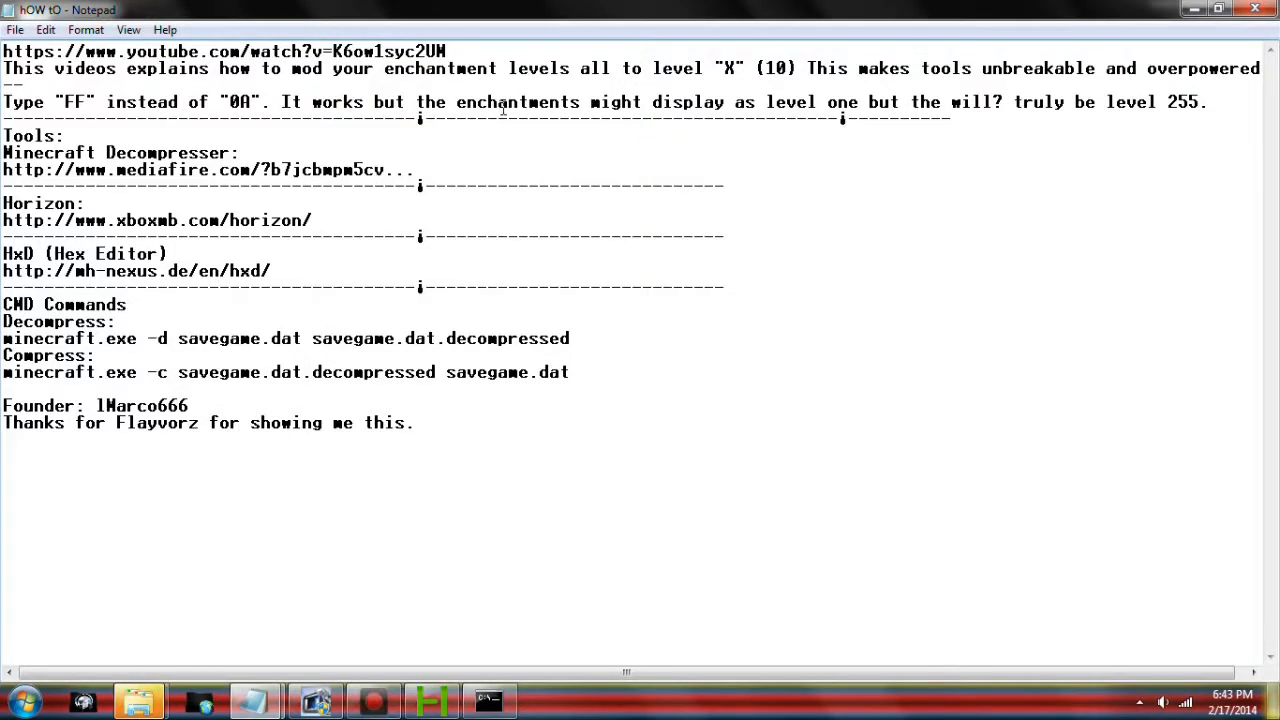
triple_click(285, 372)
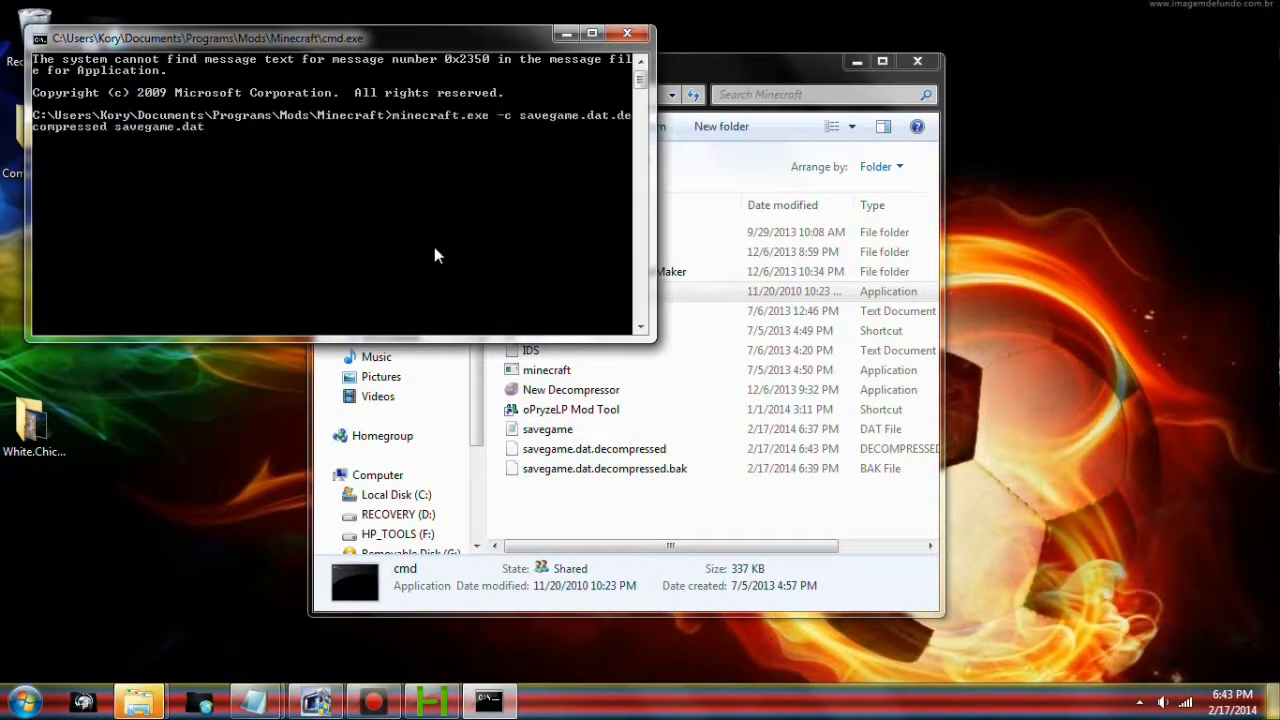
text(^U)
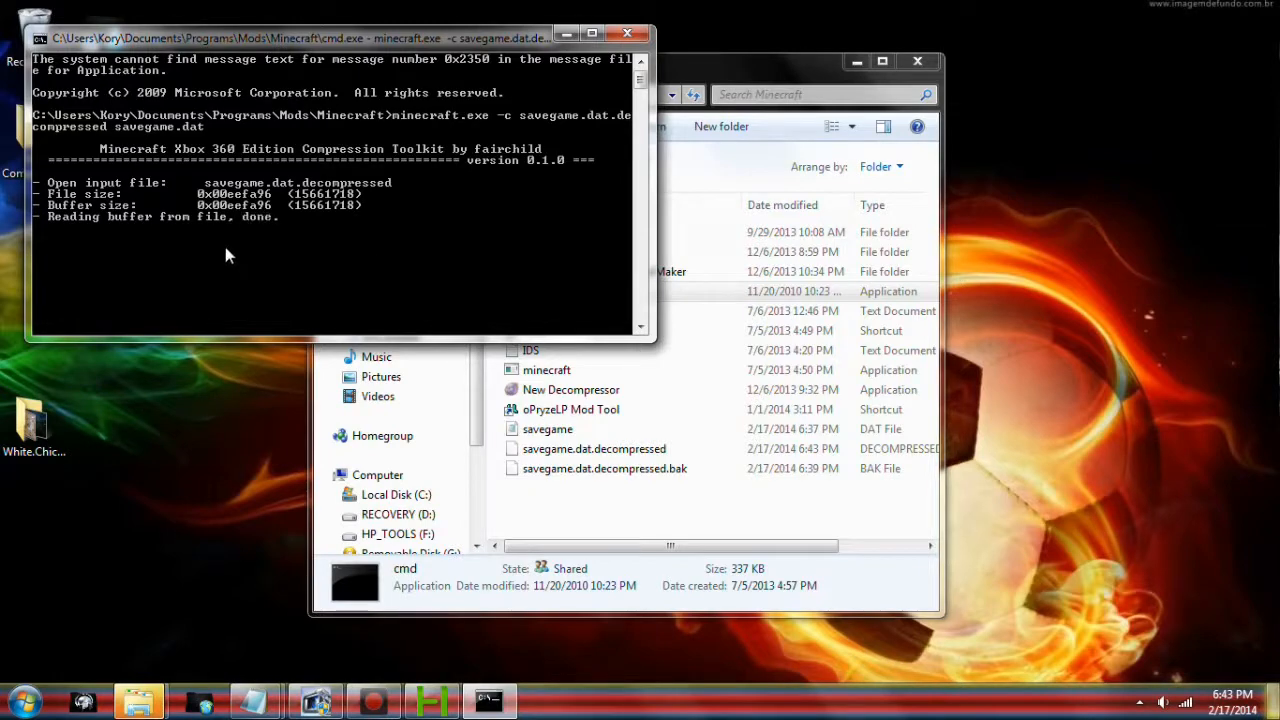
mouse_move(278, 236)
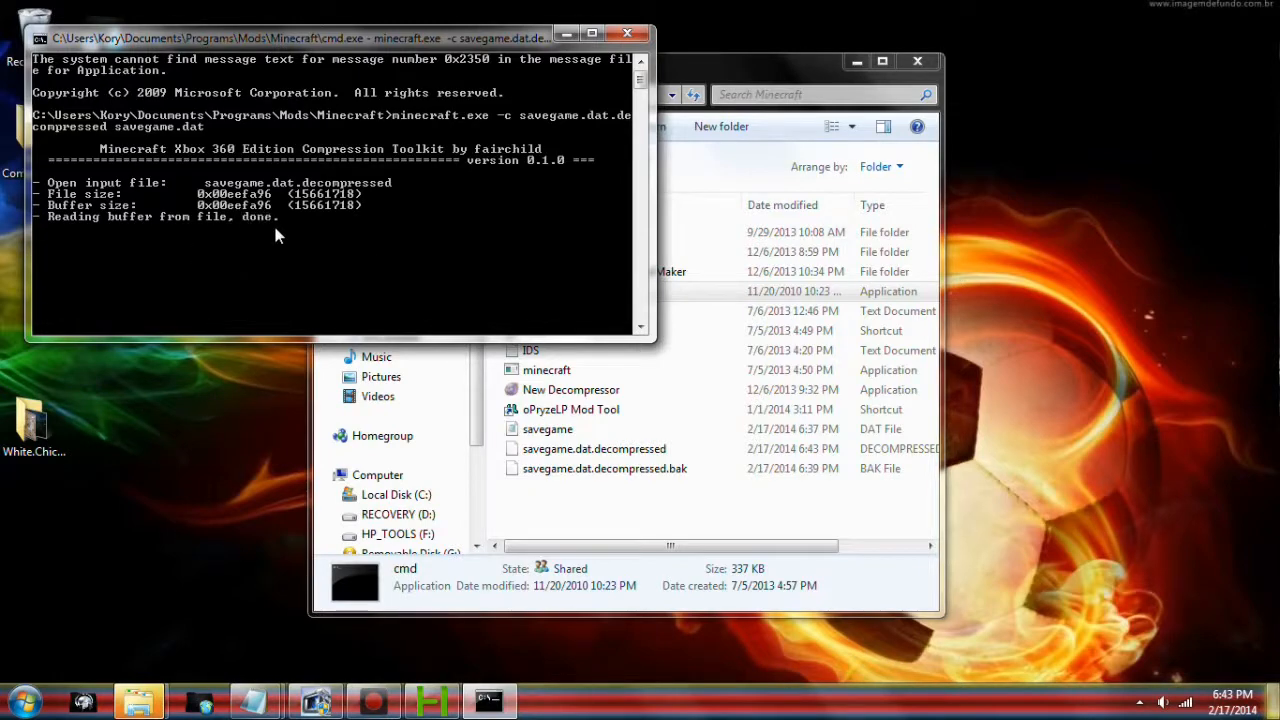
mouse_move(210, 295)
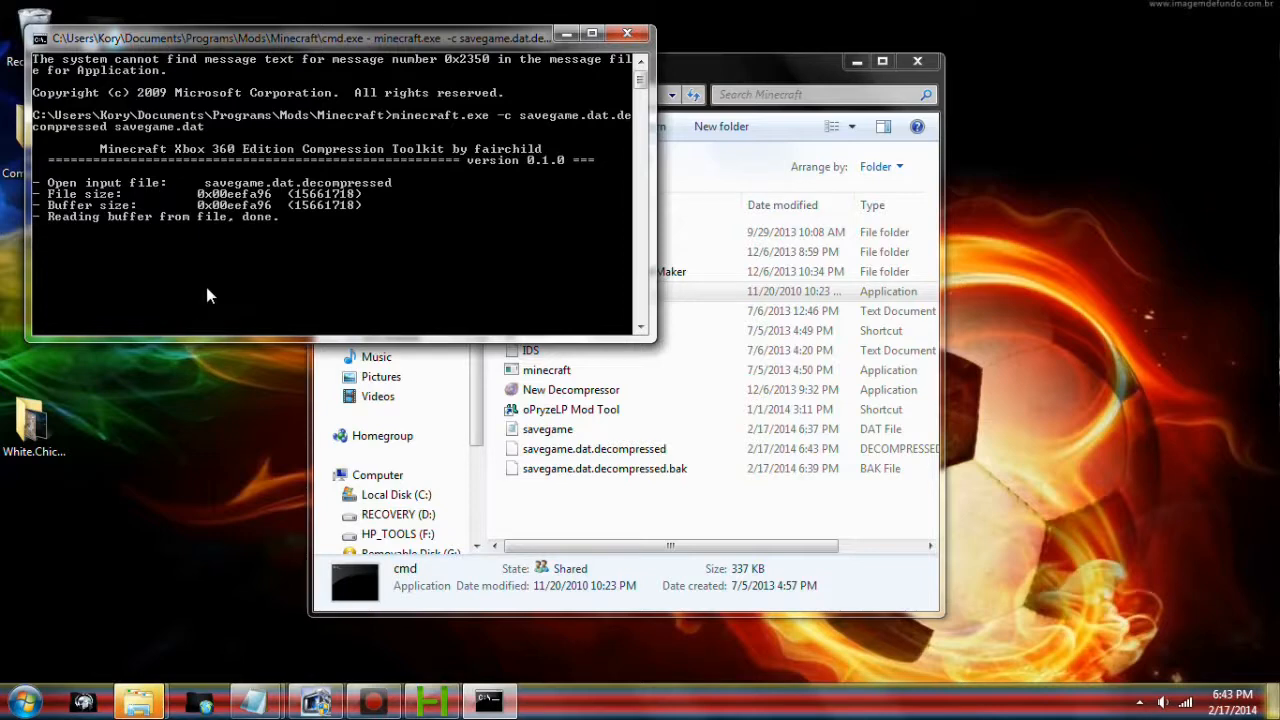
mouse_move(250, 311)
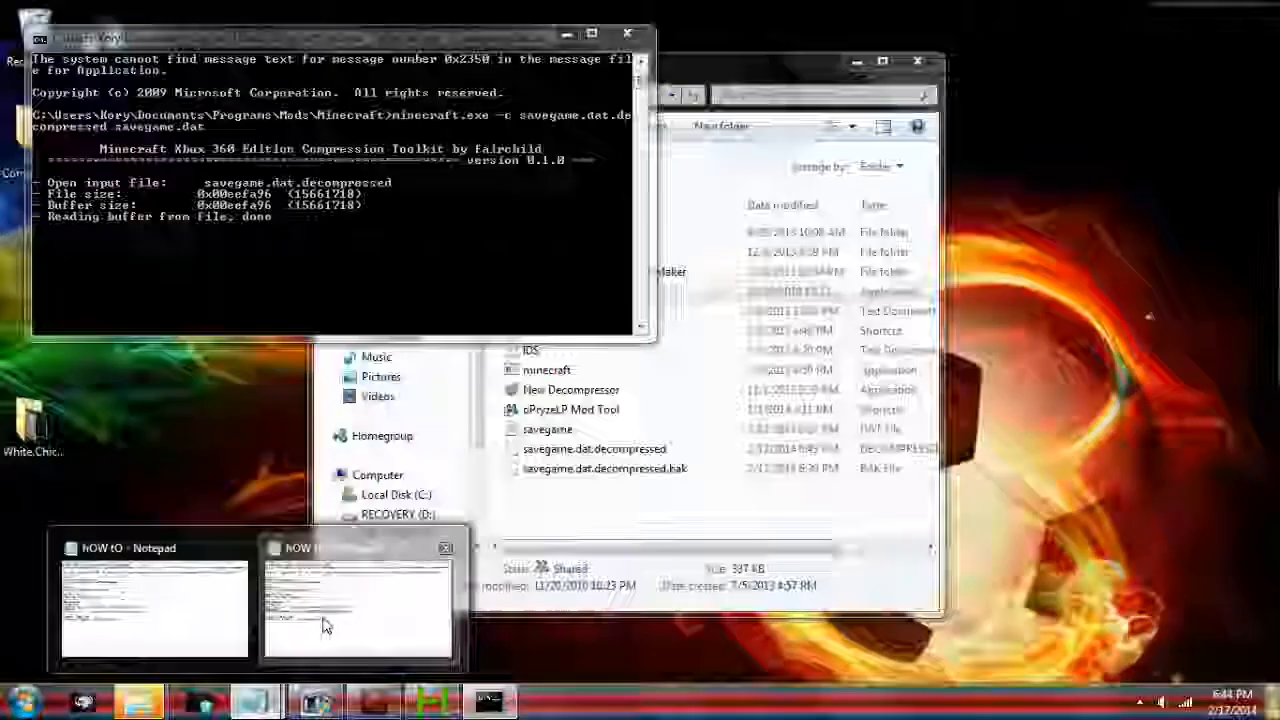
click(155, 605)
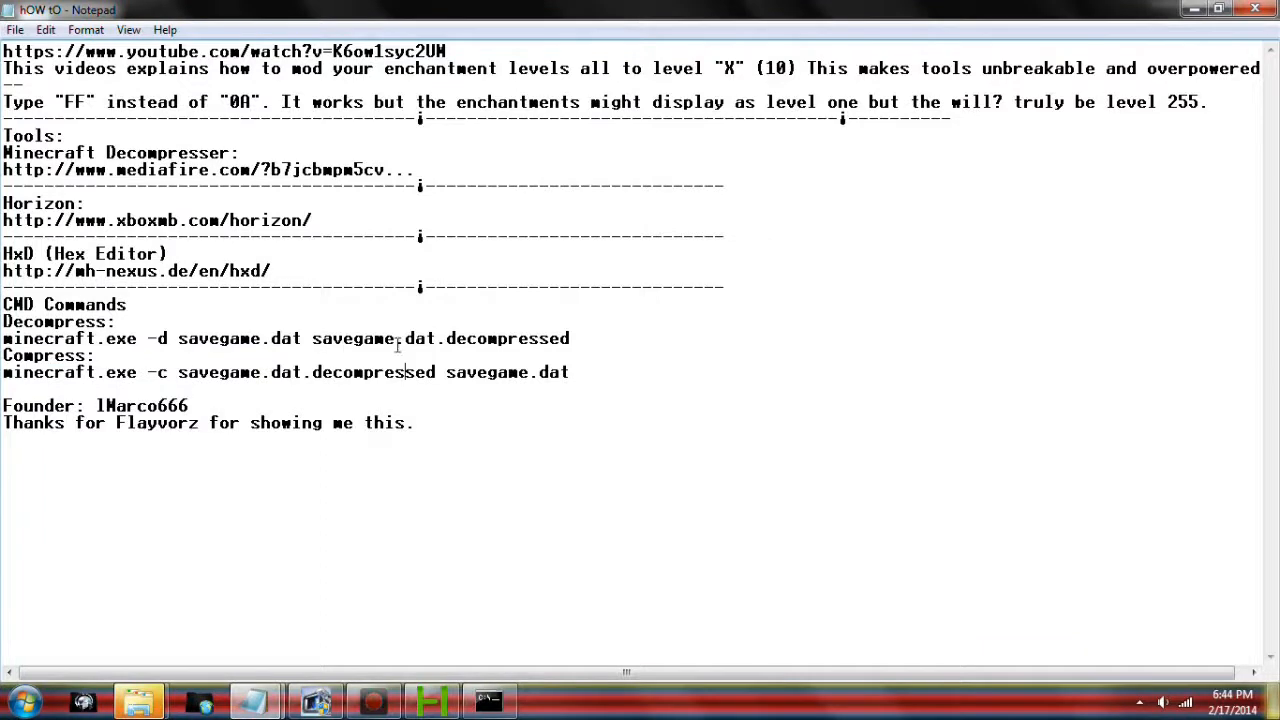
mouse_move(547, 384)
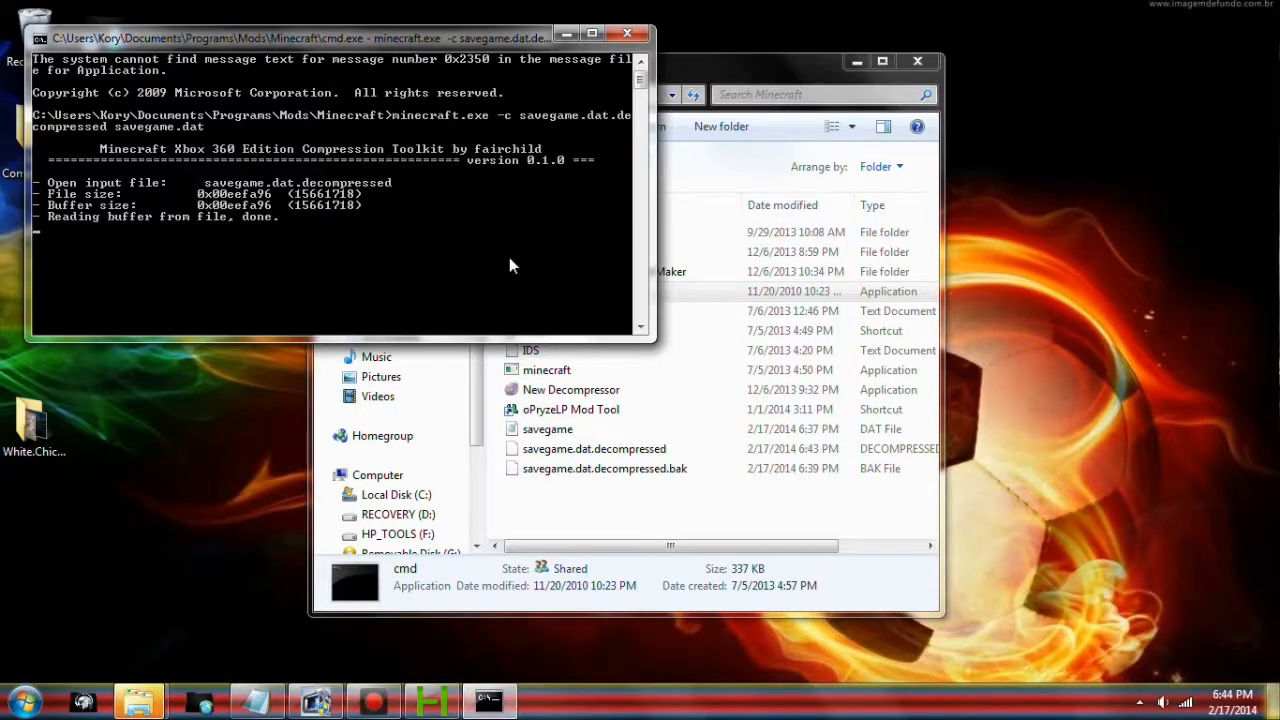
click(604, 468)
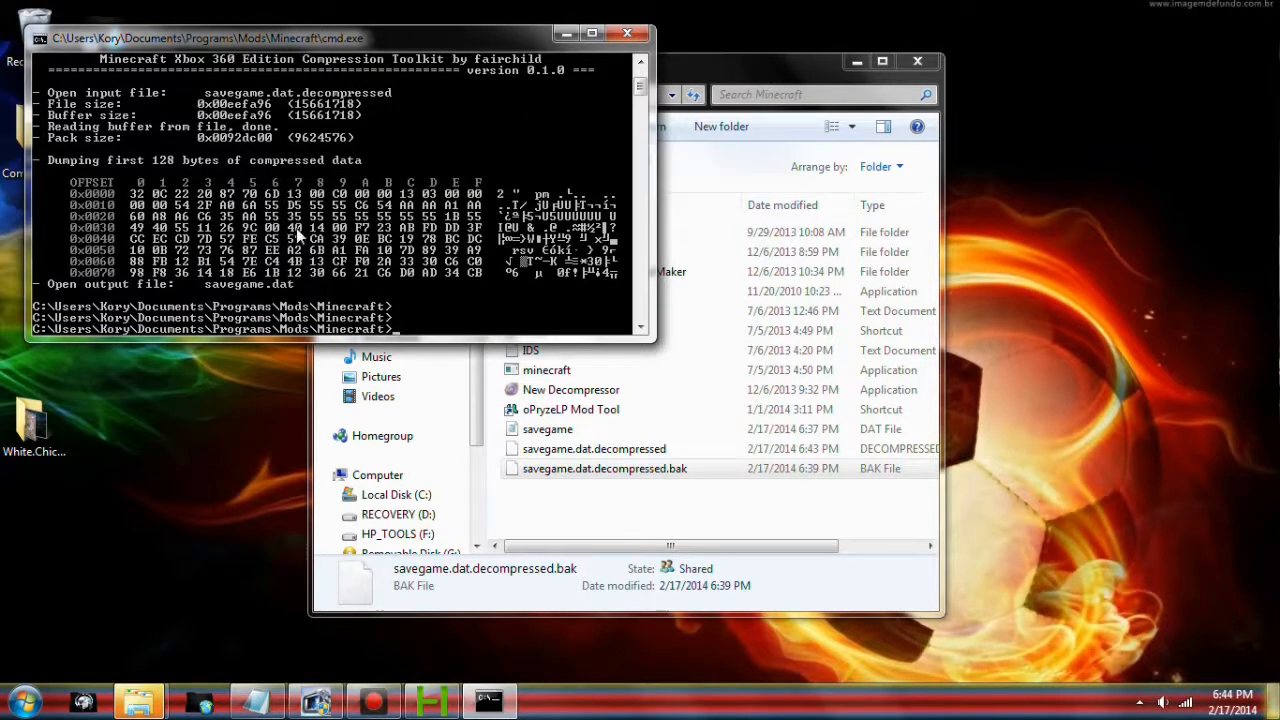
mouse_move(628, 33)
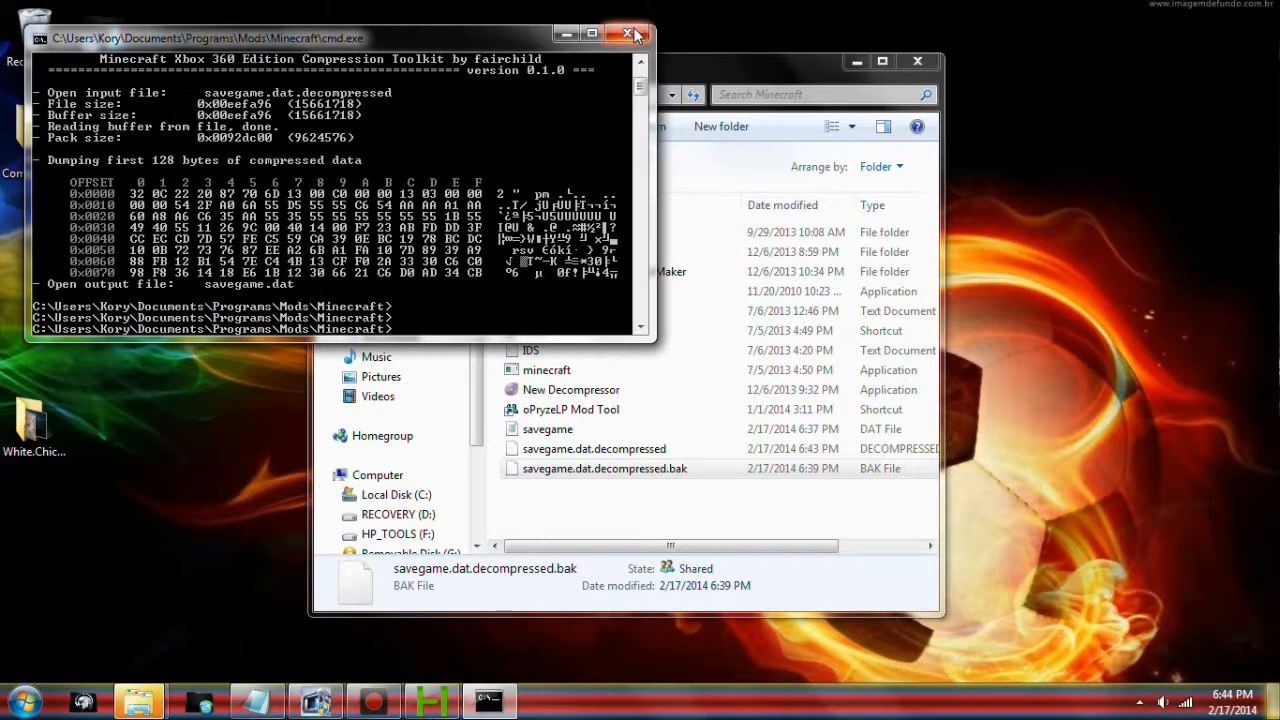
click(627, 33)
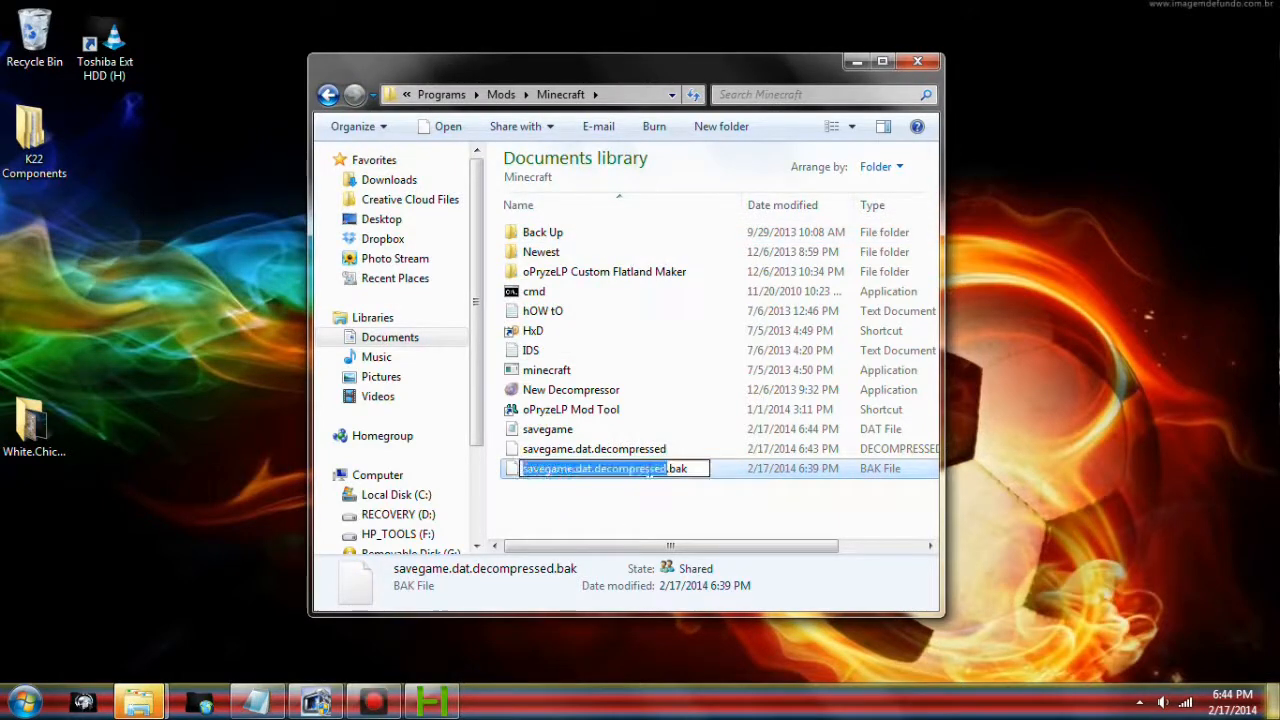
Step: Delete the old savegame and savegame.dat.decompressed files
click(547, 429)
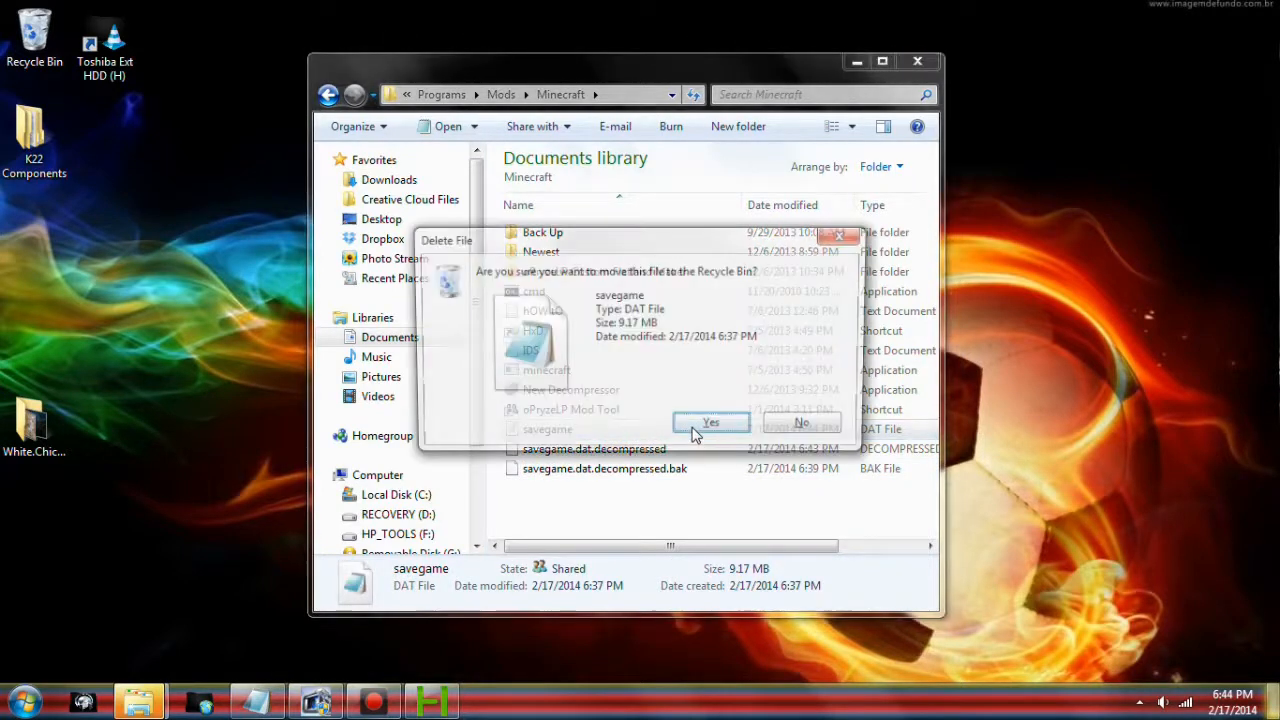
click(710, 422)
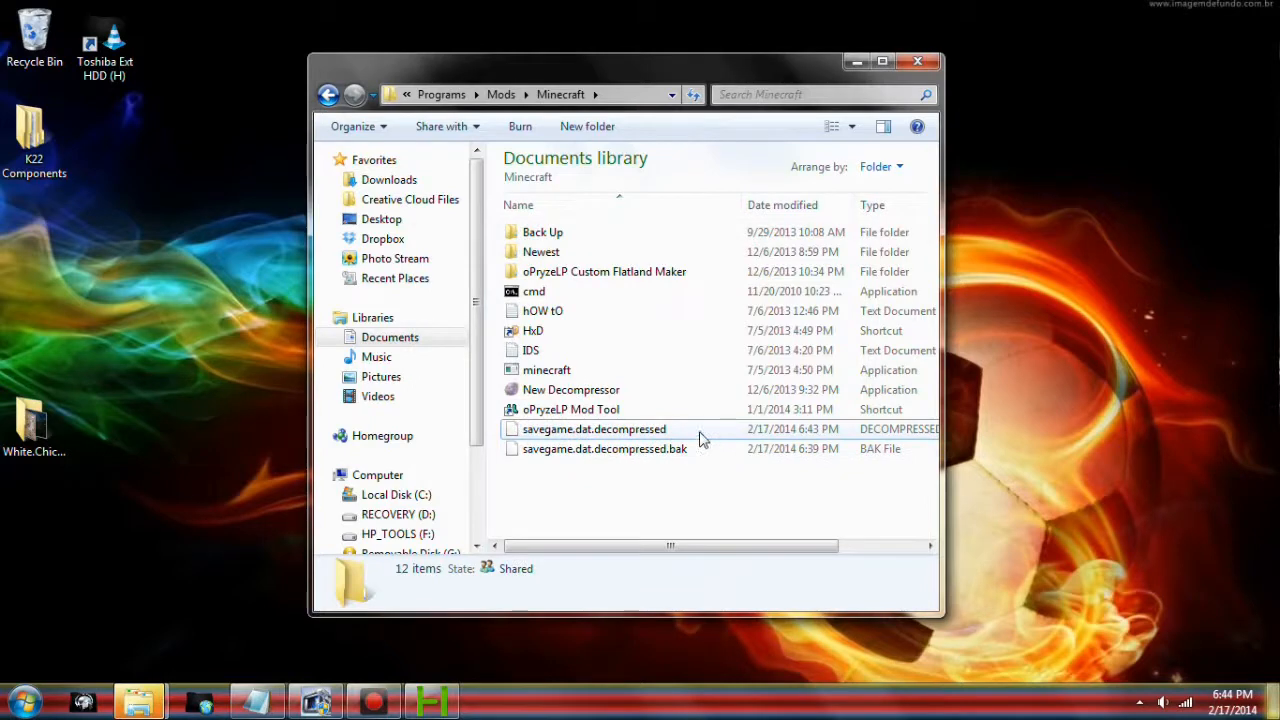
click(594, 429)
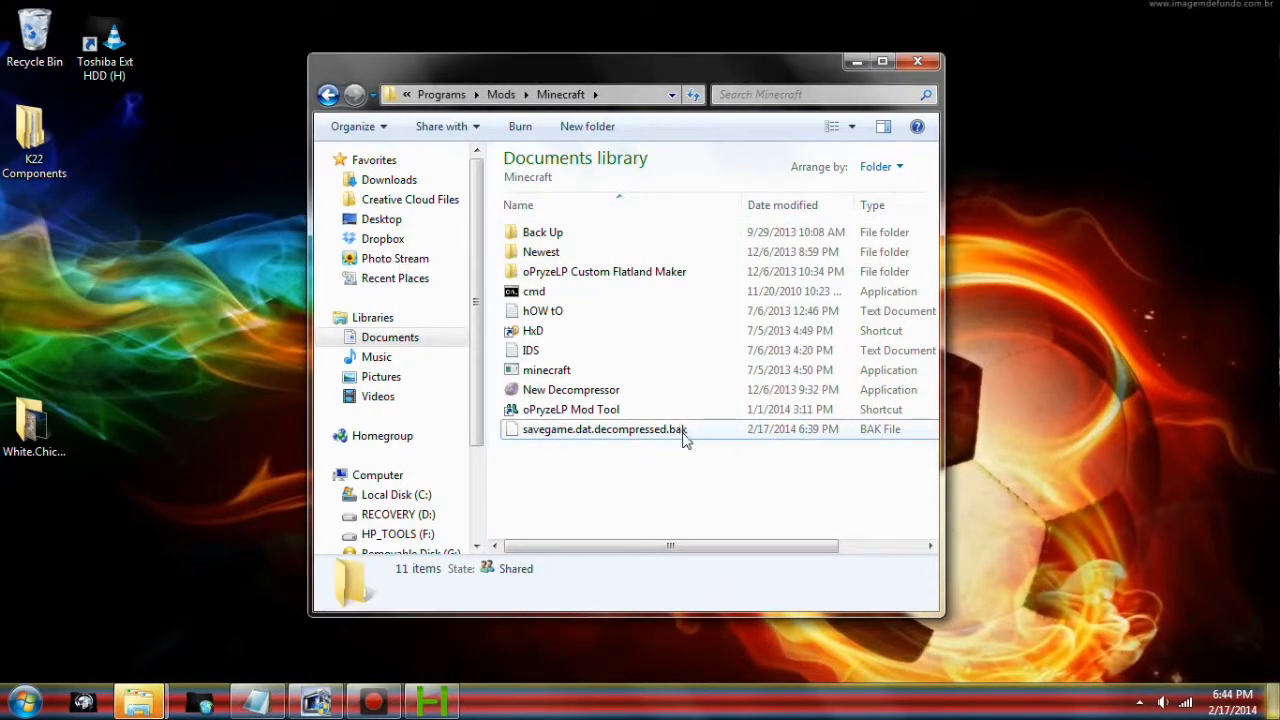
Step: Rename the backup file to savegame.dat, accepting the extension change
click(604, 428)
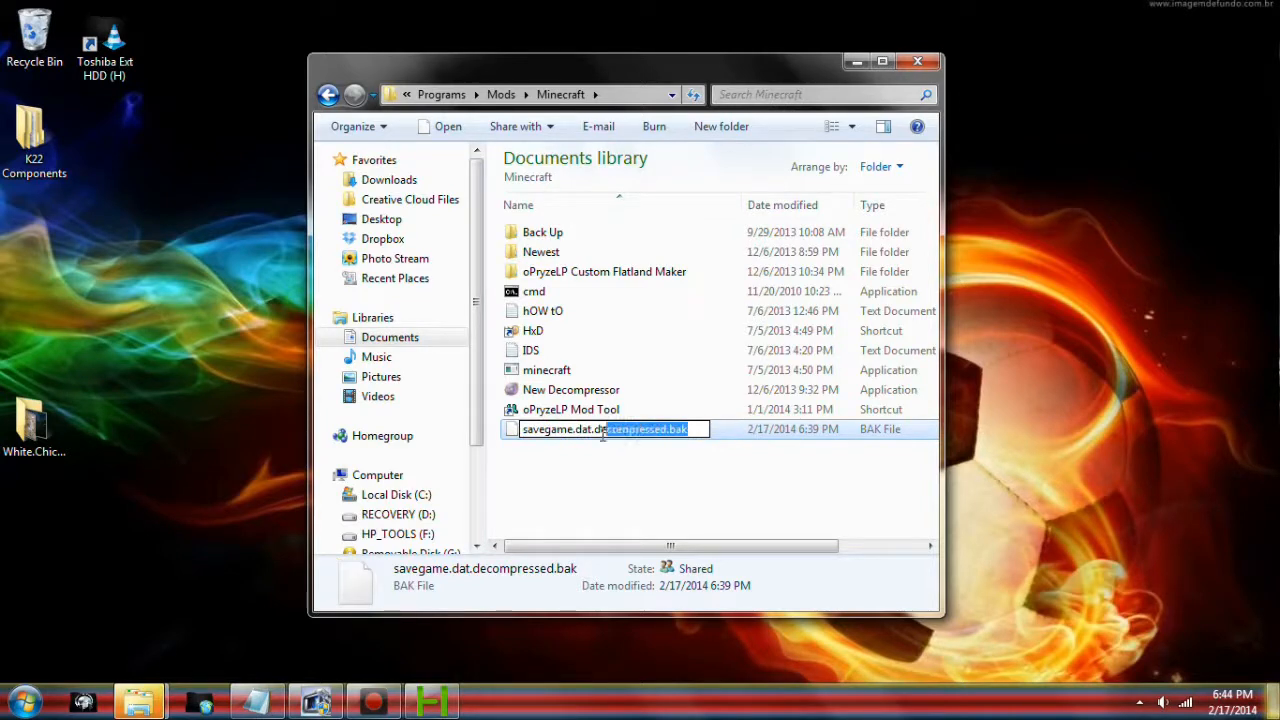
text(savegame.dat)
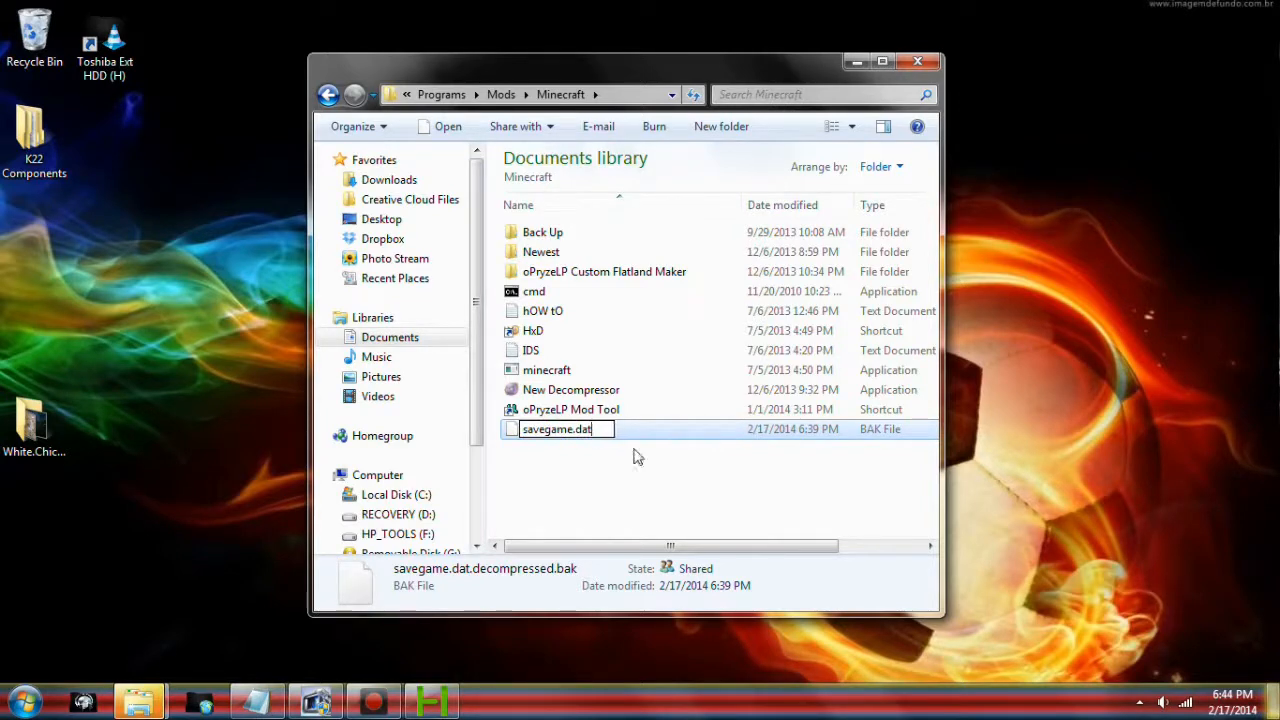
key(Return)
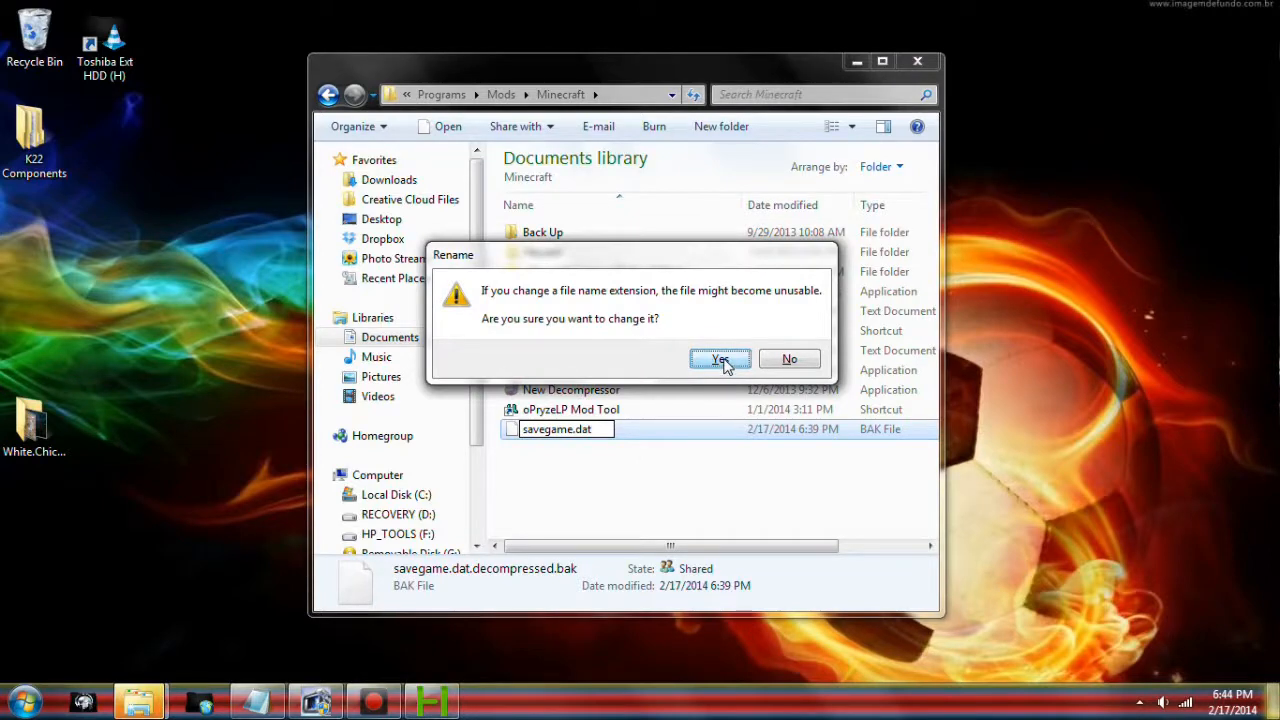
click(719, 359)
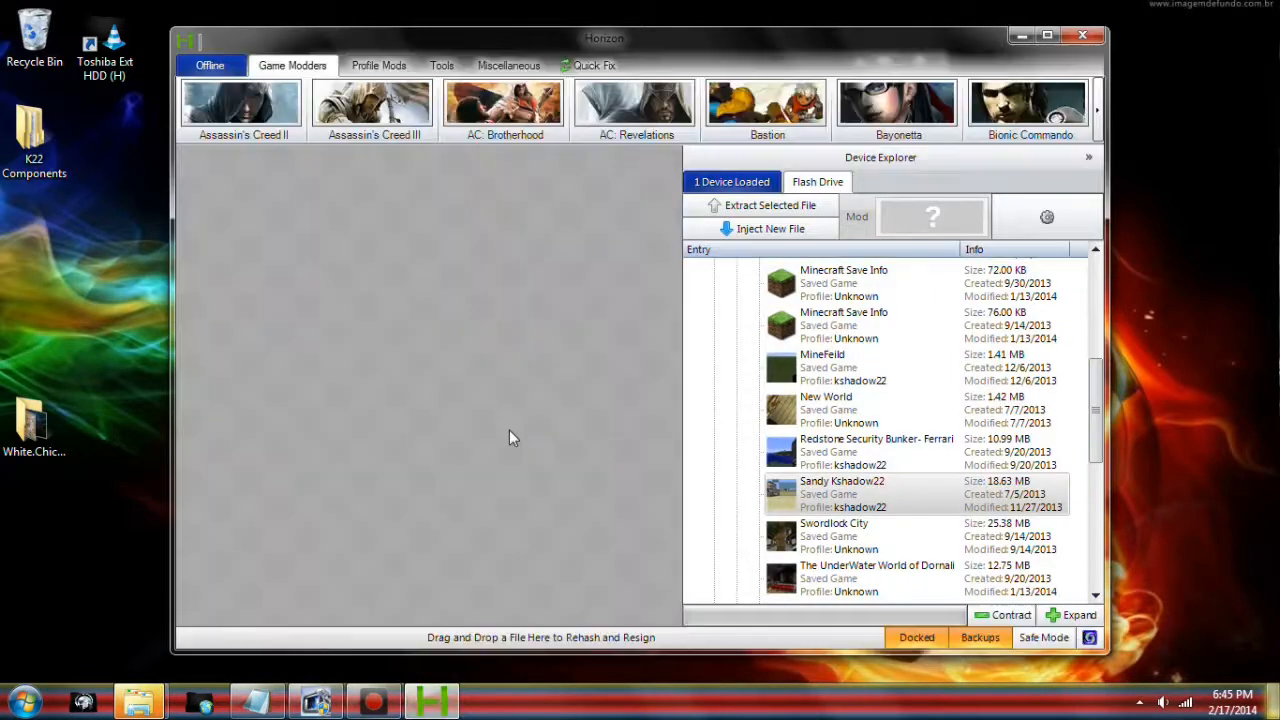
Step: Extract the Sandy Kshadow22 save package to the Desktop as a .bin backup
click(840, 494)
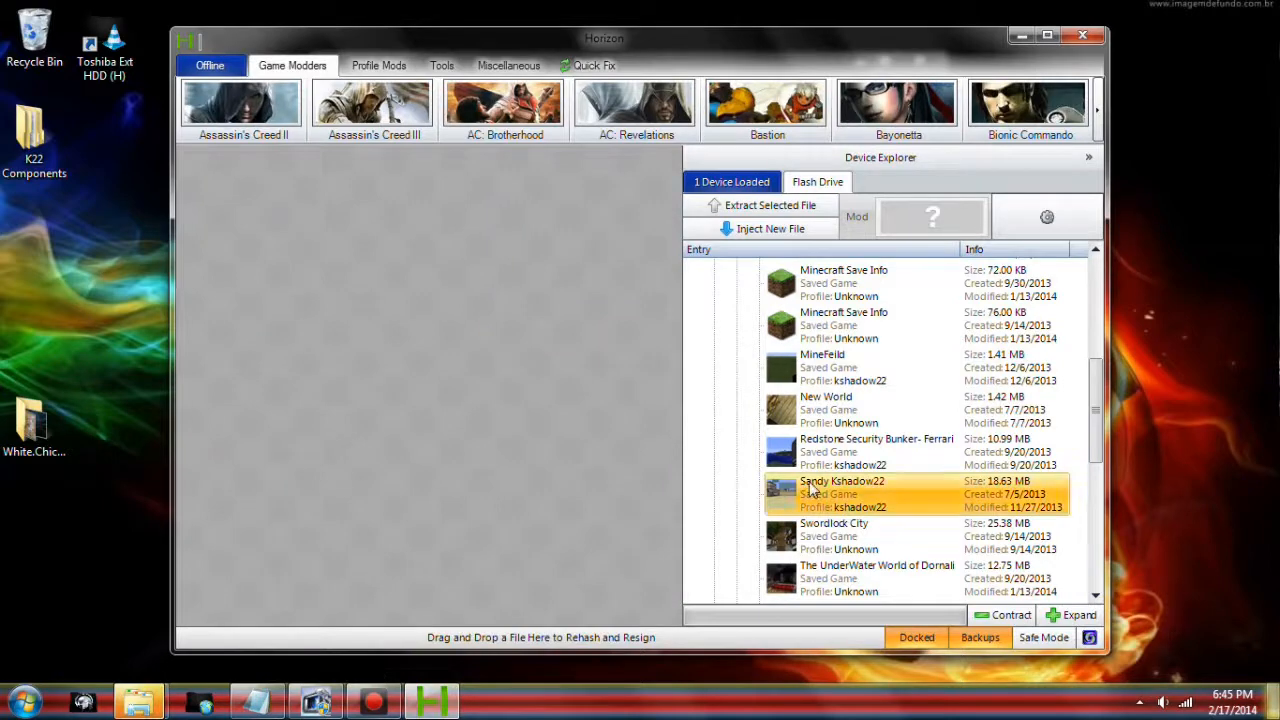
double_click(841, 493)
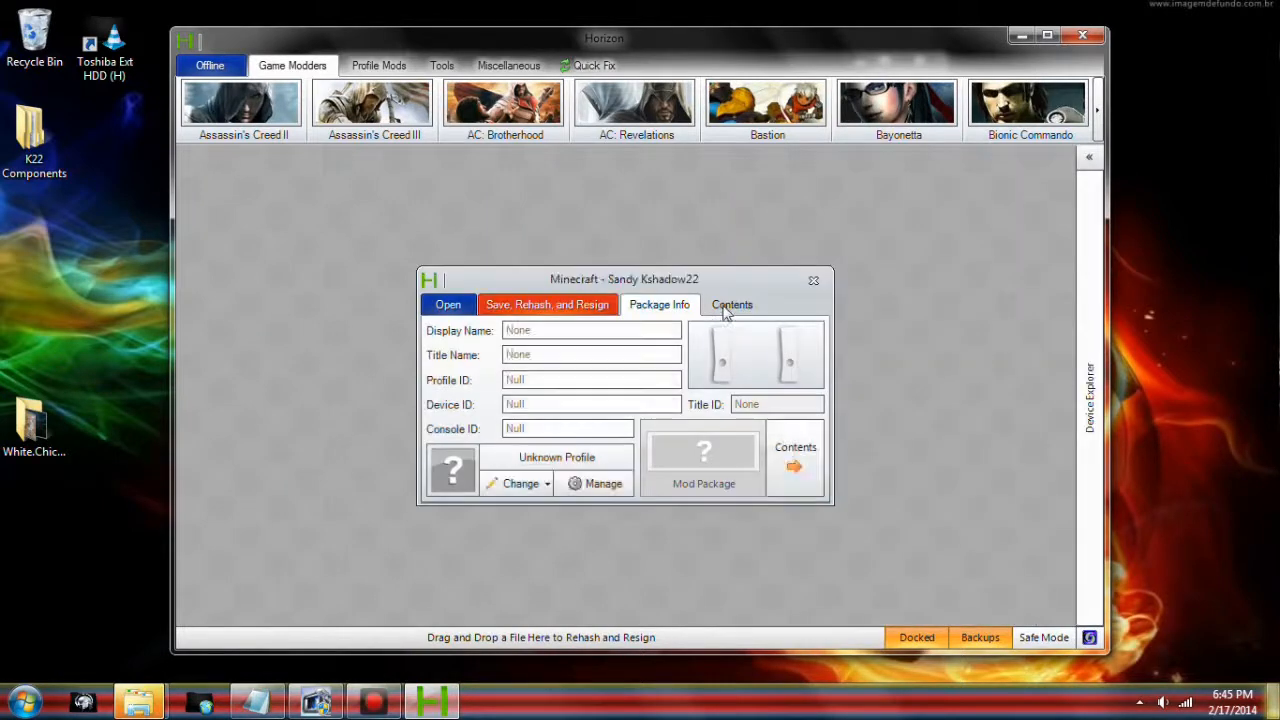
click(731, 304)
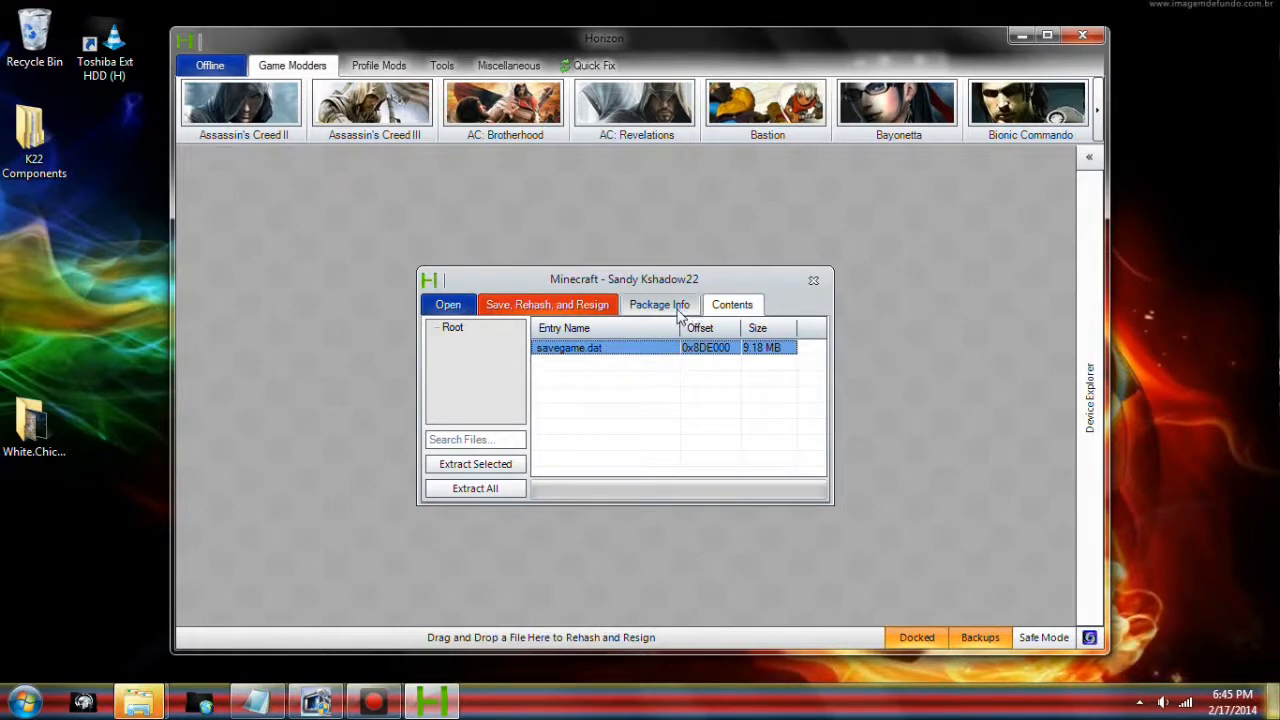
click(659, 304)
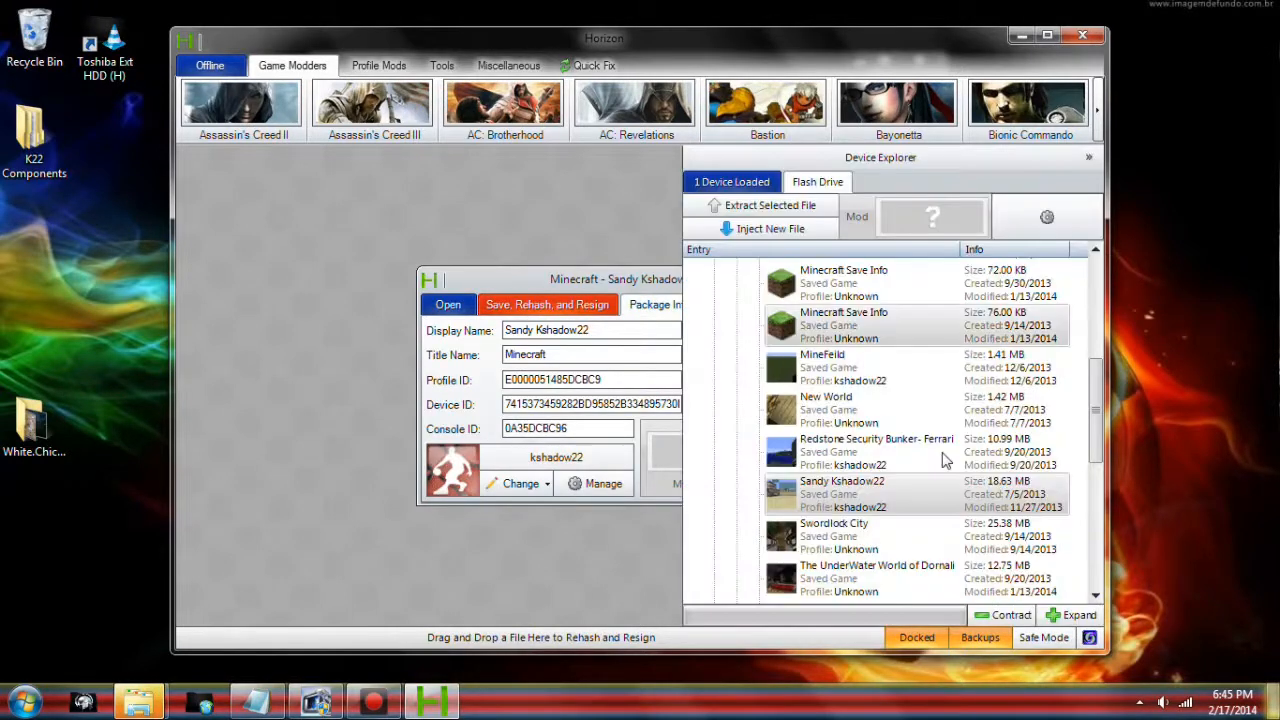
click(840, 493)
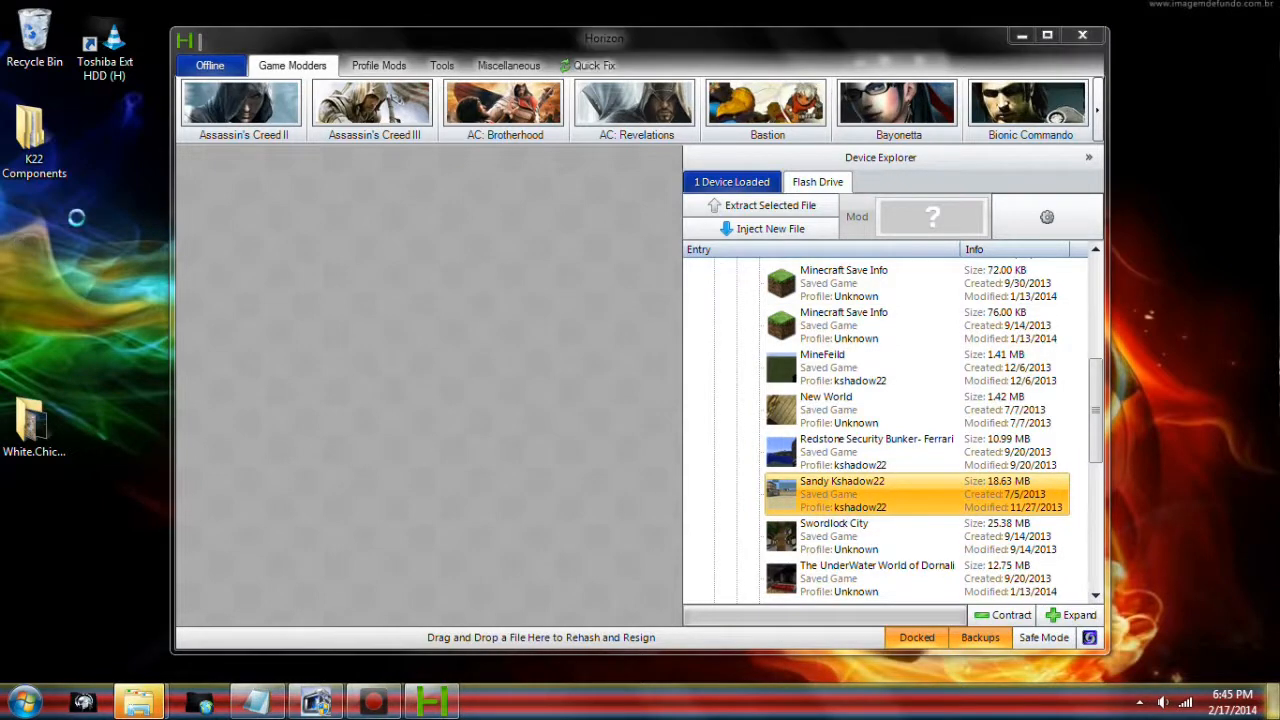
mouse_move(720, 457)
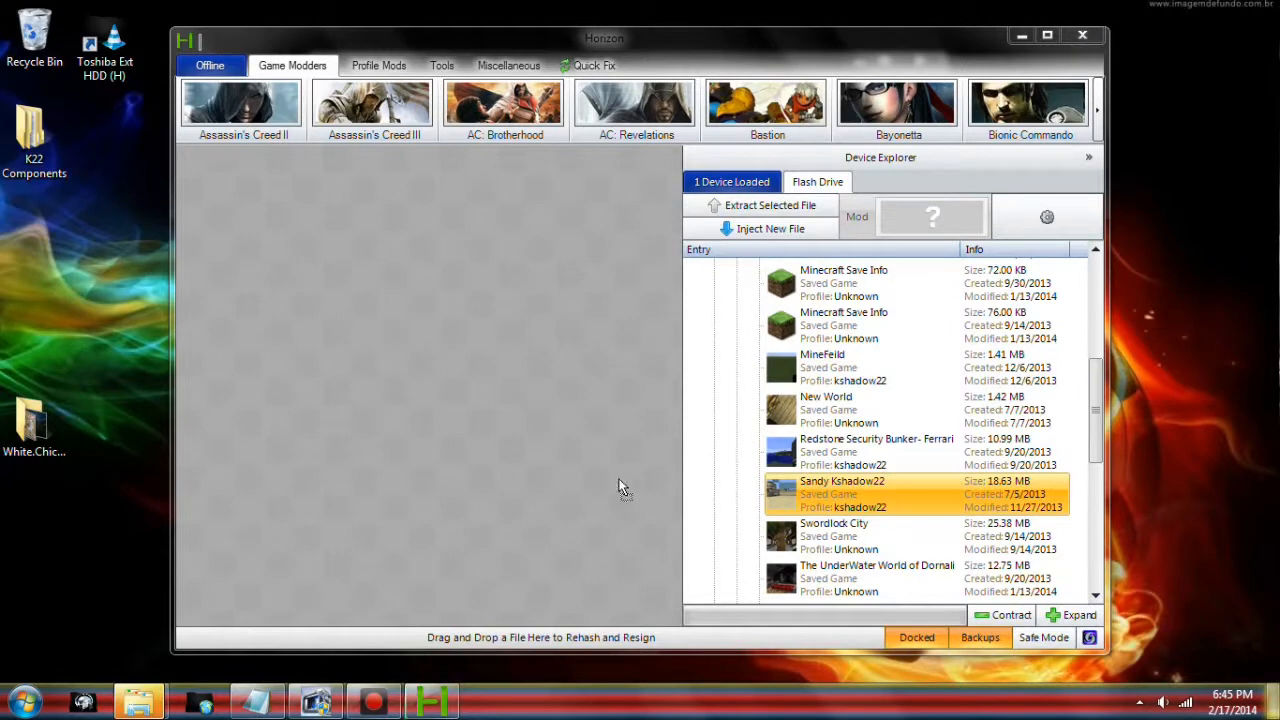
mouse_move(607, 463)
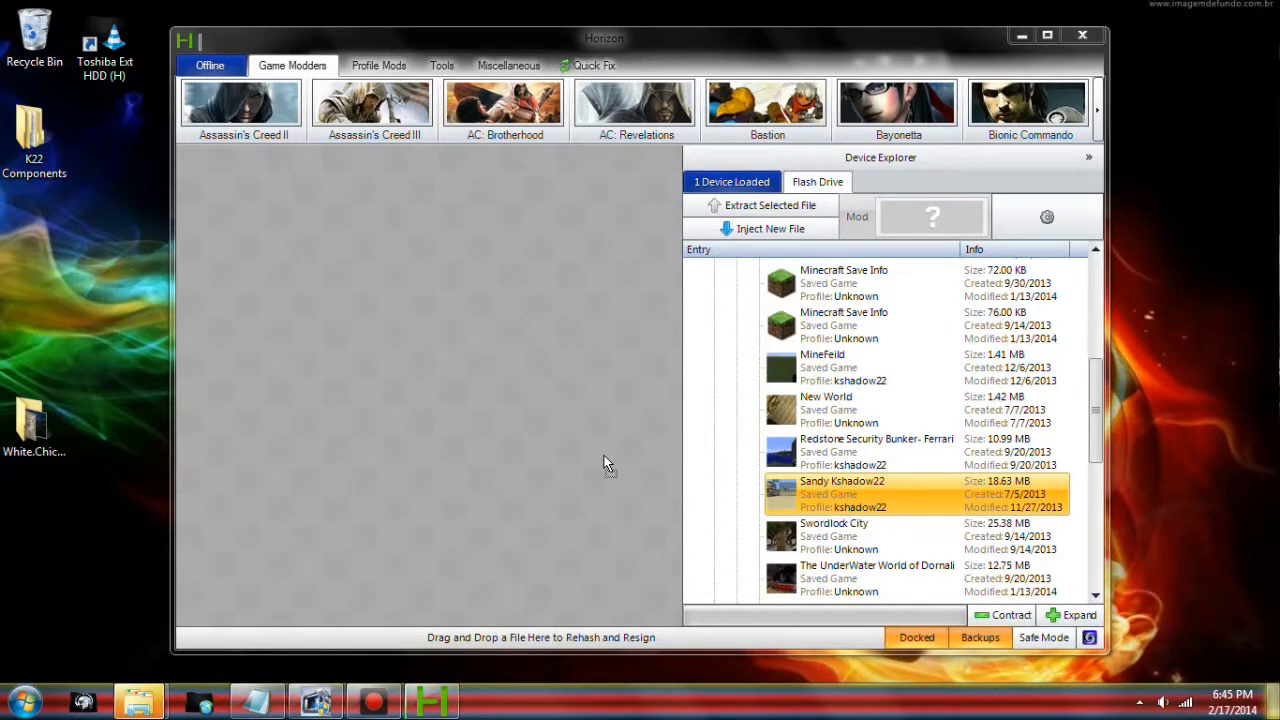
mouse_move(775, 625)
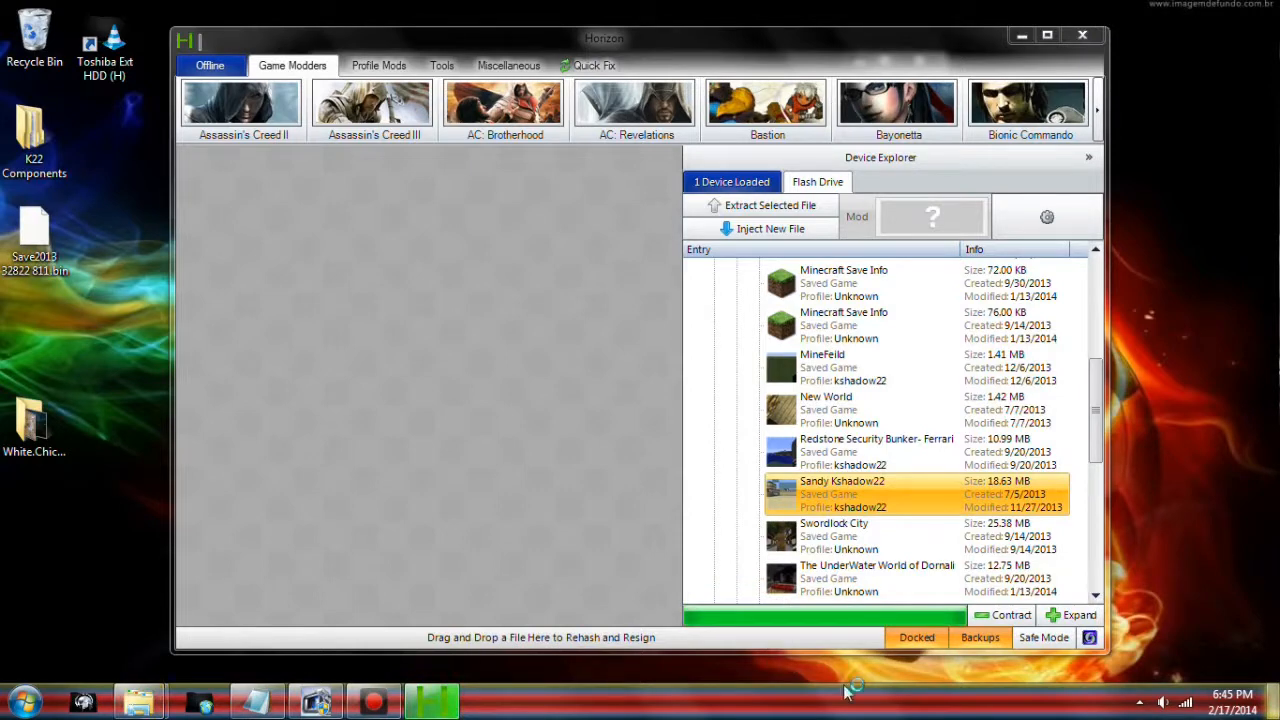
click(771, 205)
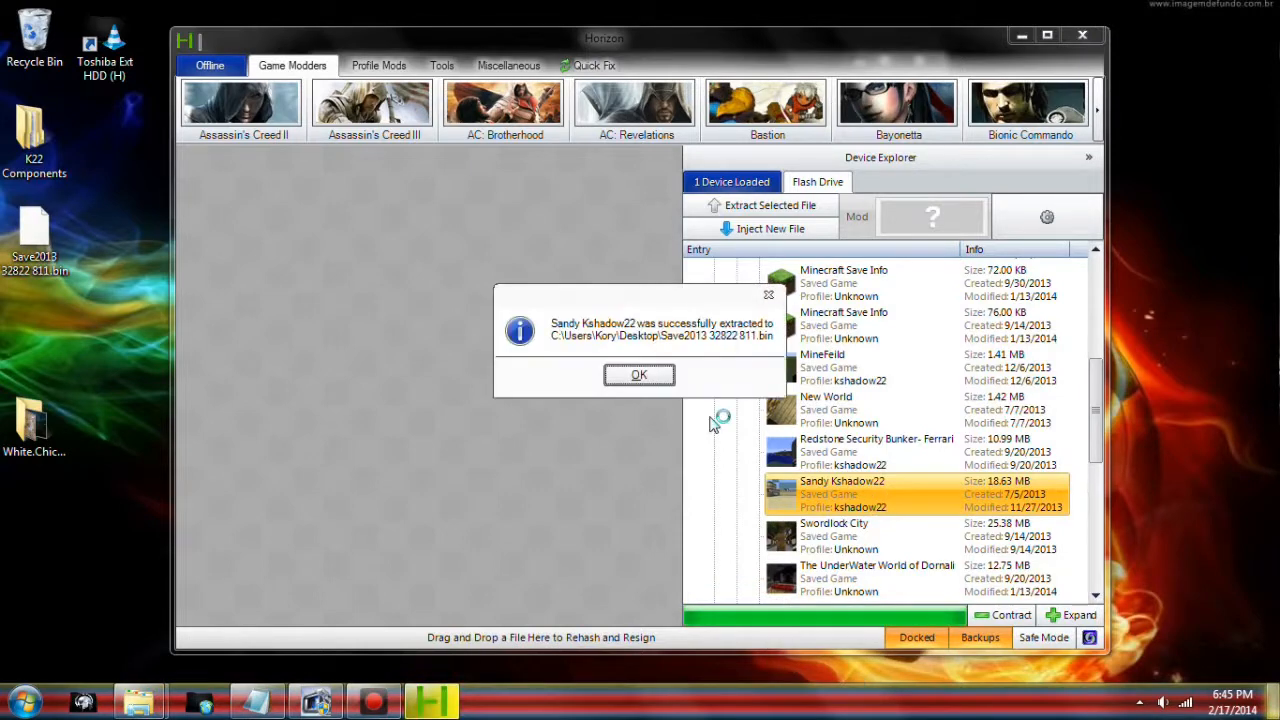
click(638, 374)
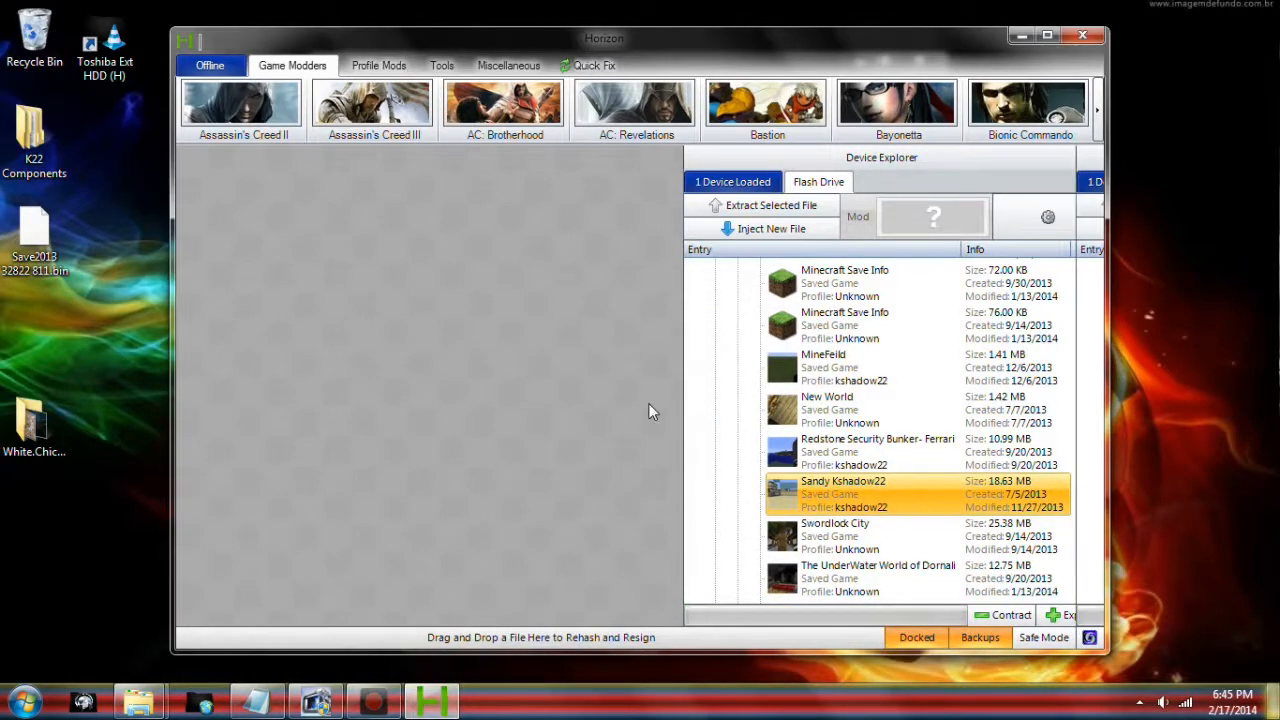
Step: Replace savegame.dat in Sandy Kshadow22's contents with the modified savegame from Mods\Minecraft
double_click(842, 493)
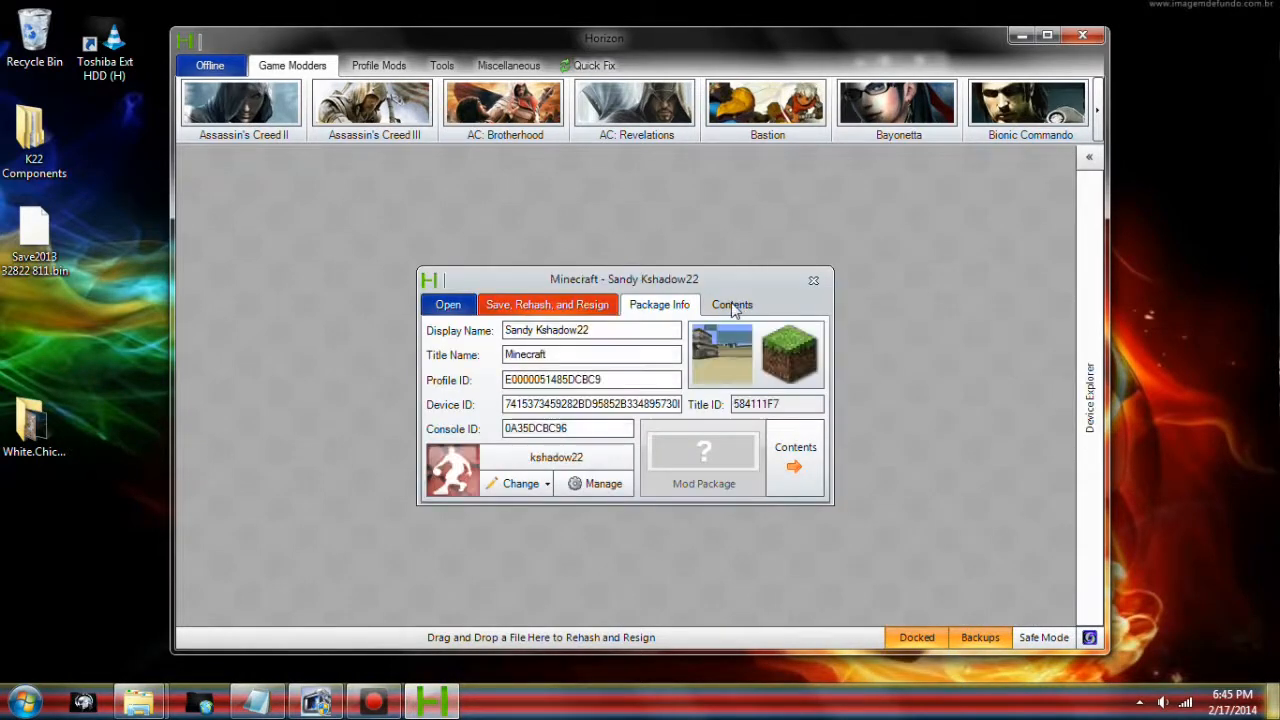
click(731, 304)
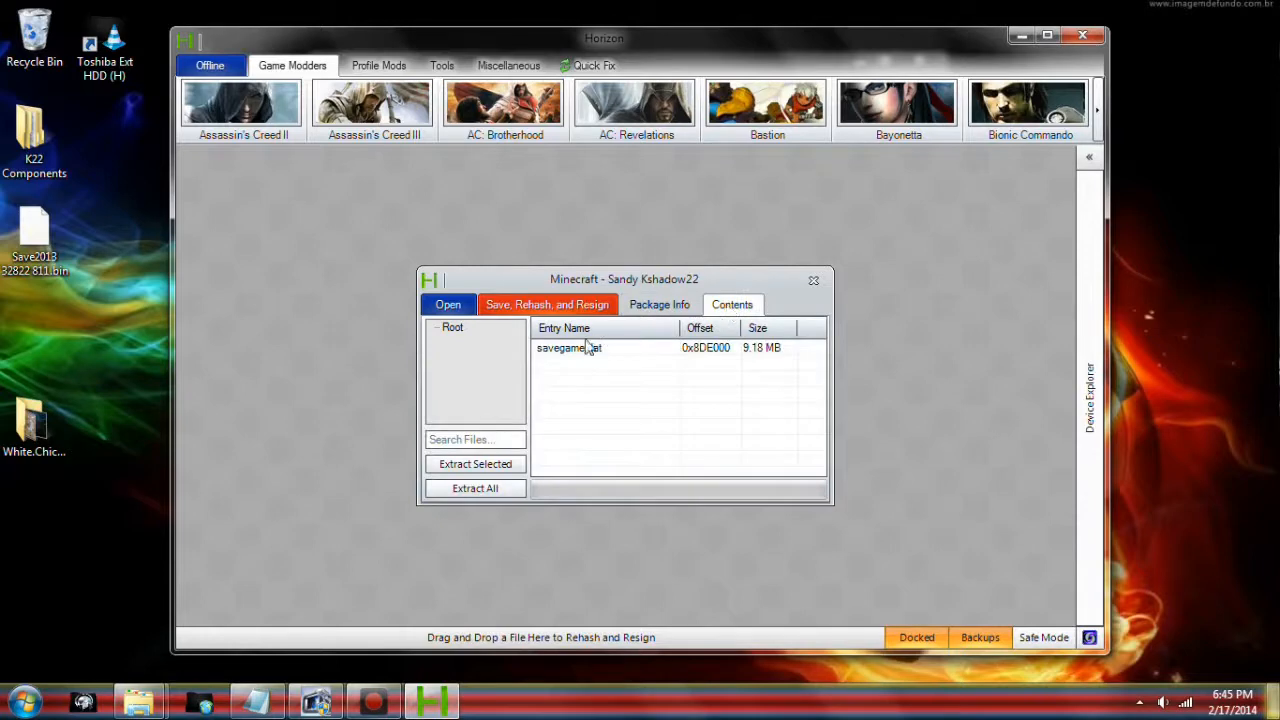
right_click(568, 347)
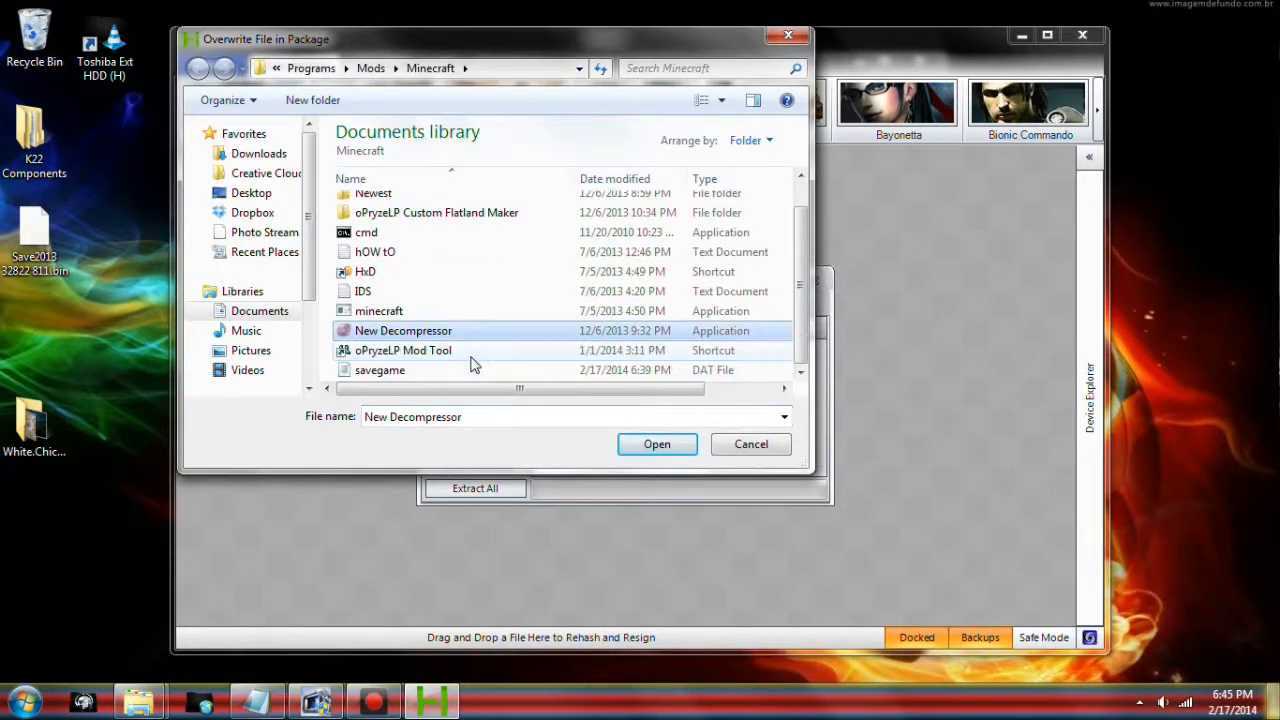
click(657, 444)
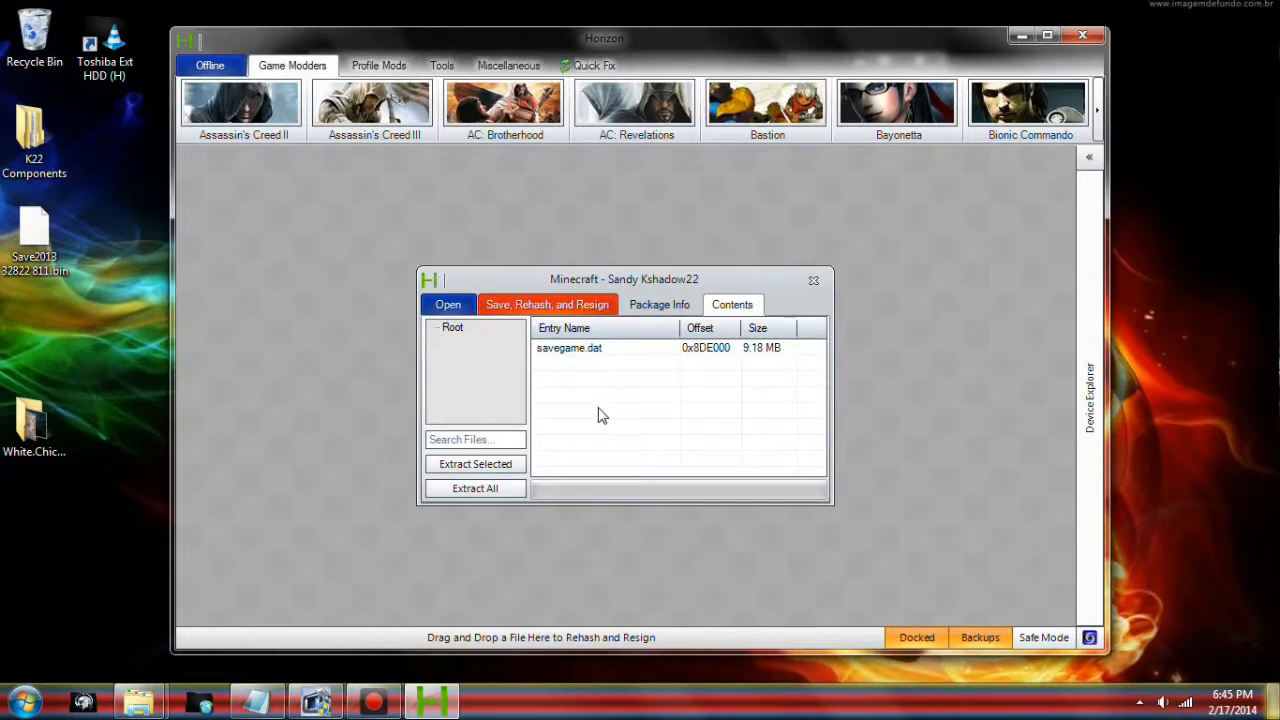
mouse_move(585, 429)
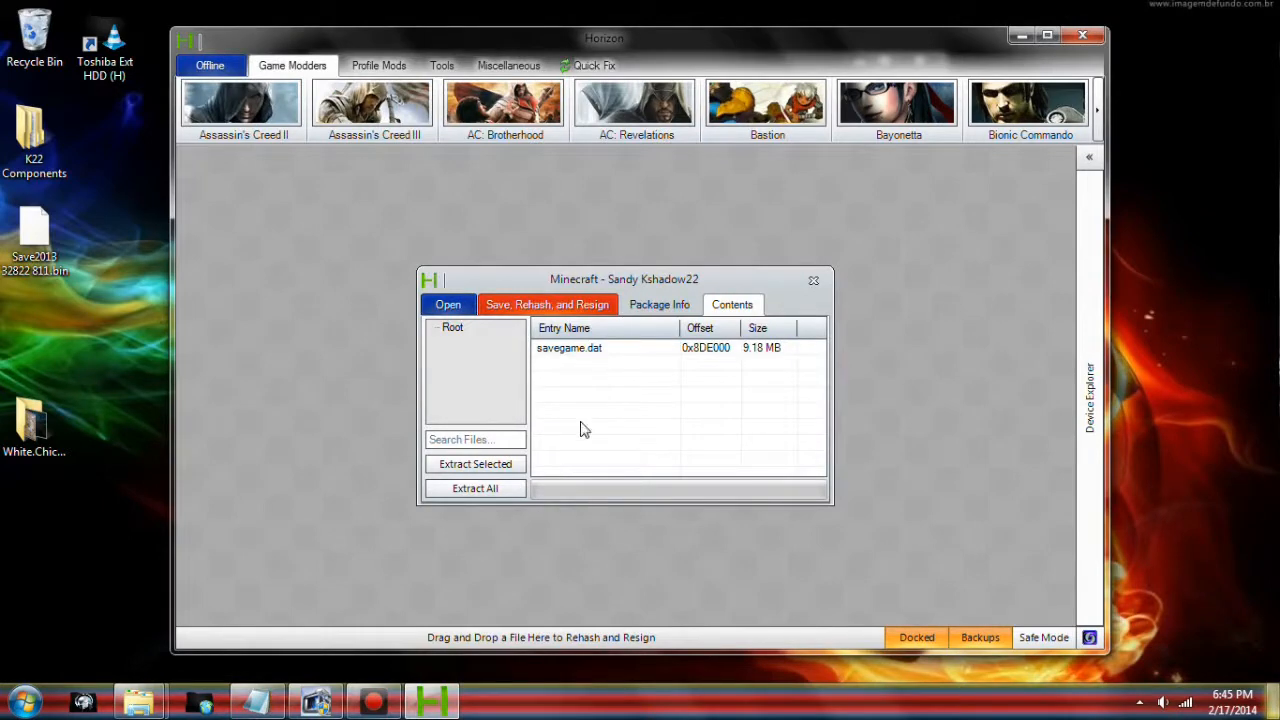
mouse_move(675, 393)
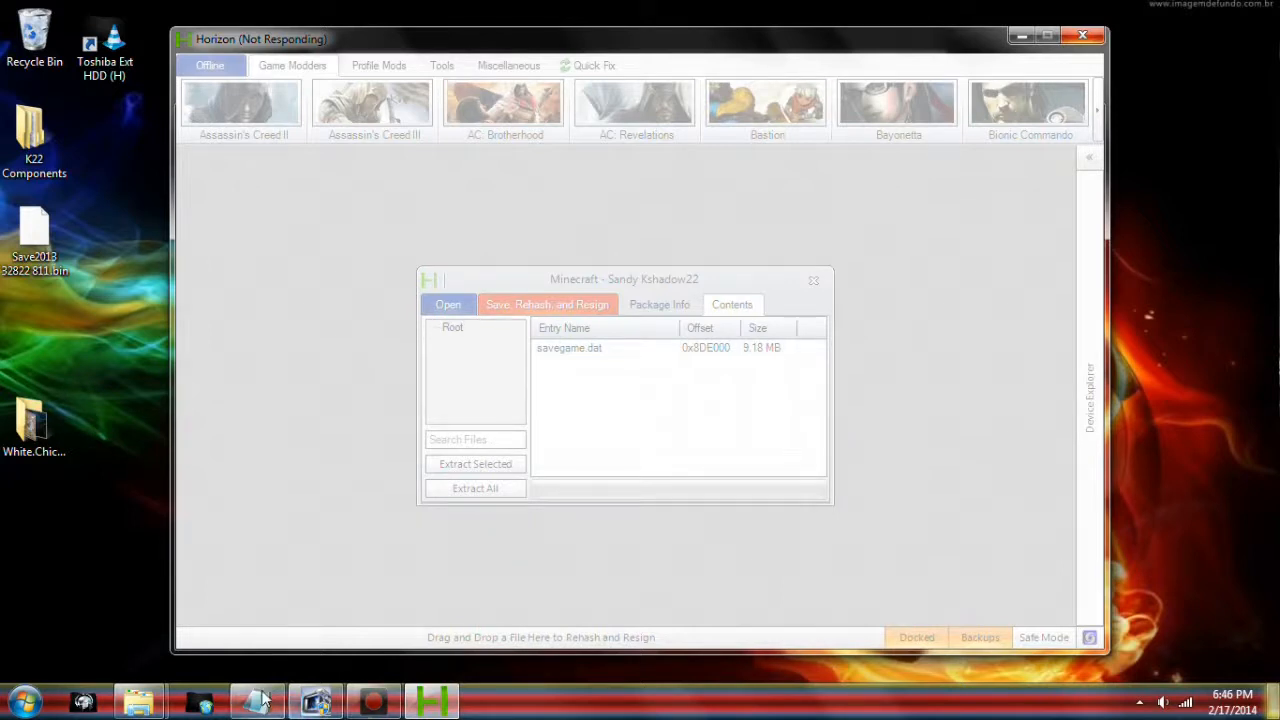
Step: Continue without scanning the removable disk and bring the Minecraft mods folder forward
click(257, 700)
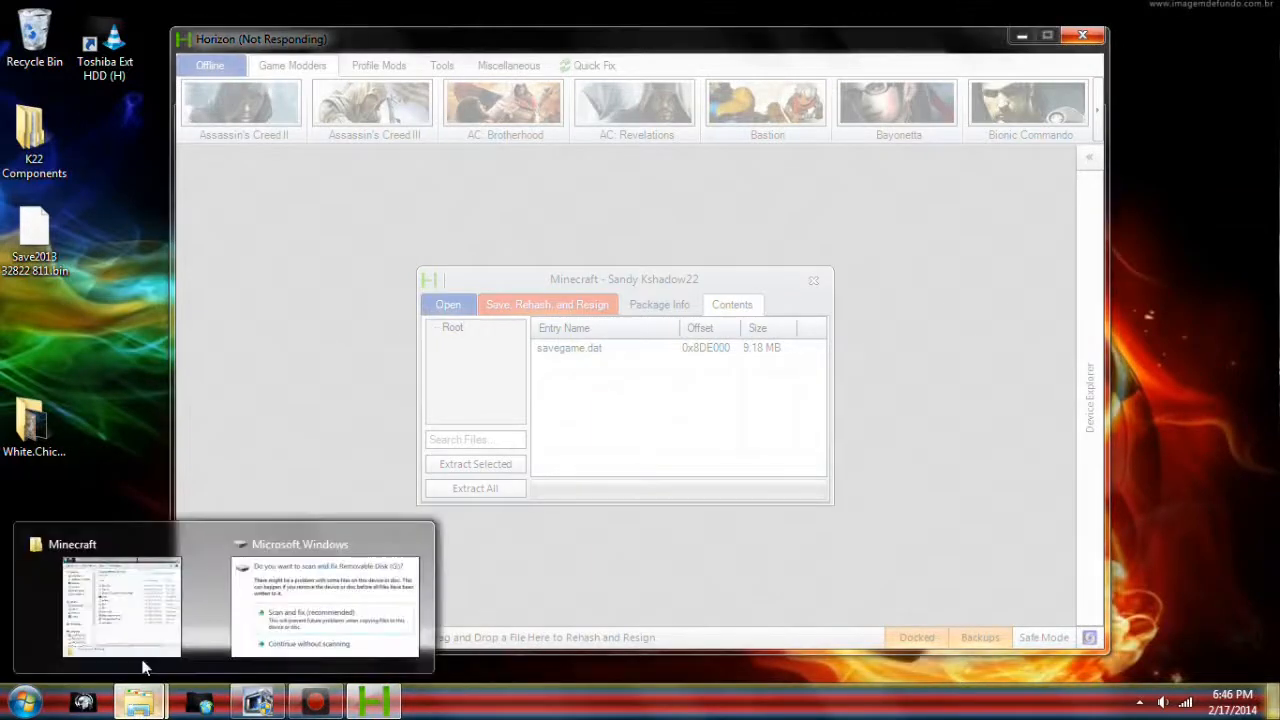
click(325, 607)
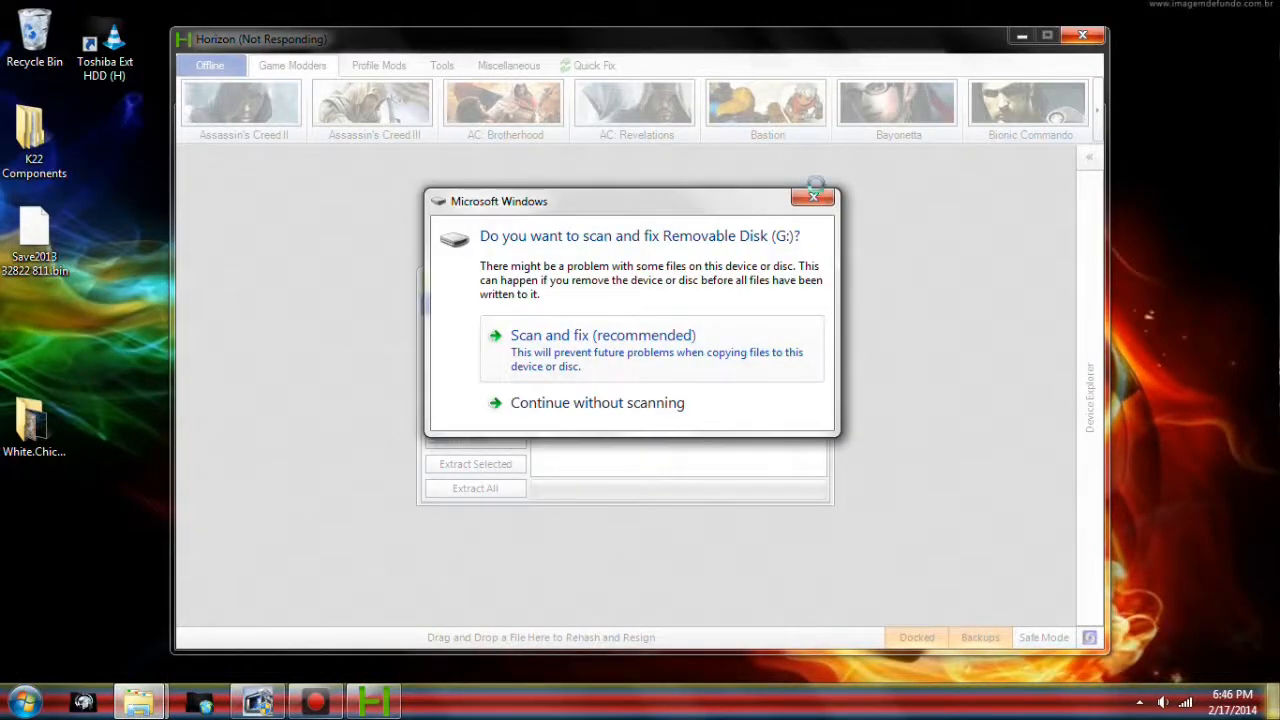
click(813, 194)
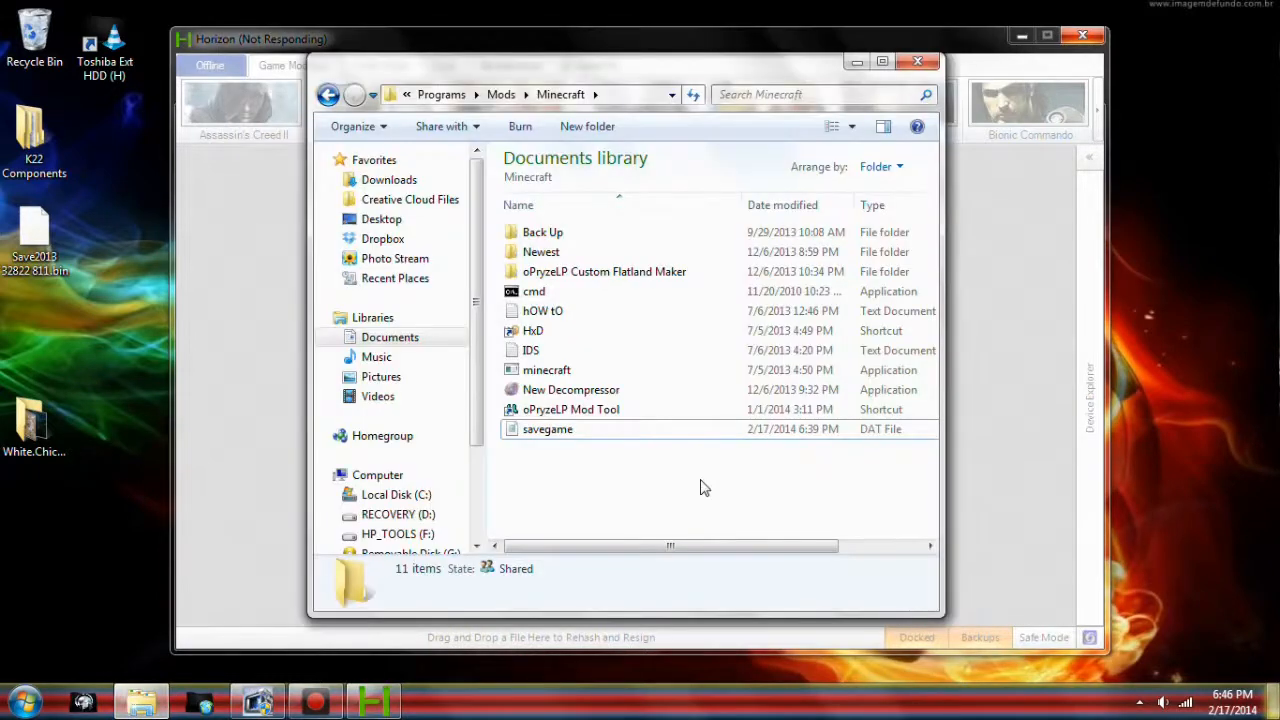
mouse_move(670, 389)
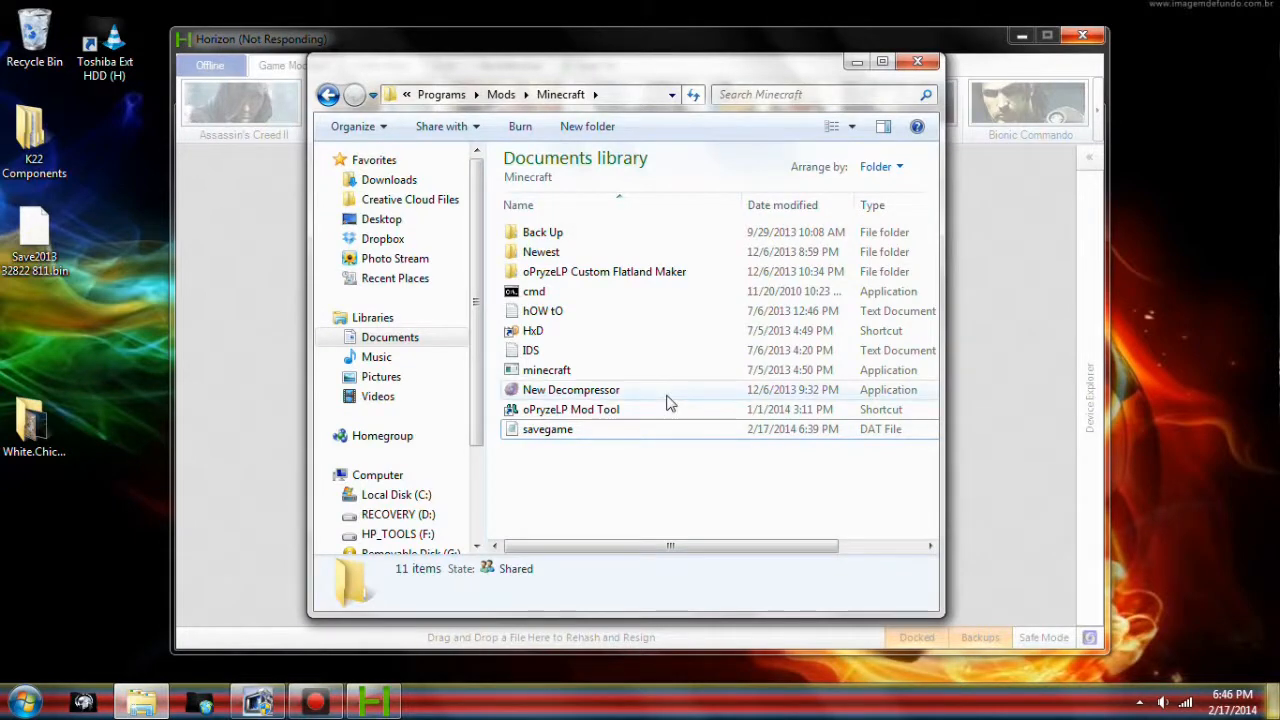
click(571, 389)
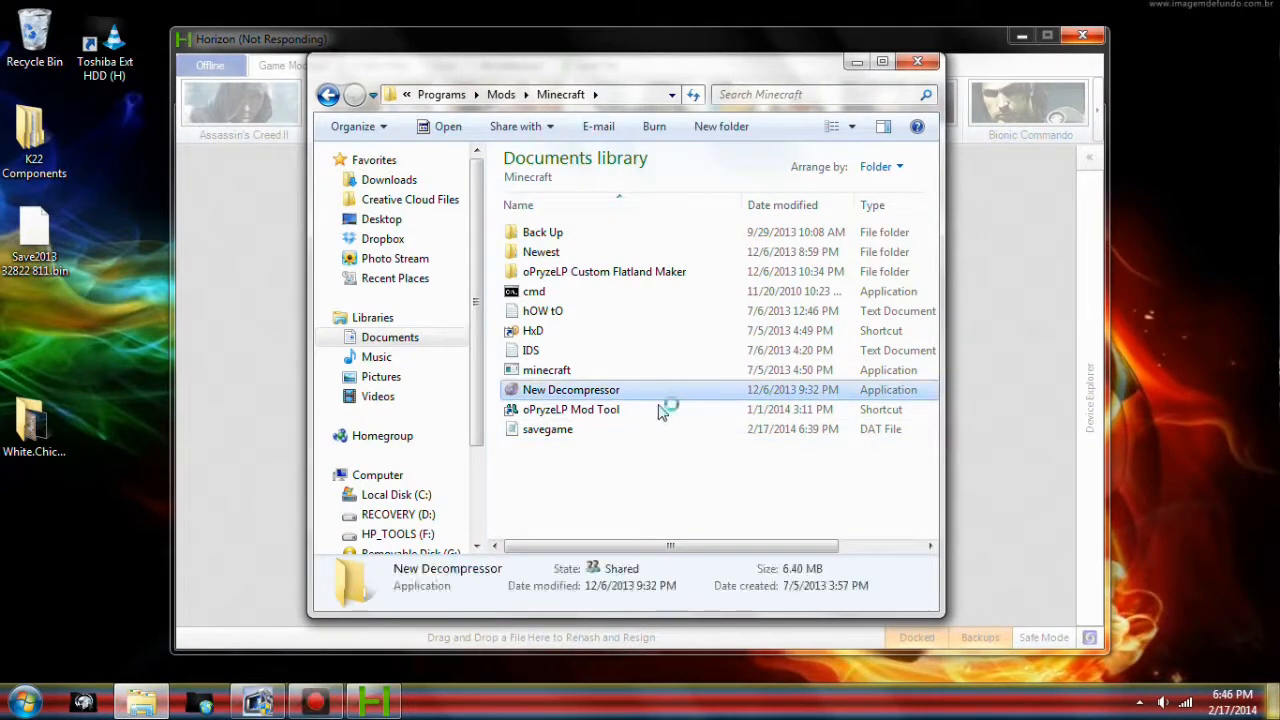
mouse_move(760, 495)
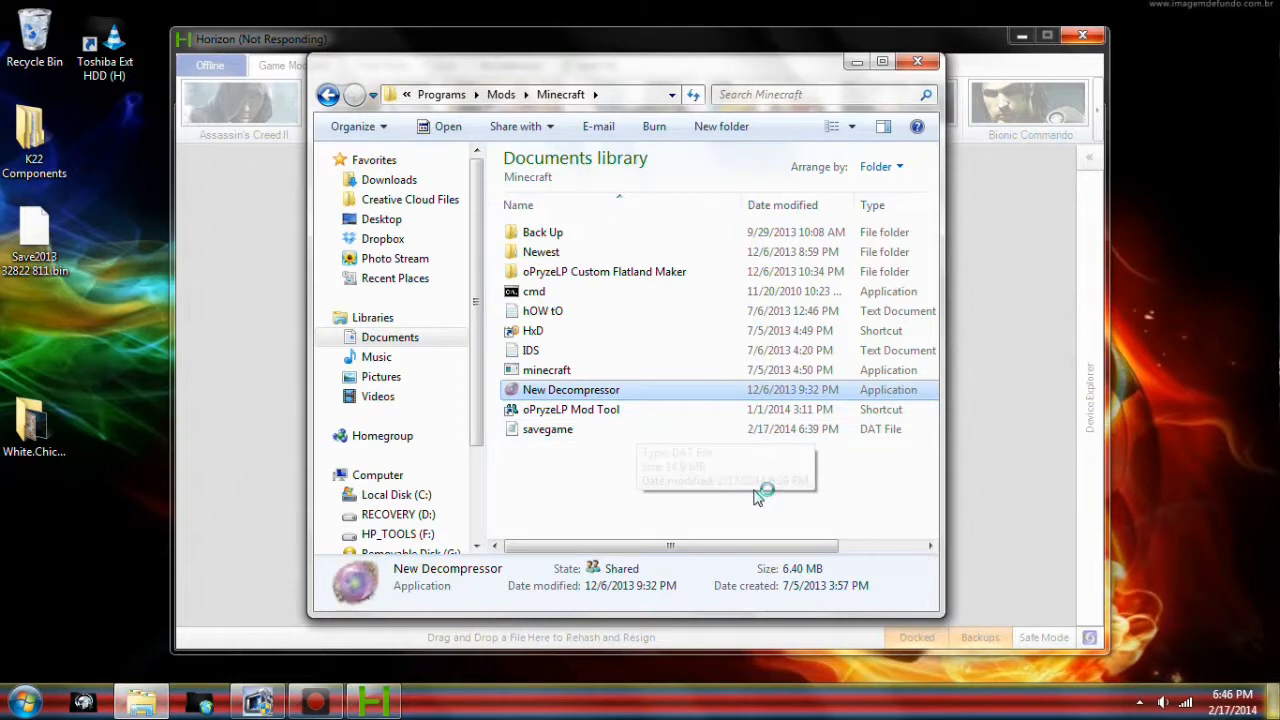
mouse_move(725, 437)
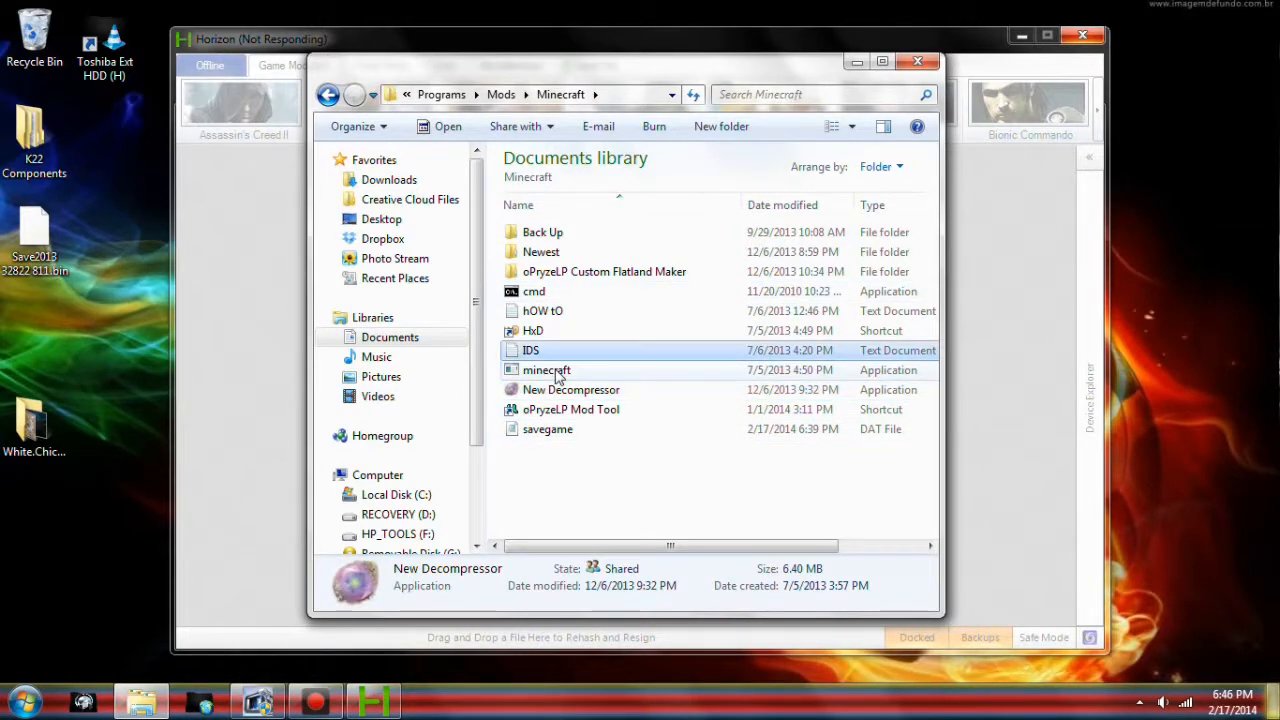
click(547, 370)
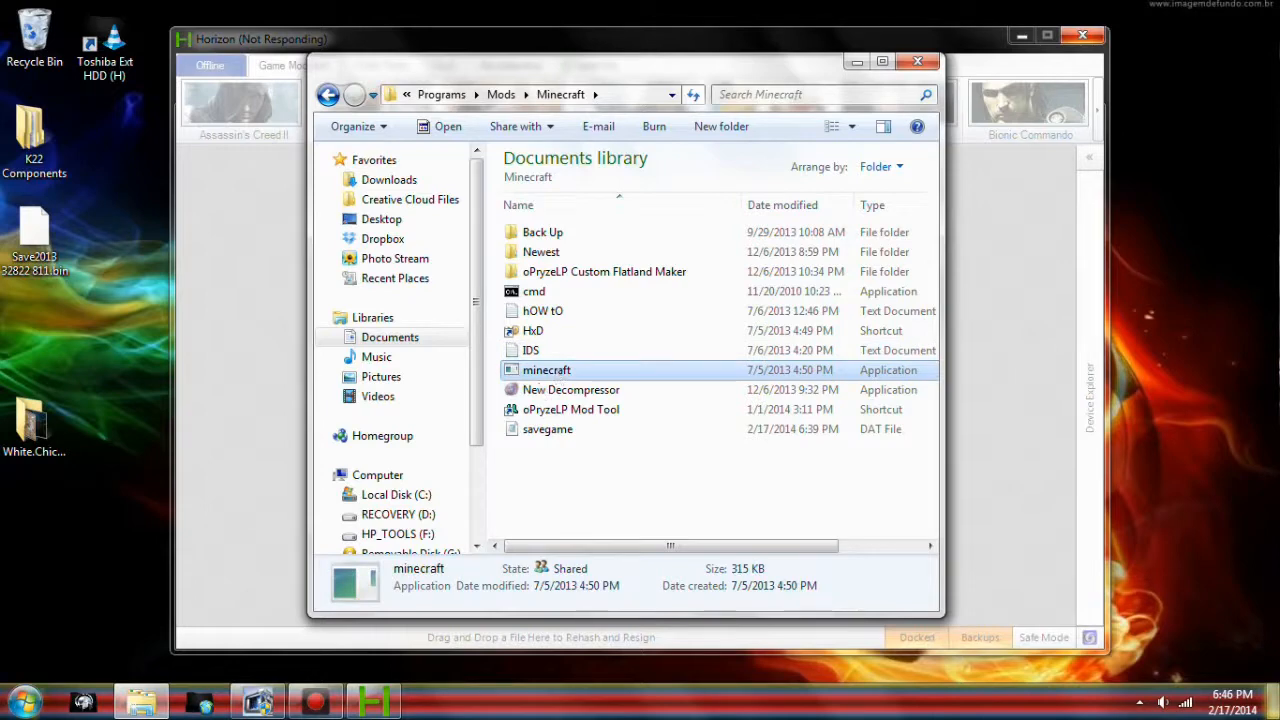
click(16, 699)
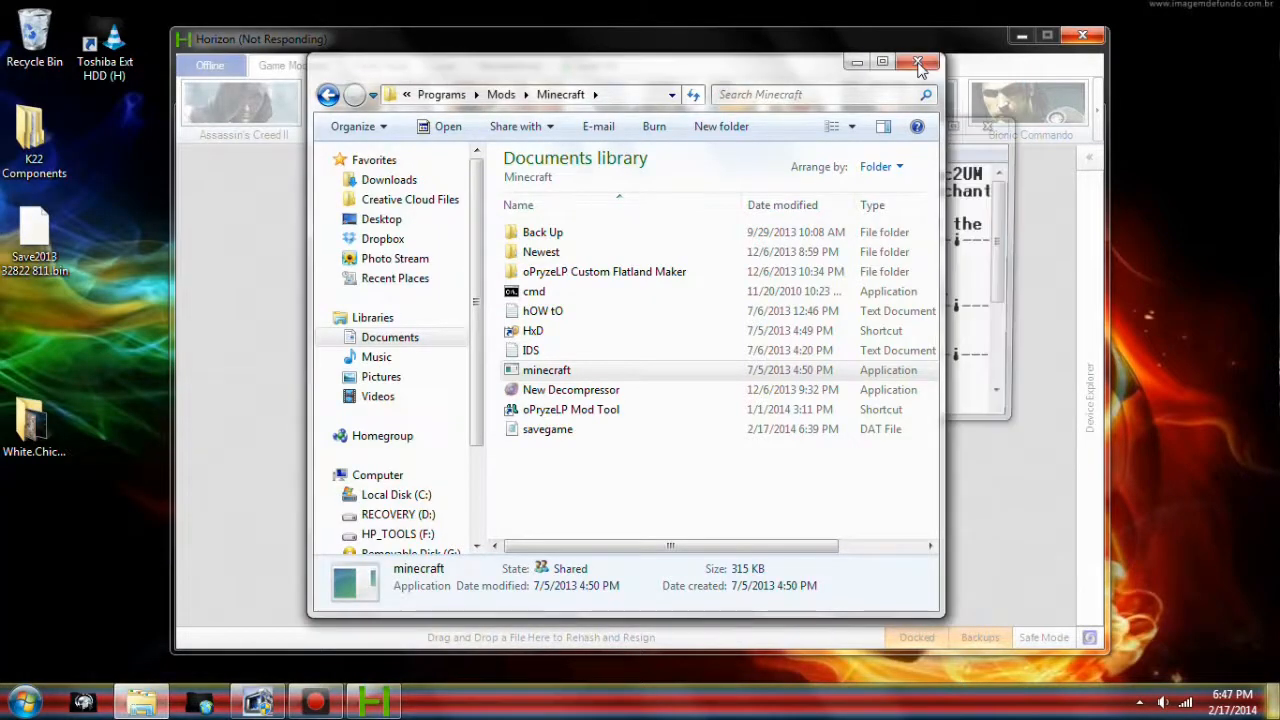
Step: Close the Minecraft folder and 'hOW tO' notes windows, then open Task Manager
click(919, 62)
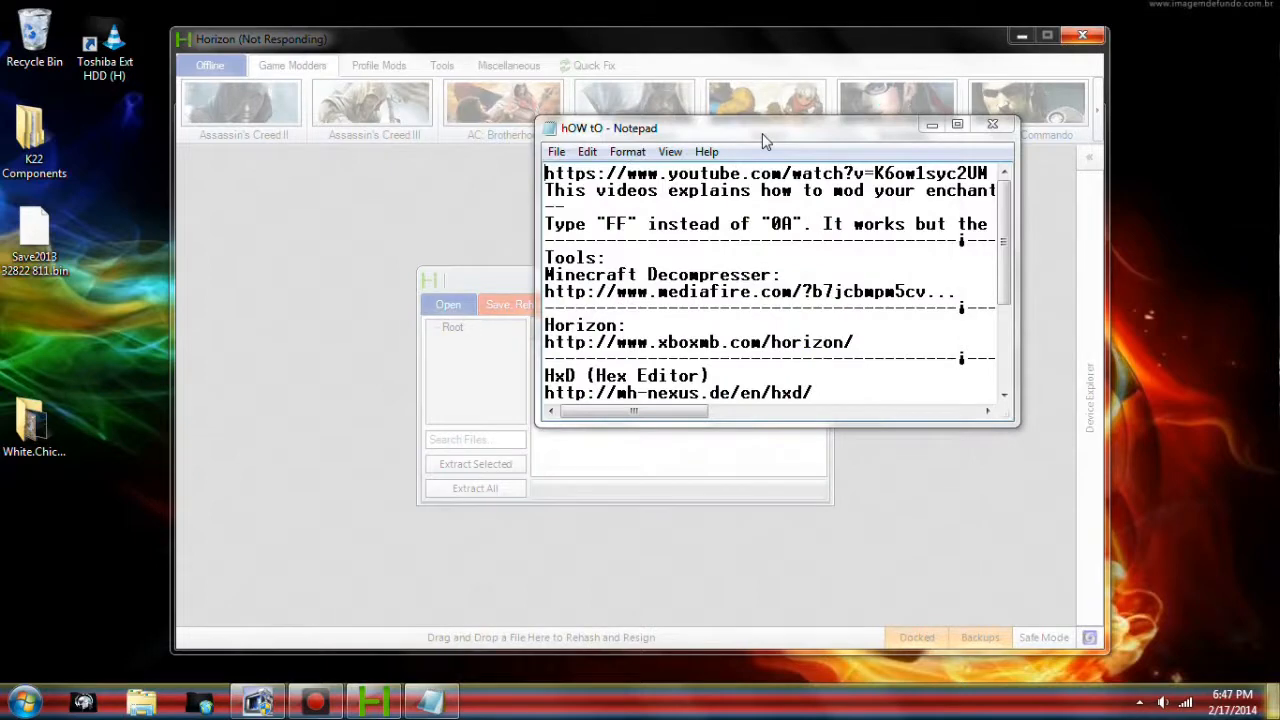
click(957, 124)
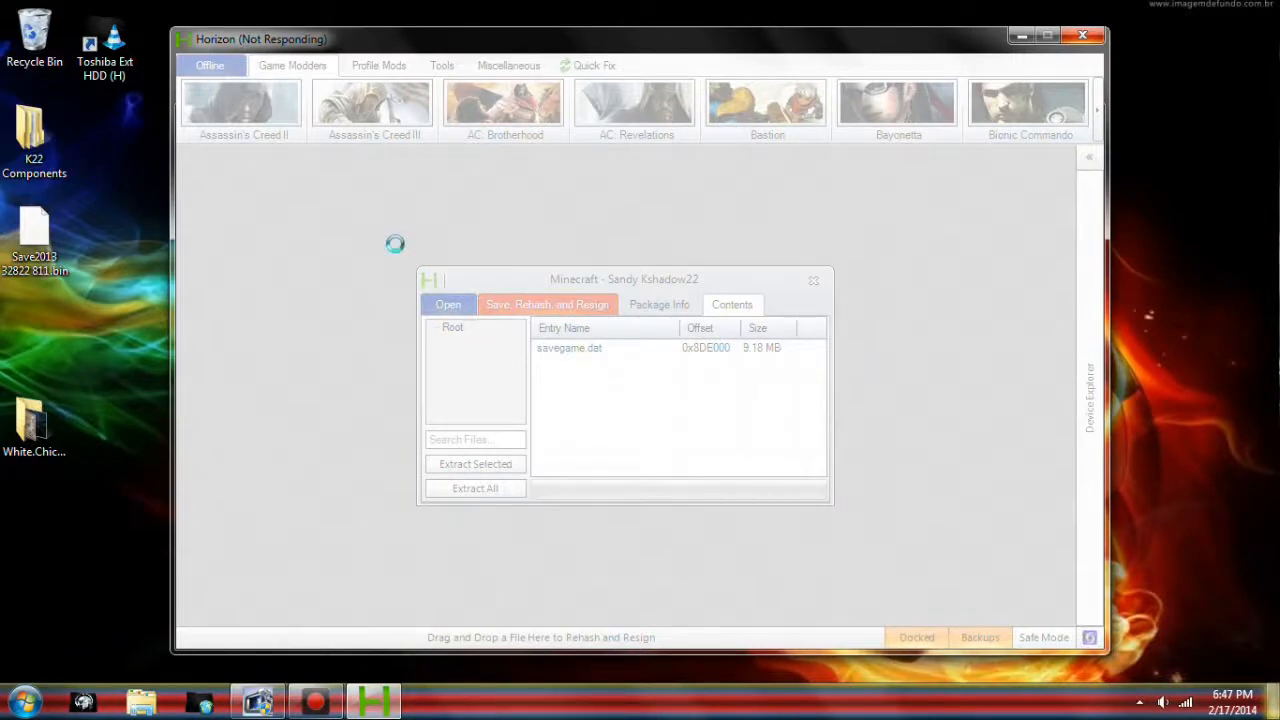
mouse_move(184, 663)
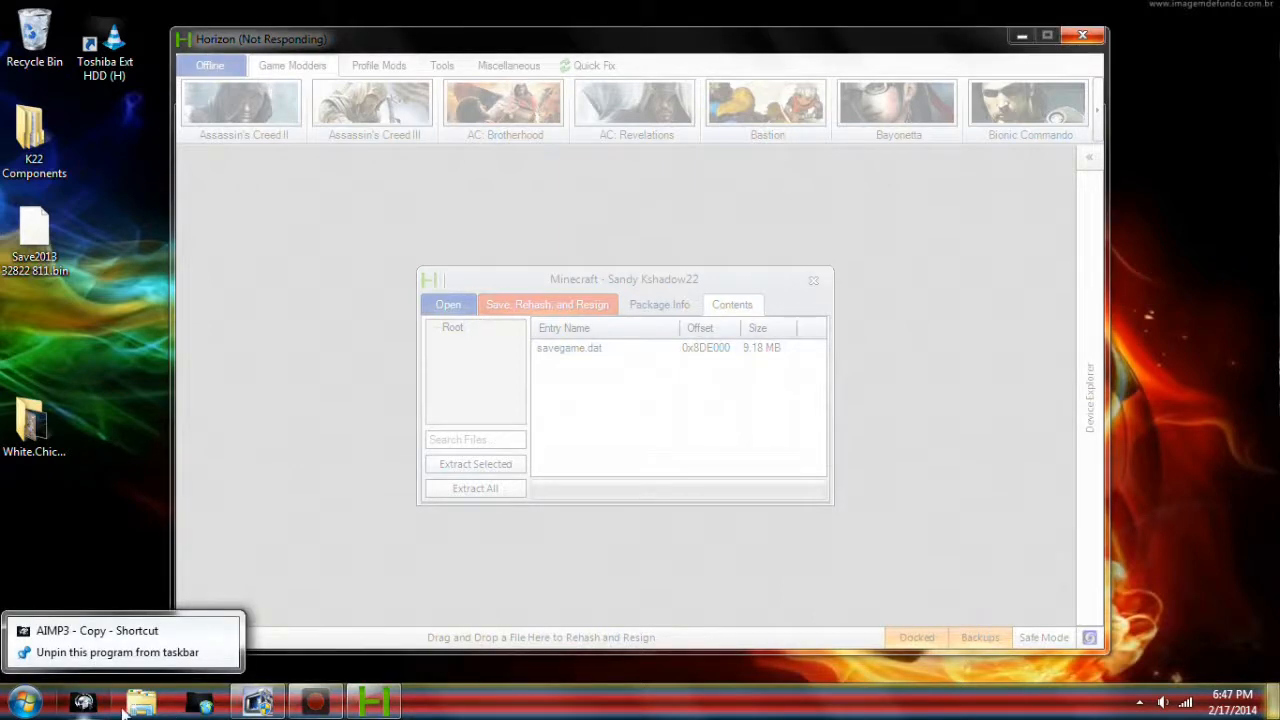
click(140, 700)
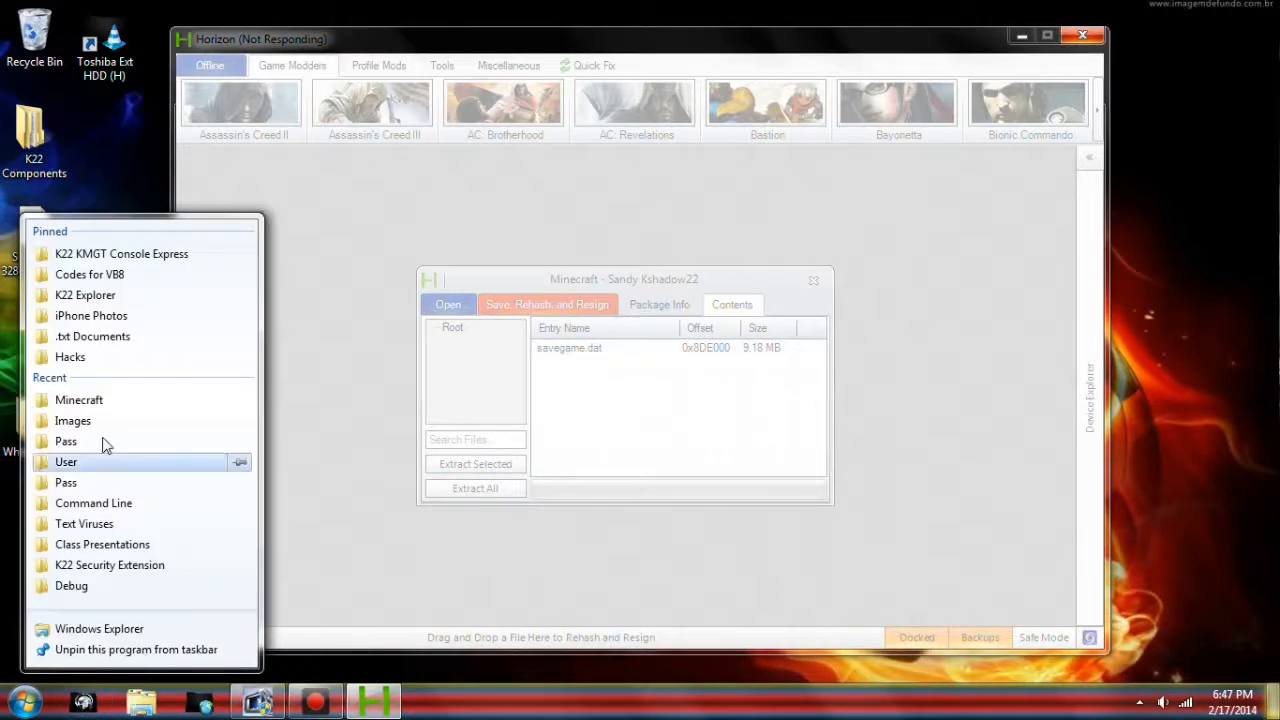
click(100, 403)
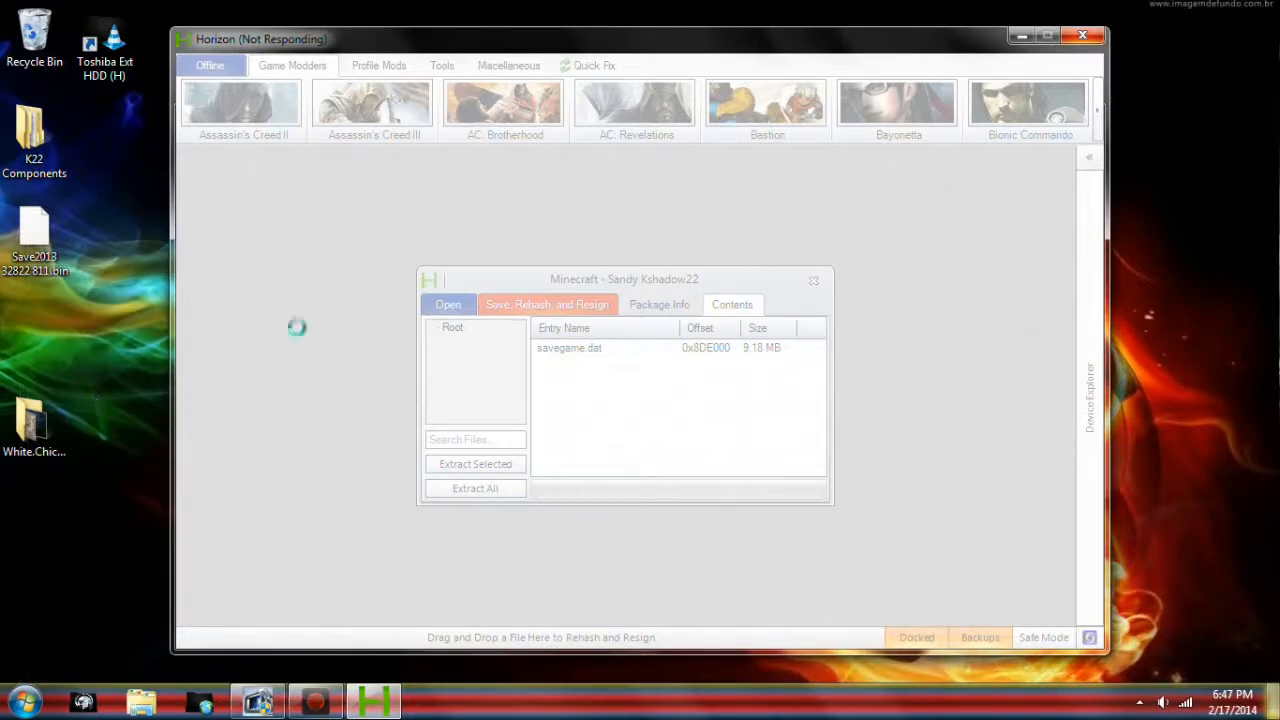
mouse_move(1002, 478)
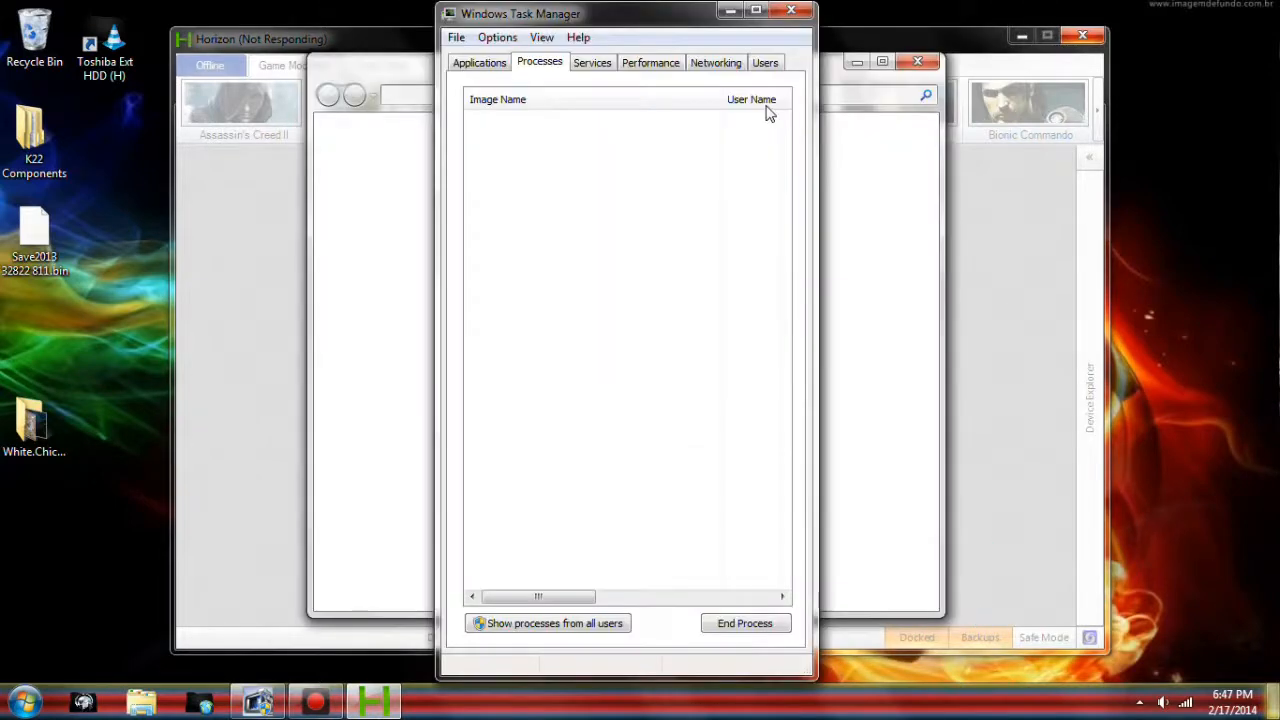
Step: Close Task Manager and acknowledge the 'File replaced successfully!' message
click(547, 623)
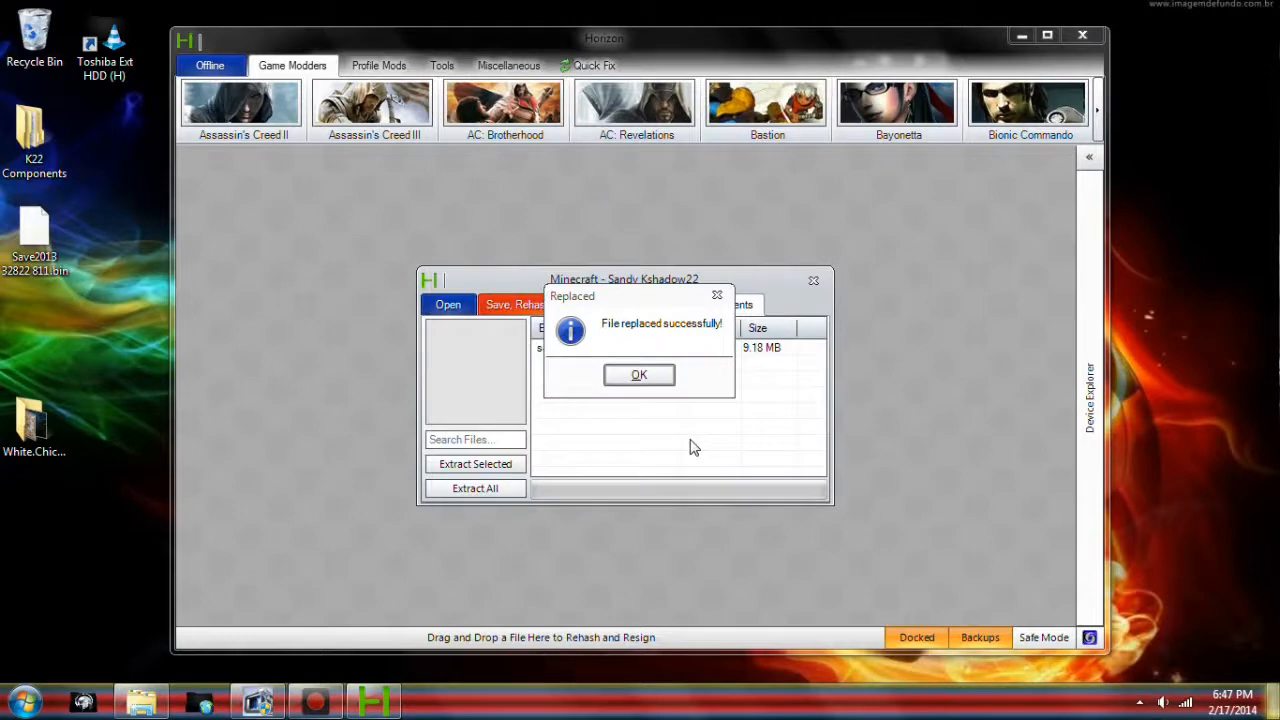
mouse_move(639, 375)
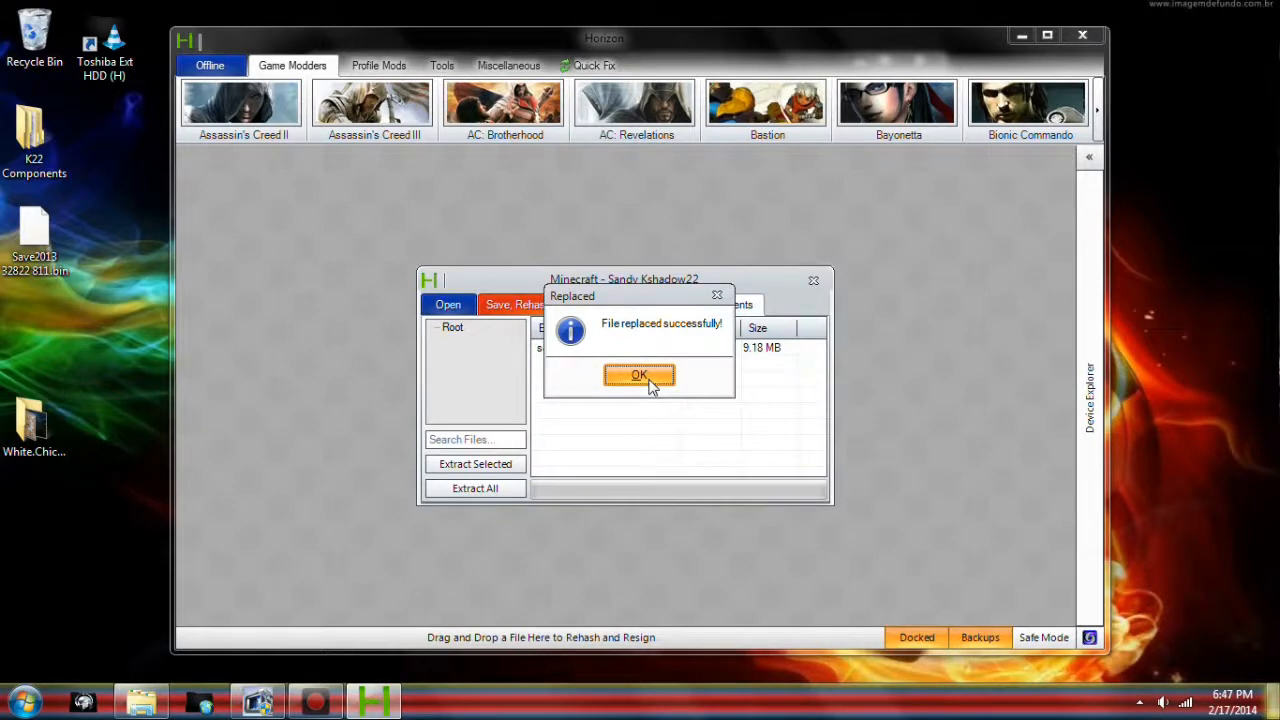
click(639, 375)
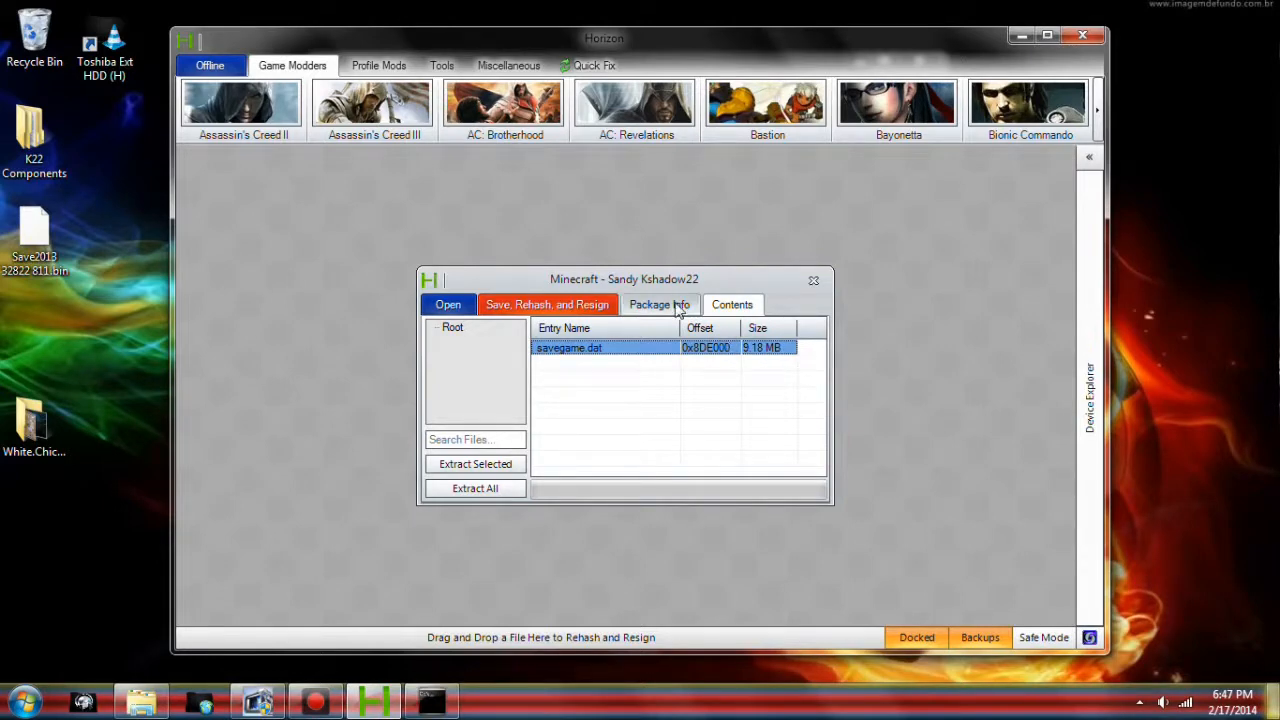
Step: Switch Horizon to the Sandy Kshadow22 package details view
click(659, 304)
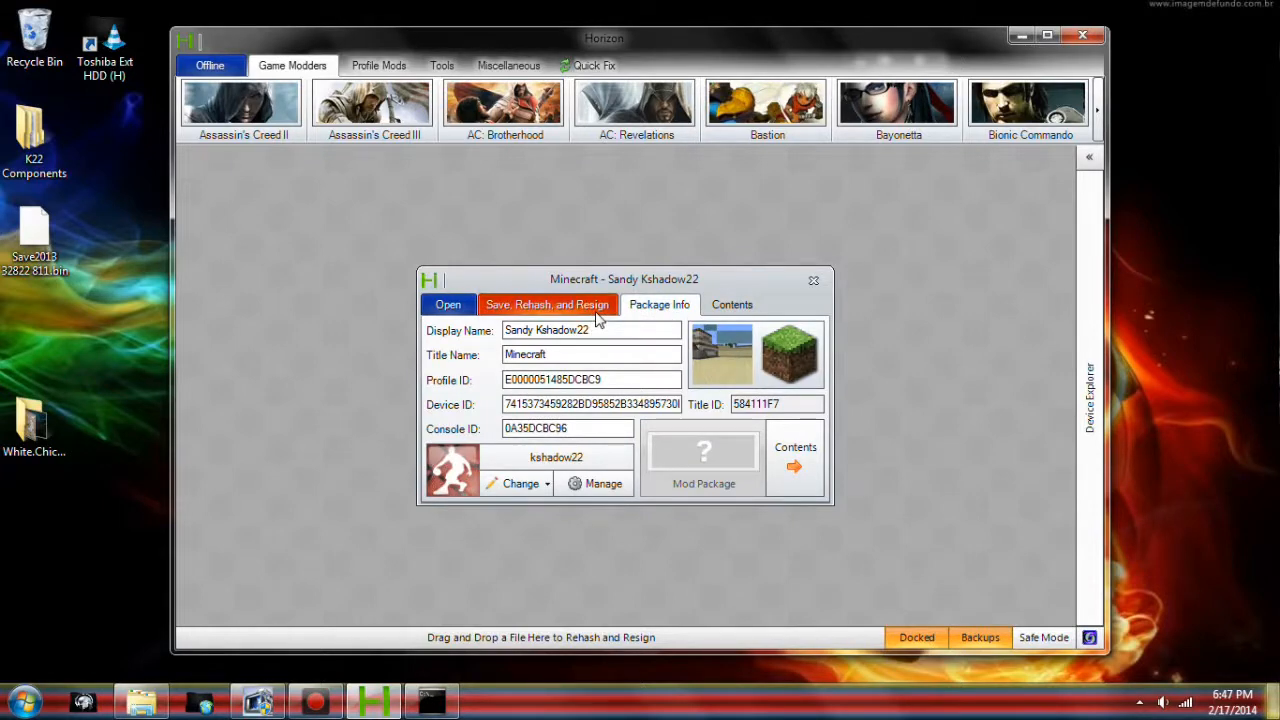
mouse_move(493, 631)
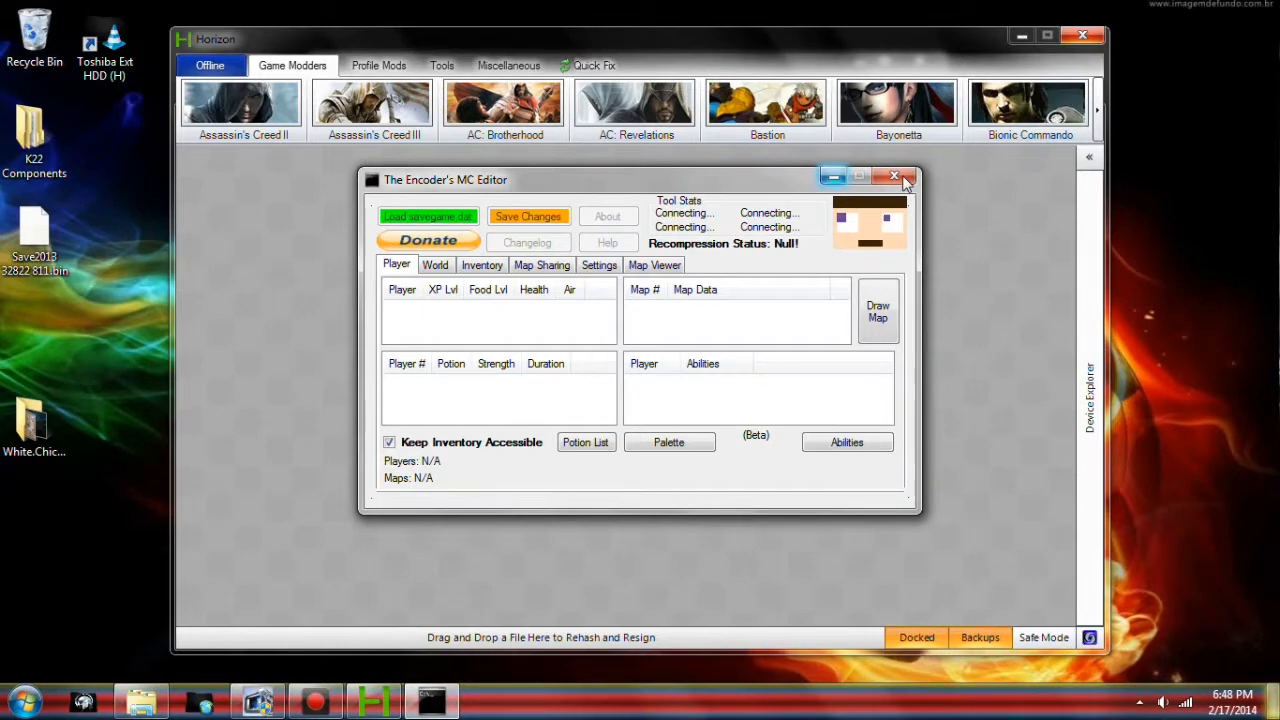
mouse_move(893, 177)
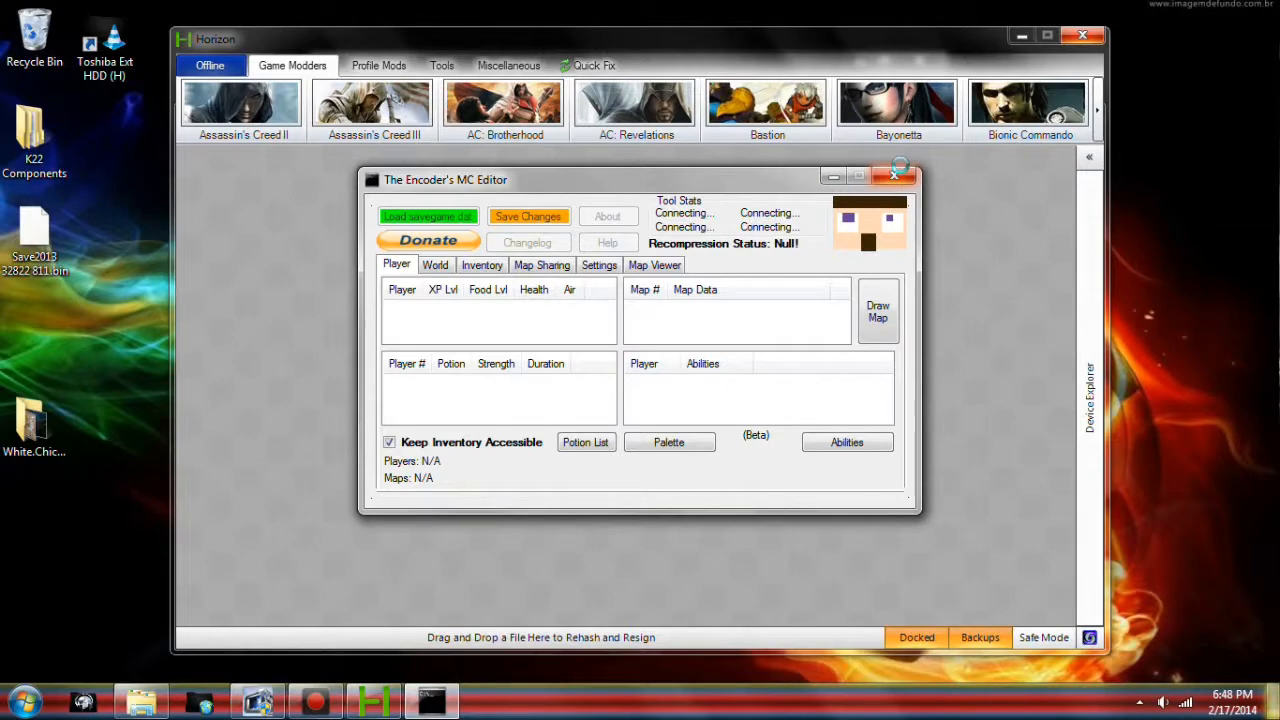
mouse_move(840, 220)
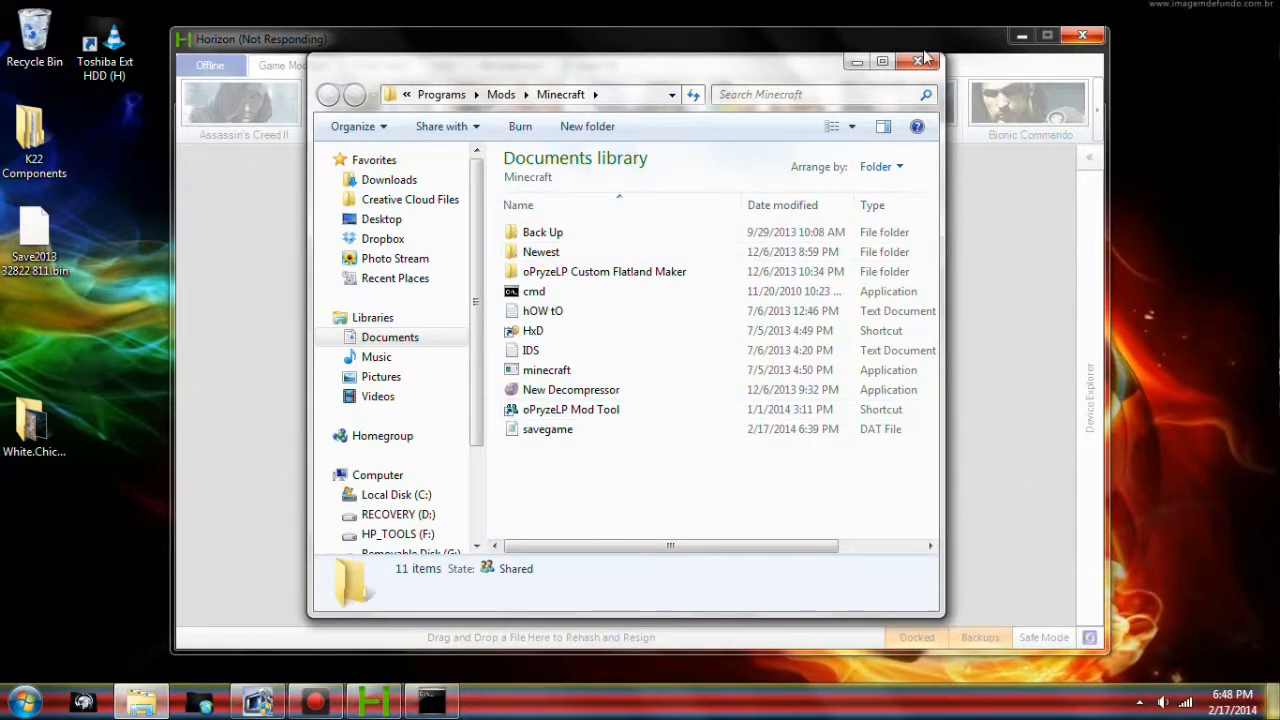
Step: Close the Minecraft mods folder window and dismiss the Recycle Bin context menu
click(917, 61)
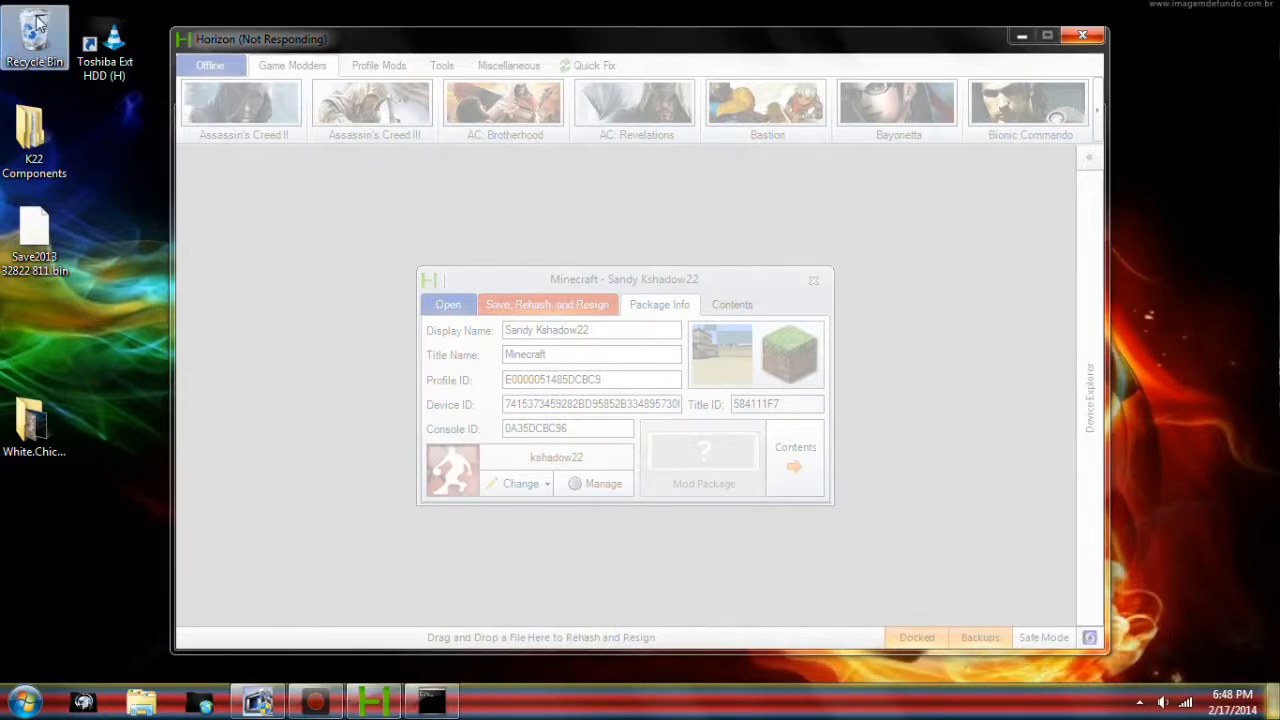
right_click(35, 35)
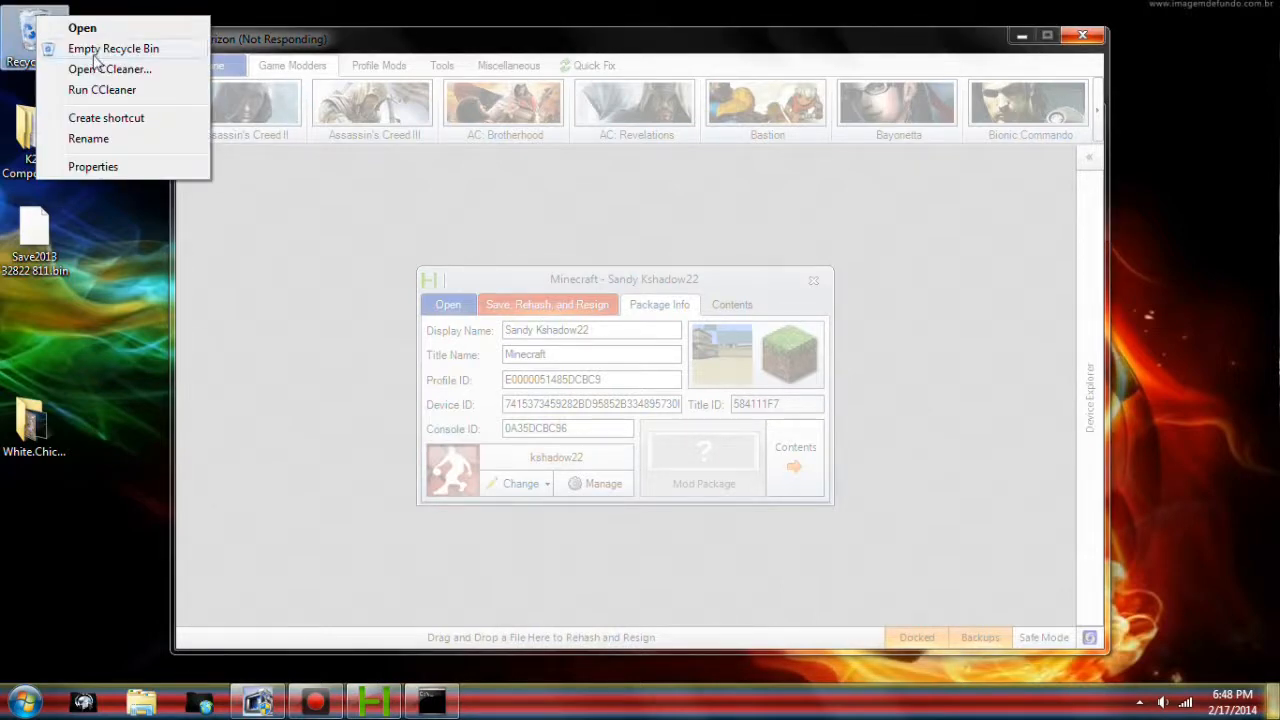
mouse_move(82, 28)
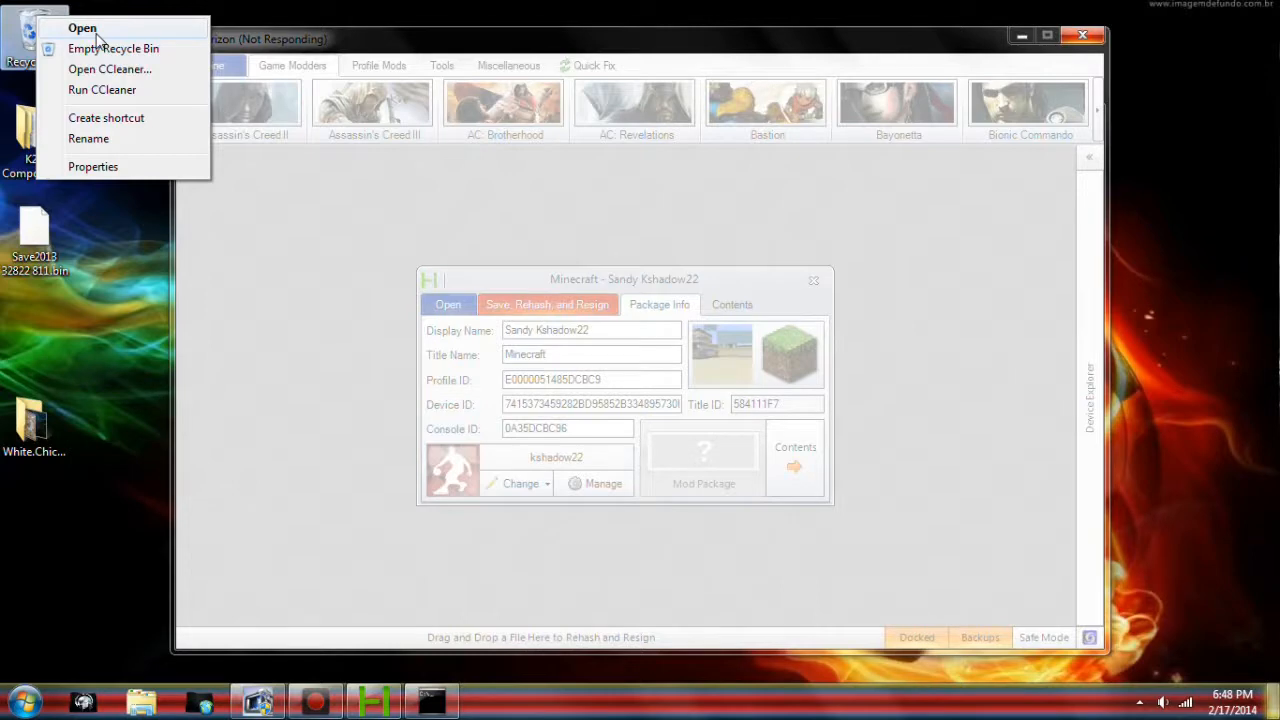
click(82, 27)
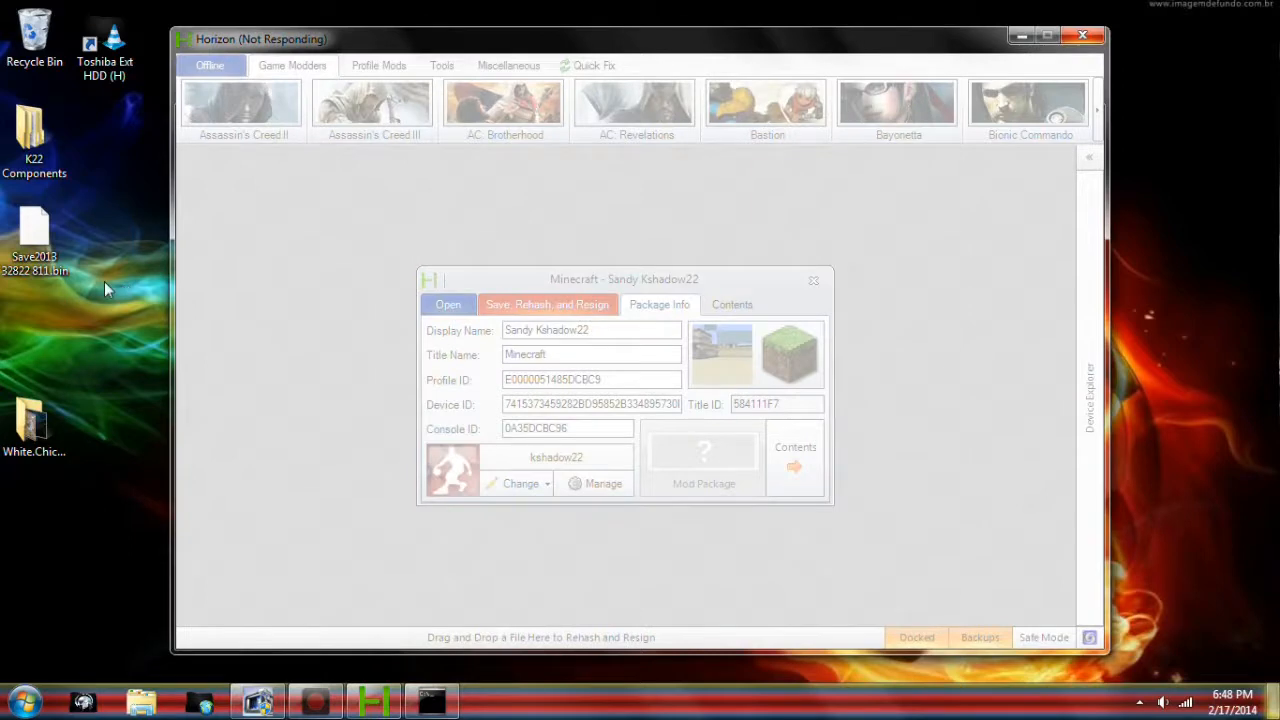
mouse_move(100, 184)
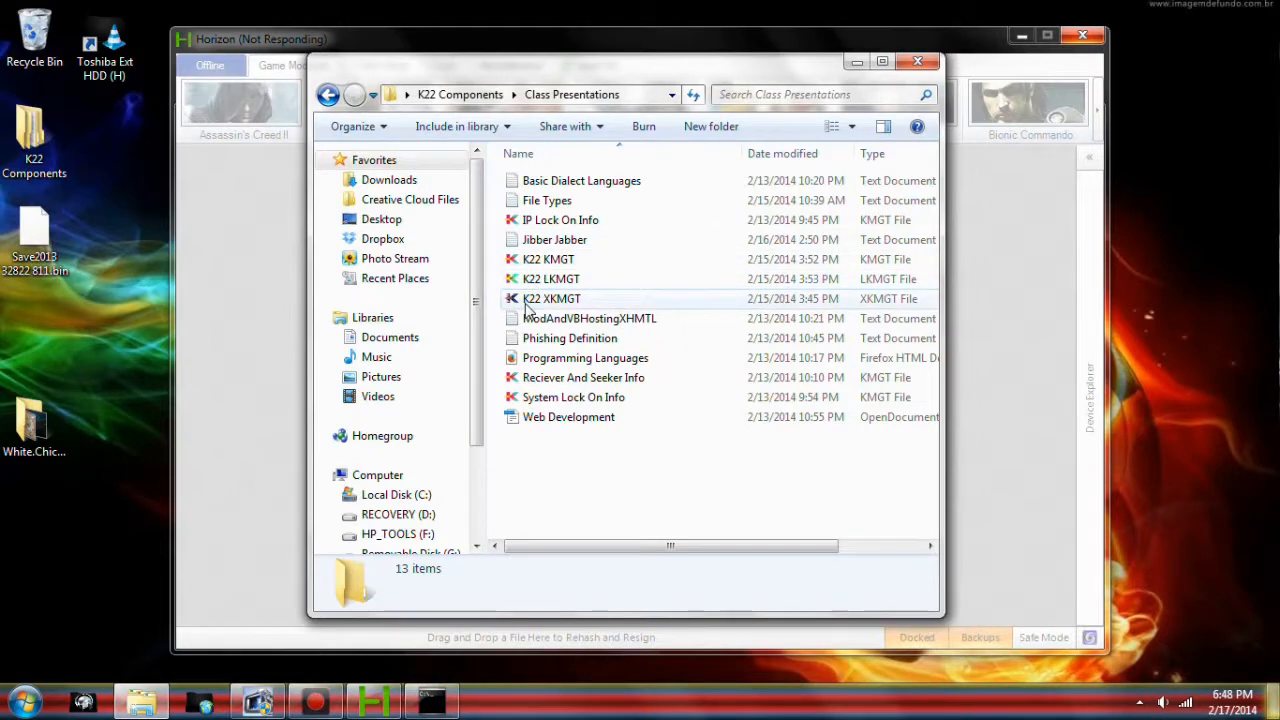
mouse_move(875, 84)
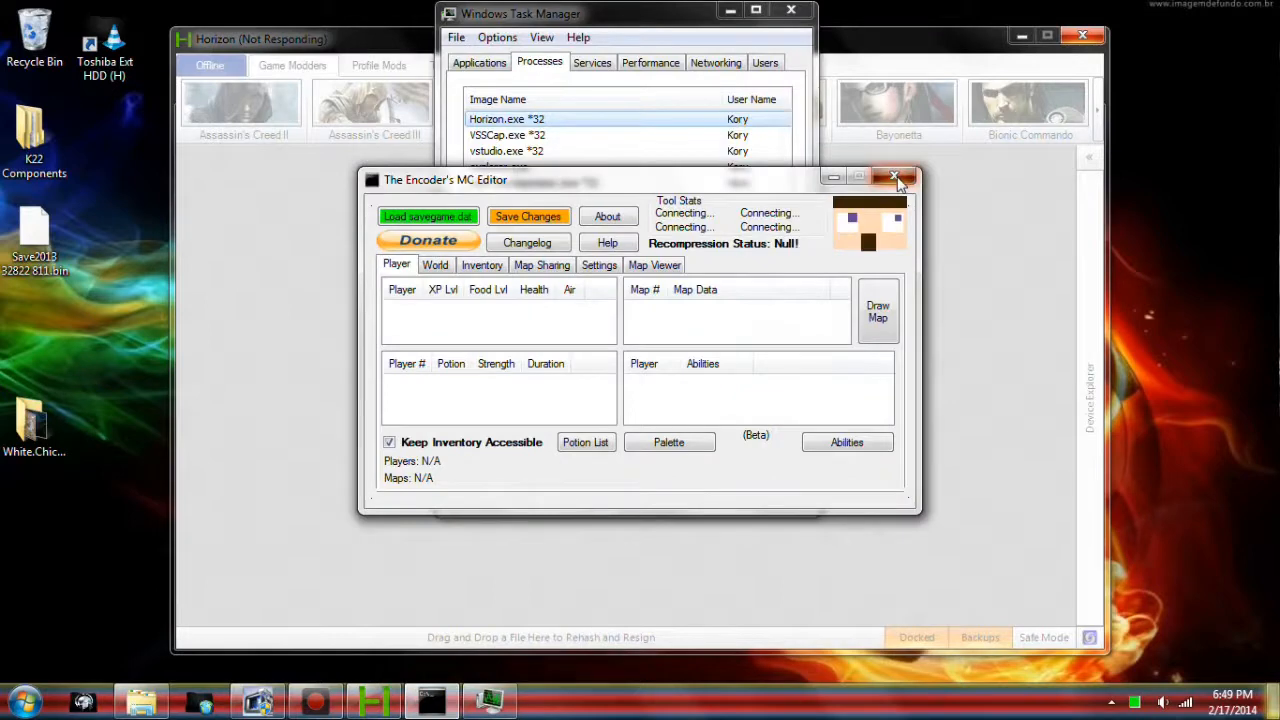
Step: Close the Minecraft save editor and end the Class Presentations task in Task Manager
click(893, 178)
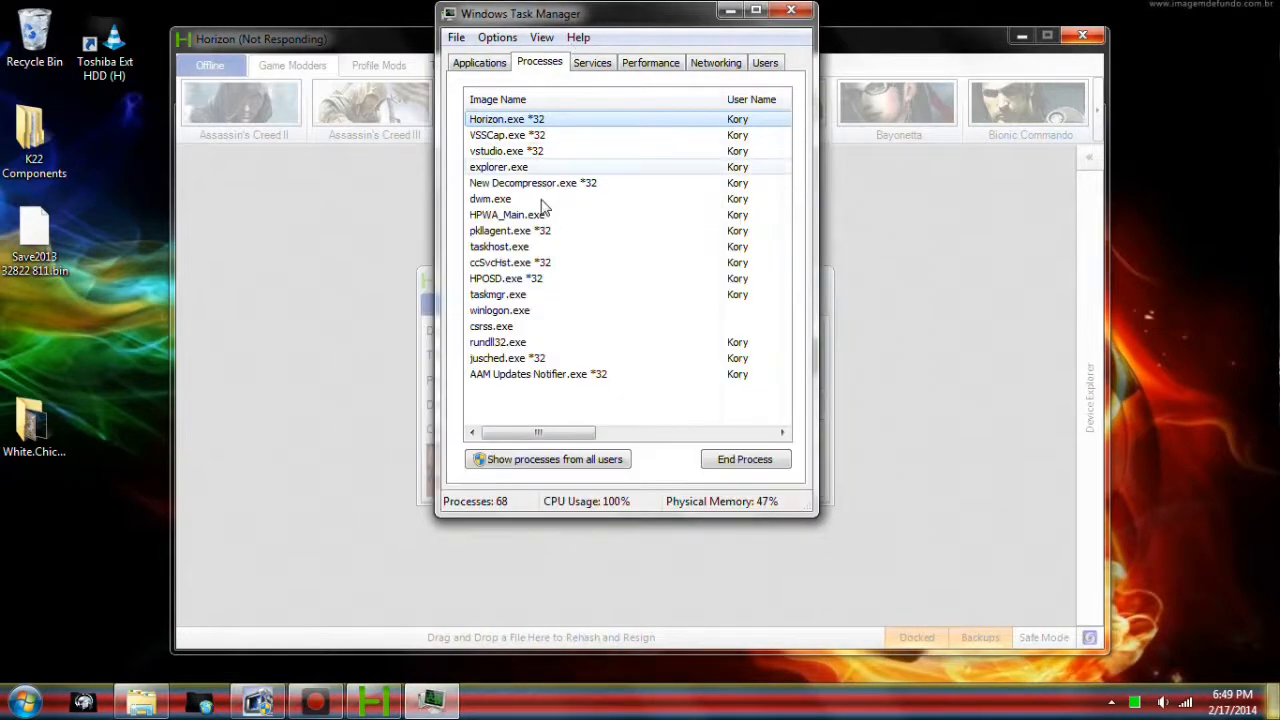
click(479, 62)
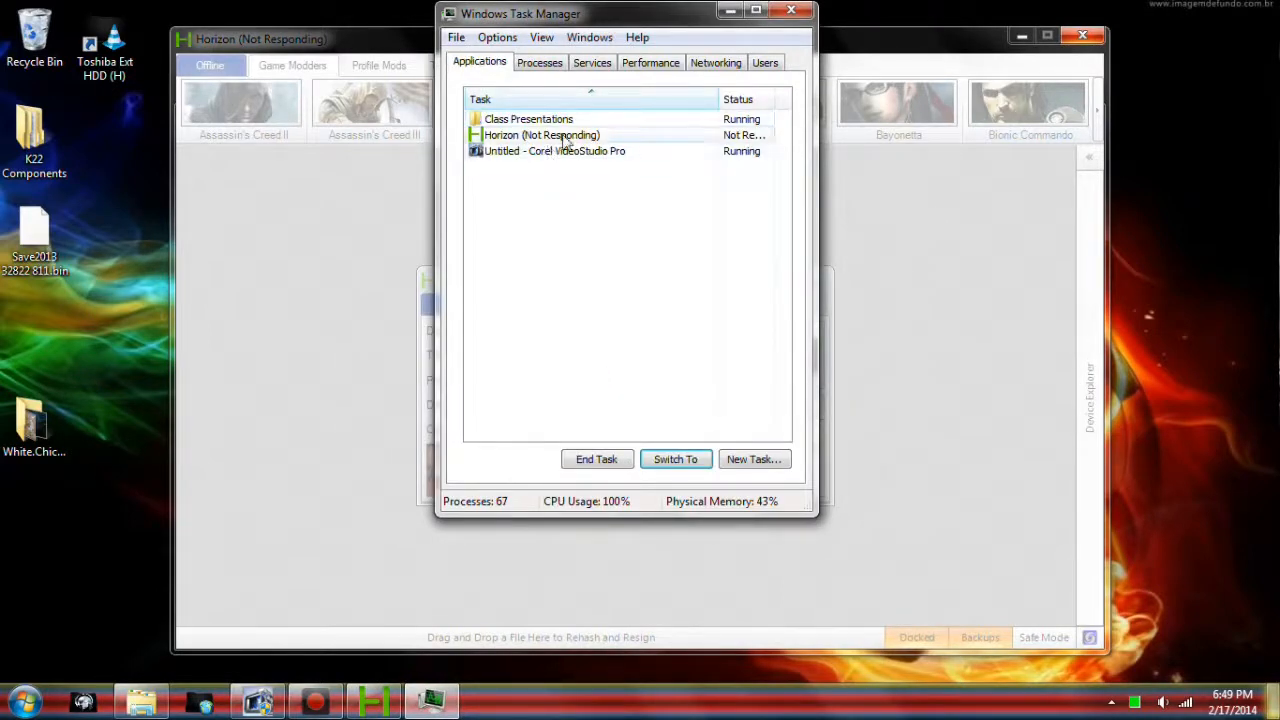
click(528, 119)
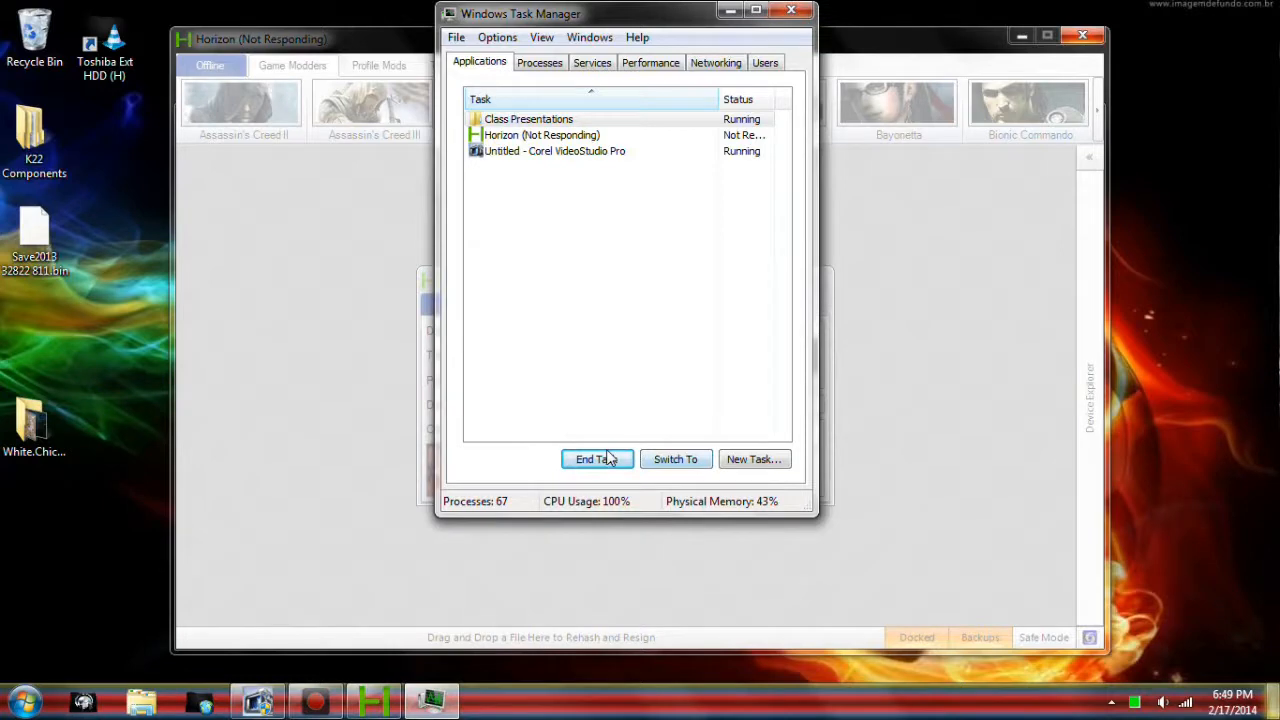
click(596, 459)
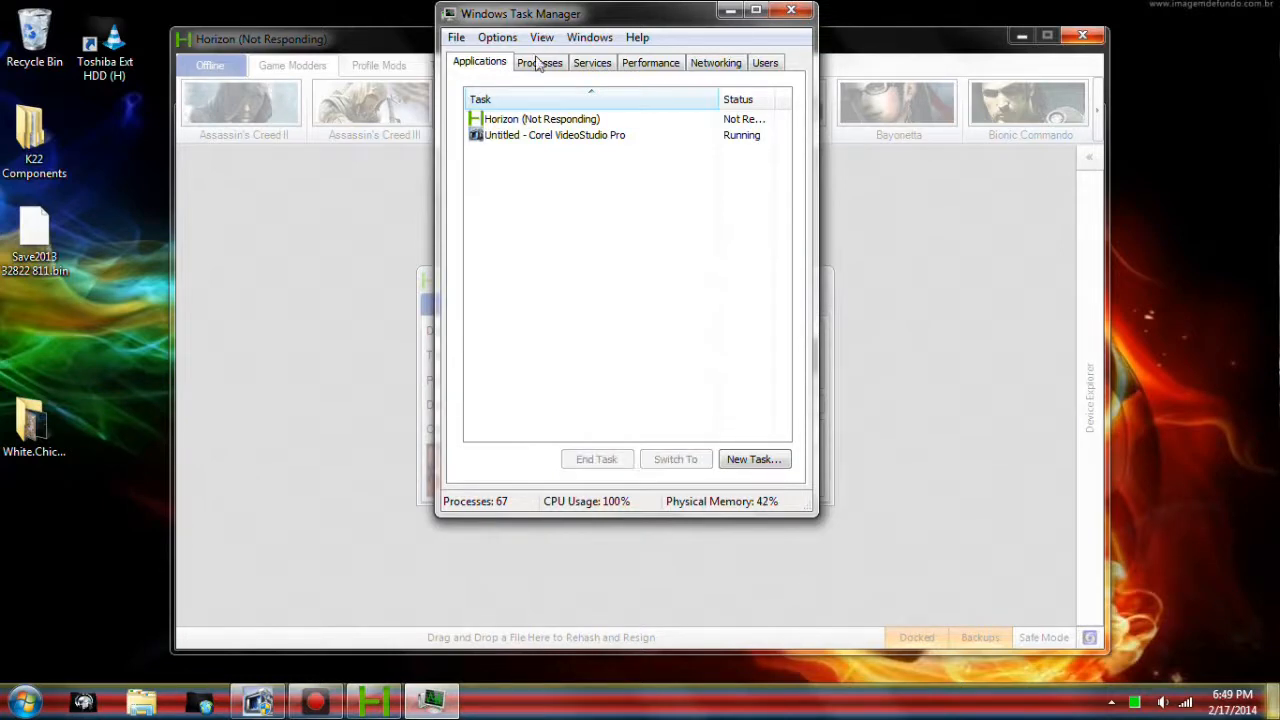
Step: End the AAM Updates Notifier process and confirm
click(539, 62)
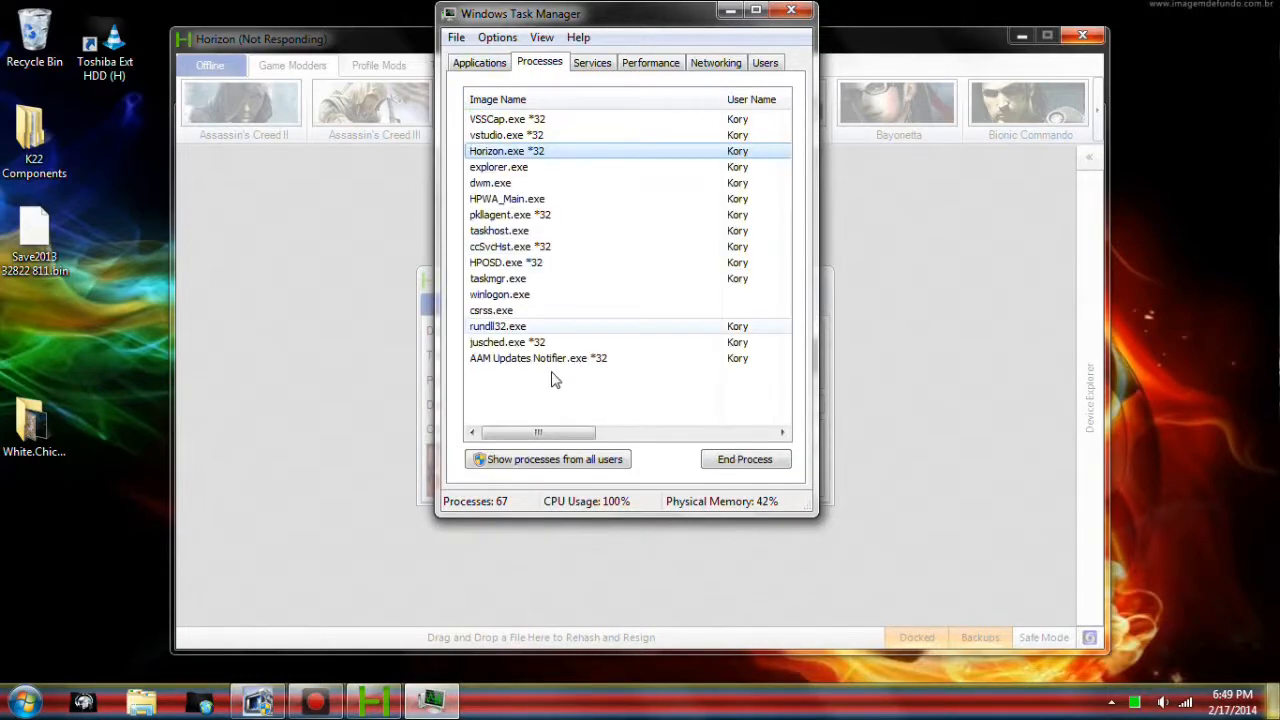
click(538, 358)
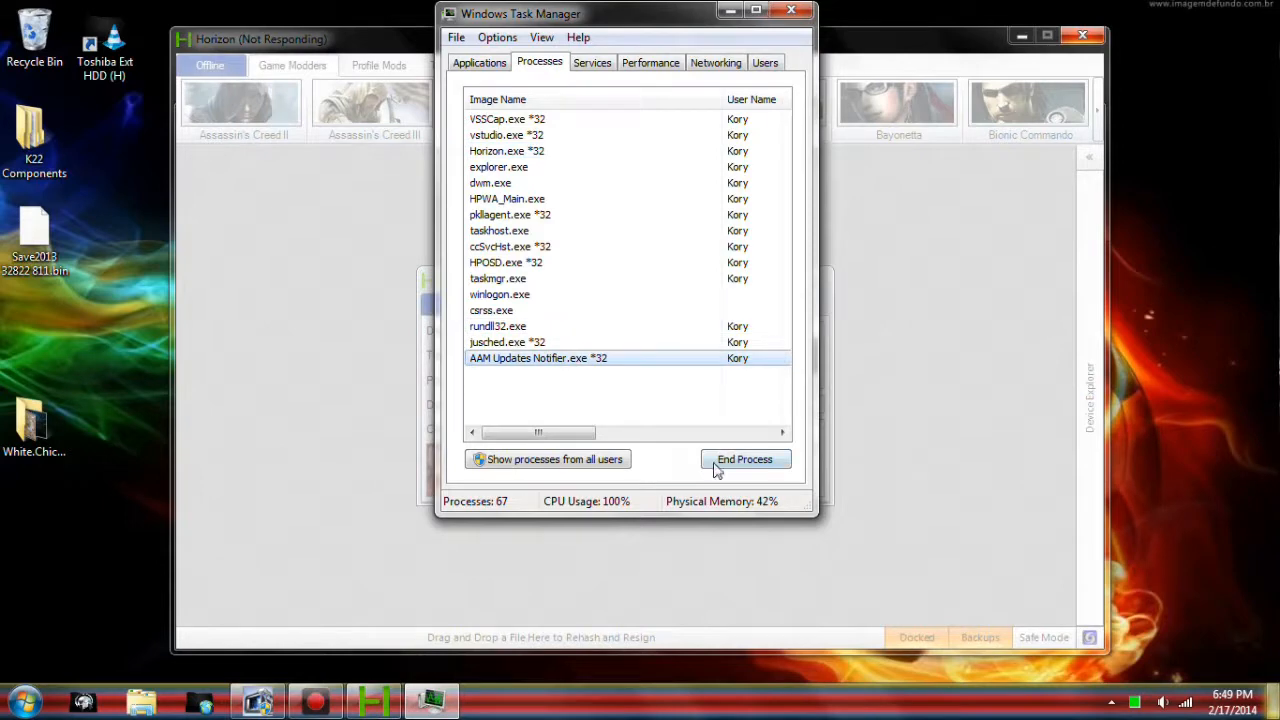
click(744, 459)
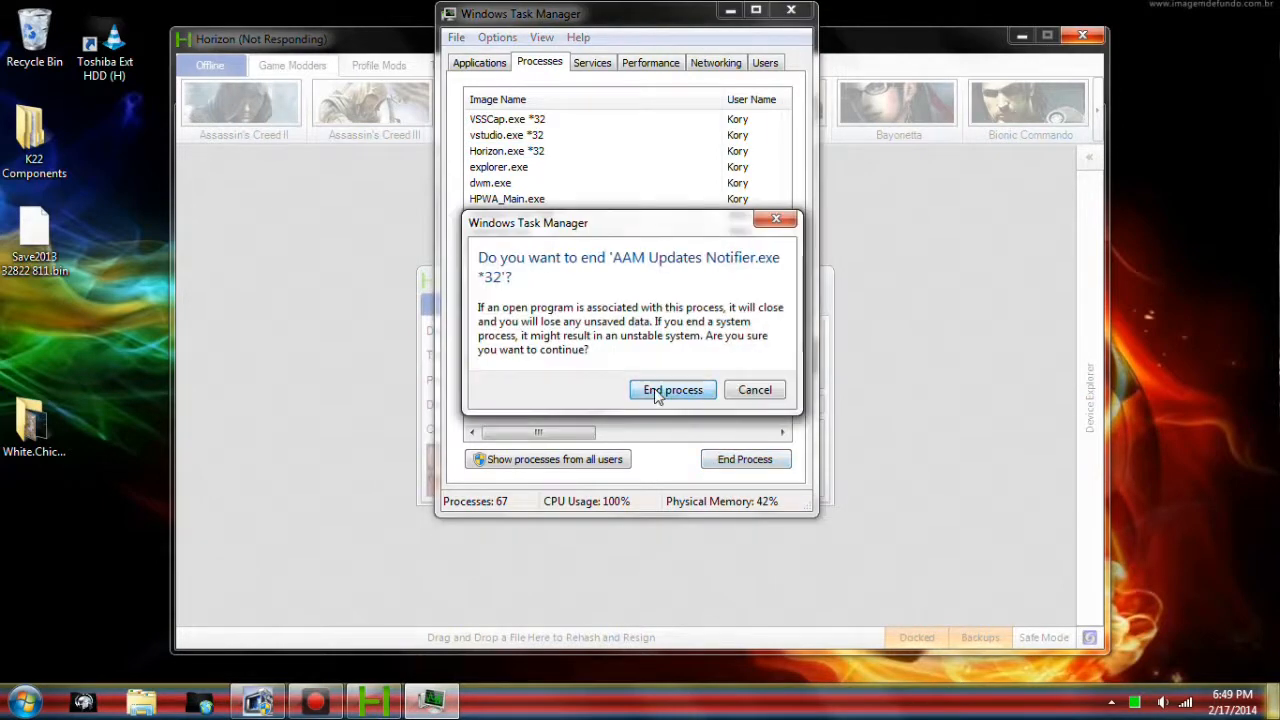
click(672, 390)
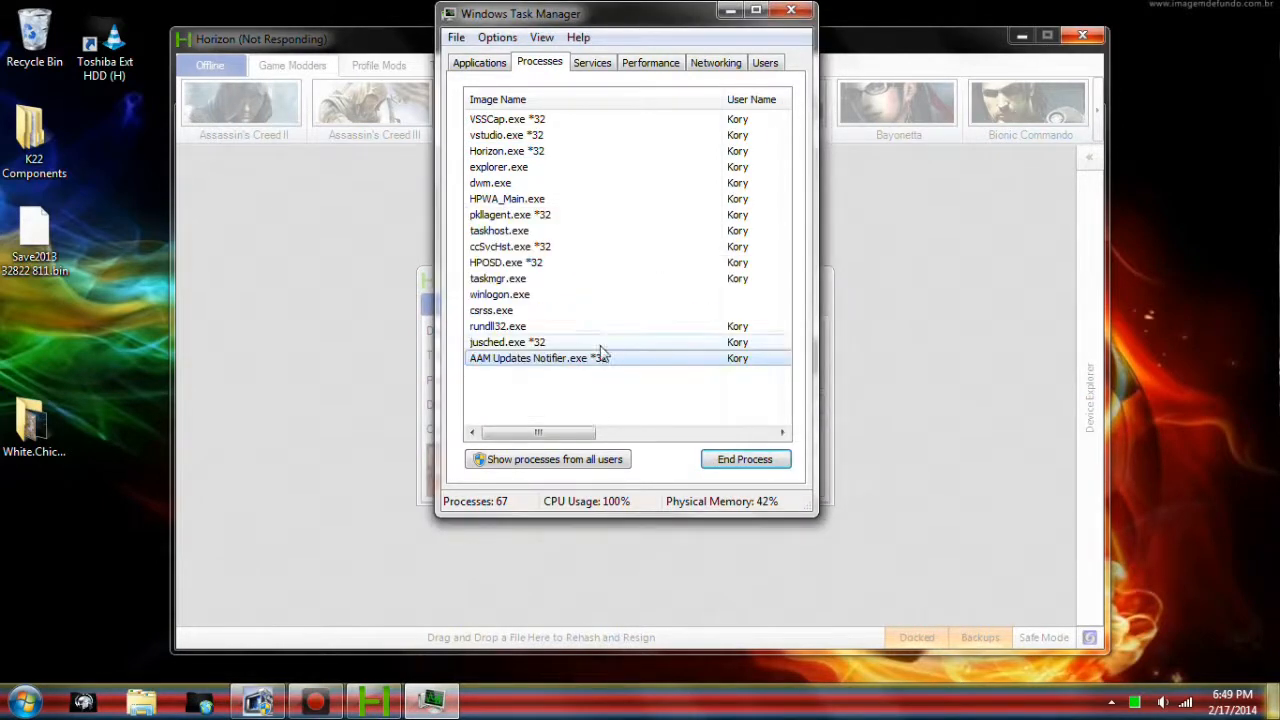
Step: Browse the Services and Performance tabs, then close Task Manager
click(510, 214)
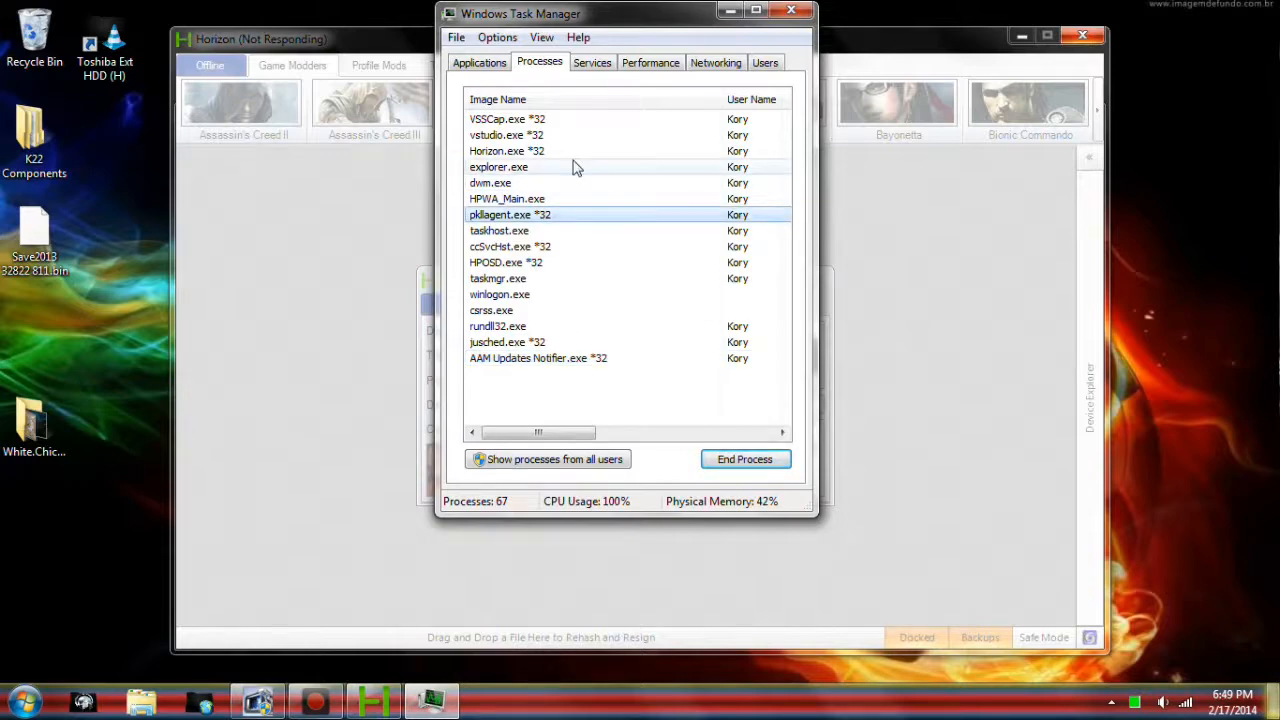
click(592, 62)
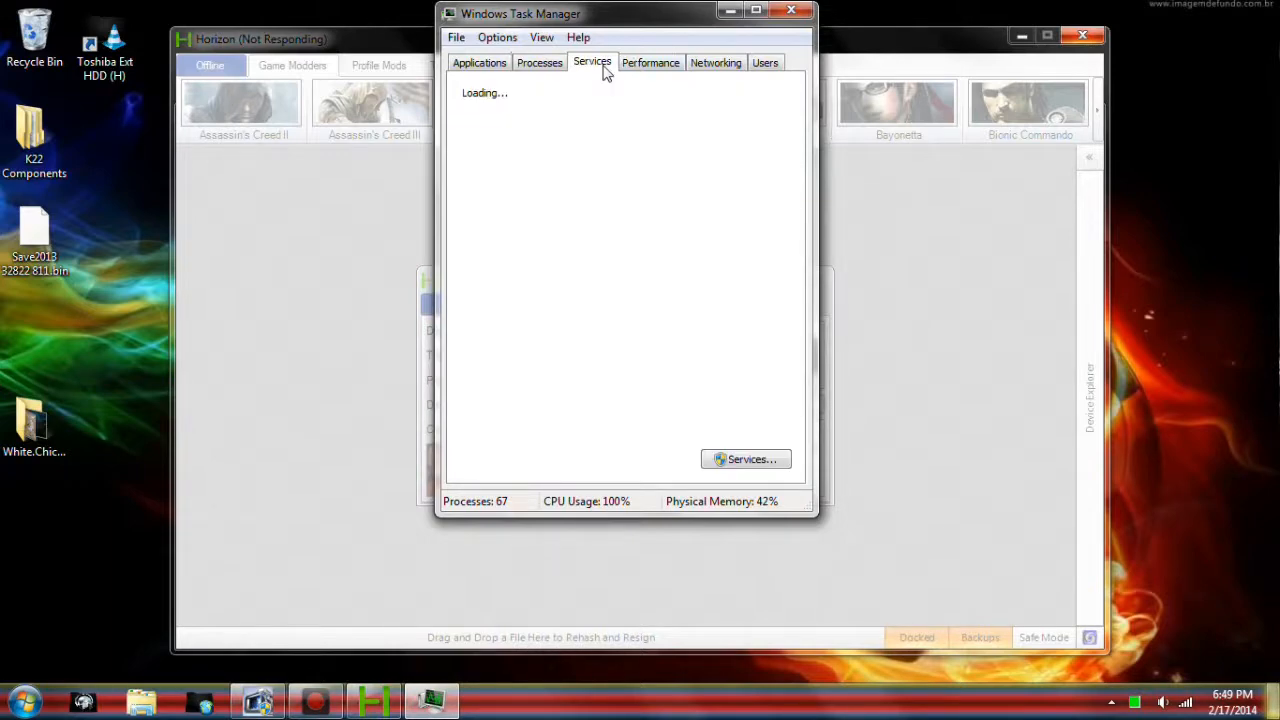
click(540, 62)
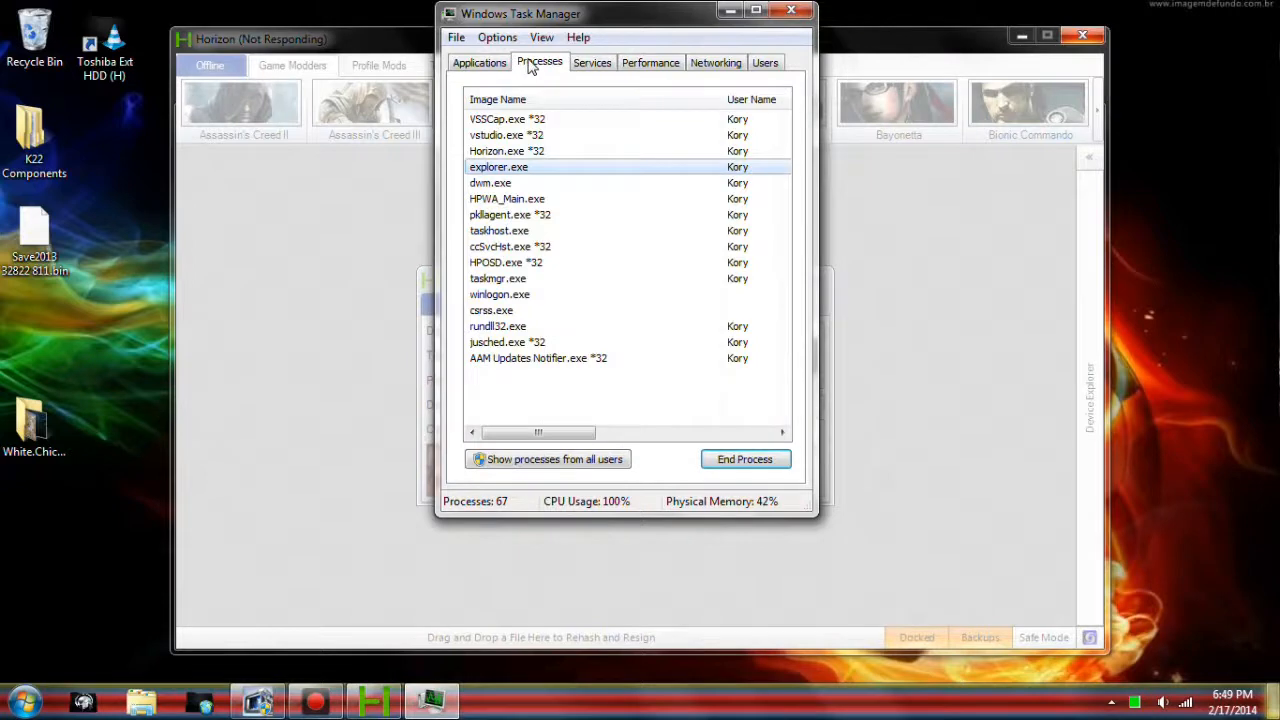
click(650, 62)
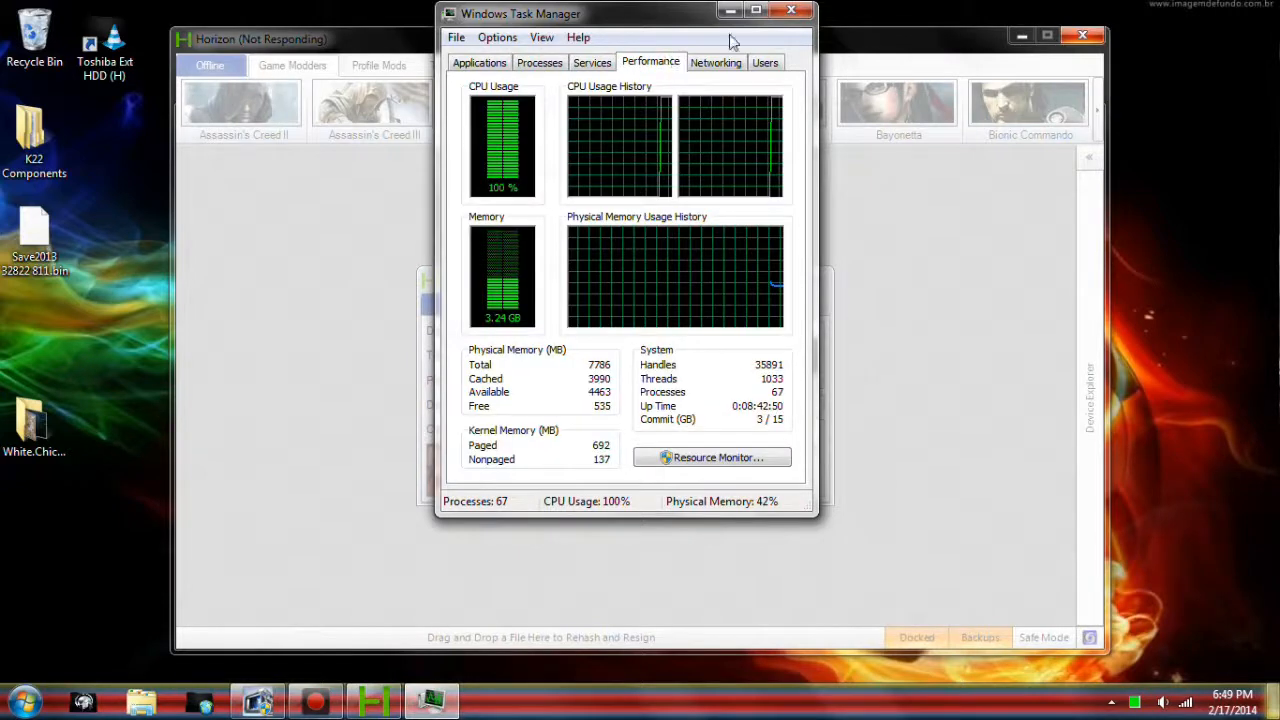
click(539, 62)
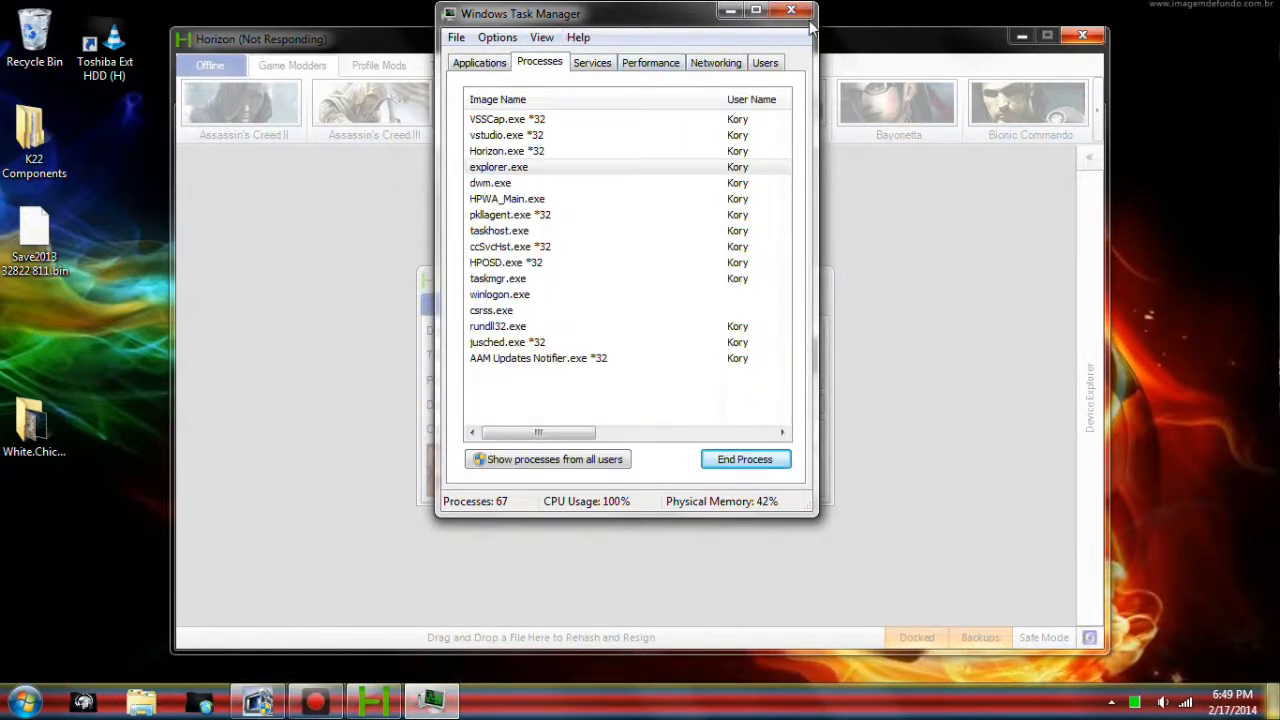
click(744, 459)
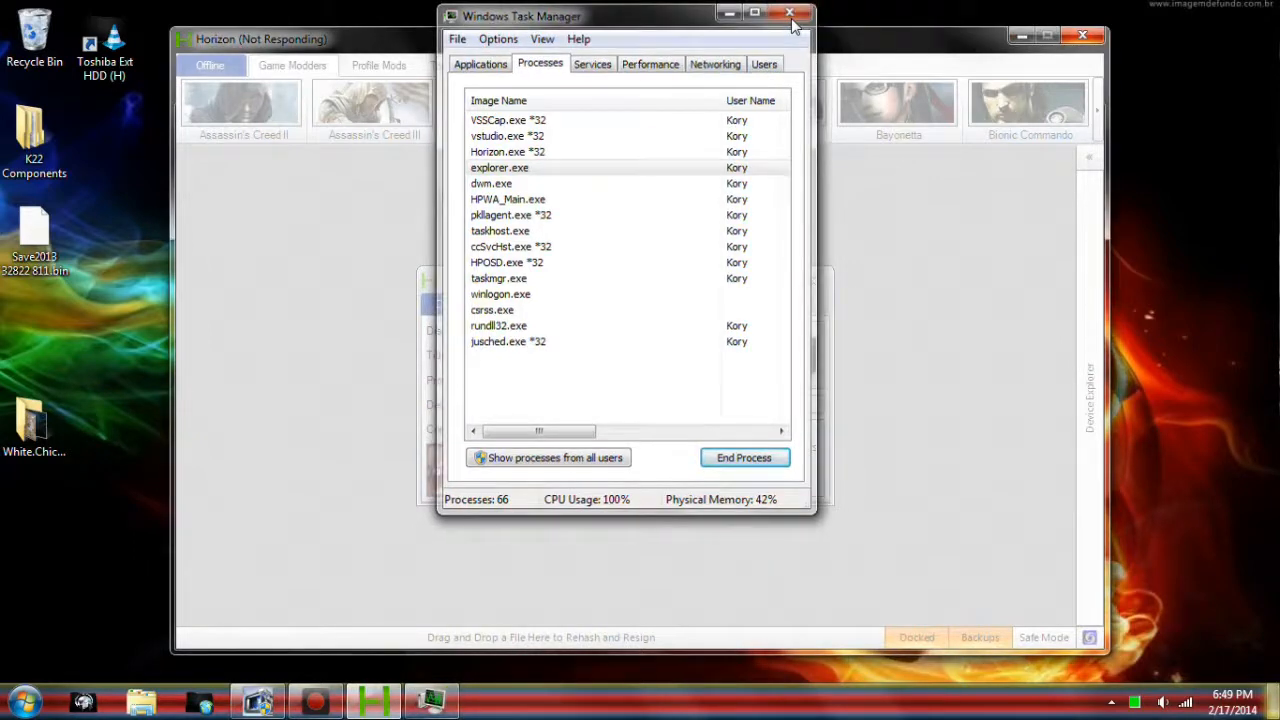
click(789, 14)
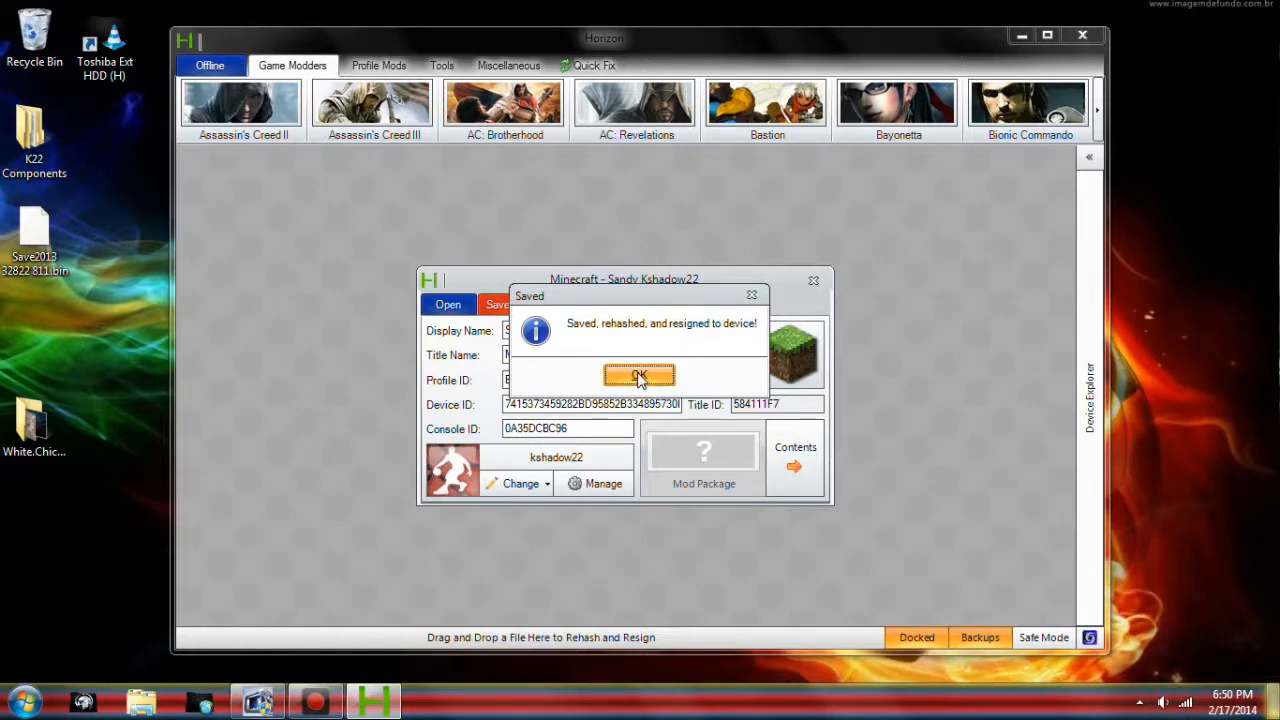
Step: Acknowledge the saved, rehashed and resigned notice and hide the device file listing
click(639, 375)
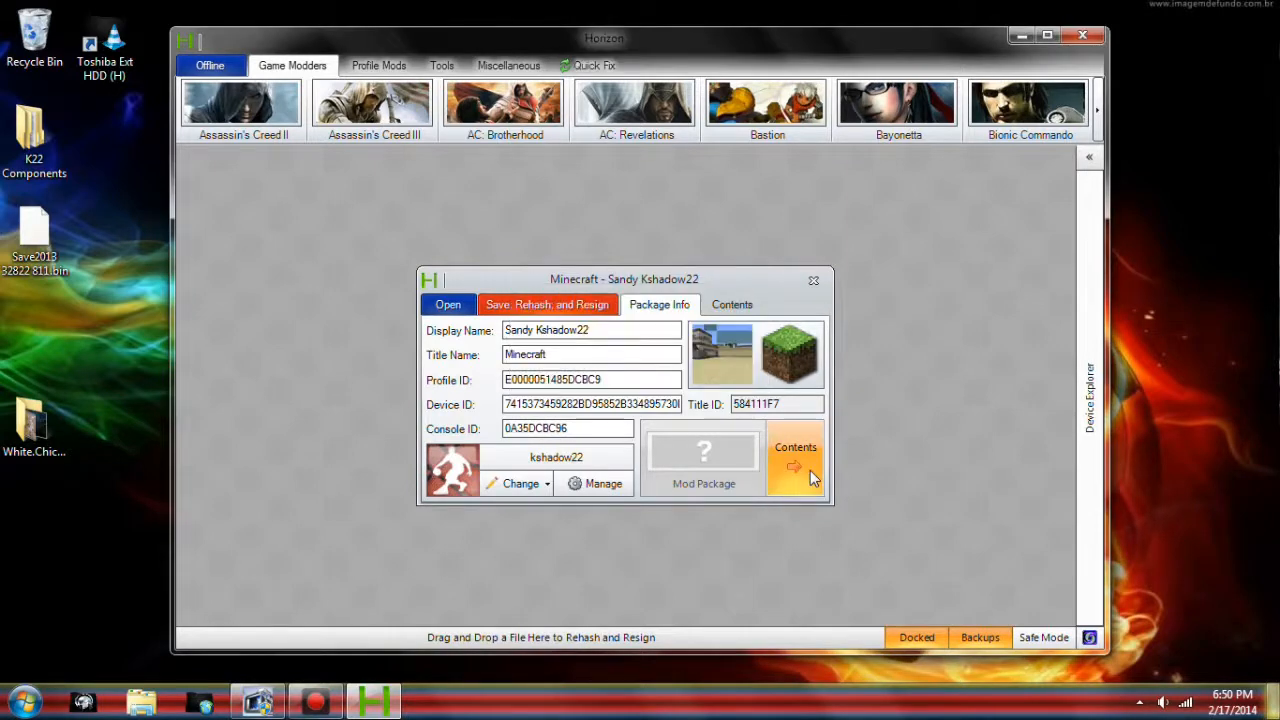
mouse_move(790, 355)
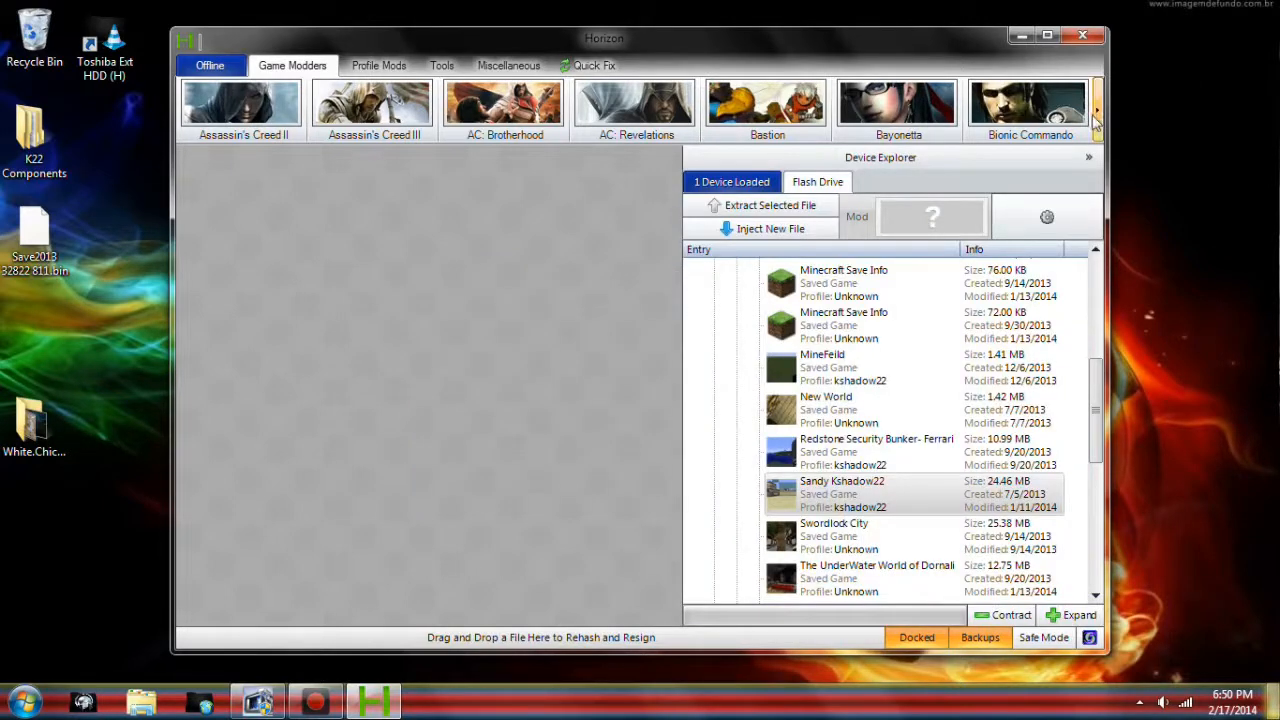
click(1089, 157)
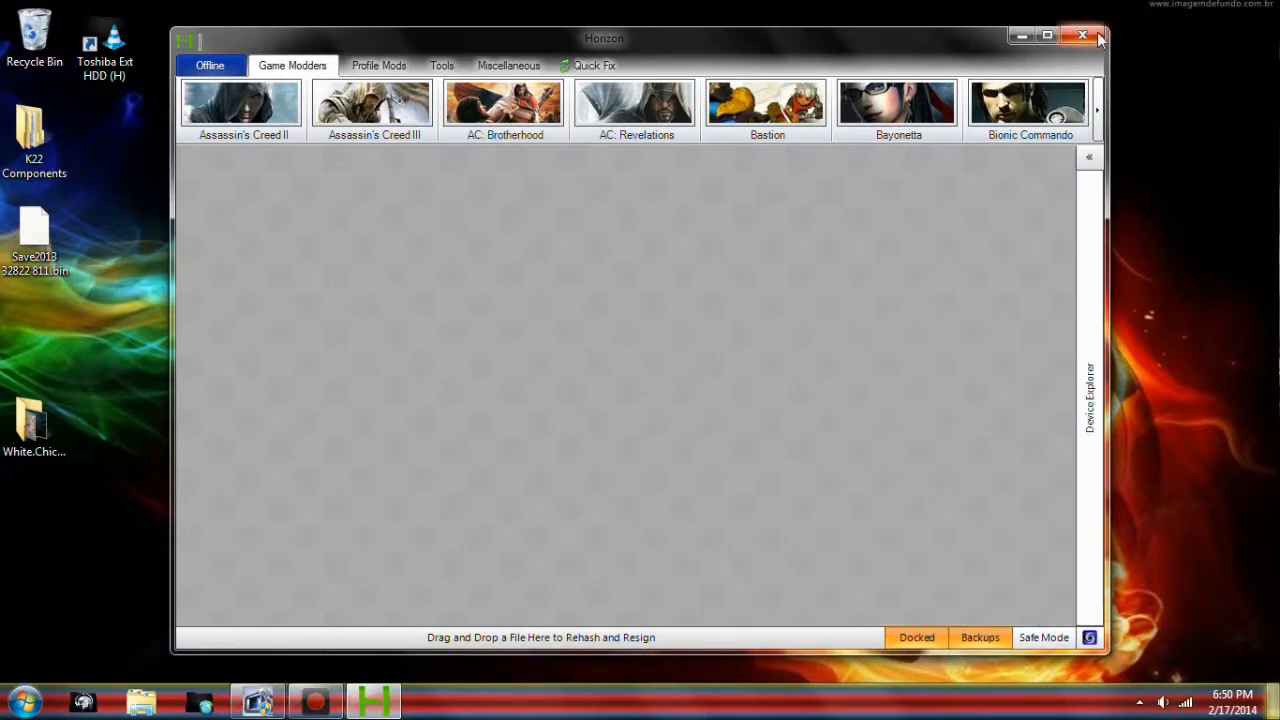
mouse_move(1100, 40)
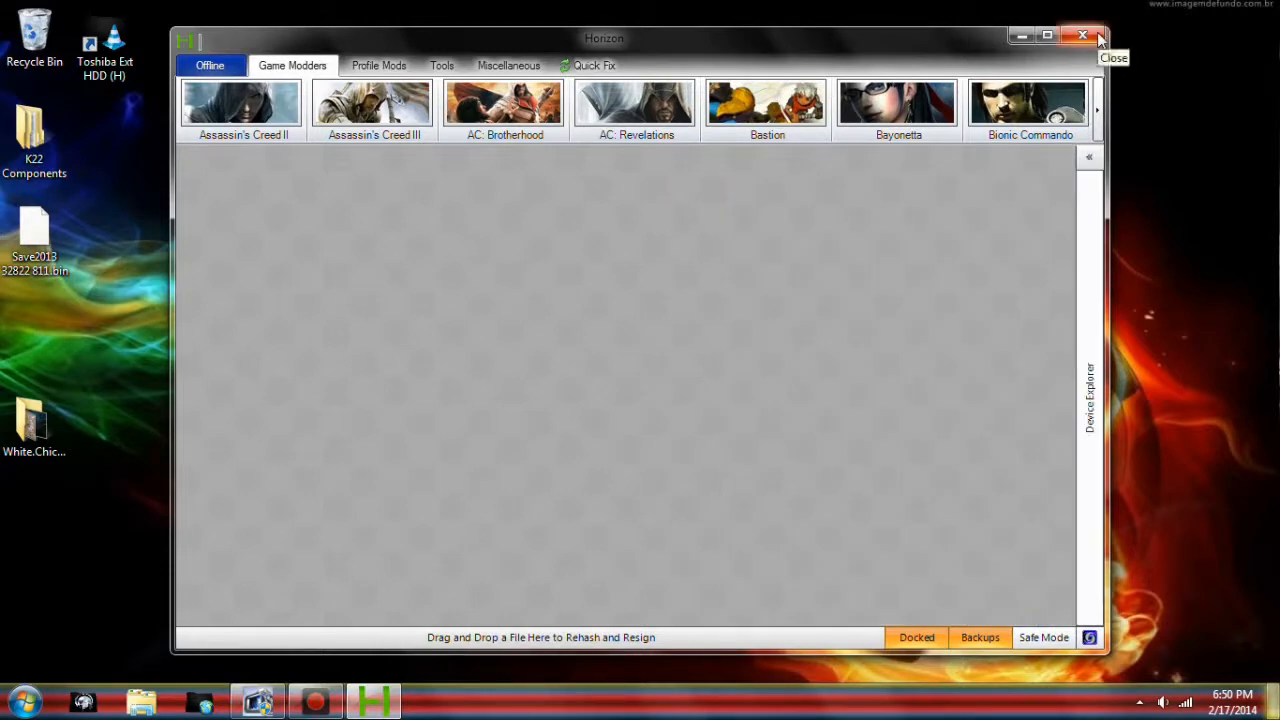